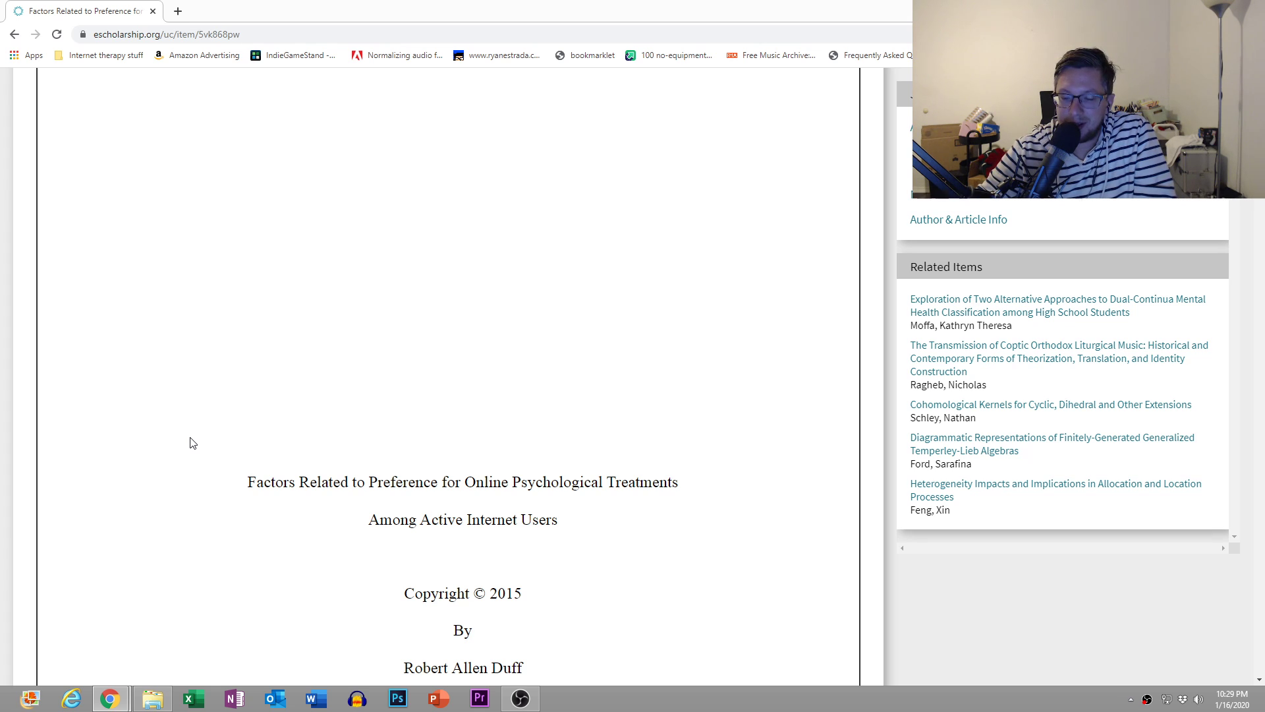
pyautogui.moveTo(194, 473)
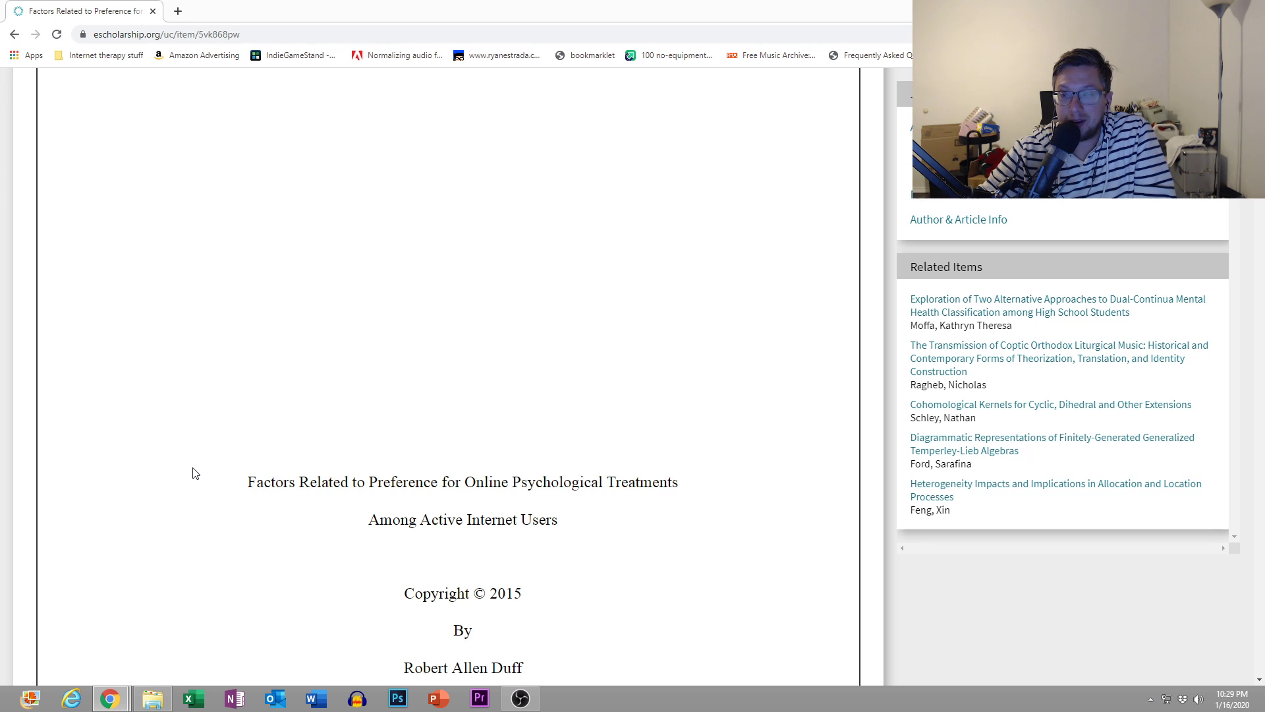
pyautogui.moveTo(237, 507)
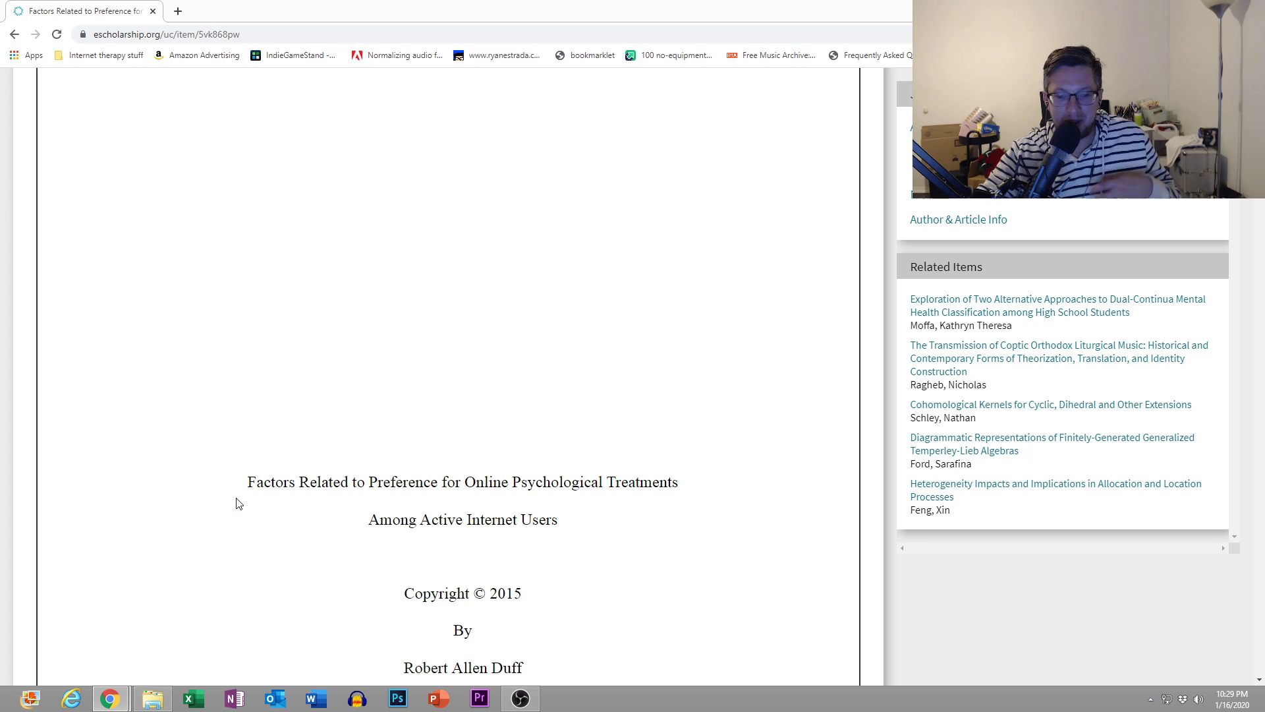
pyautogui.moveTo(233, 497)
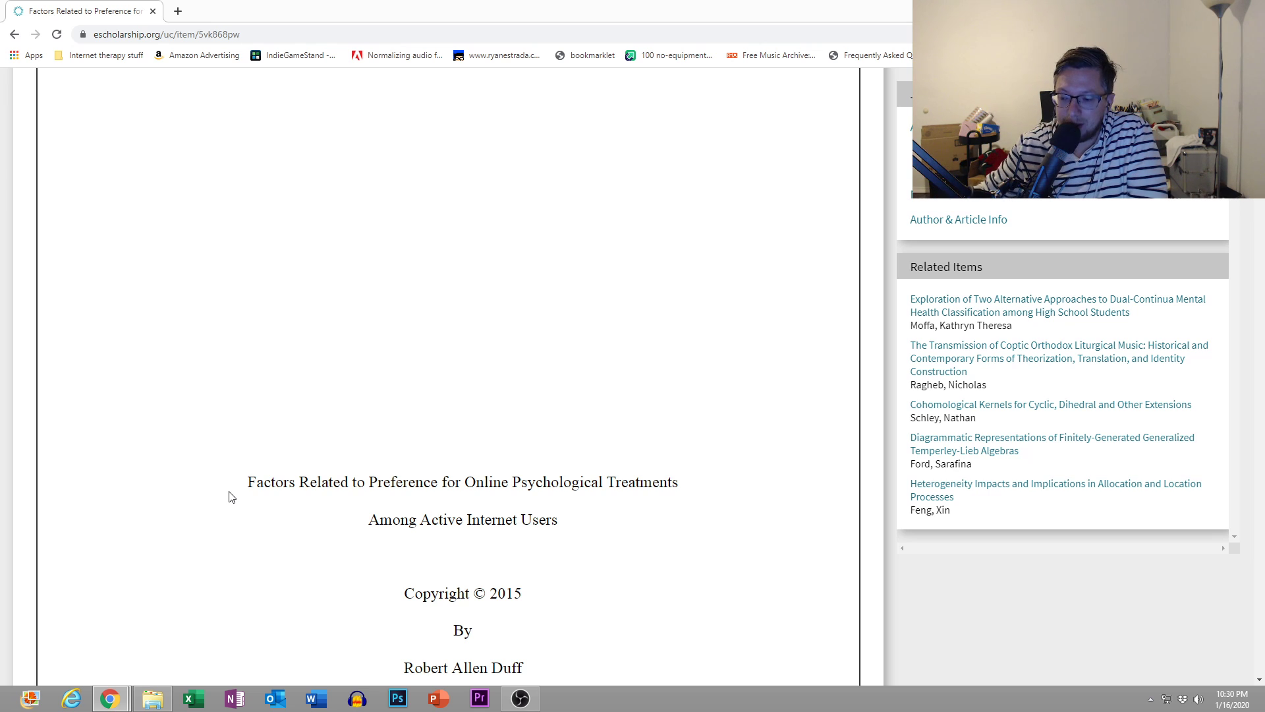
pyautogui.moveTo(223, 411)
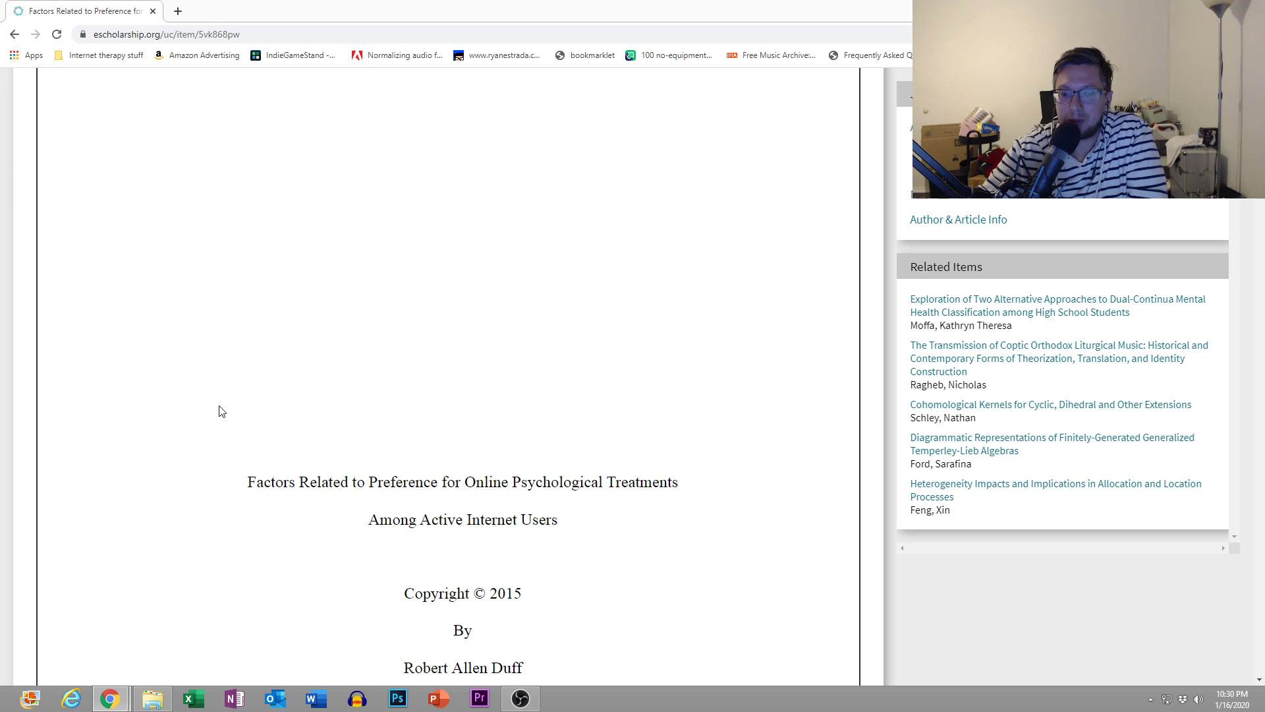
pyautogui.moveTo(241, 393)
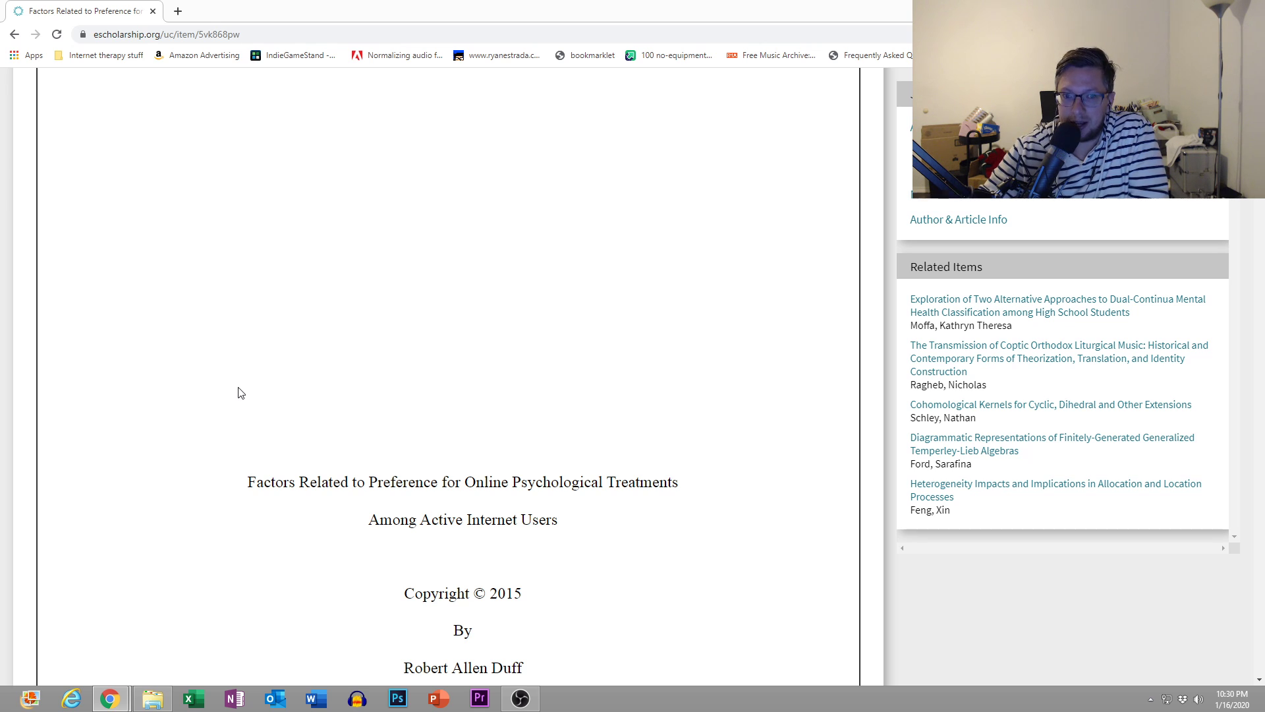
pyautogui.moveTo(389, 364)
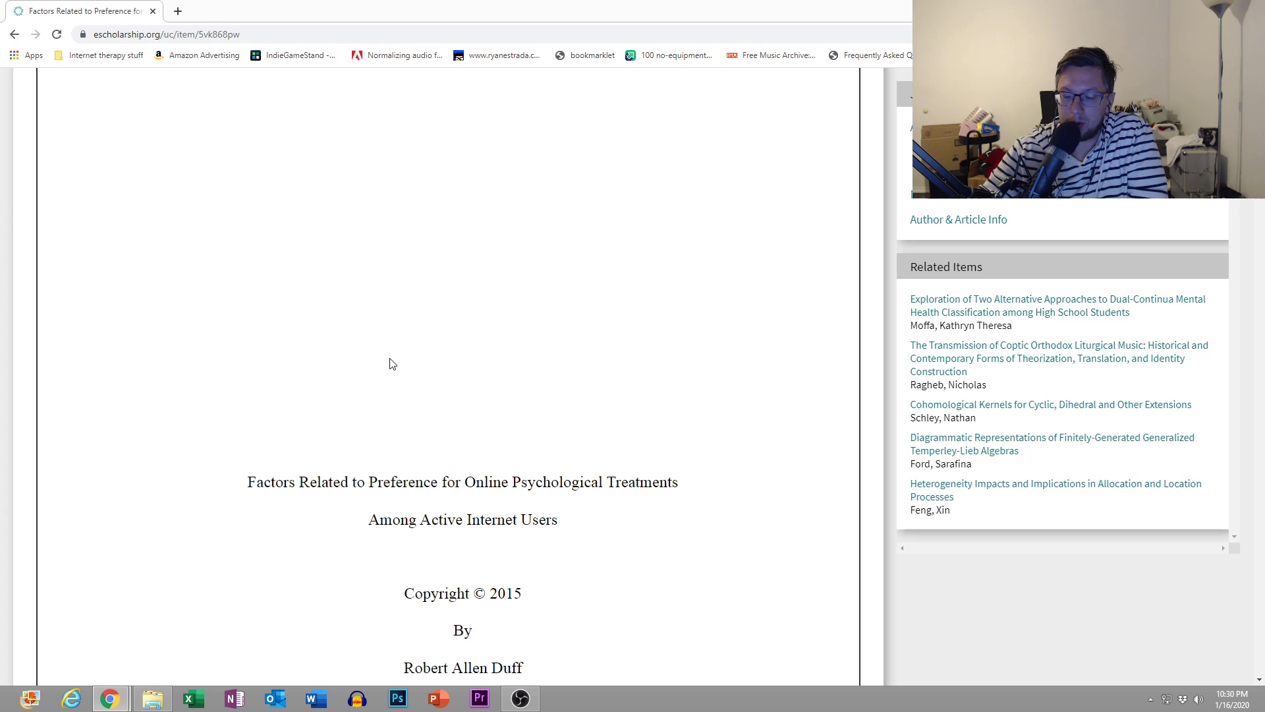
pyautogui.moveTo(411, 347)
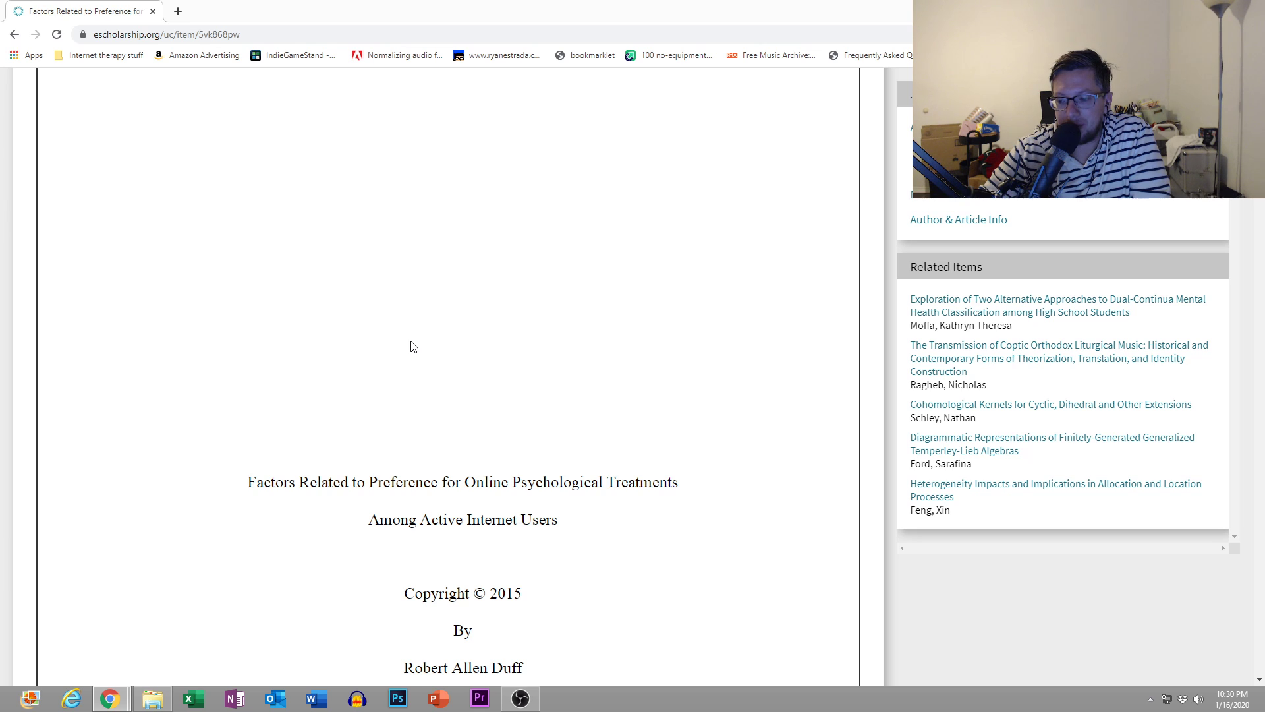
pyautogui.moveTo(443, 351)
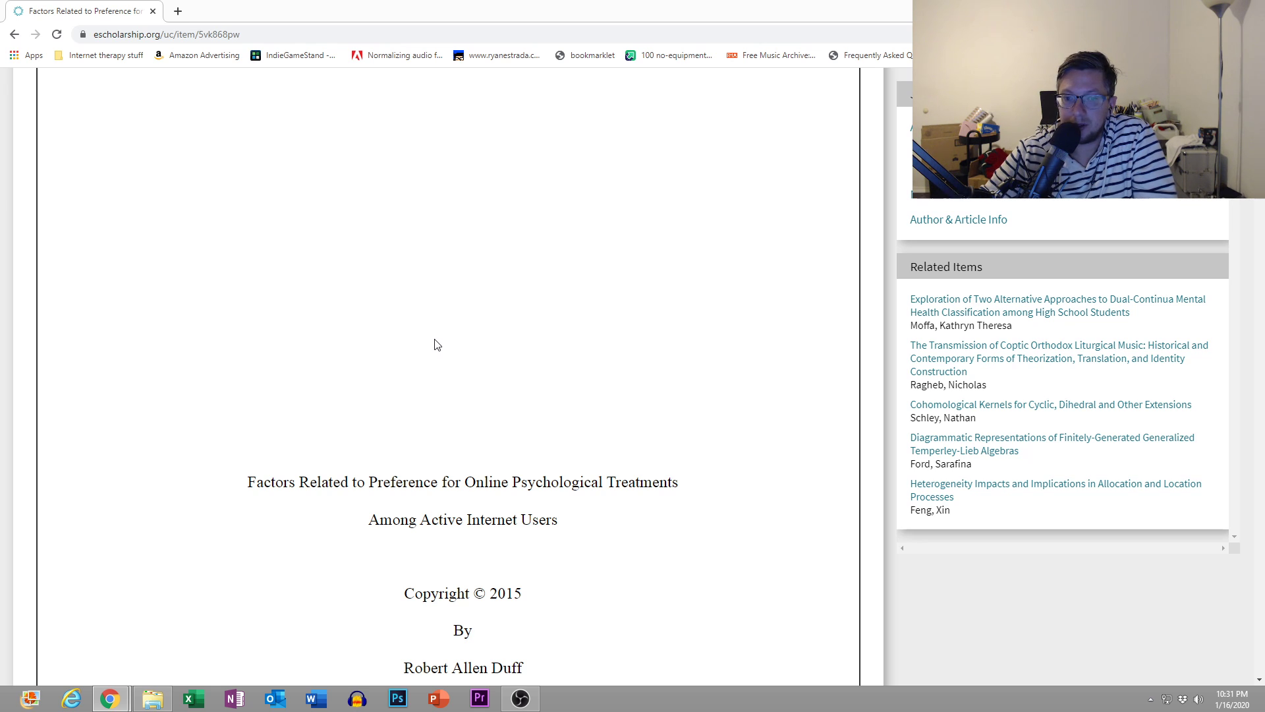
pyautogui.moveTo(396, 339)
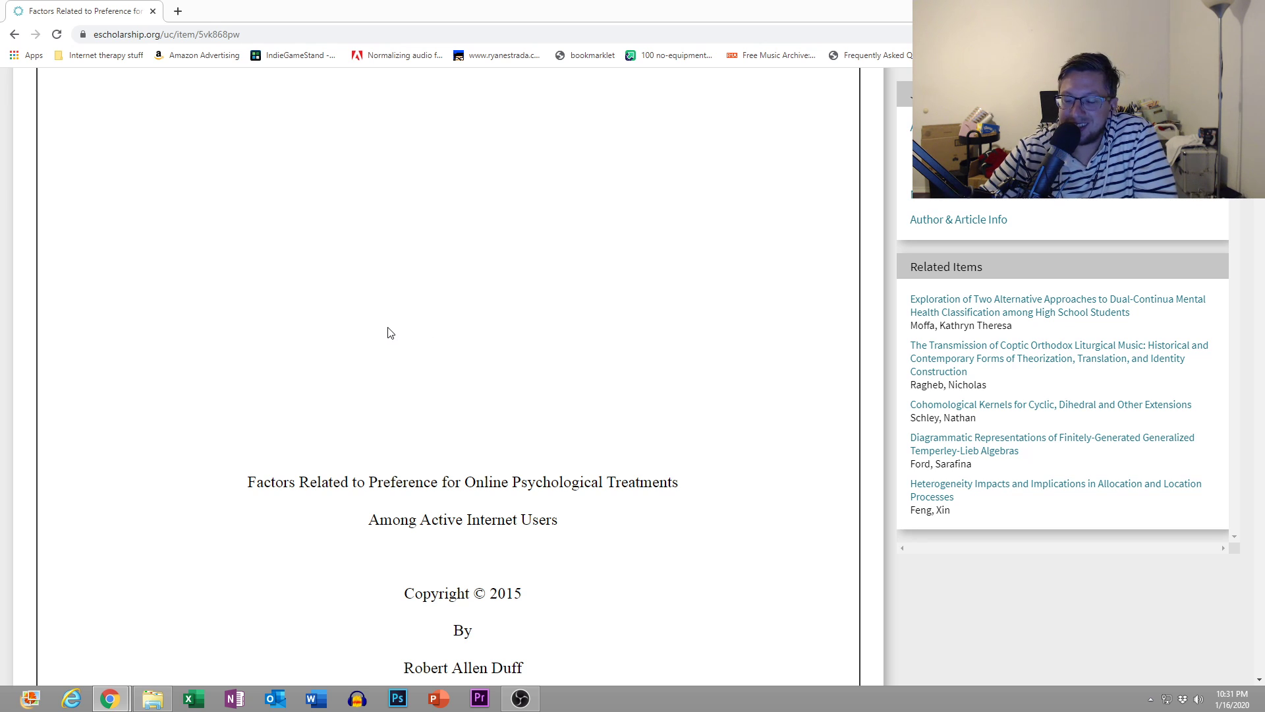
pyautogui.scroll(-3)
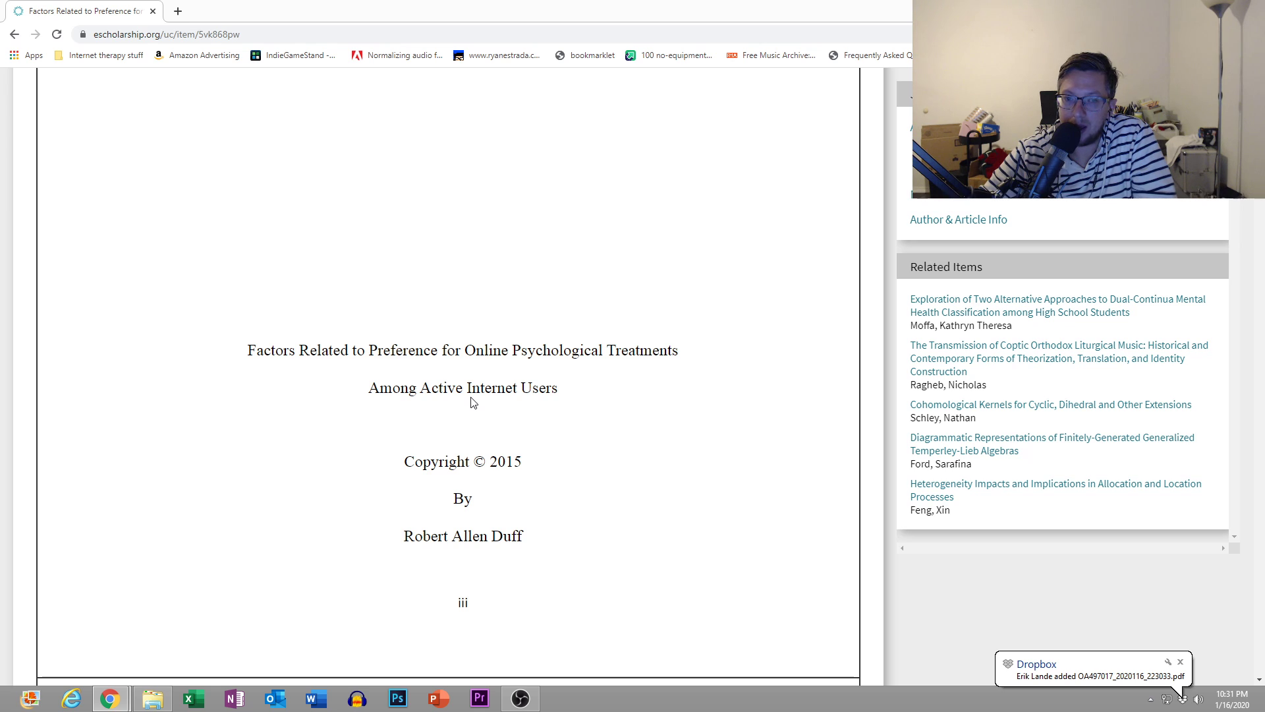
pyautogui.moveTo(600, 545)
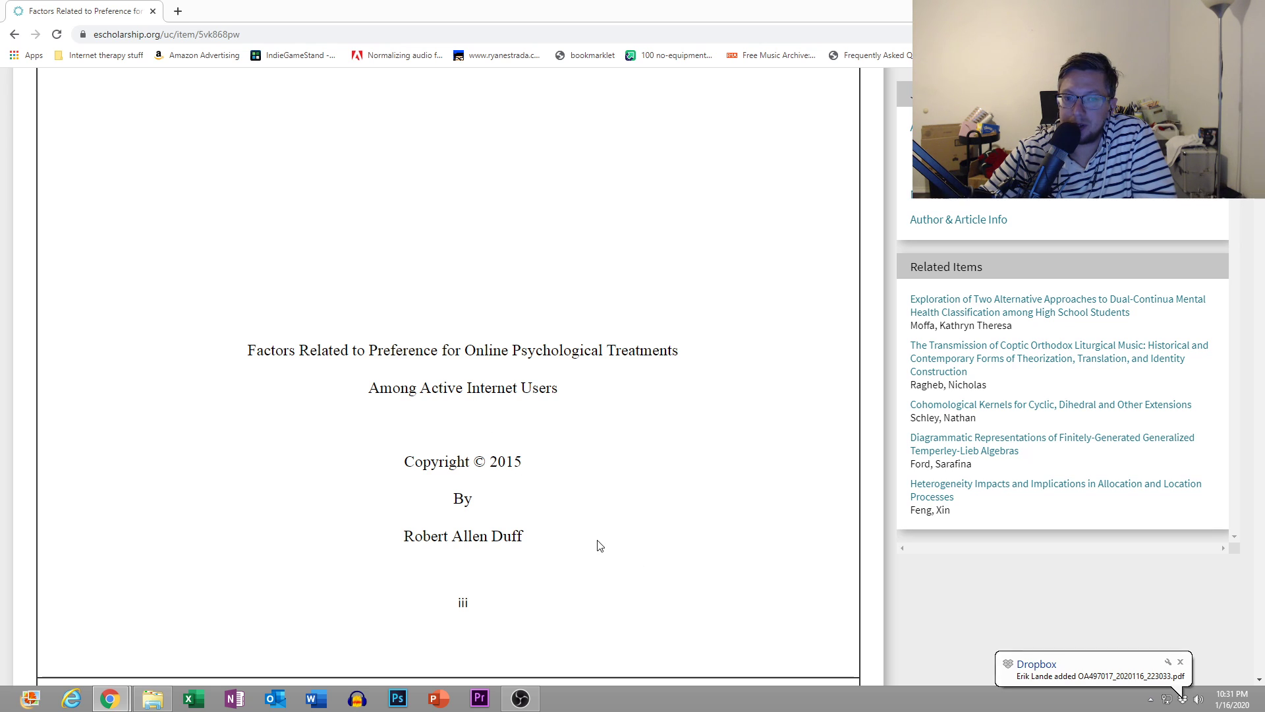
pyautogui.scroll(-3)
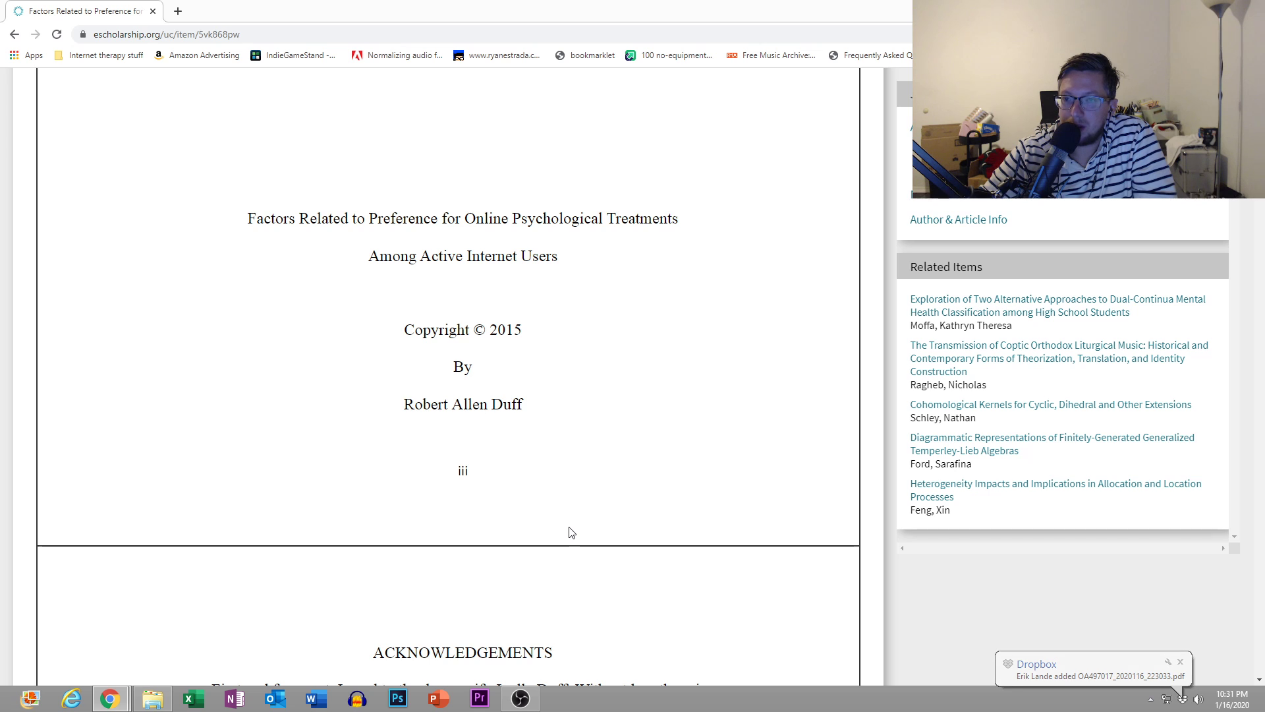
pyautogui.scroll(-3)
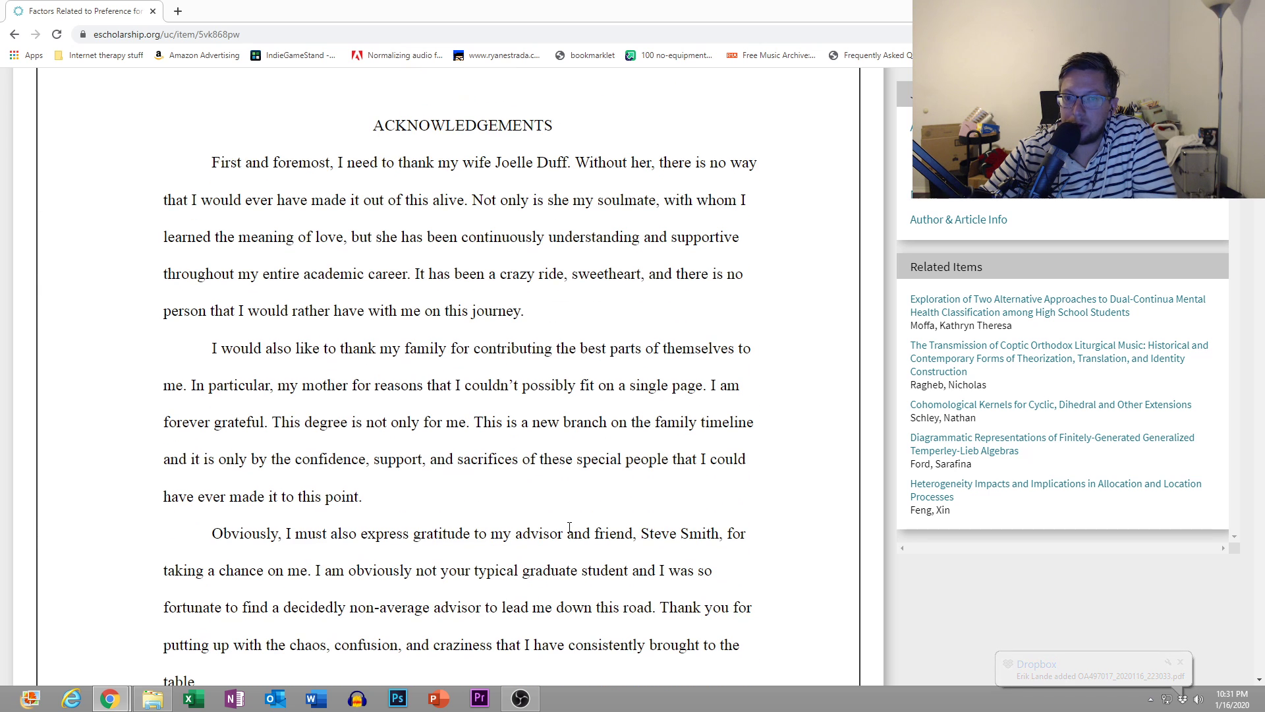
pyautogui.scroll(-3)
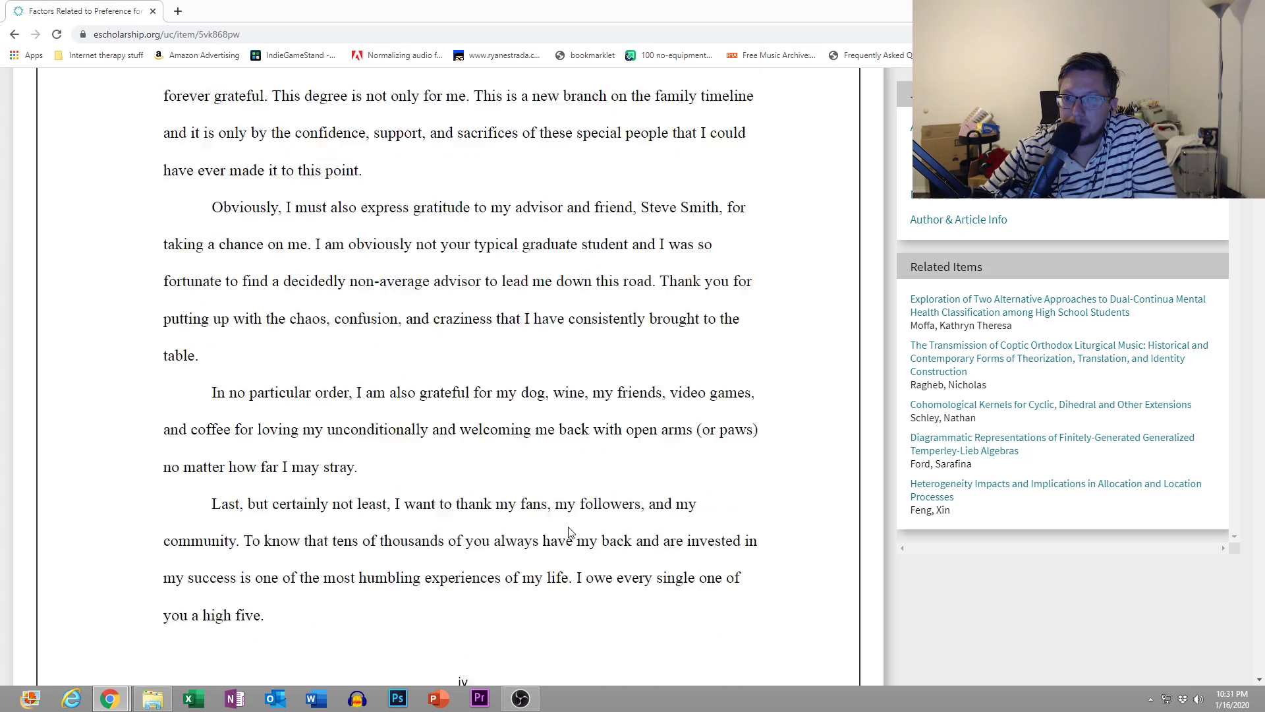
pyautogui.scroll(-3)
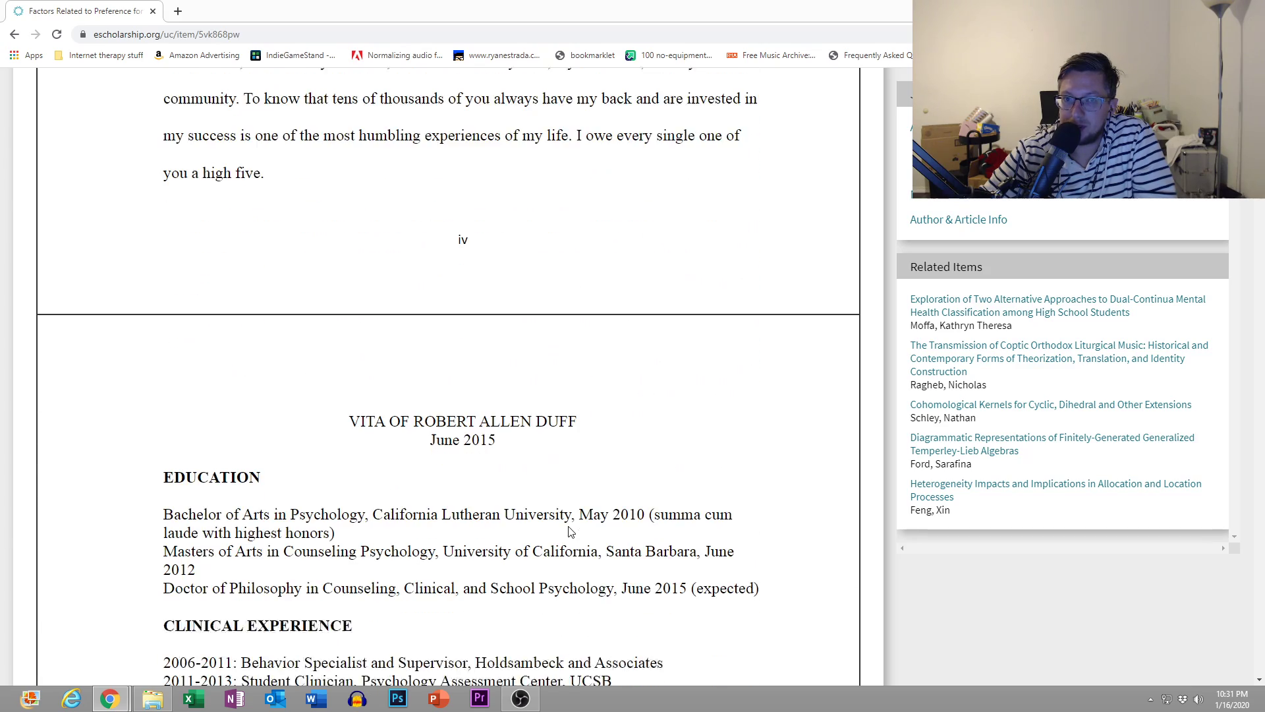
pyautogui.scroll(-3)
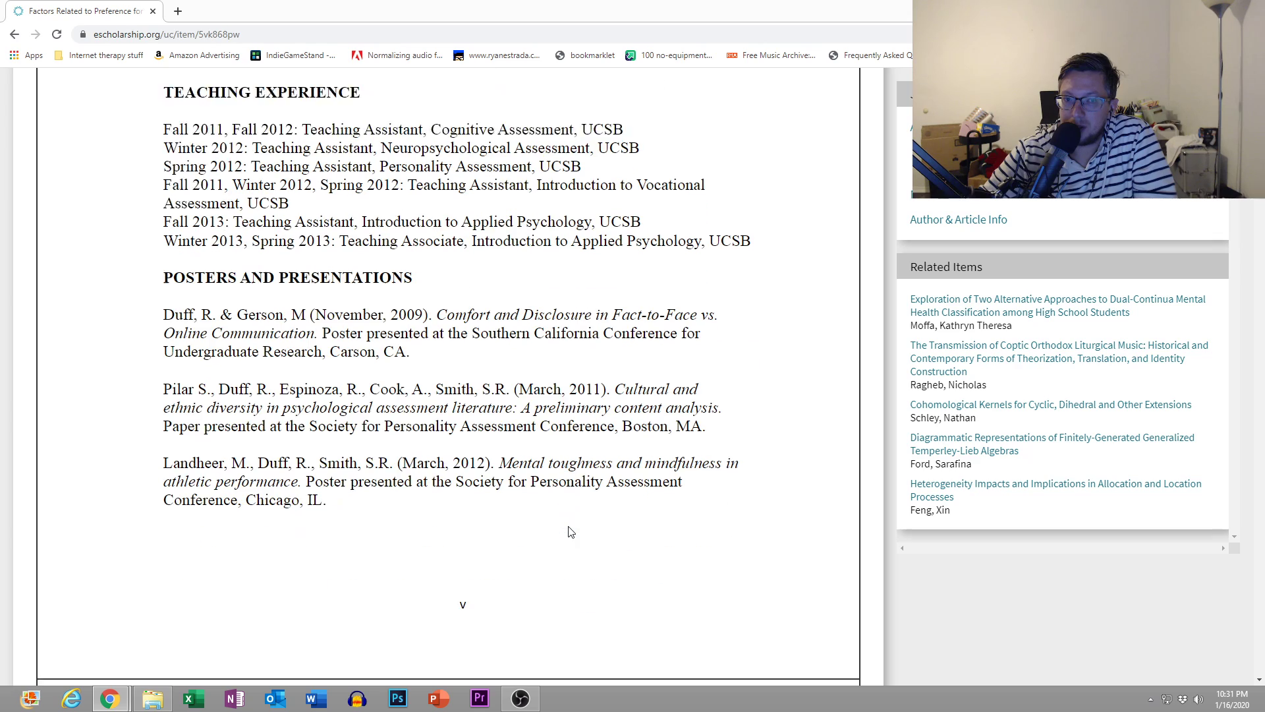
pyautogui.scroll(-3)
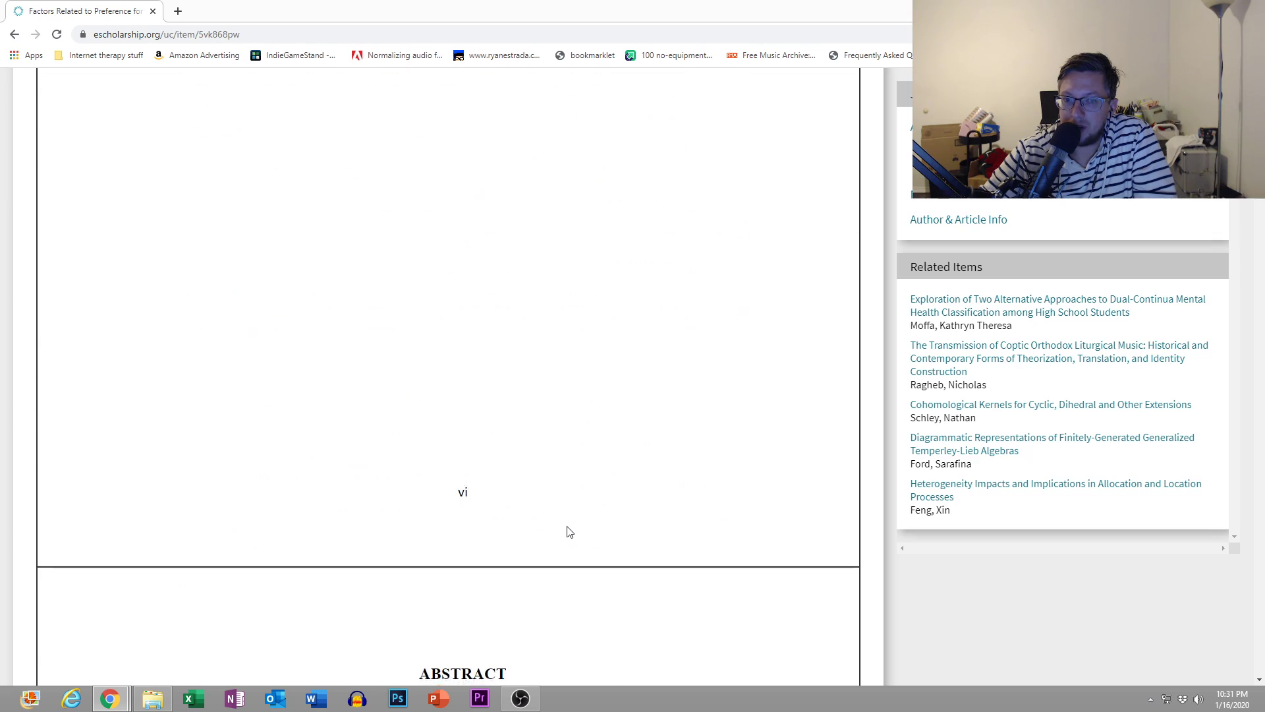
pyautogui.scroll(-3)
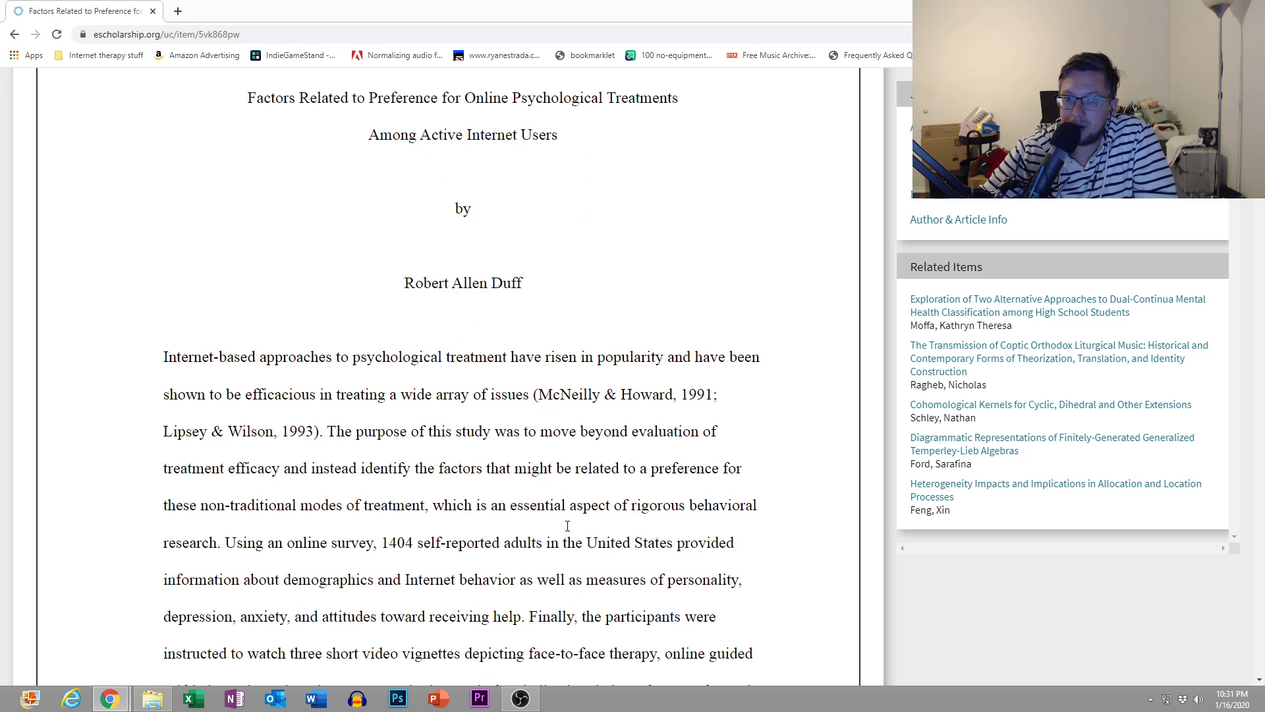
pyautogui.scroll(3)
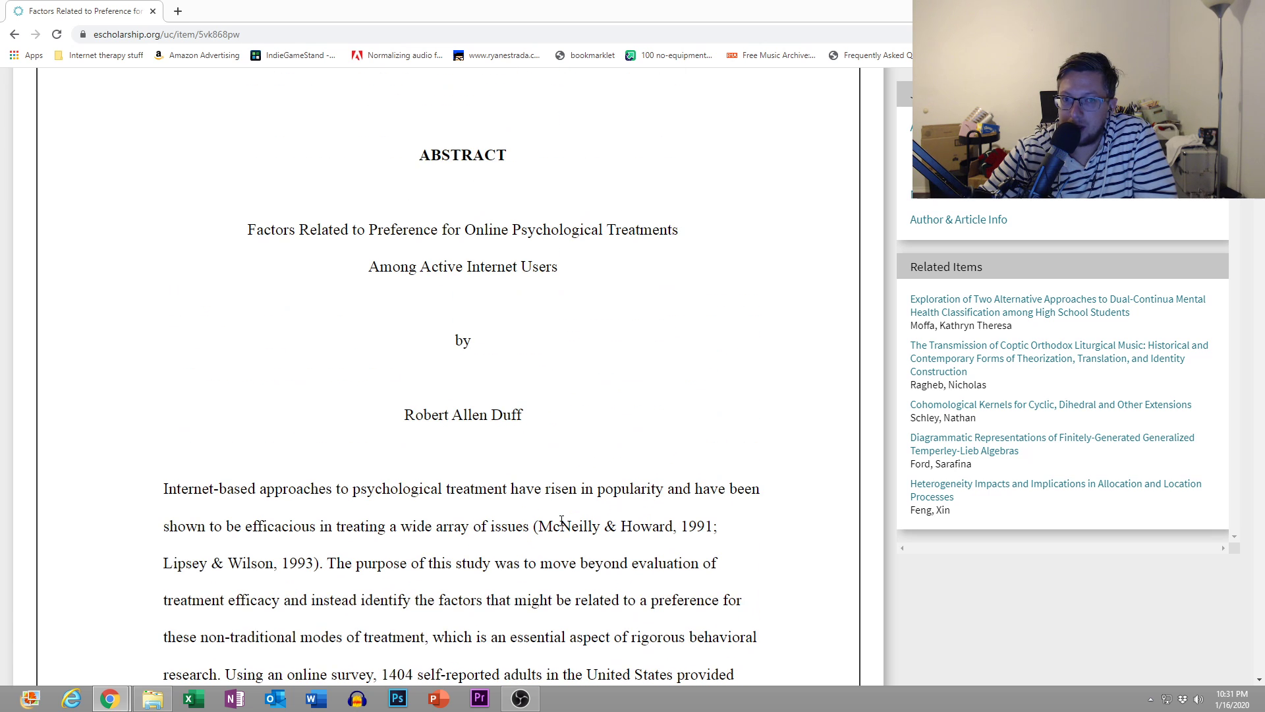
pyautogui.scroll(-3)
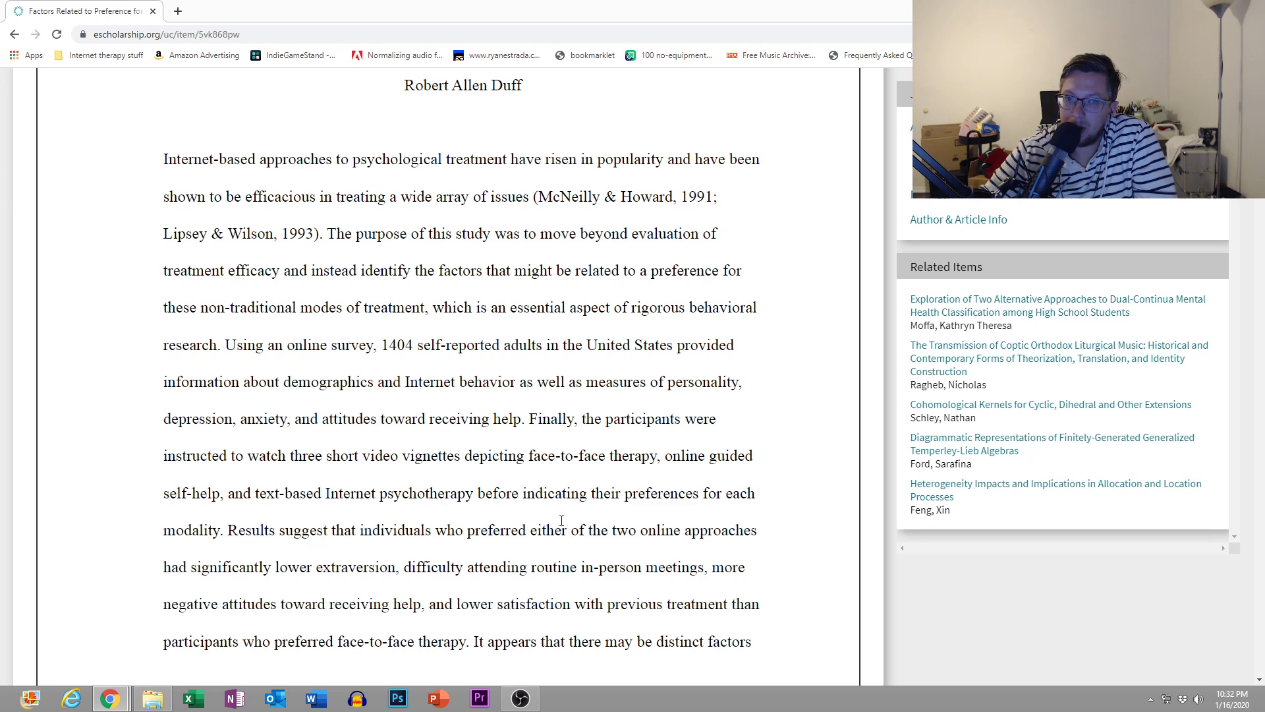
pyautogui.scroll(-3)
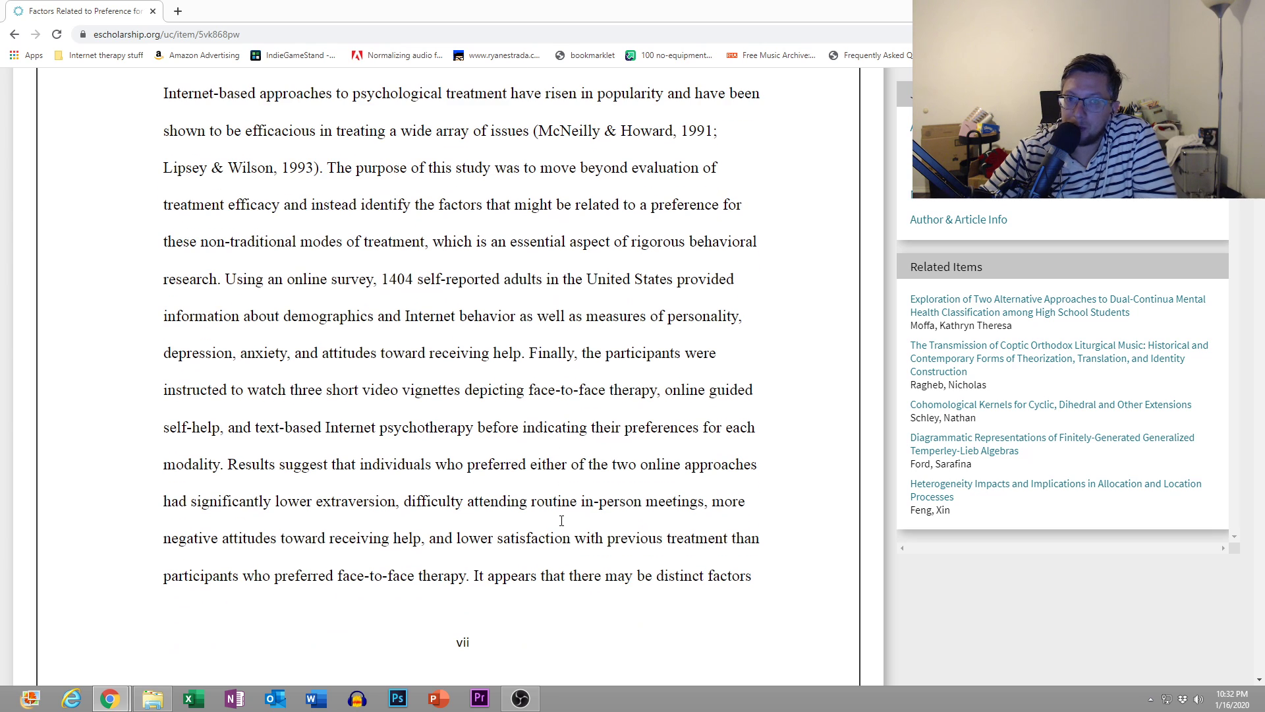
pyautogui.moveTo(561, 525)
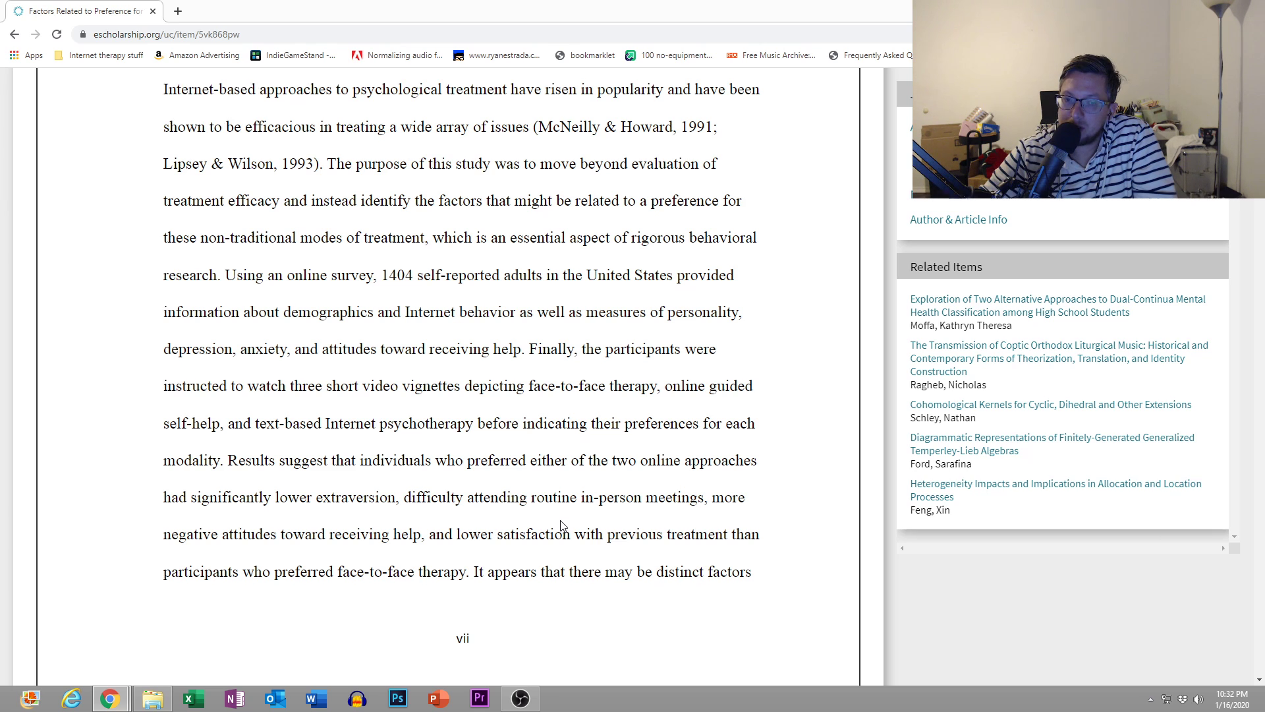
pyautogui.scroll(-3)
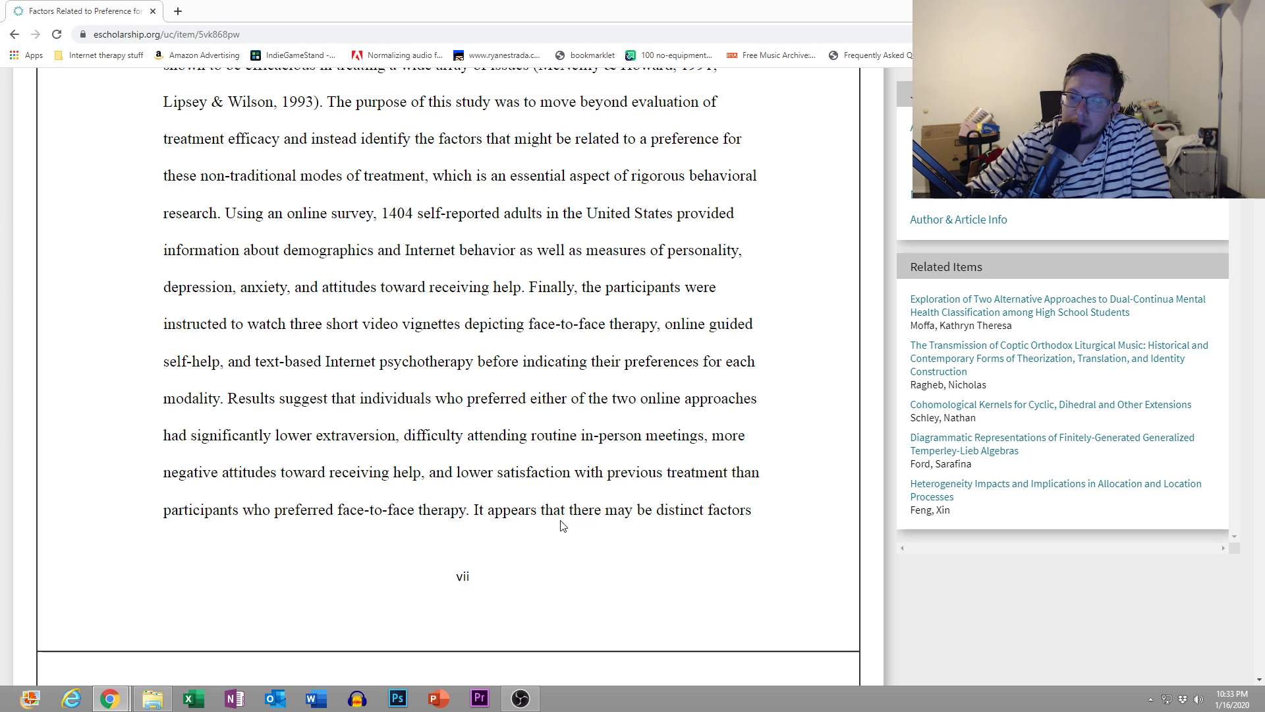
pyautogui.scroll(-3)
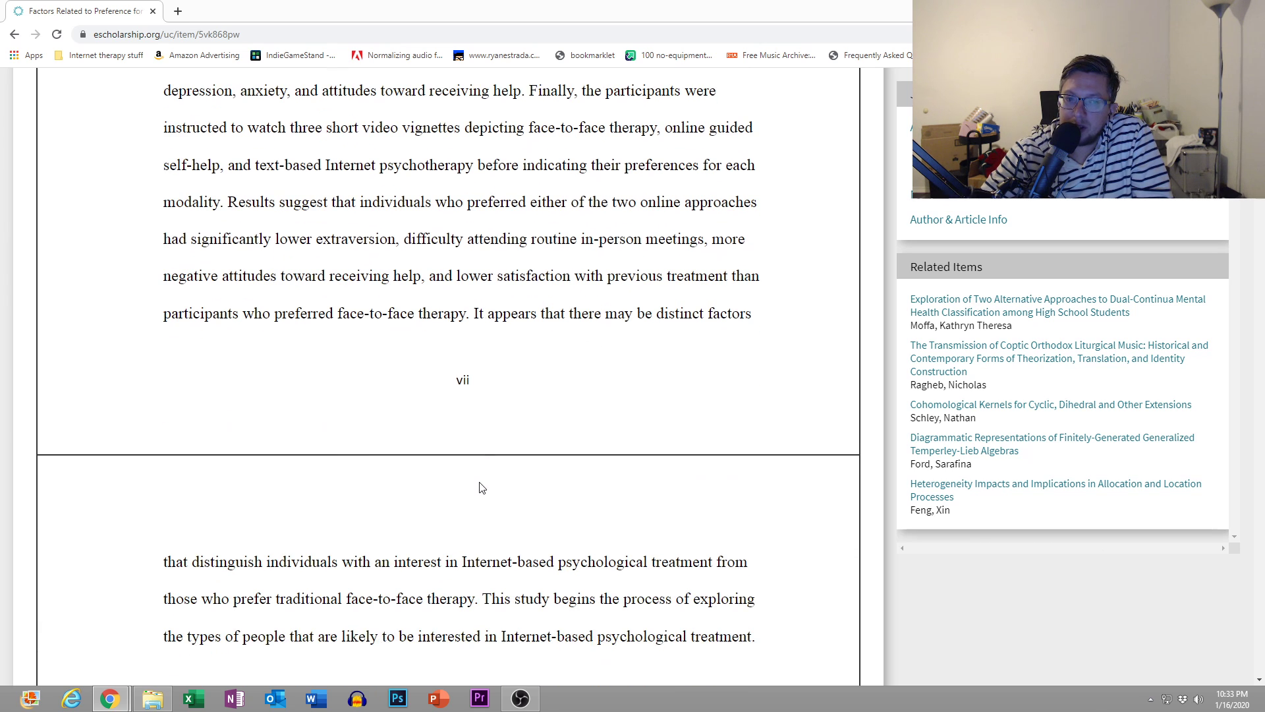
pyautogui.scroll(-3)
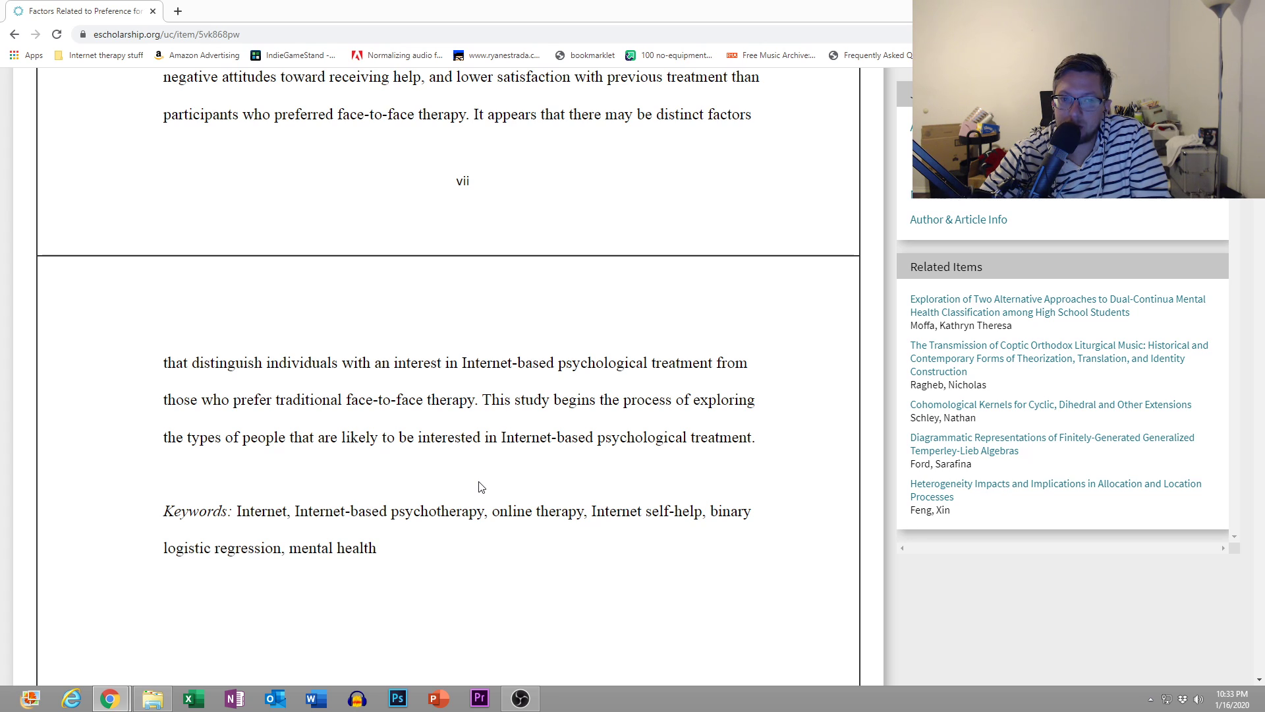
pyautogui.scroll(-3)
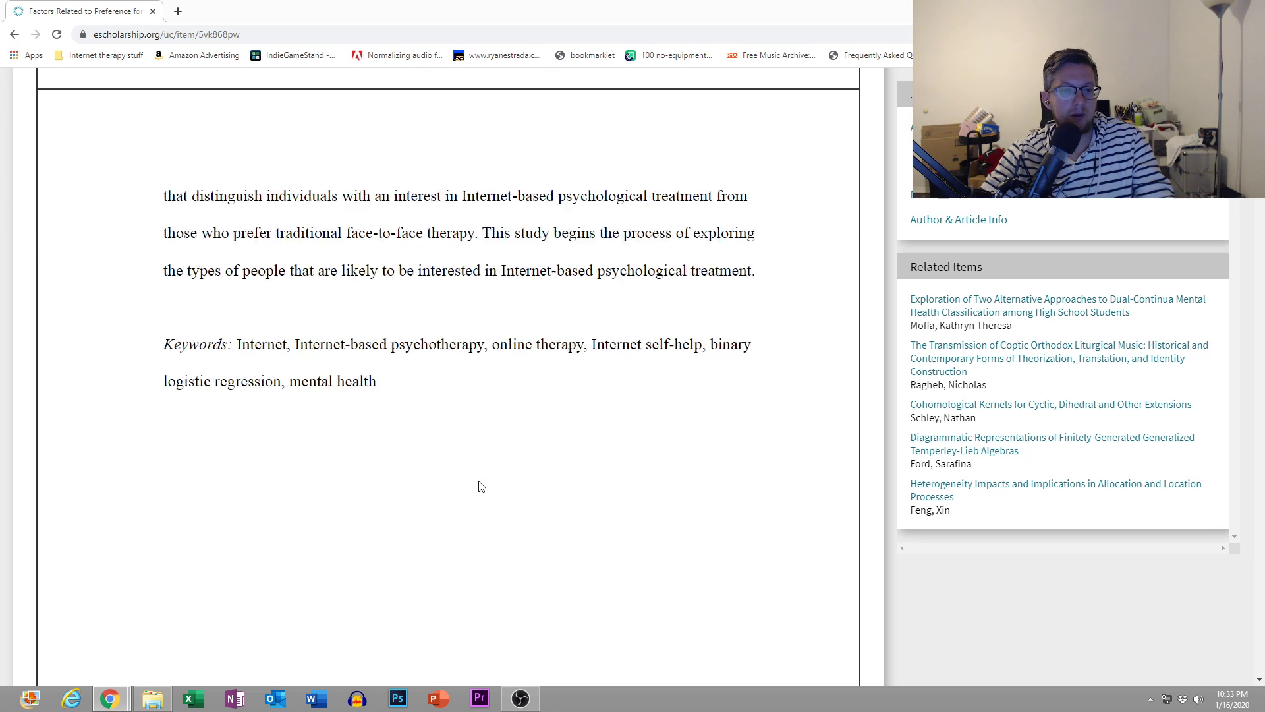
pyautogui.scroll(-3)
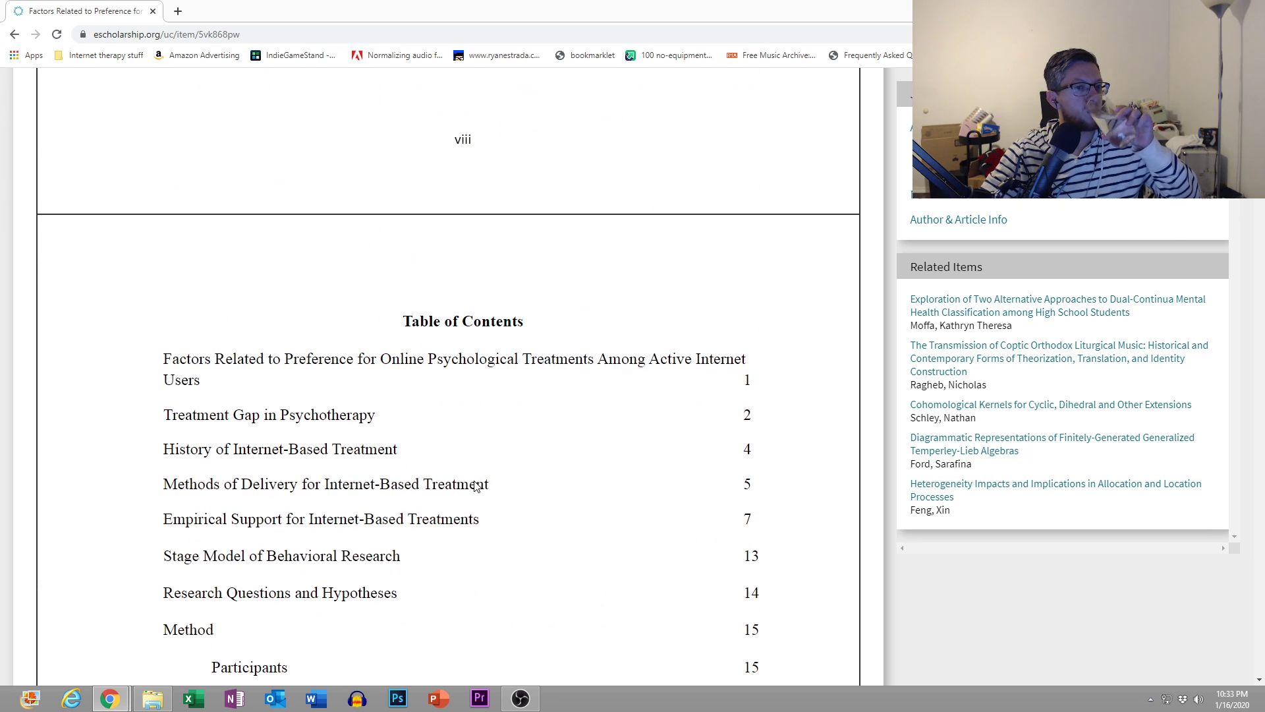
pyautogui.scroll(-3)
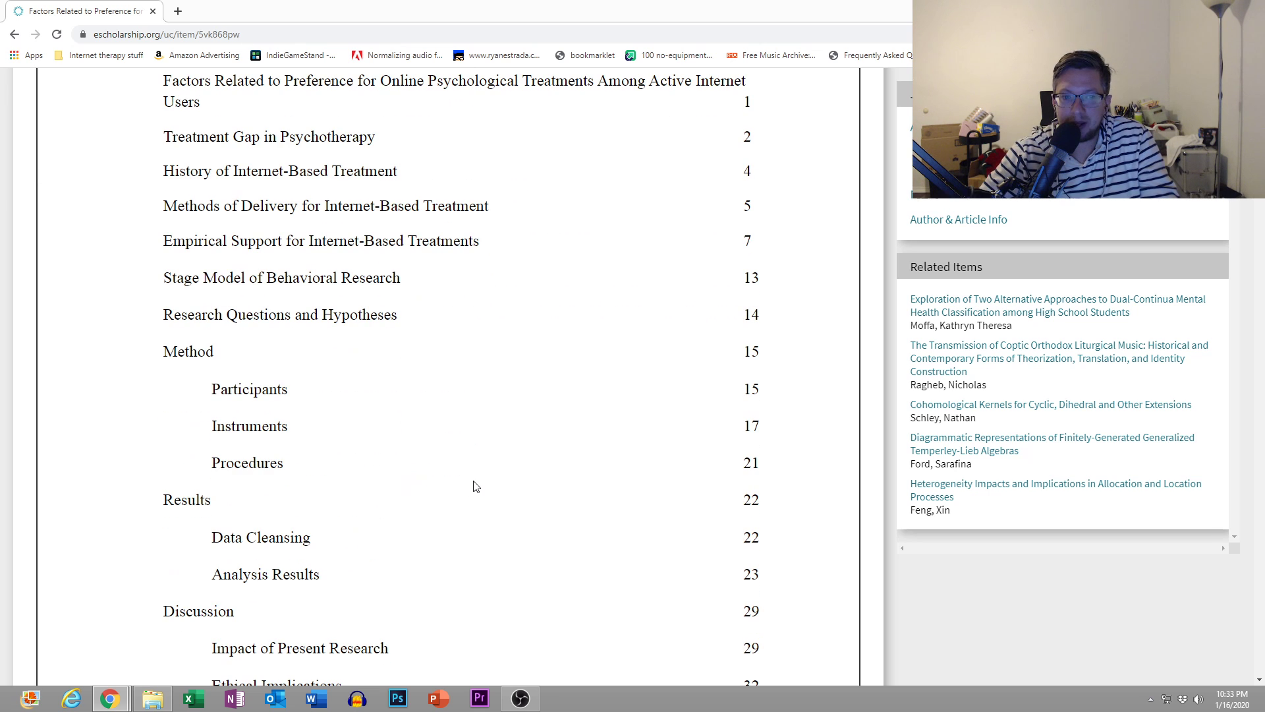
pyautogui.scroll(-3)
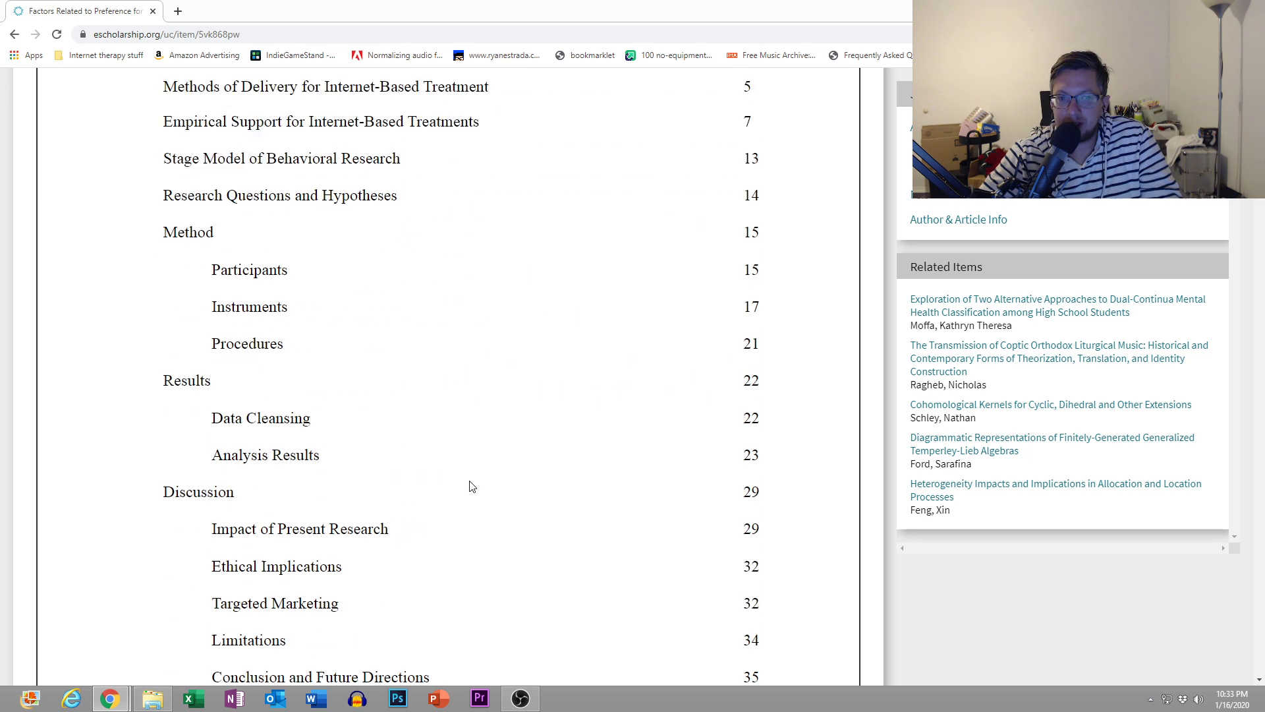
pyautogui.scroll(-3)
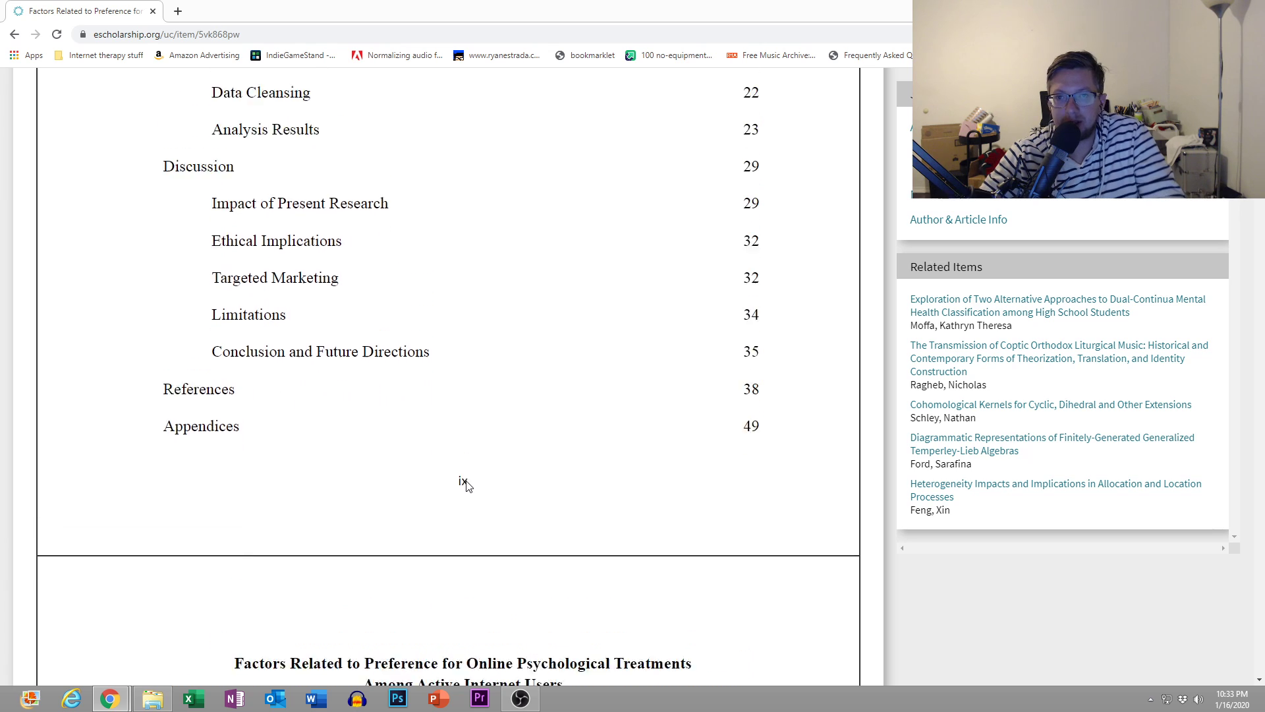
pyautogui.scroll(-3)
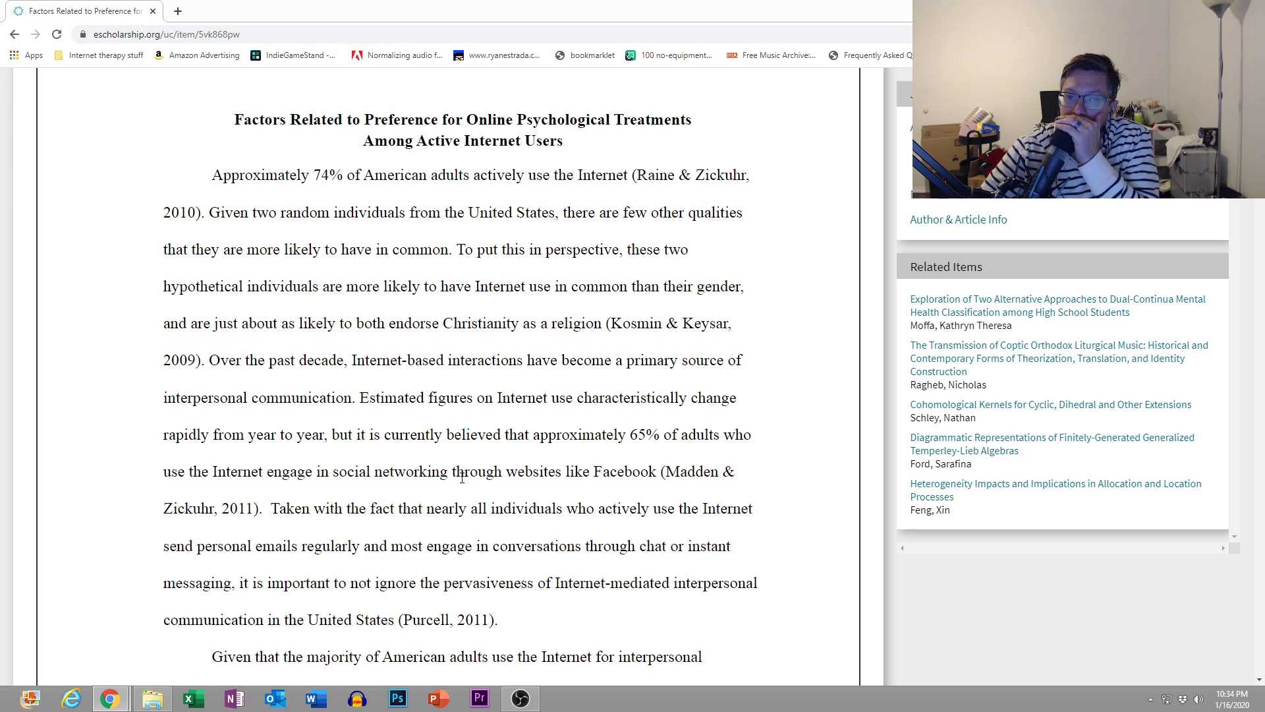
pyautogui.scroll(-3)
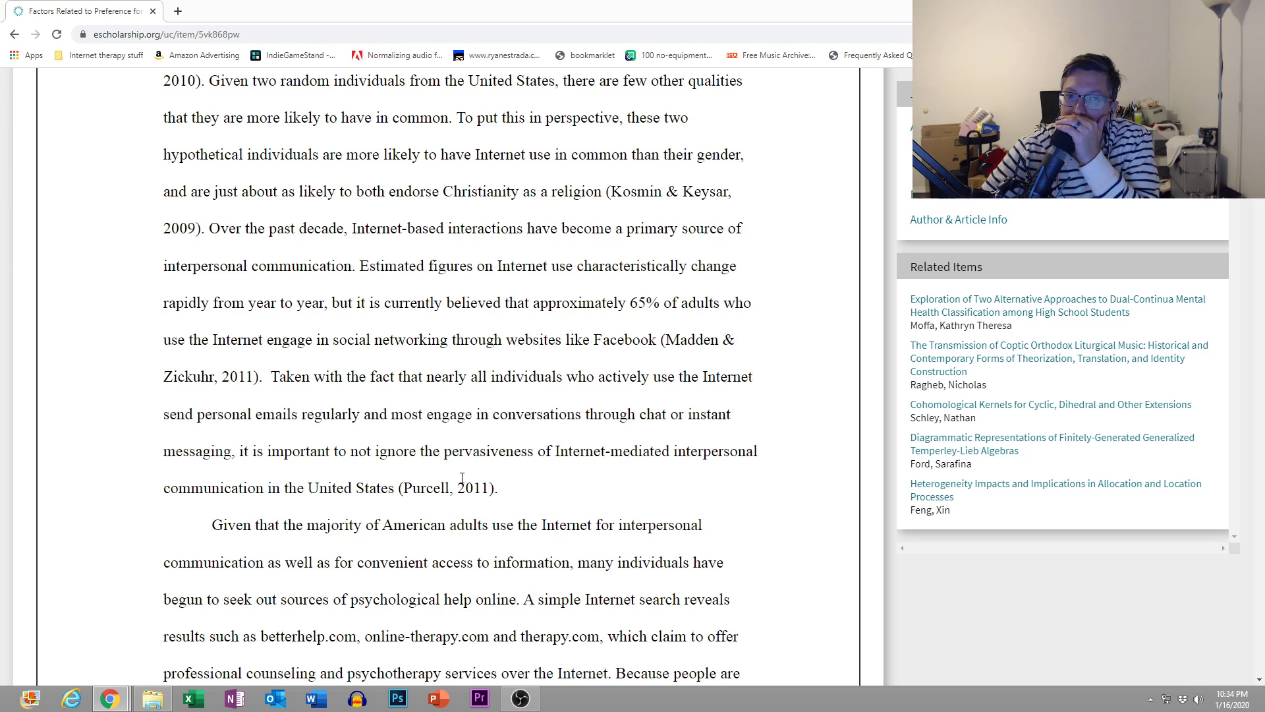
pyautogui.scroll(-3)
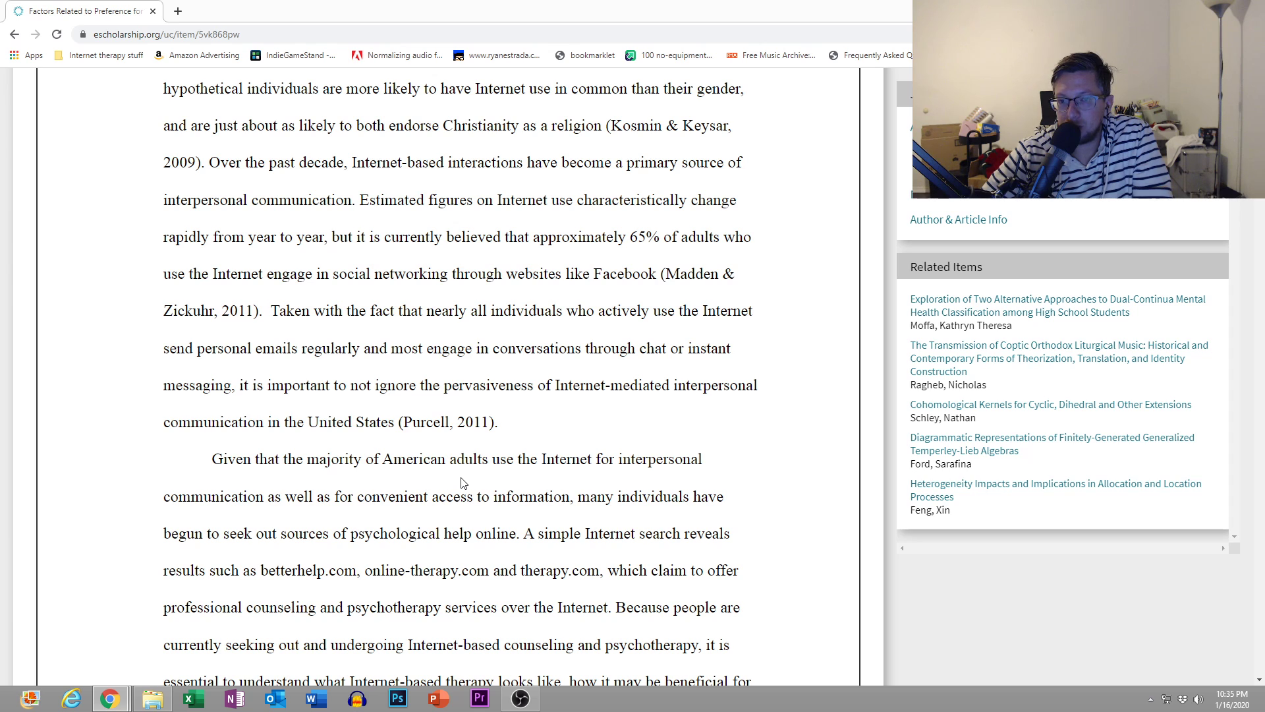
pyautogui.scroll(-3)
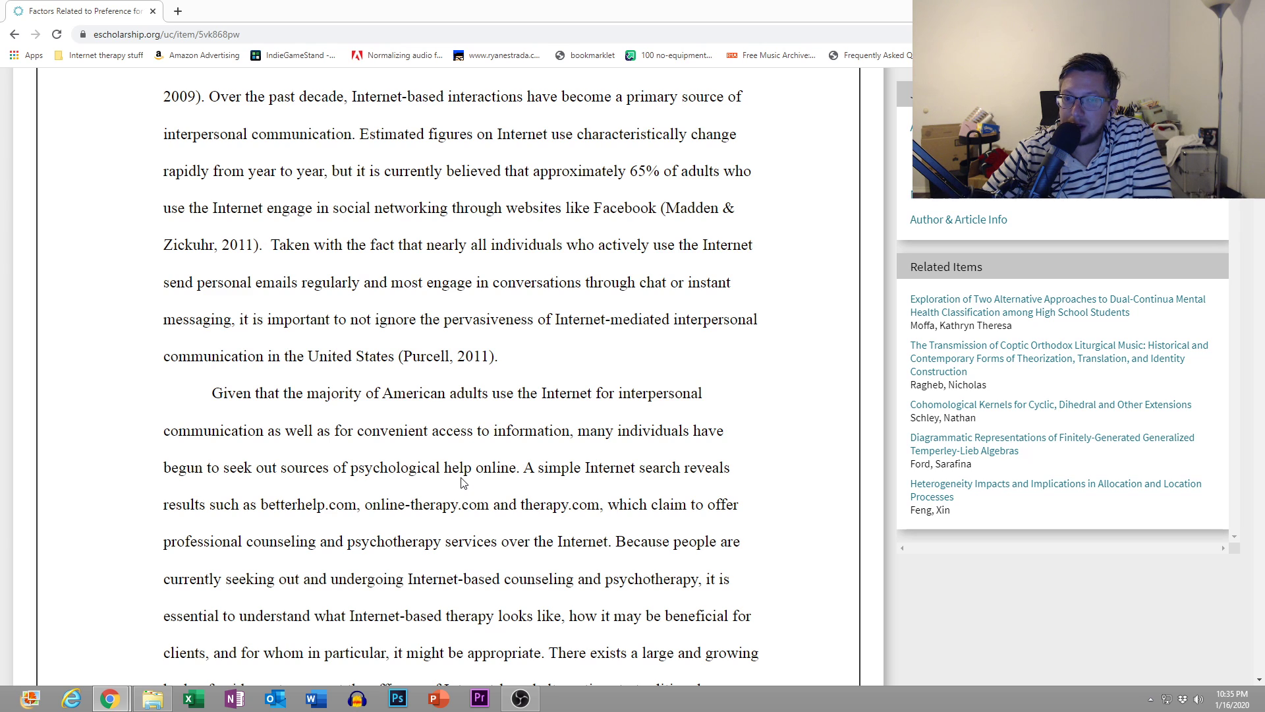
pyautogui.scroll(-3)
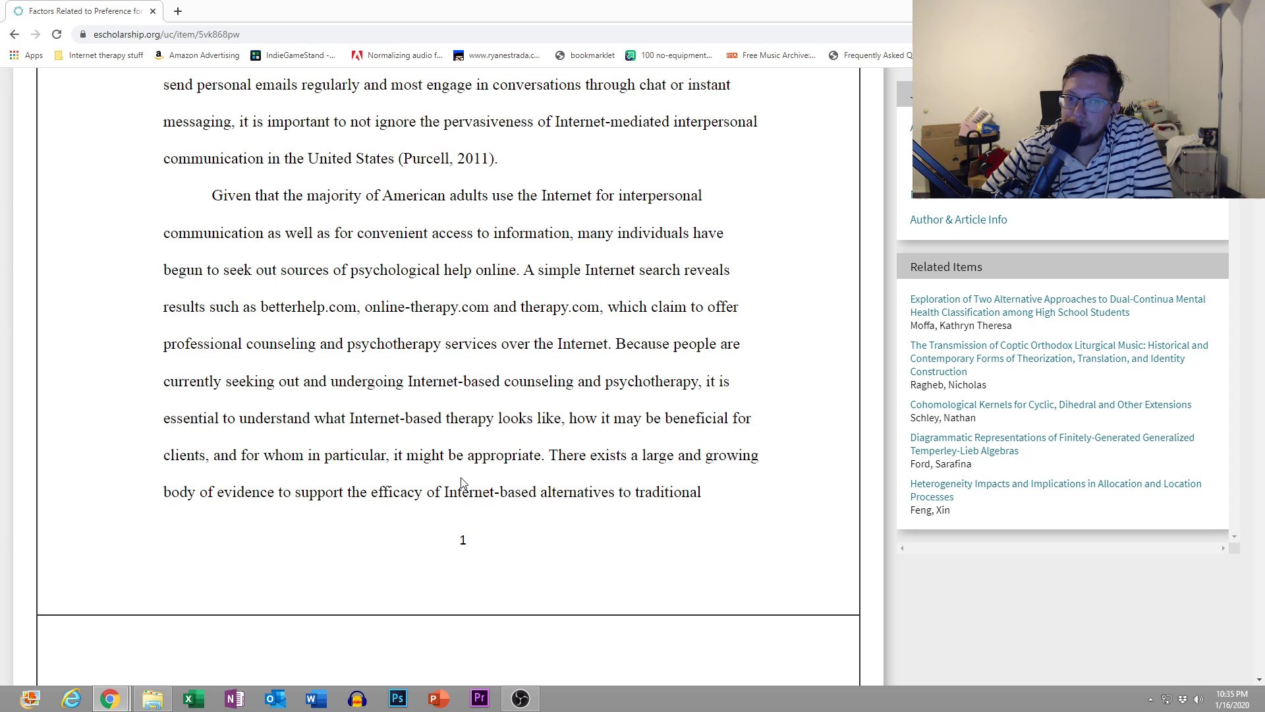
pyautogui.scroll(-3)
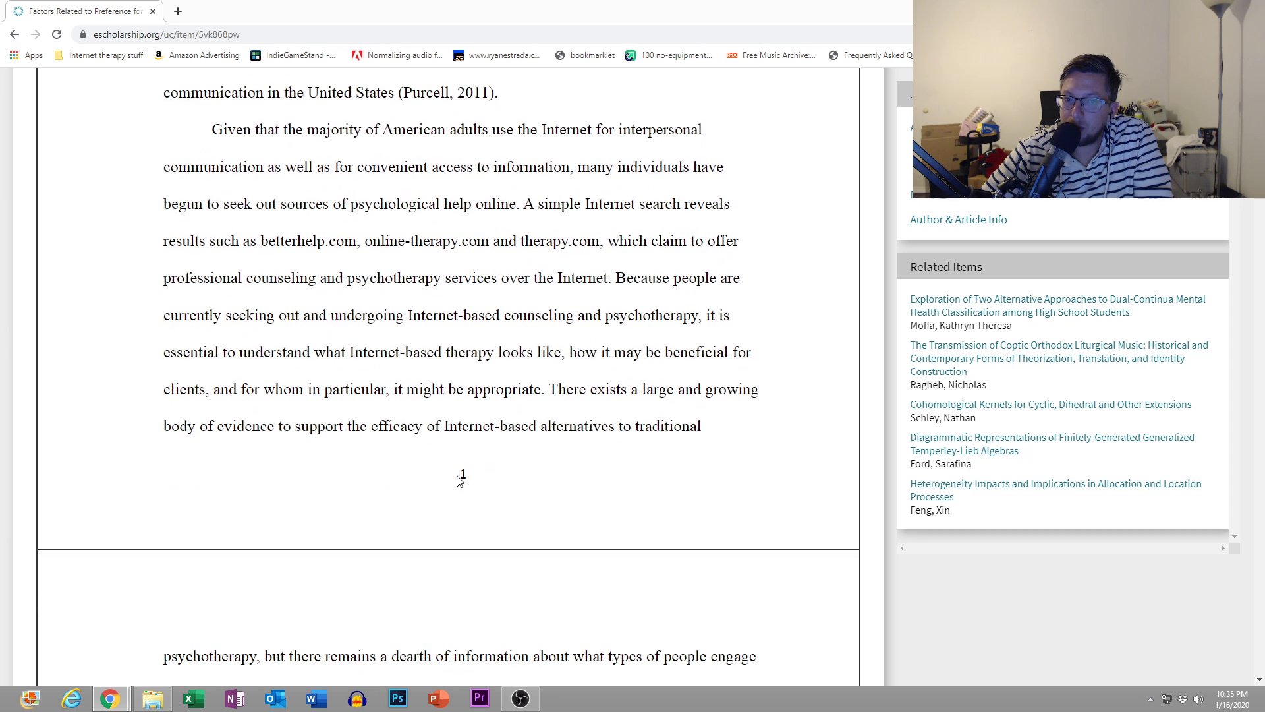
pyautogui.scroll(-3)
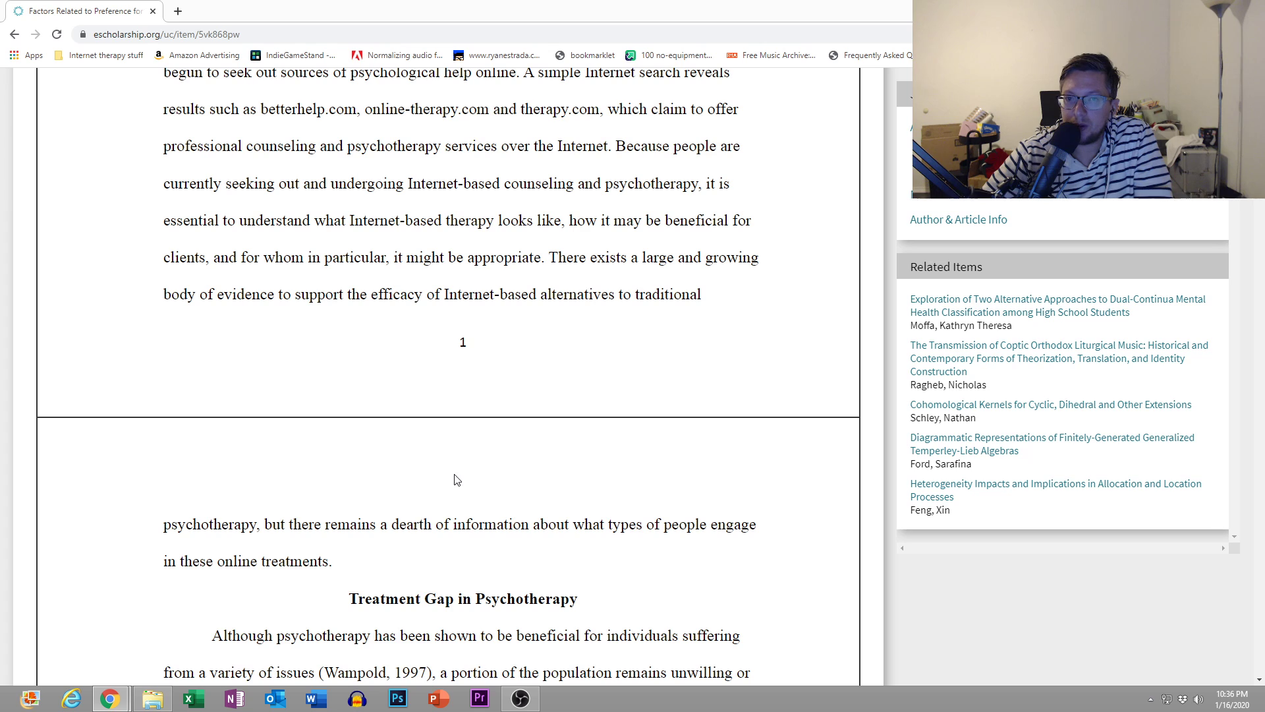
pyautogui.scroll(-3)
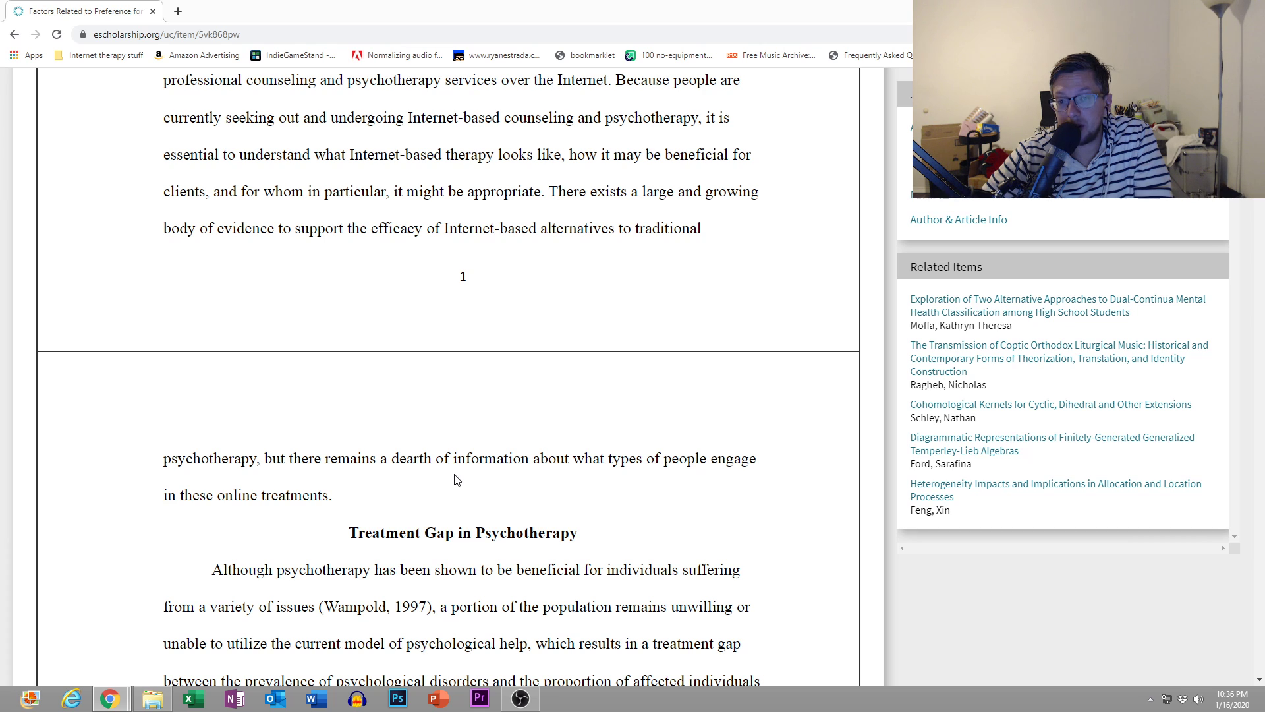
pyautogui.scroll(-3)
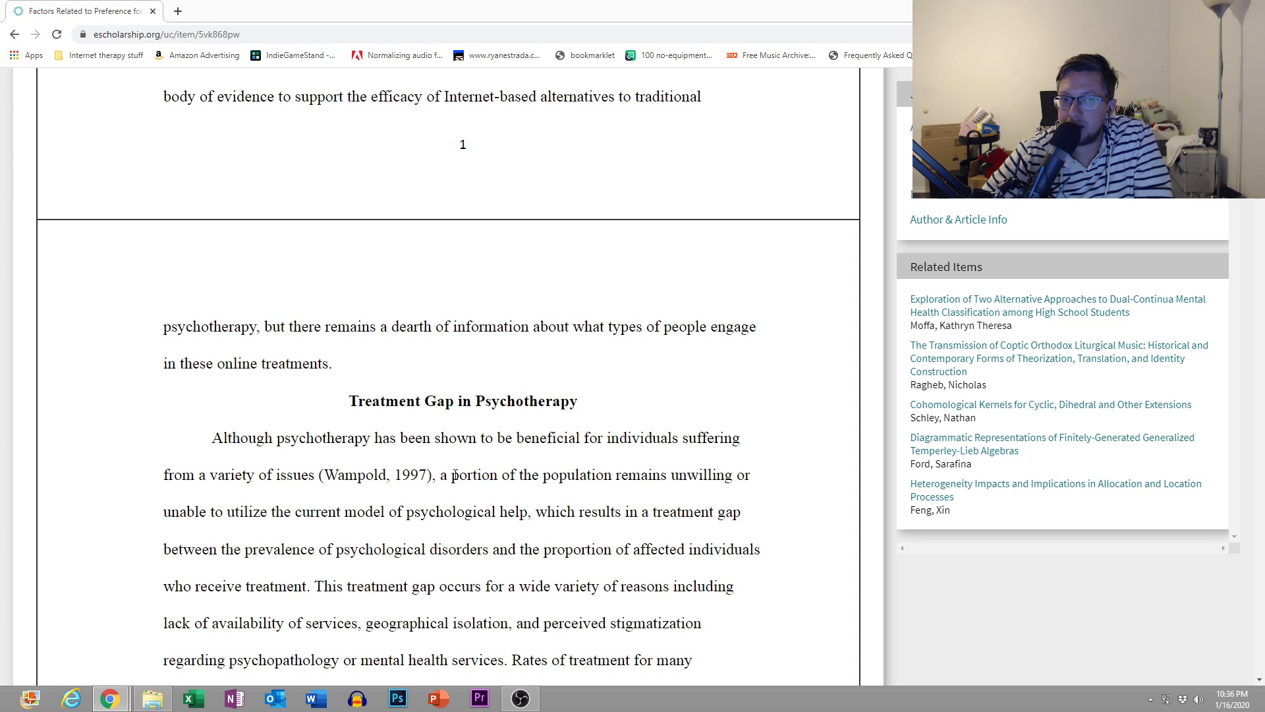
pyautogui.scroll(-3)
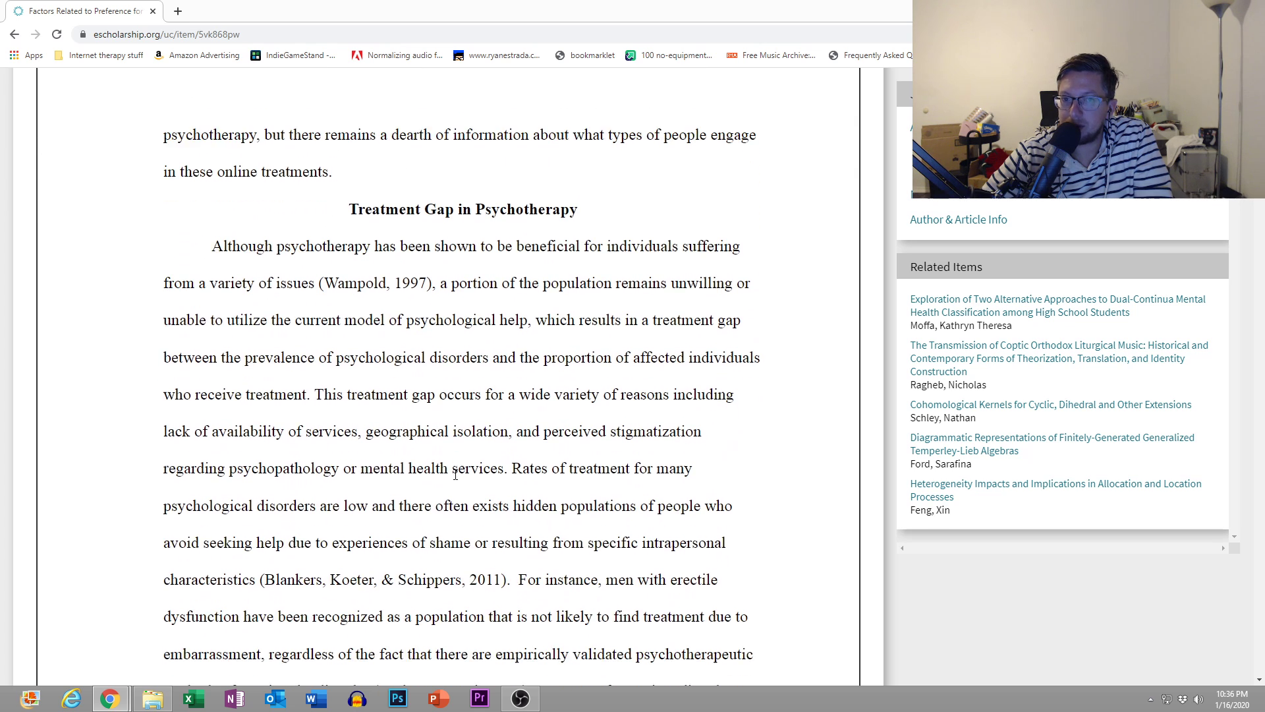
pyautogui.scroll(-3)
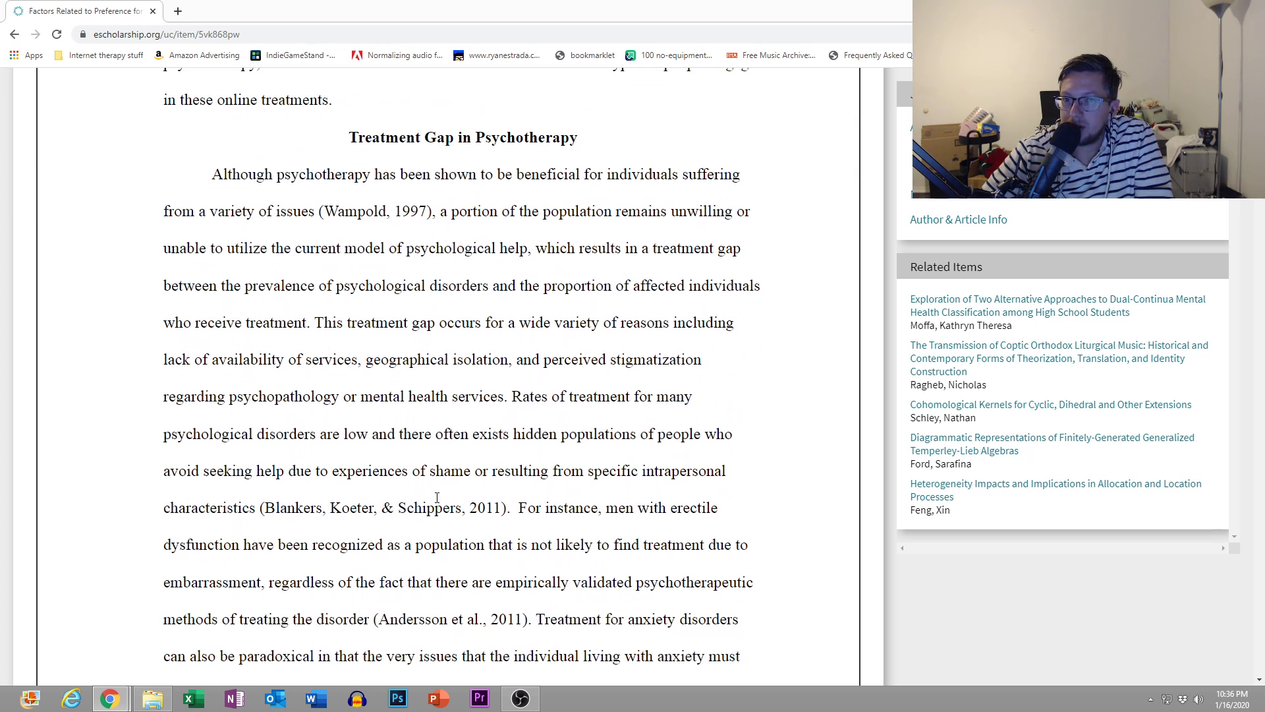
pyautogui.scroll(-3)
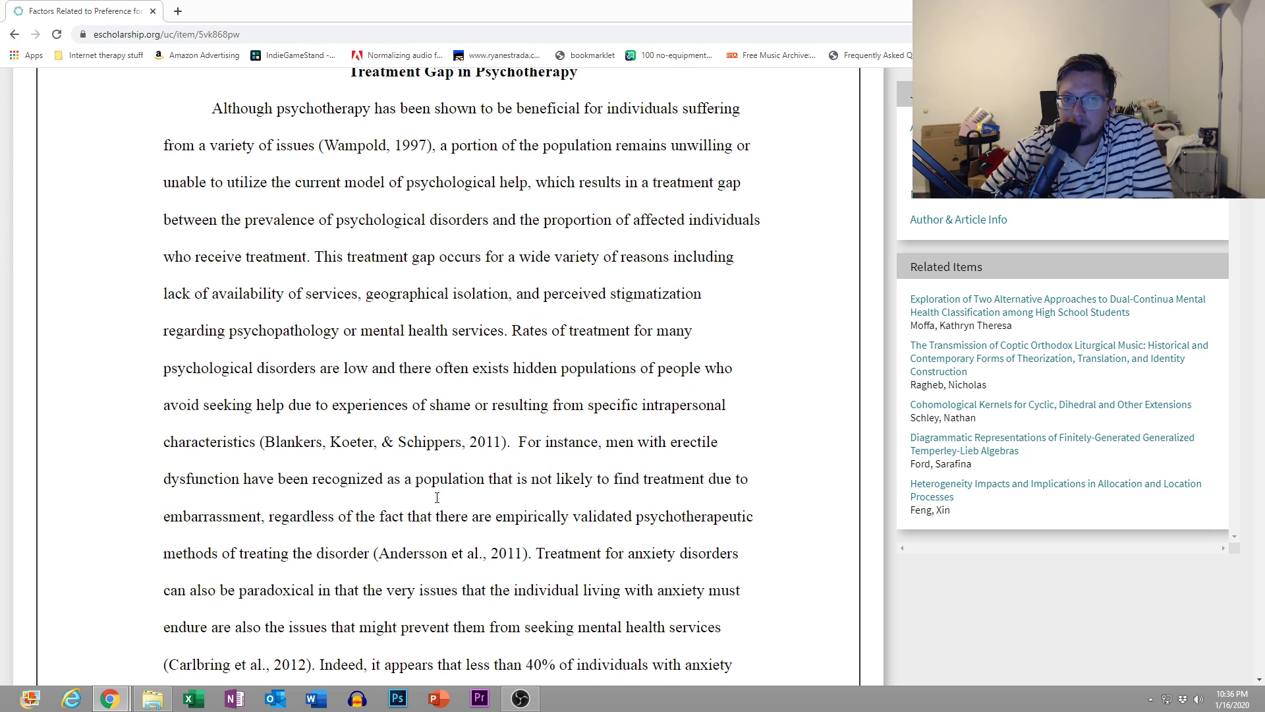
pyautogui.moveTo(435, 501)
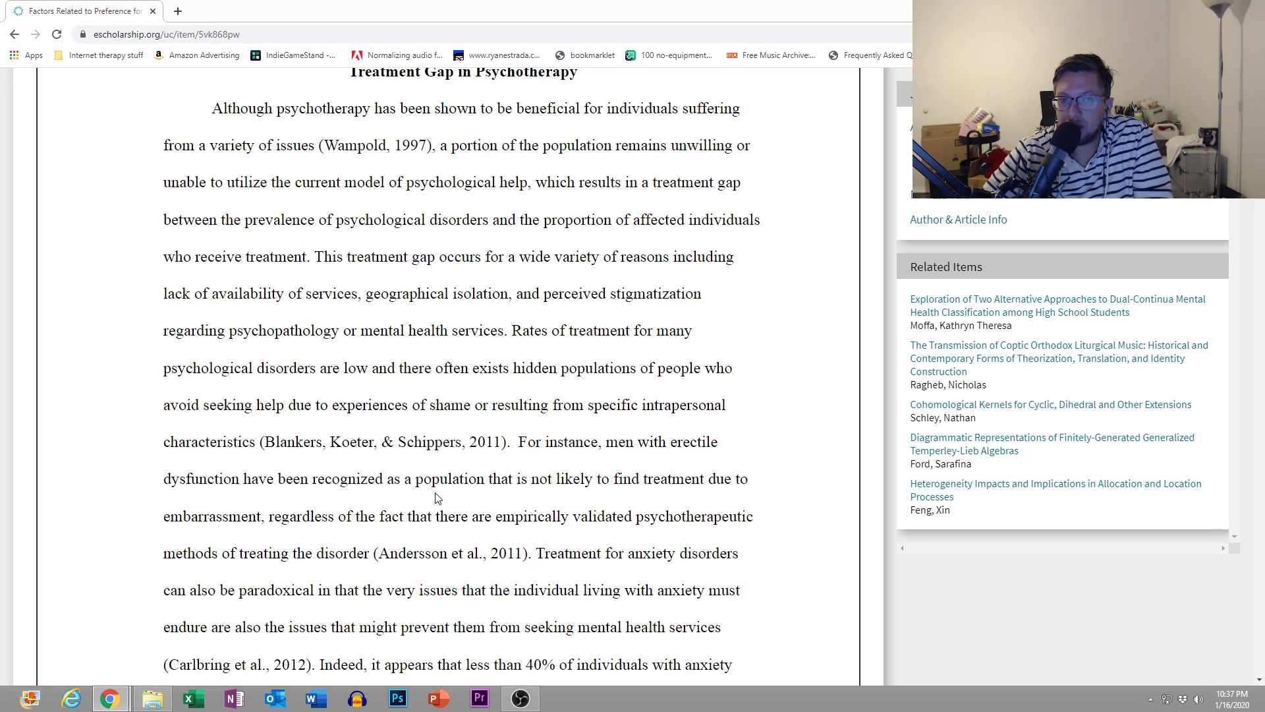
pyautogui.scroll(-3)
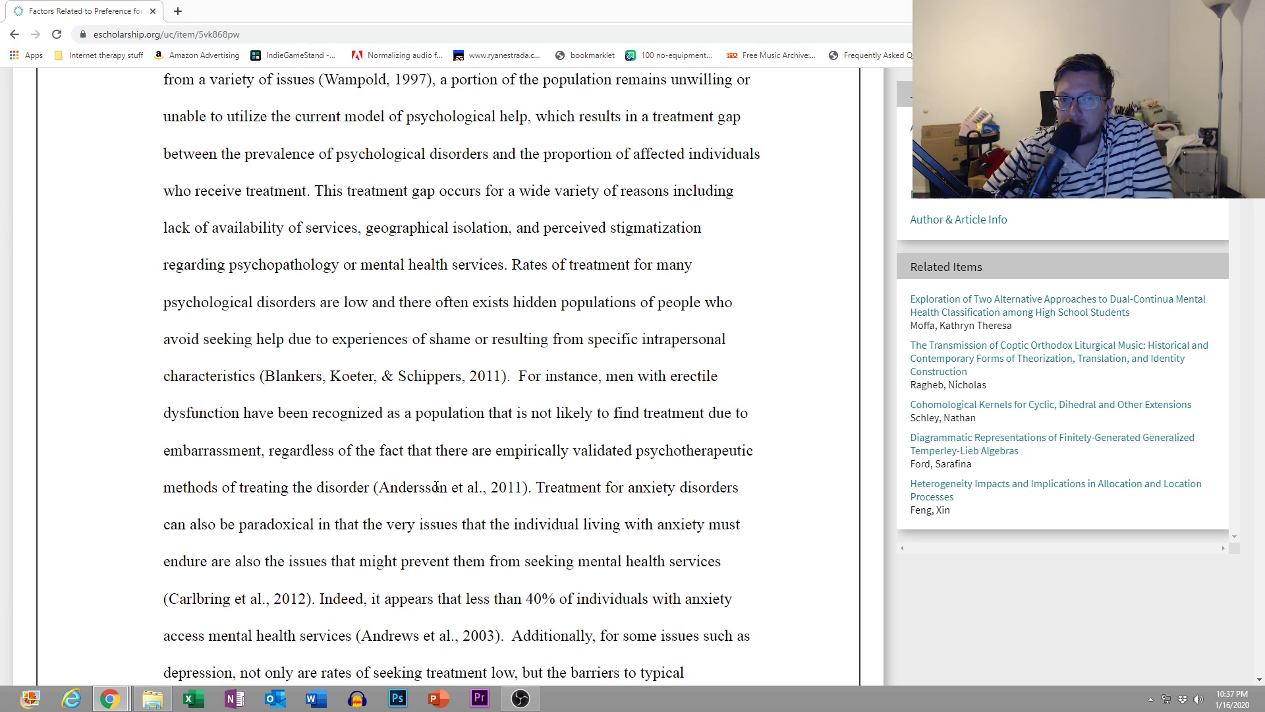
pyautogui.scroll(-3)
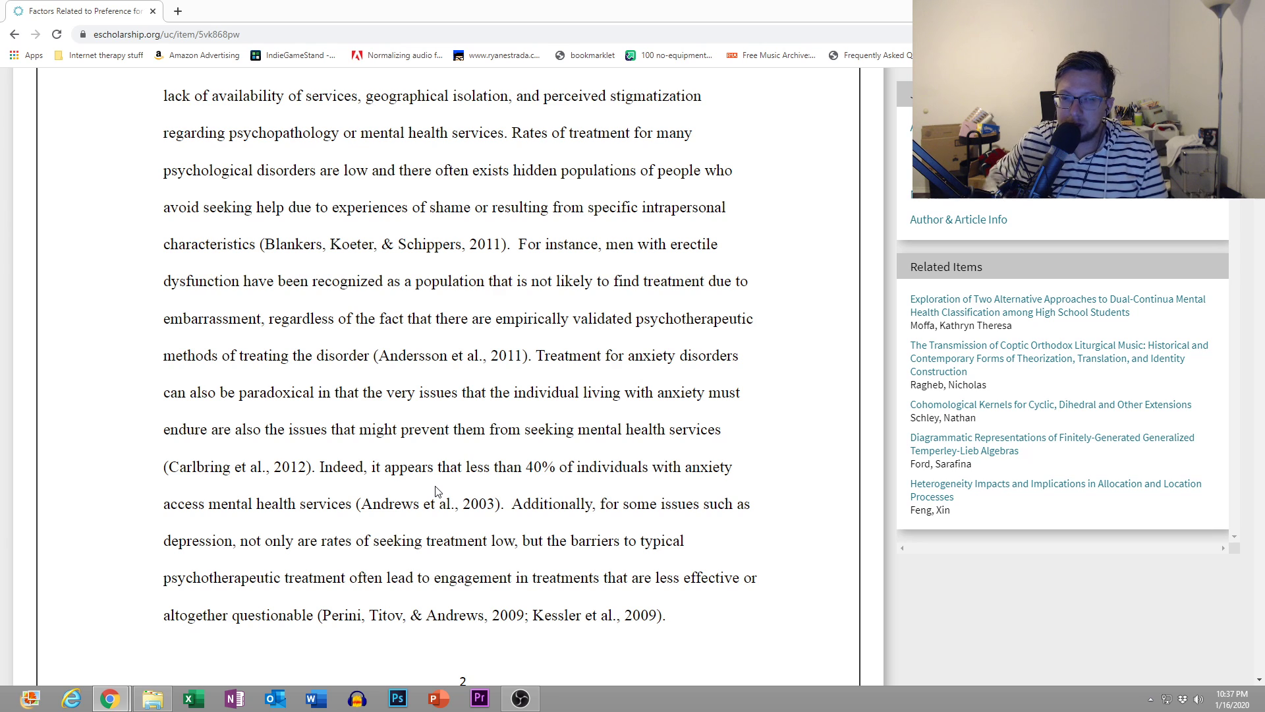
pyautogui.moveTo(435, 409)
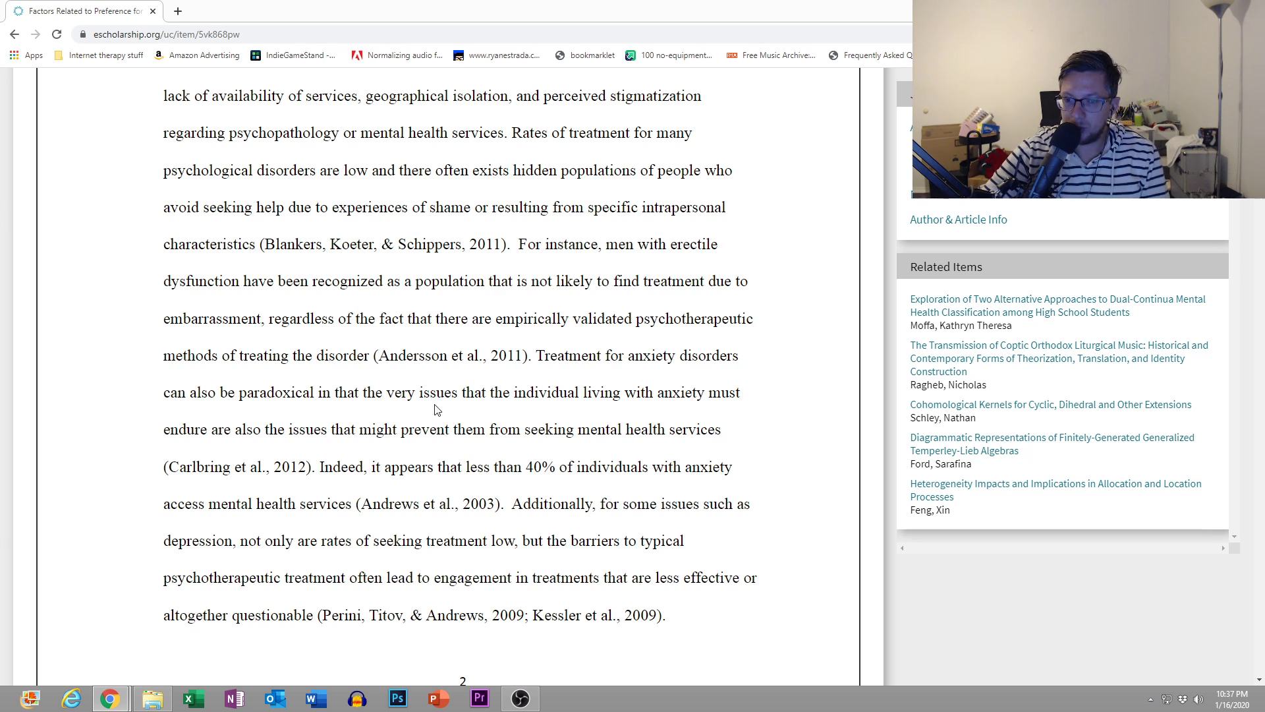
pyautogui.scroll(-3)
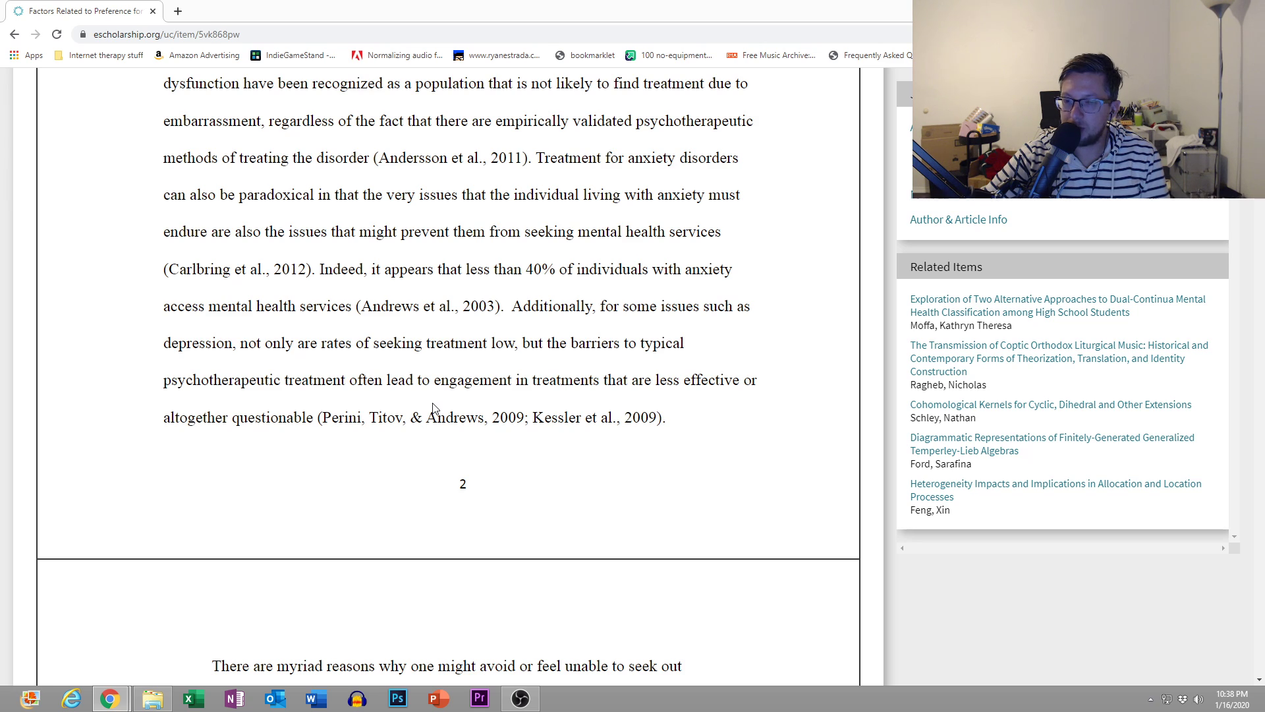
pyautogui.scroll(-3)
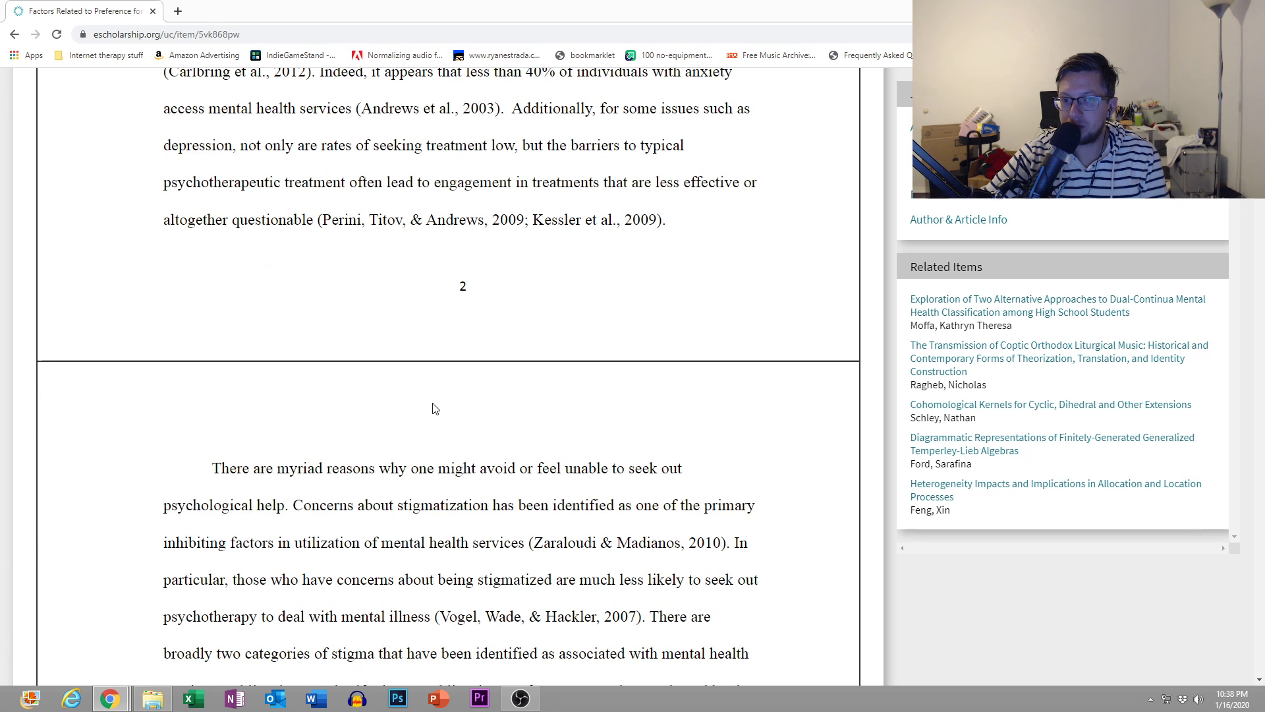
pyautogui.scroll(-3)
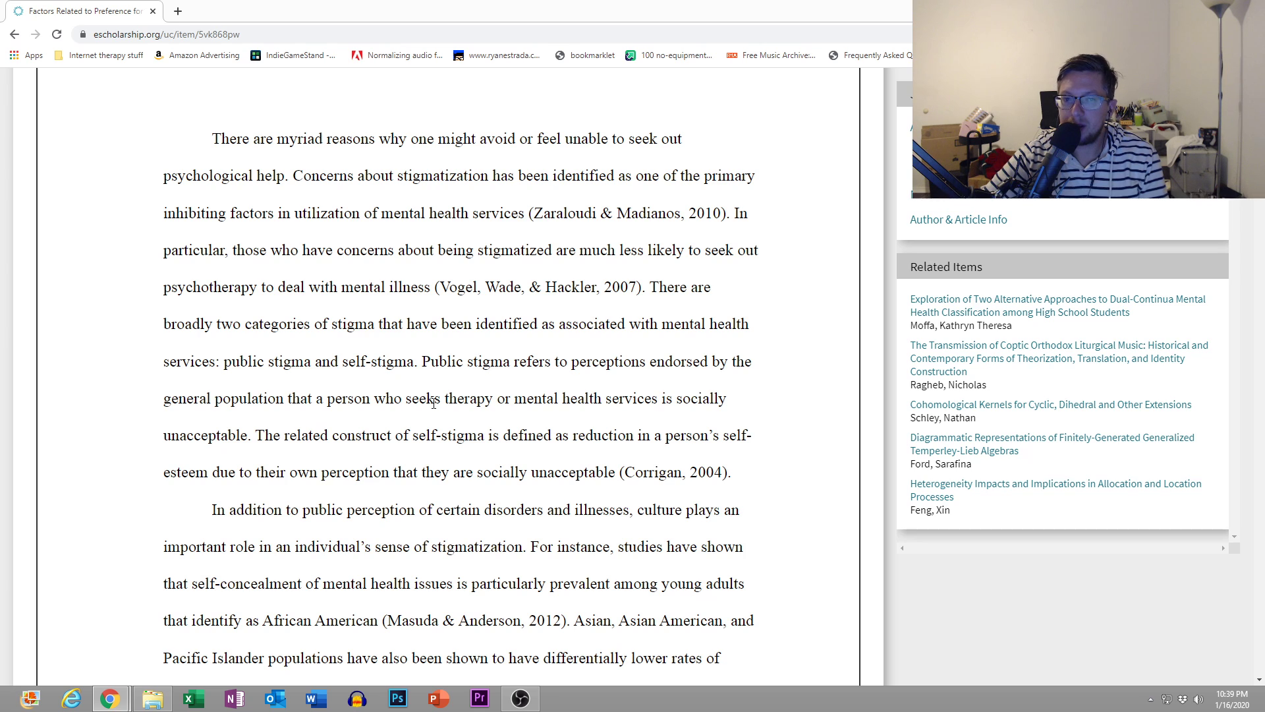
pyautogui.scroll(-3)
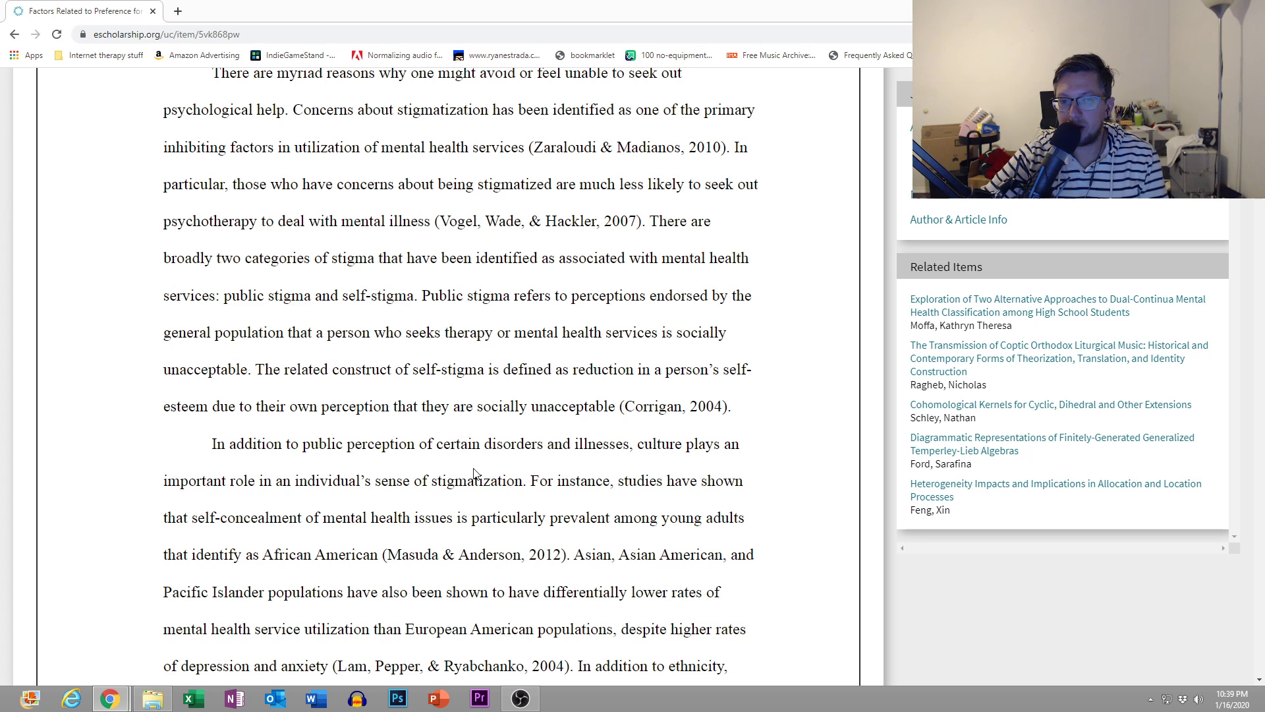
pyautogui.scroll(-3)
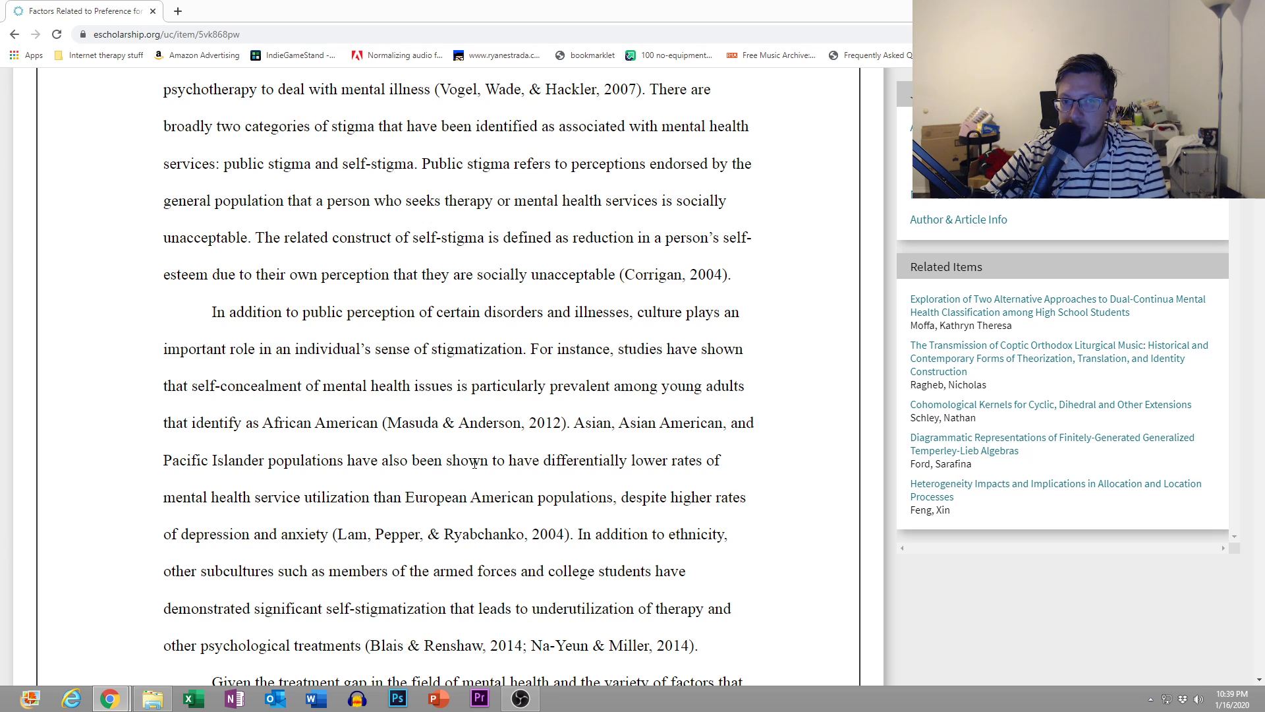
pyautogui.scroll(-3)
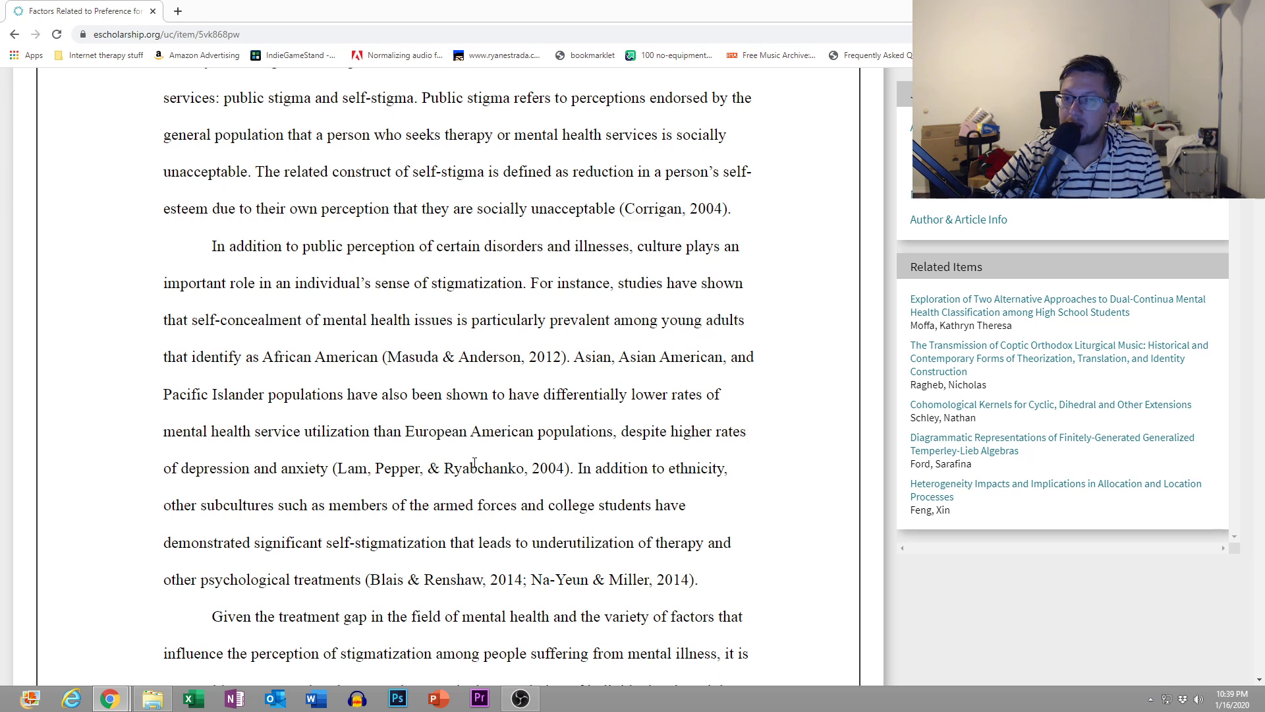
pyautogui.scroll(-3)
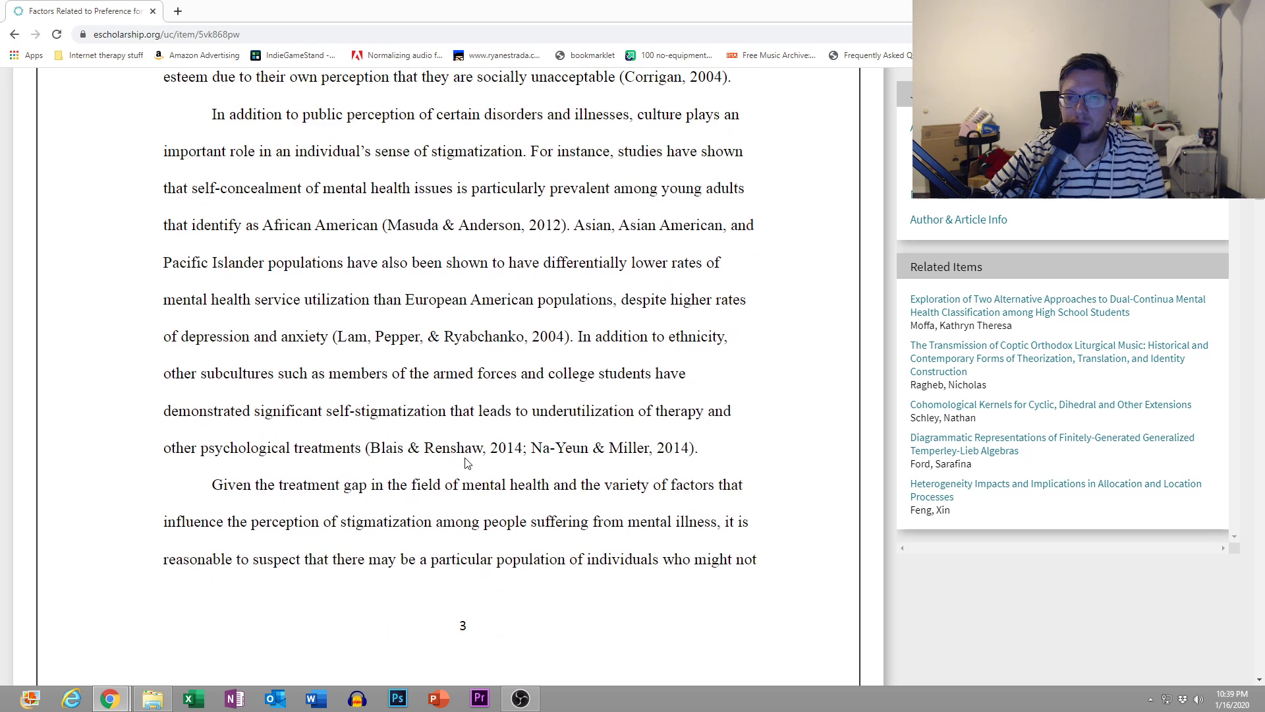
pyautogui.scroll(-3)
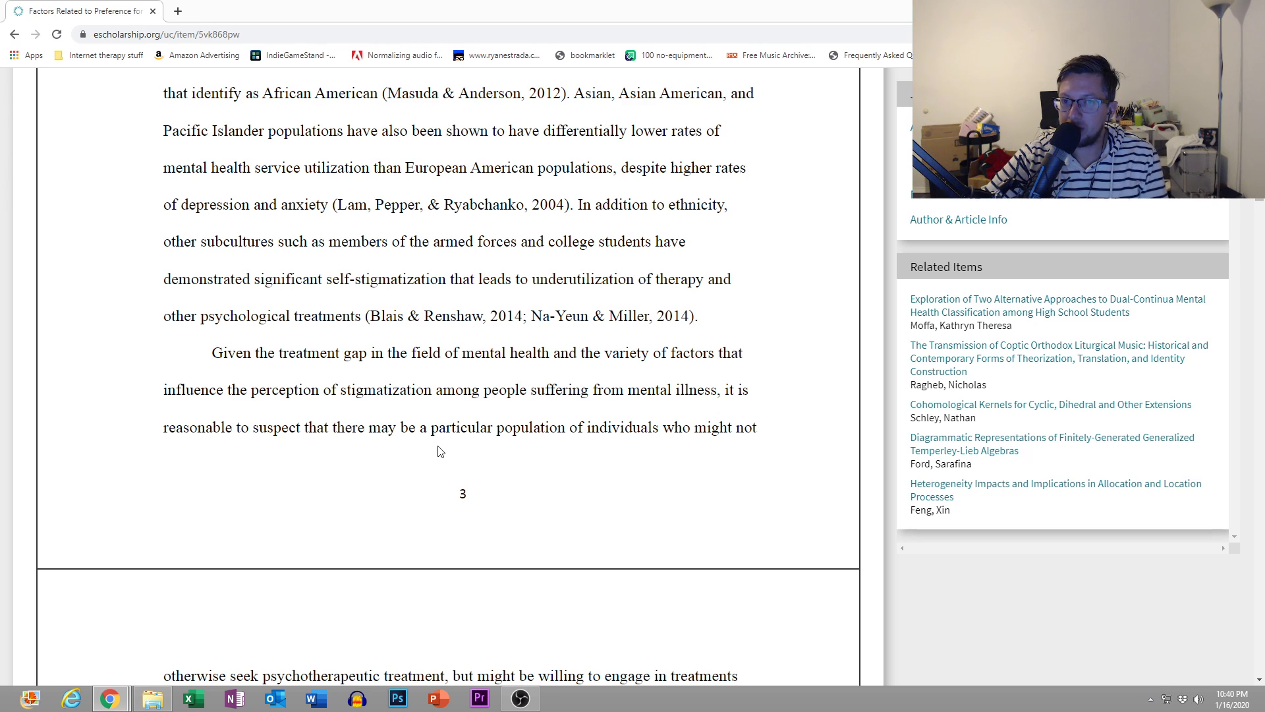
pyautogui.moveTo(412, 427)
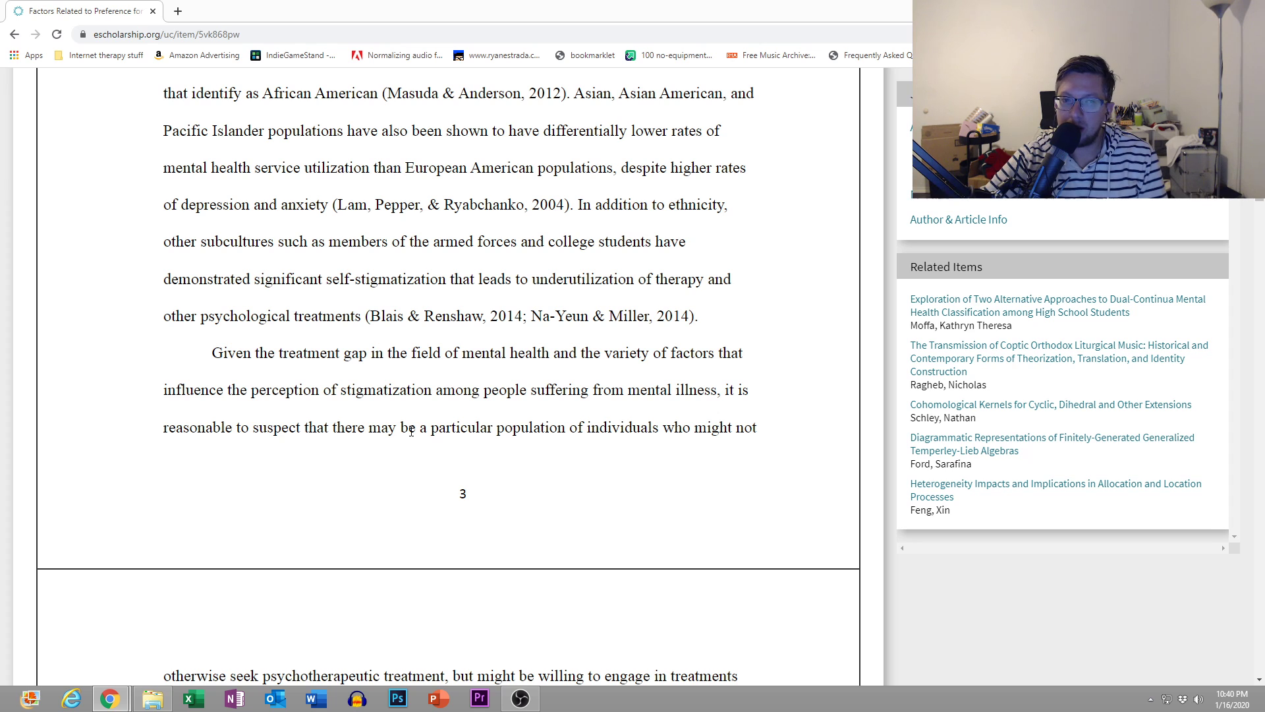
pyautogui.scroll(-3)
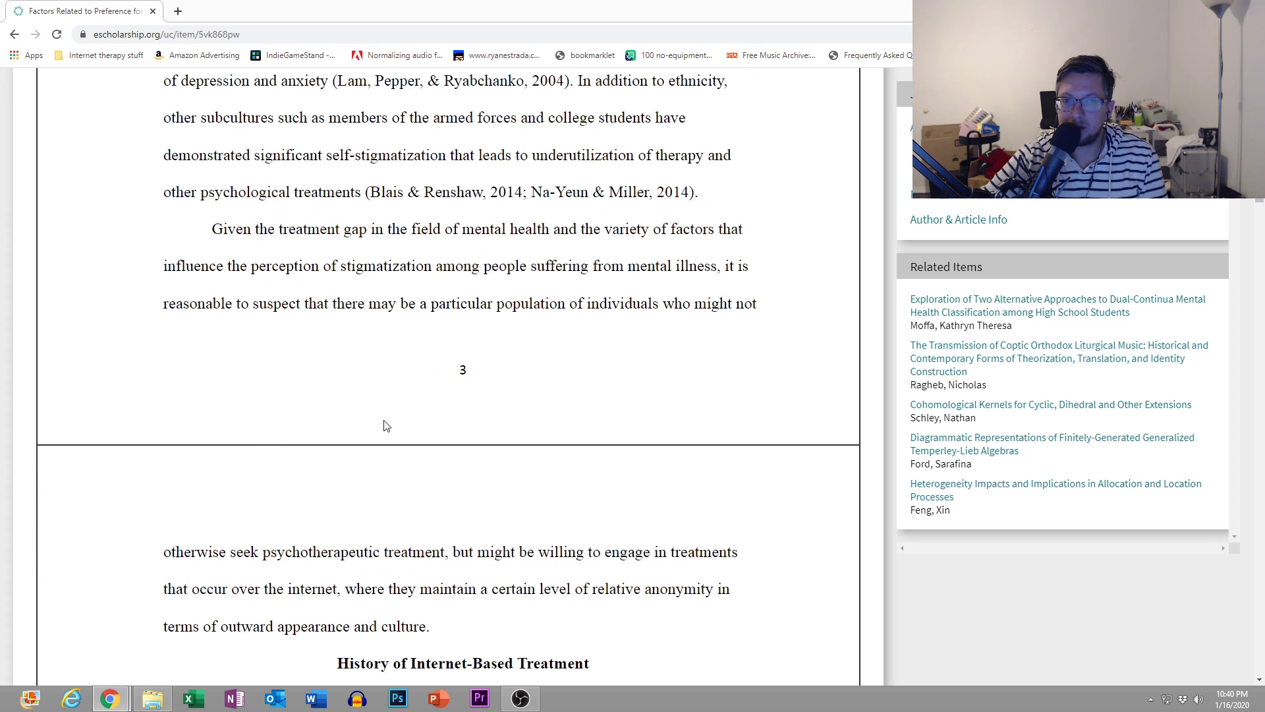
pyautogui.scroll(-3)
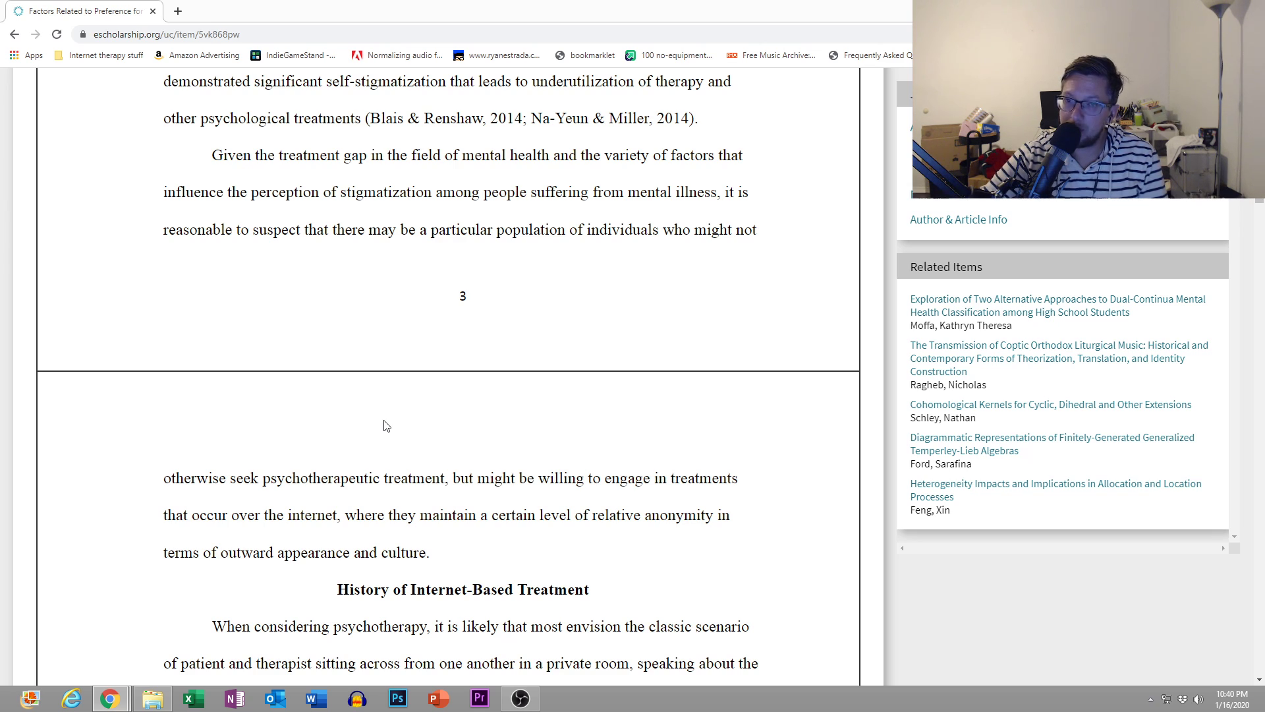
pyautogui.scroll(-3)
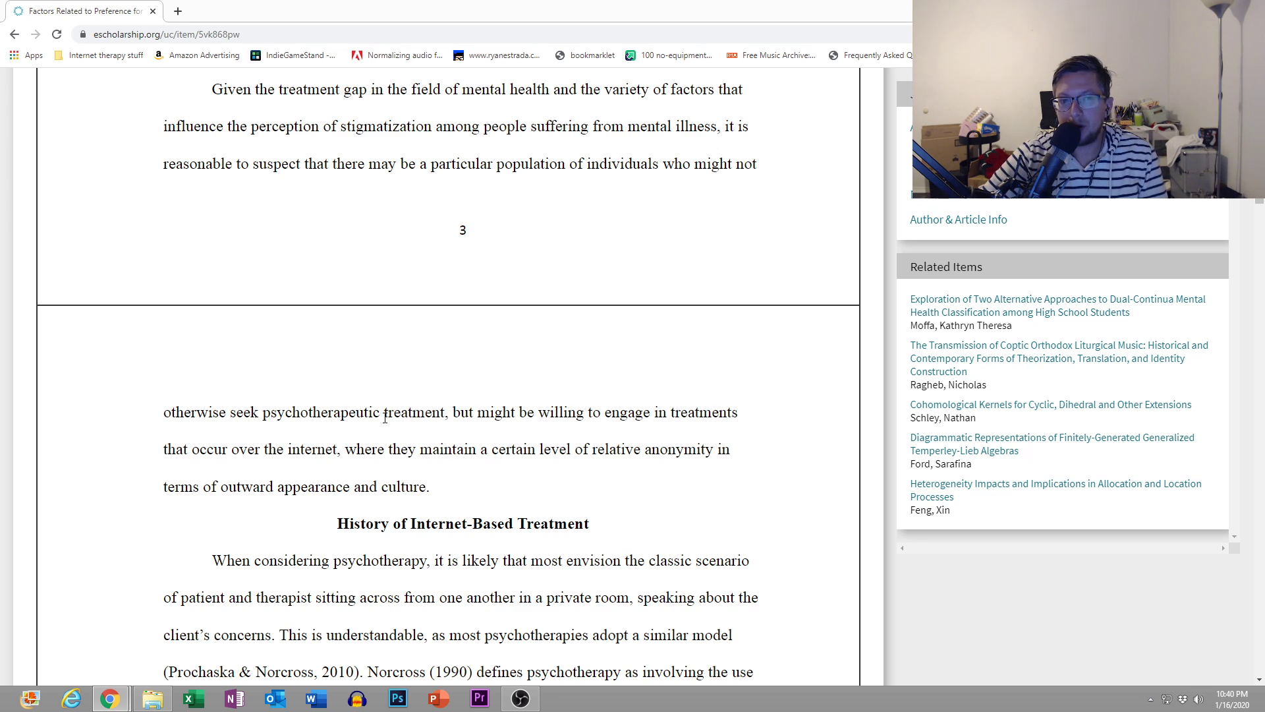
pyautogui.scroll(-3)
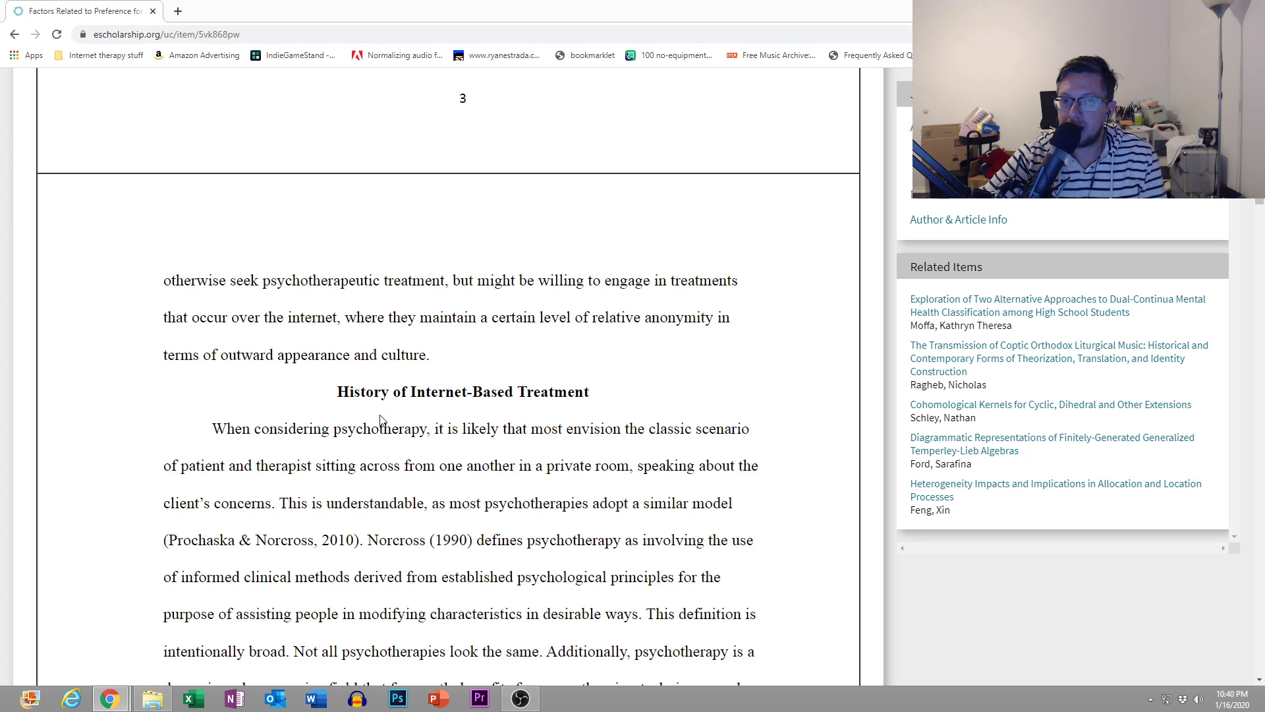
pyautogui.scroll(-3)
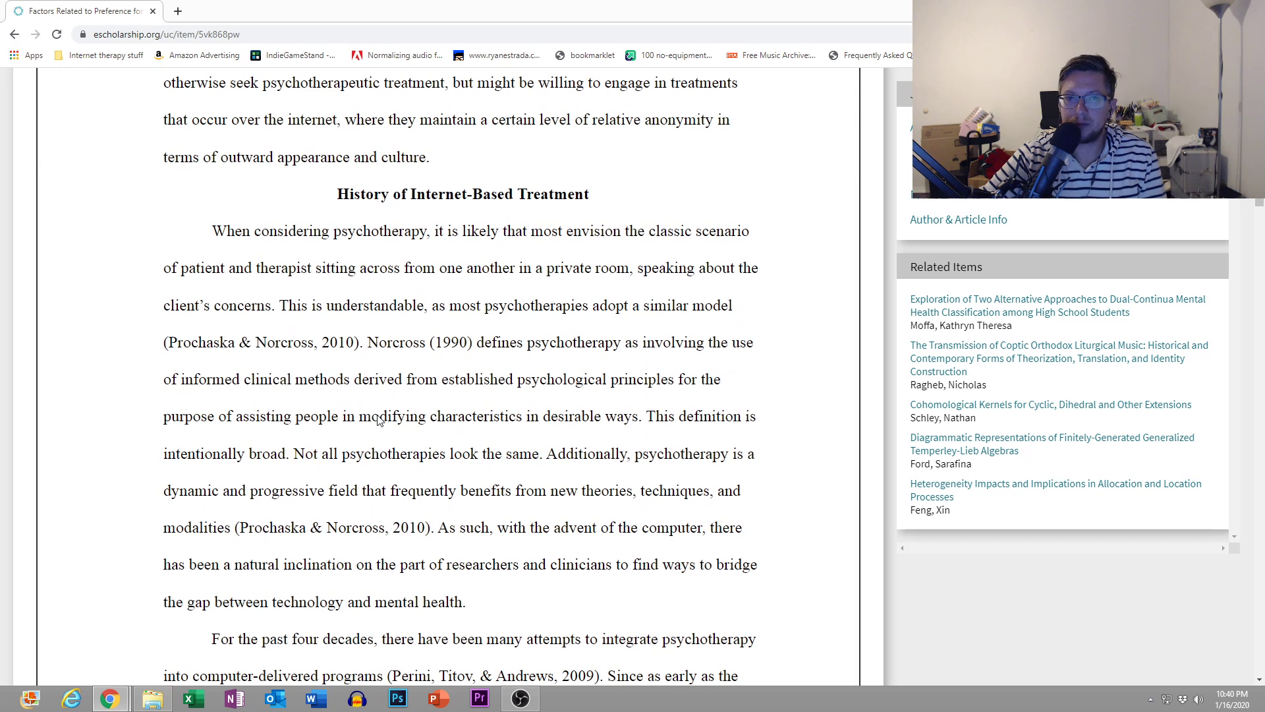
pyautogui.scroll(-3)
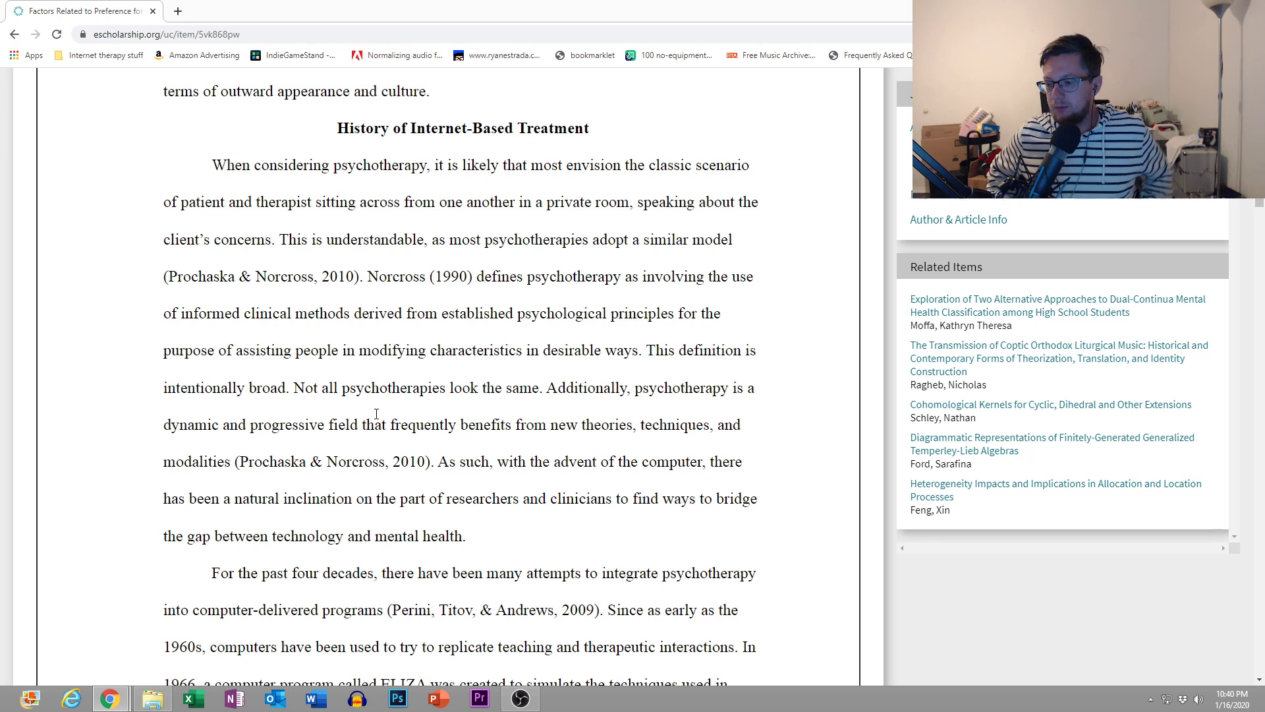
pyautogui.moveTo(480, 367)
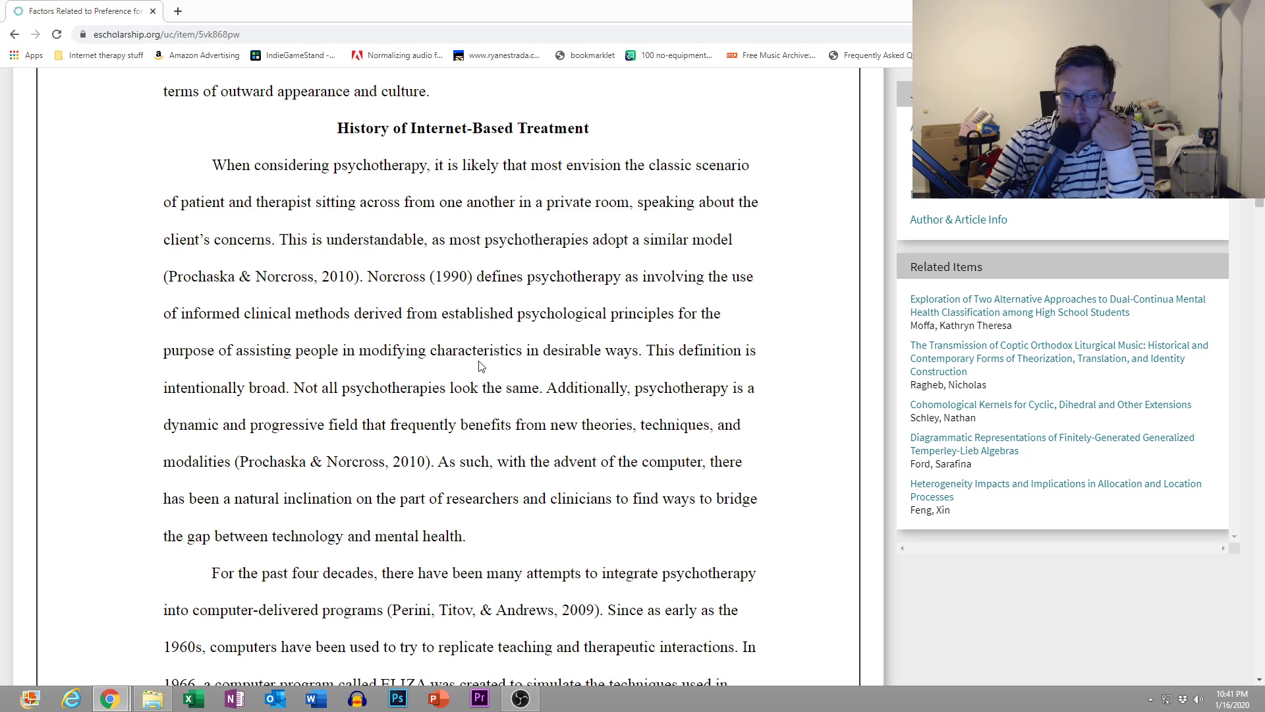
pyautogui.moveTo(462, 336)
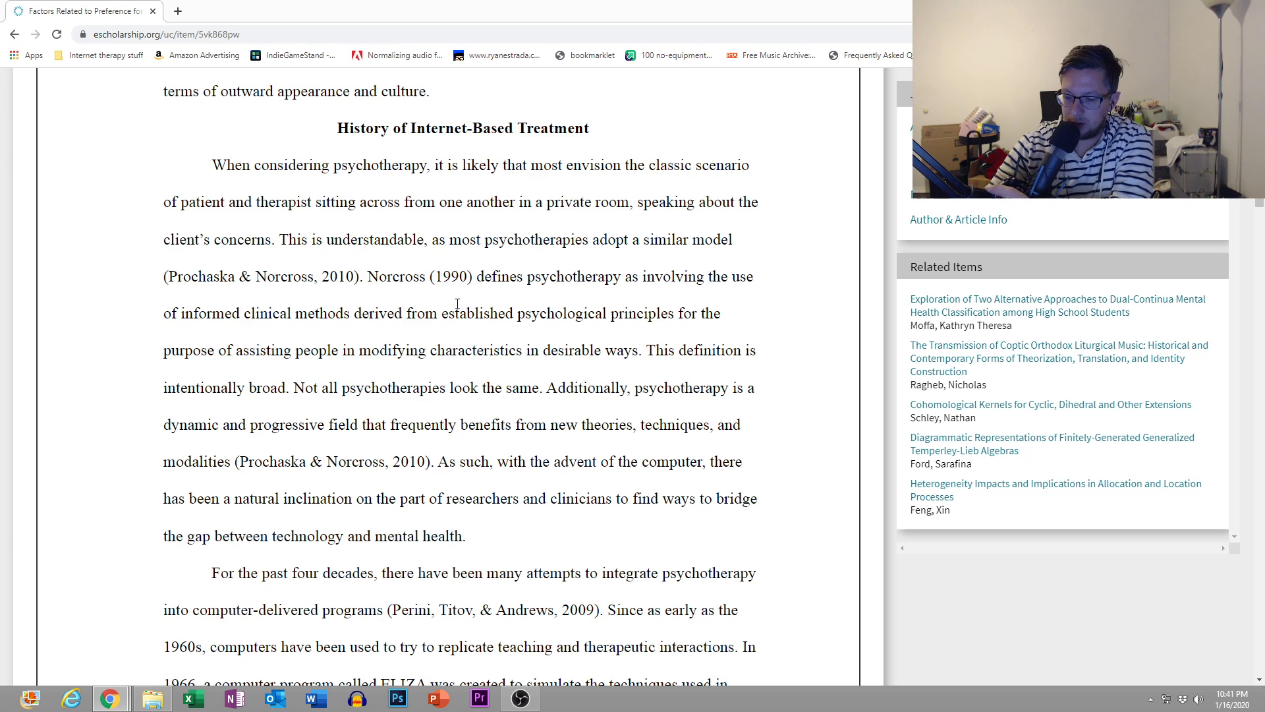
pyautogui.moveTo(442, 331)
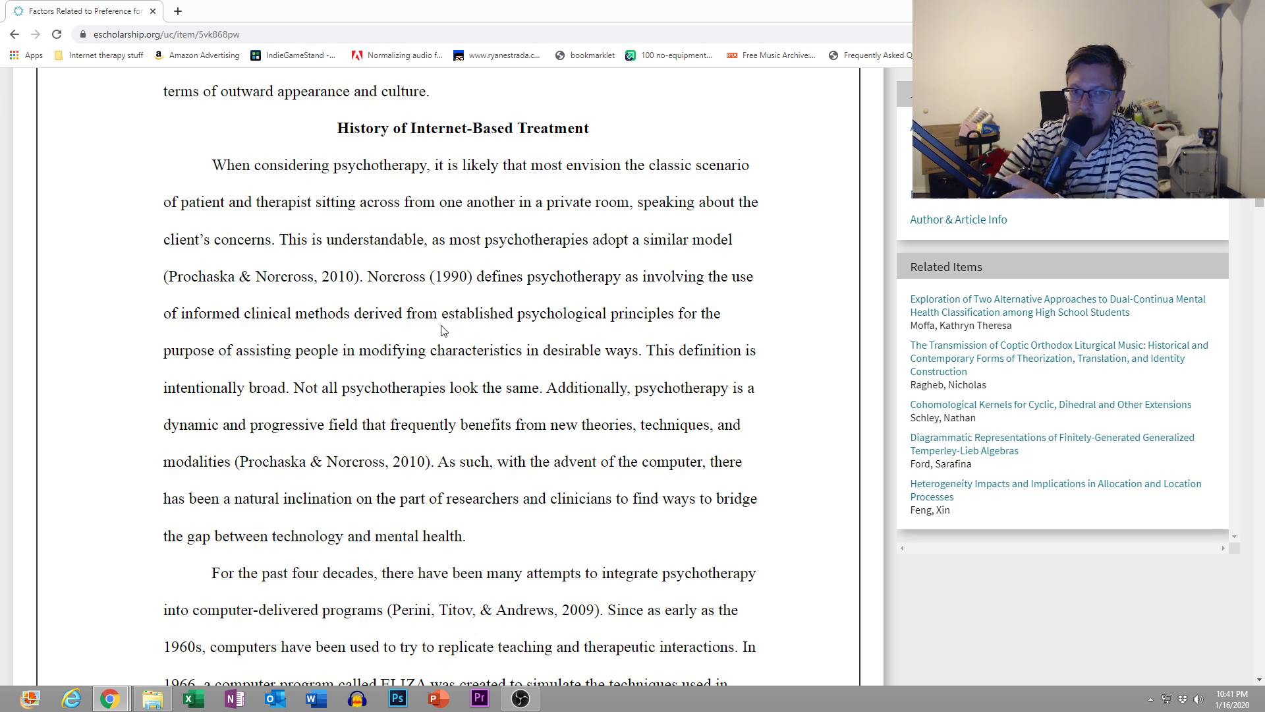
pyautogui.moveTo(395, 392)
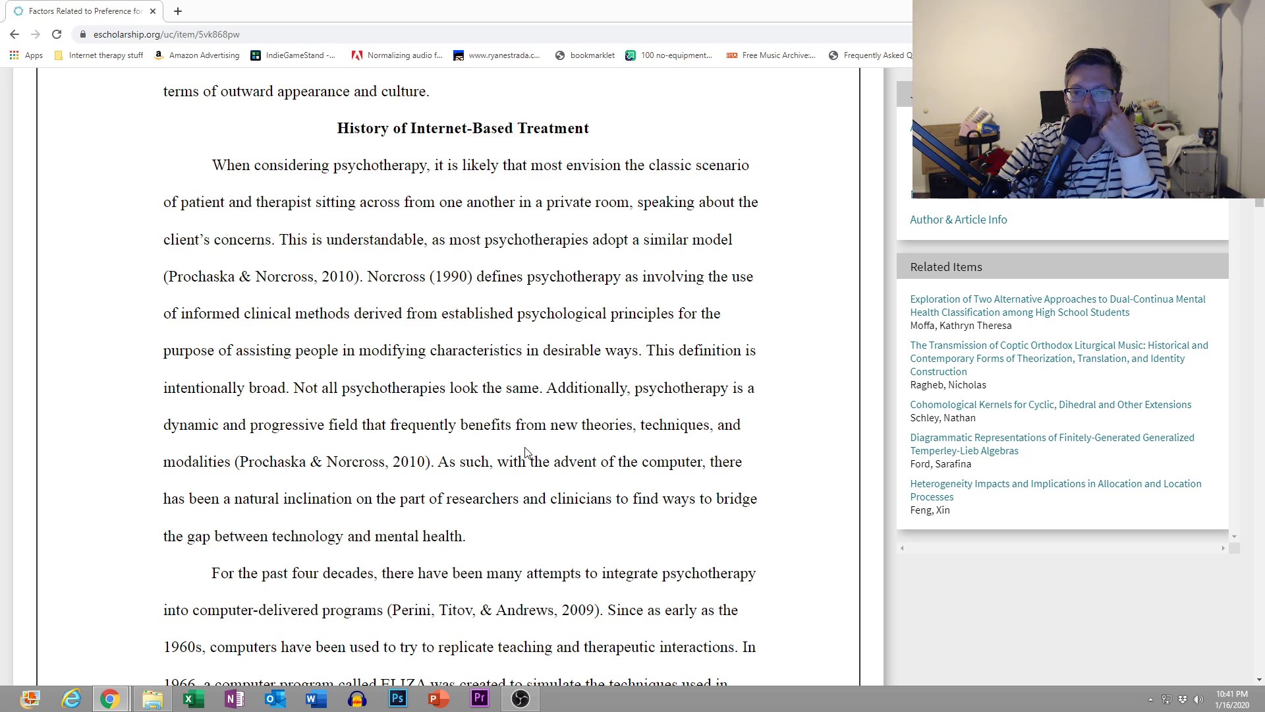
pyautogui.scroll(-3)
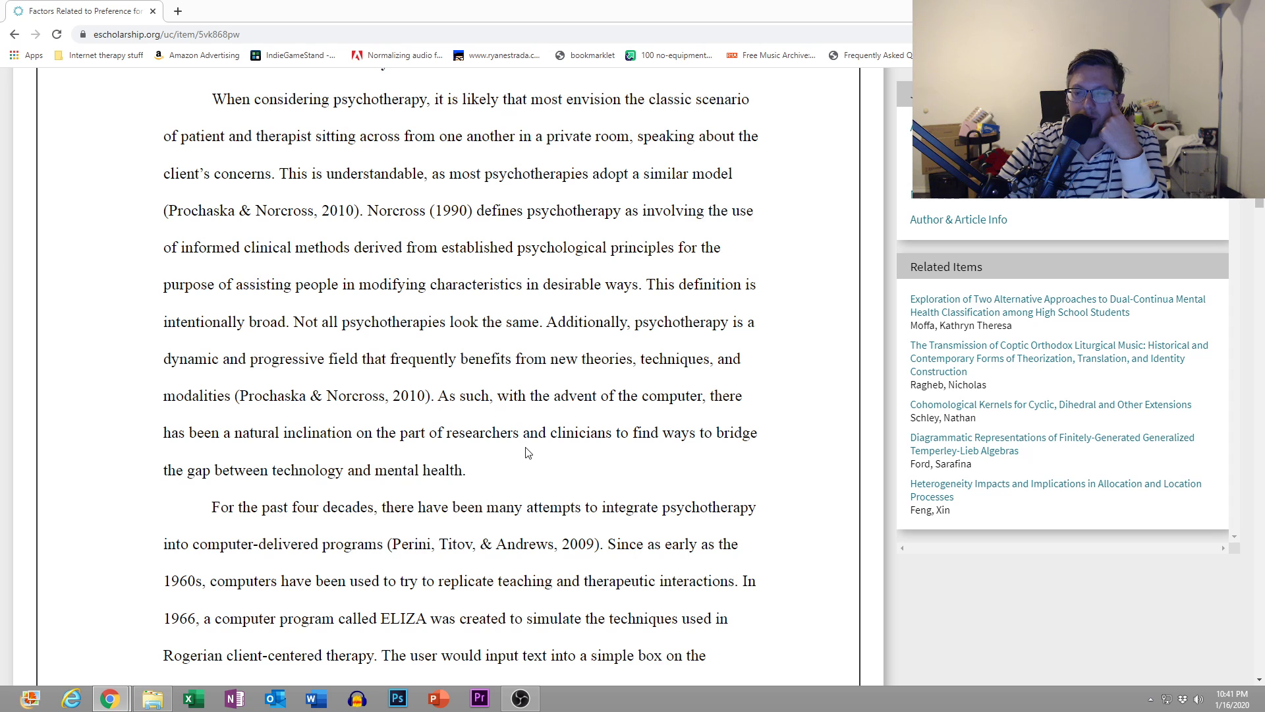
pyautogui.scroll(-3)
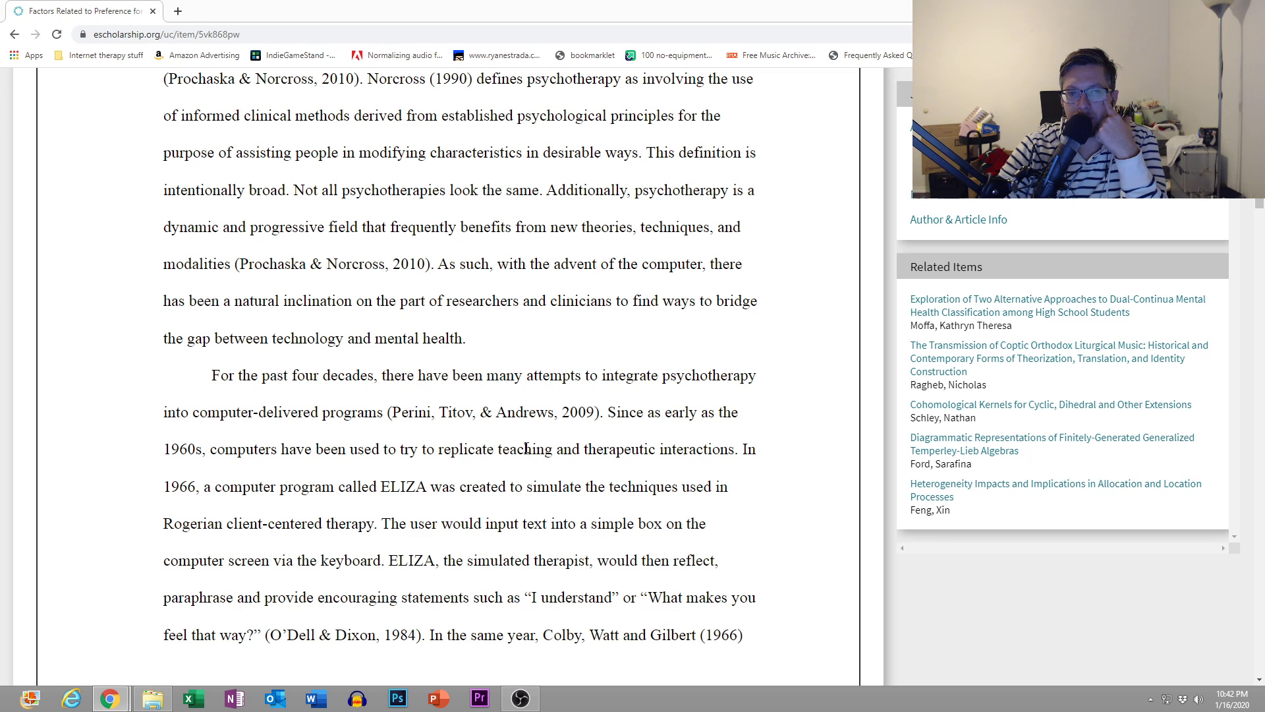
pyautogui.scroll(-3)
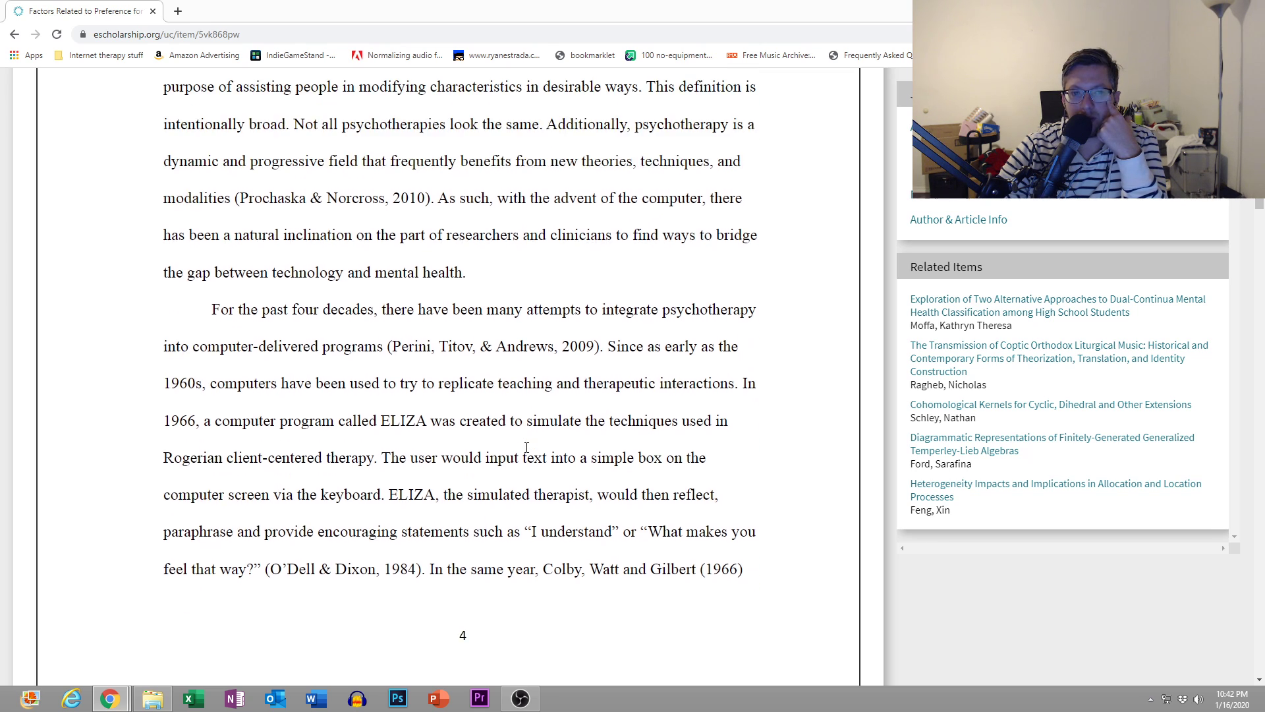
pyautogui.scroll(-3)
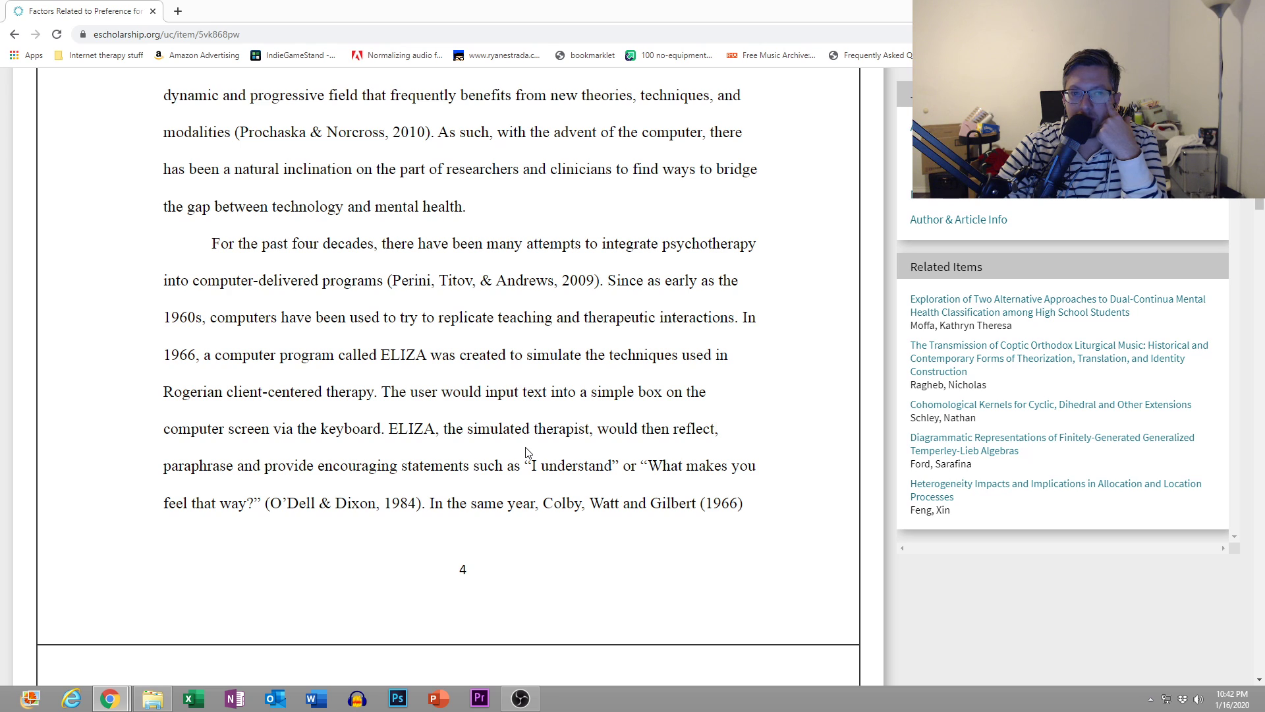
pyautogui.scroll(-3)
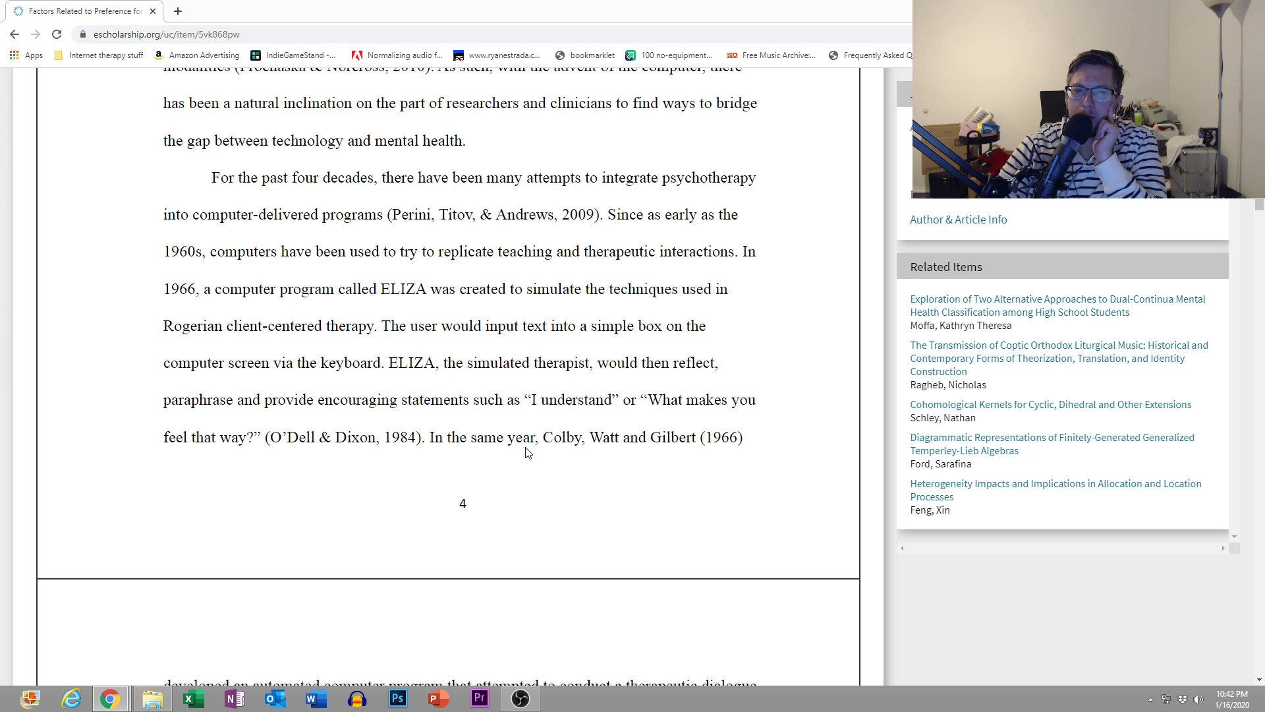
pyautogui.scroll(-3)
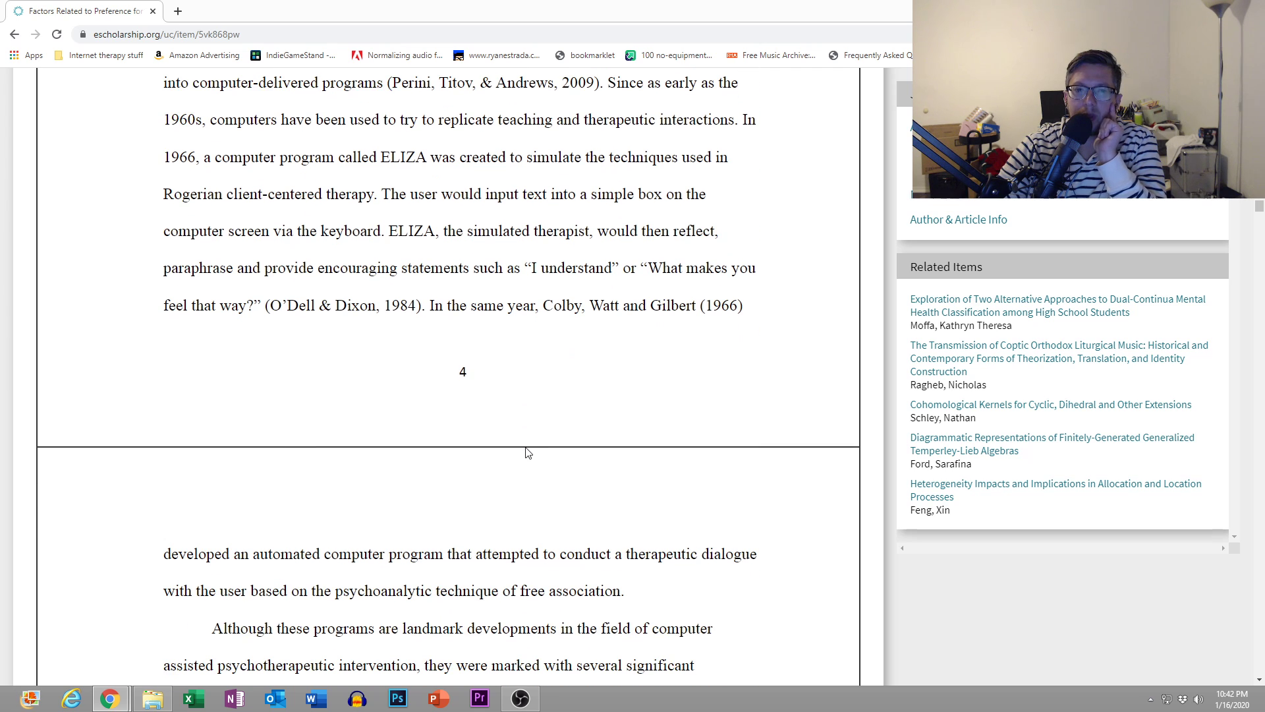
pyautogui.scroll(-3)
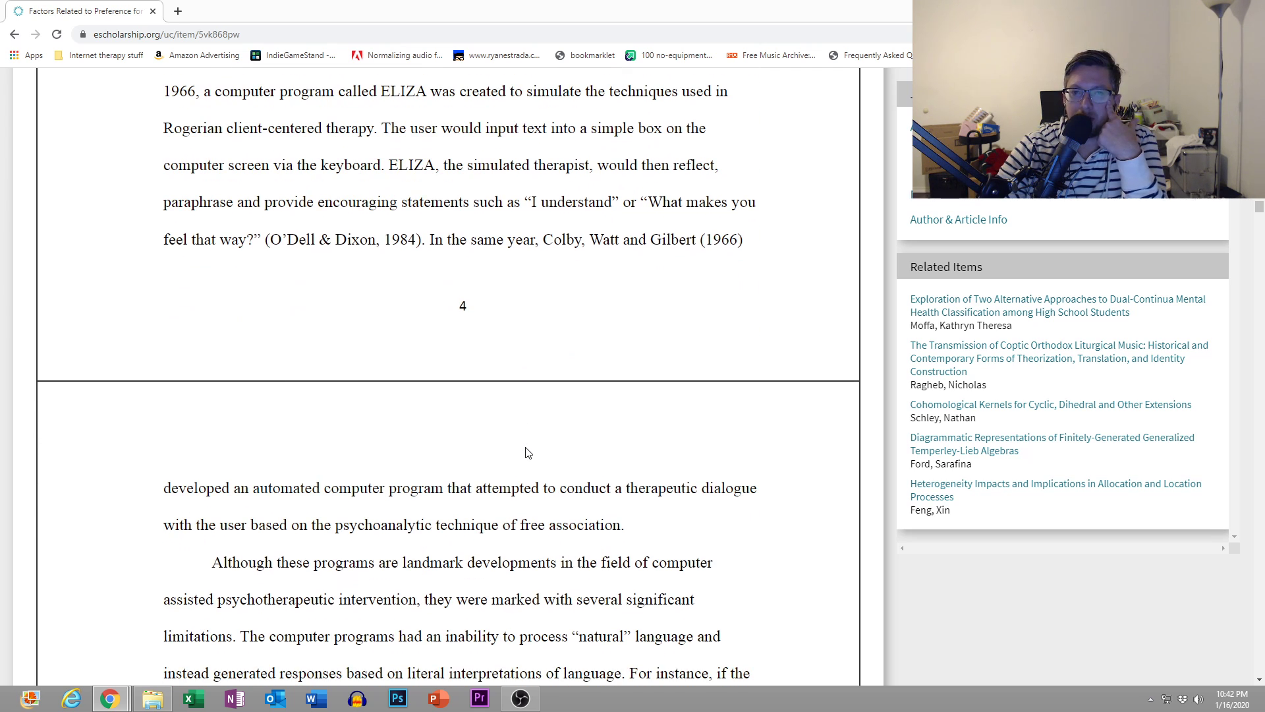
pyautogui.scroll(-3)
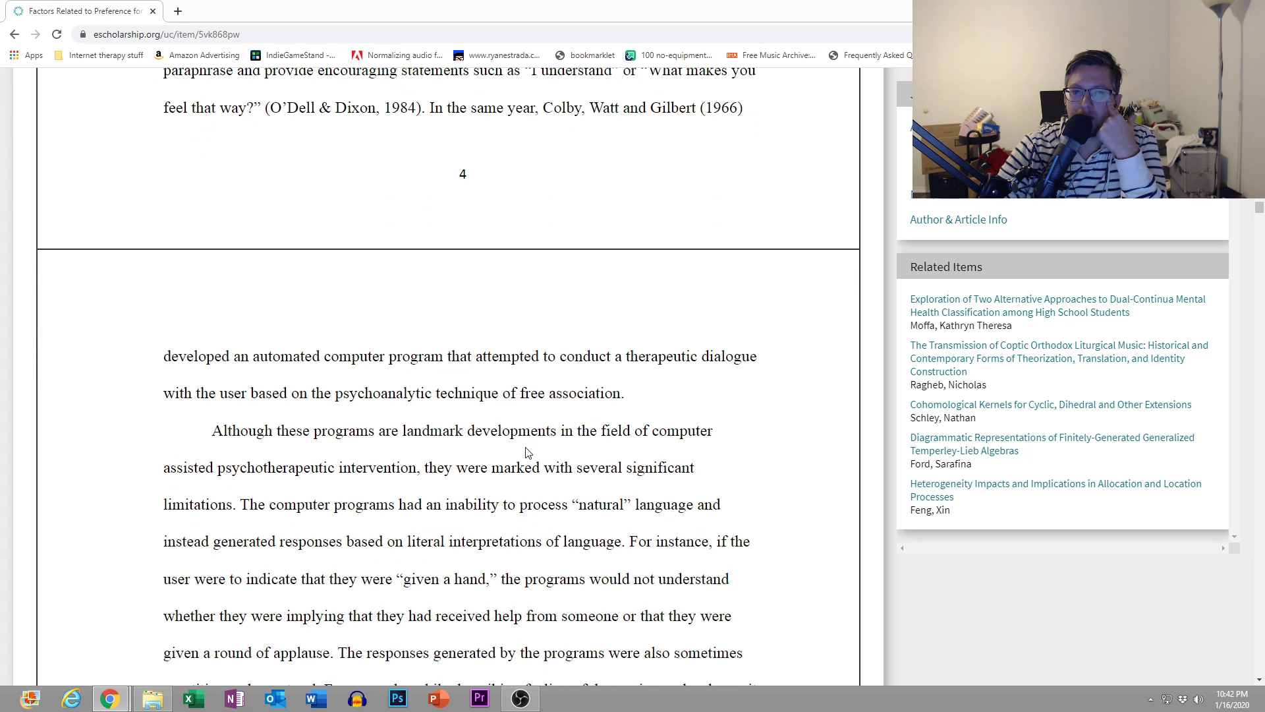
pyautogui.scroll(-3)
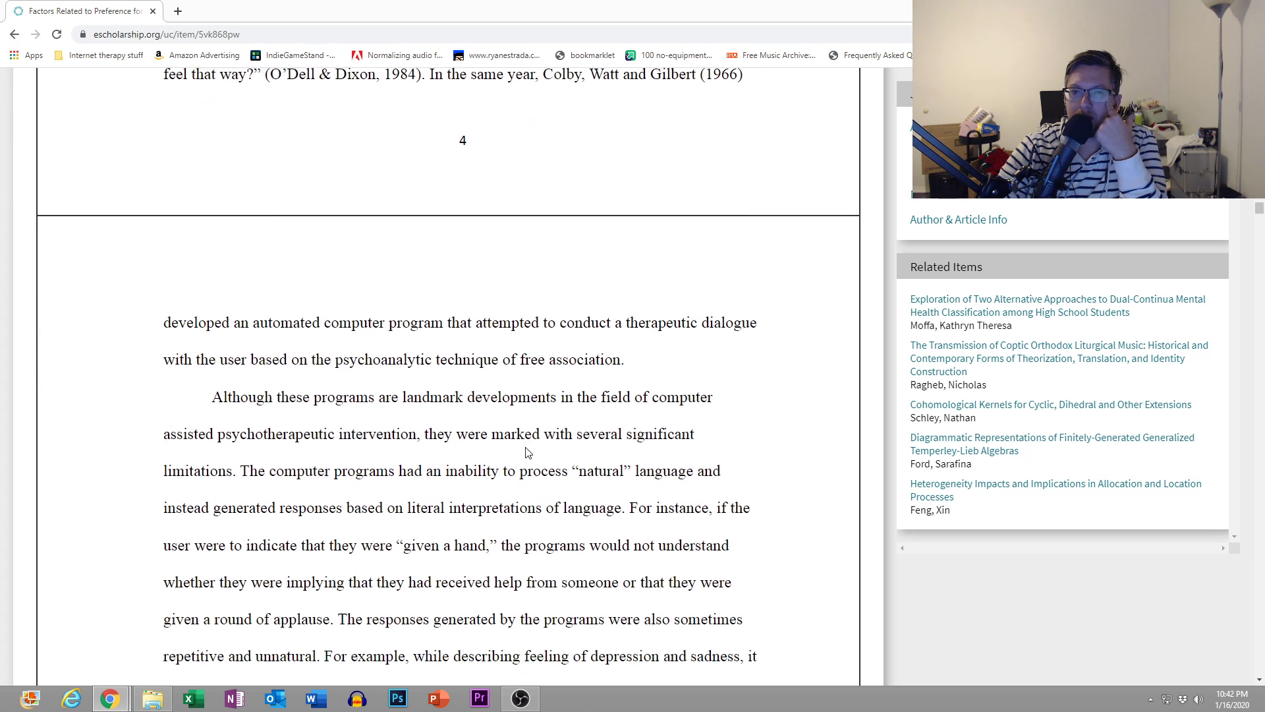
pyautogui.scroll(-3)
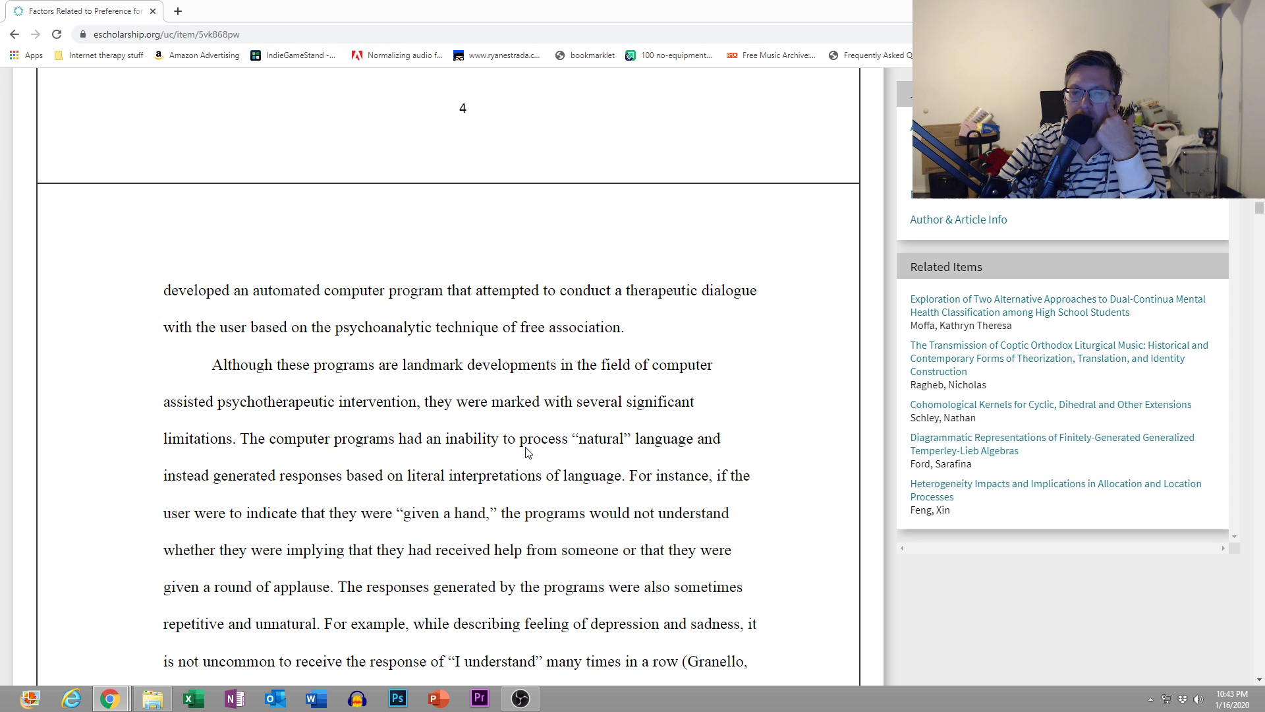
pyautogui.scroll(-3)
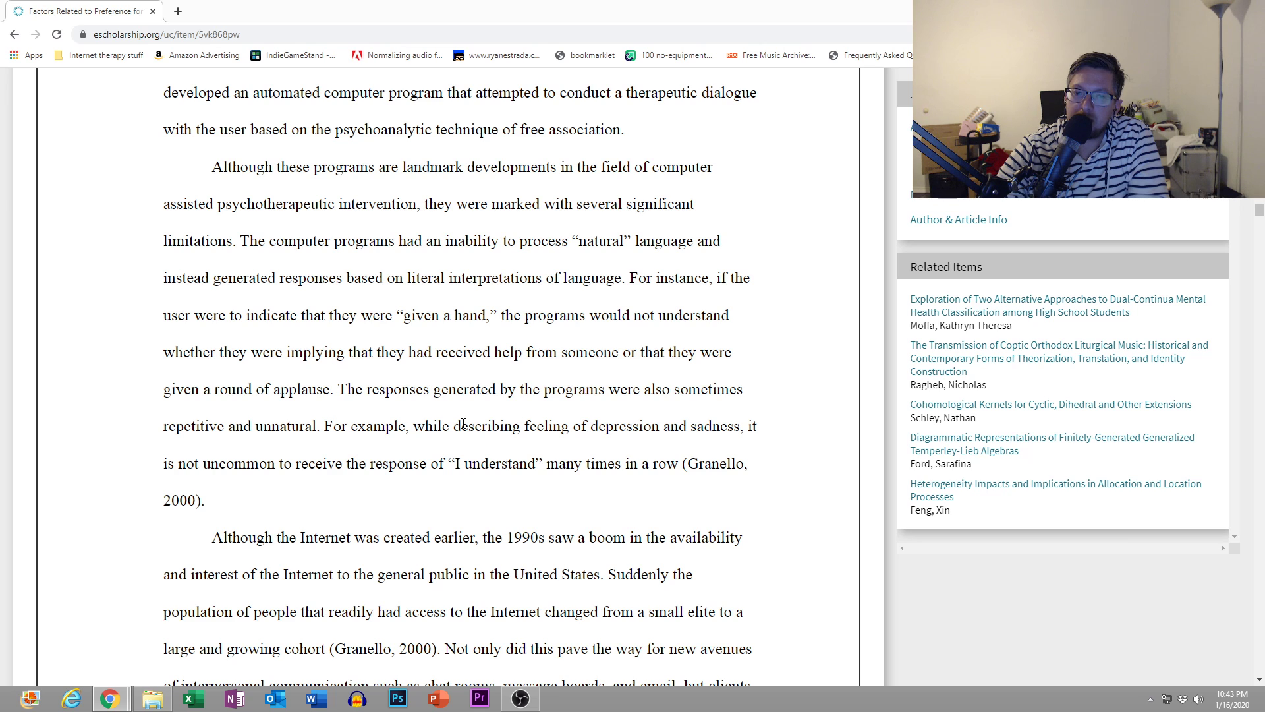
pyautogui.scroll(-3)
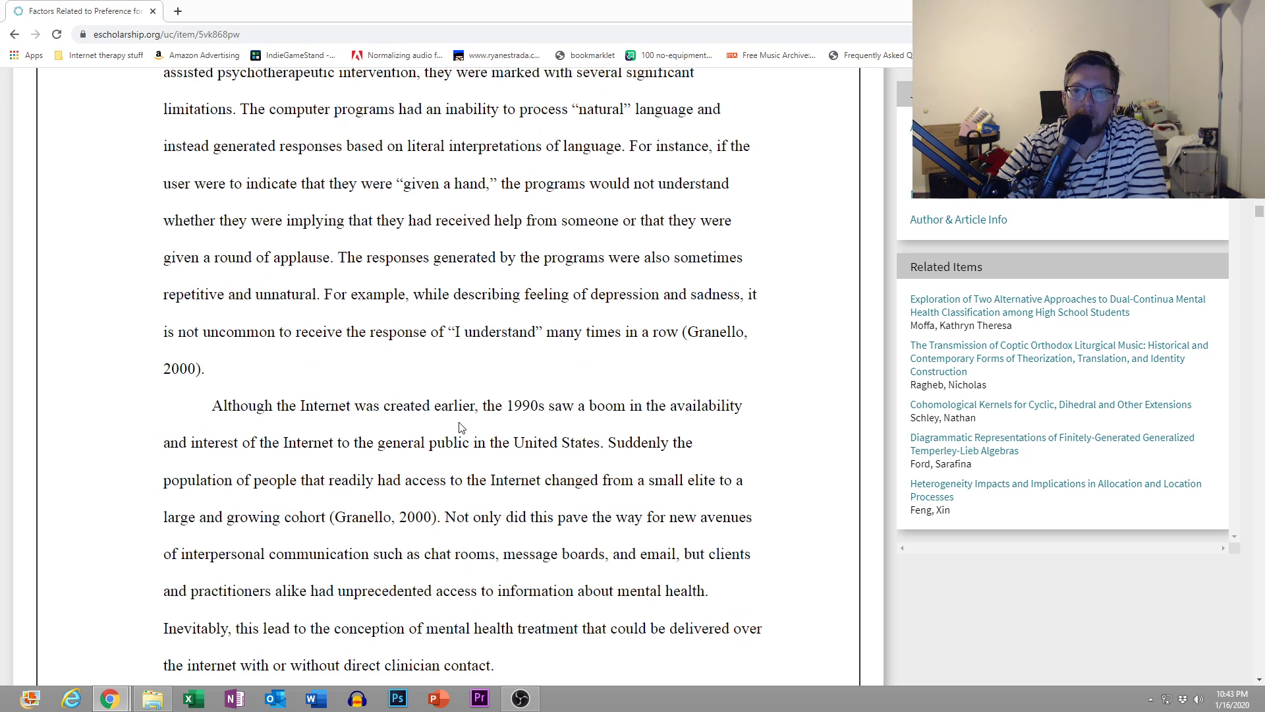
pyautogui.scroll(-3)
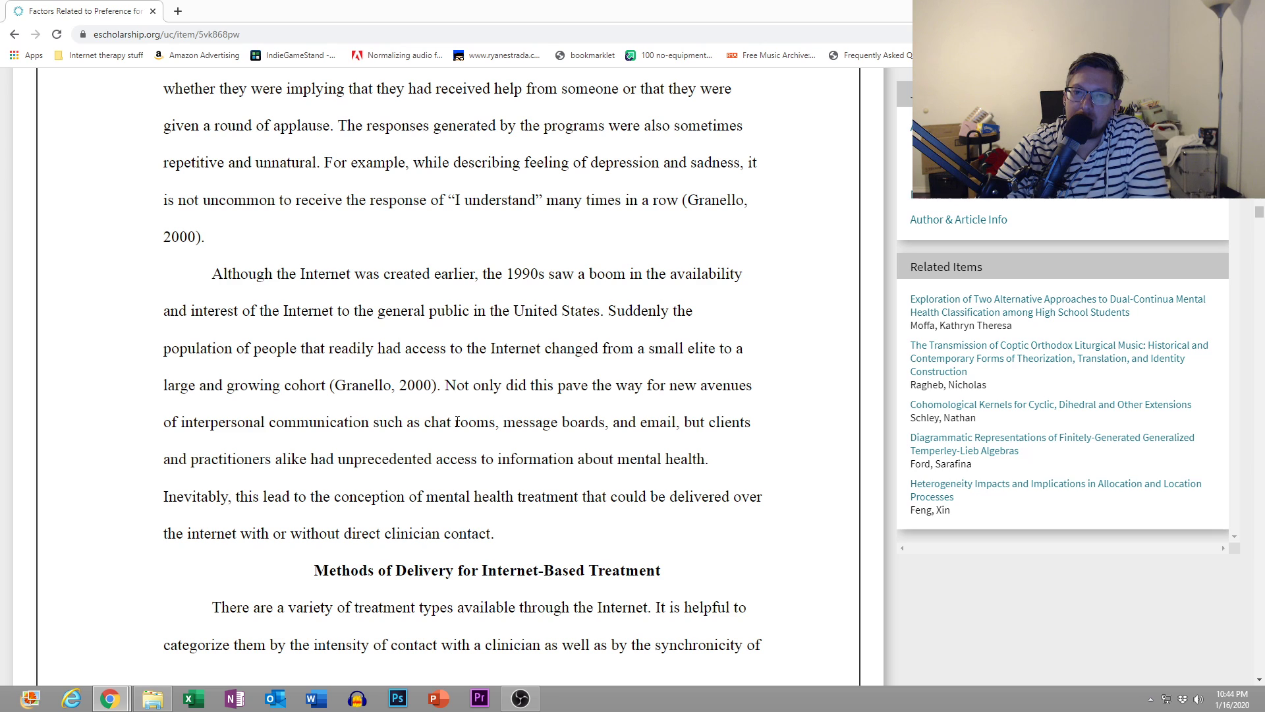
pyautogui.scroll(-3)
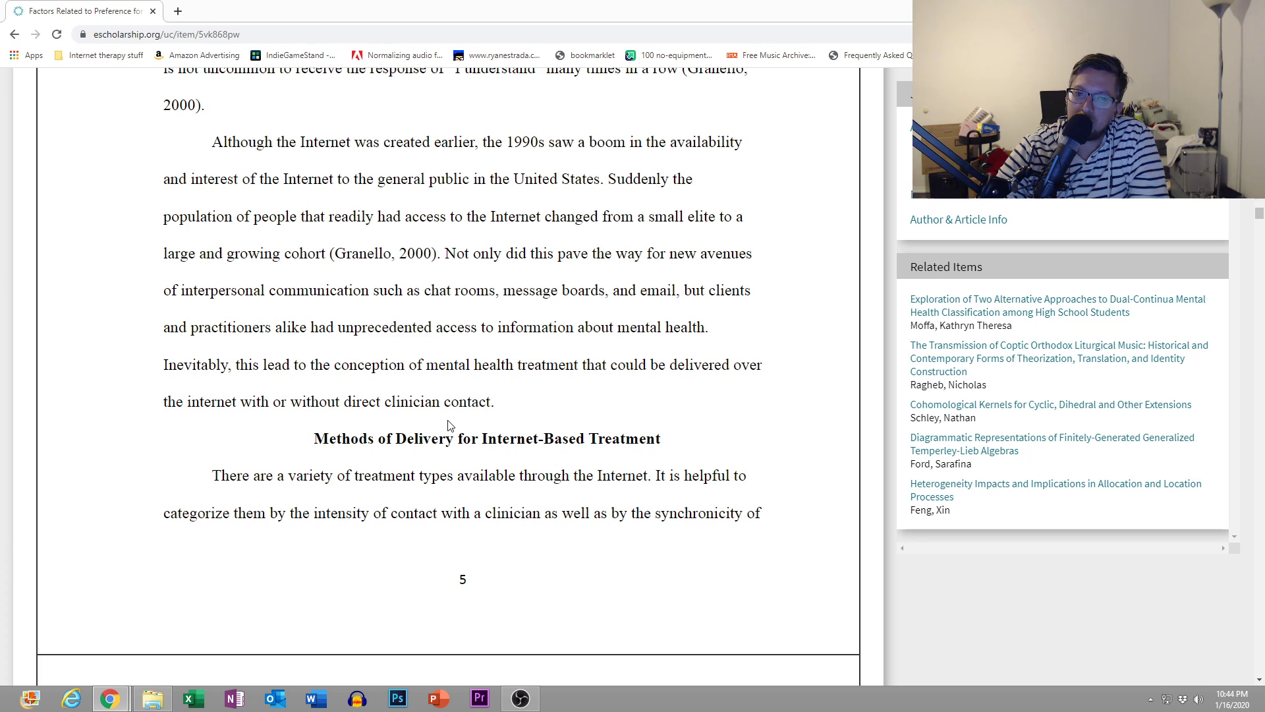
pyautogui.scroll(-3)
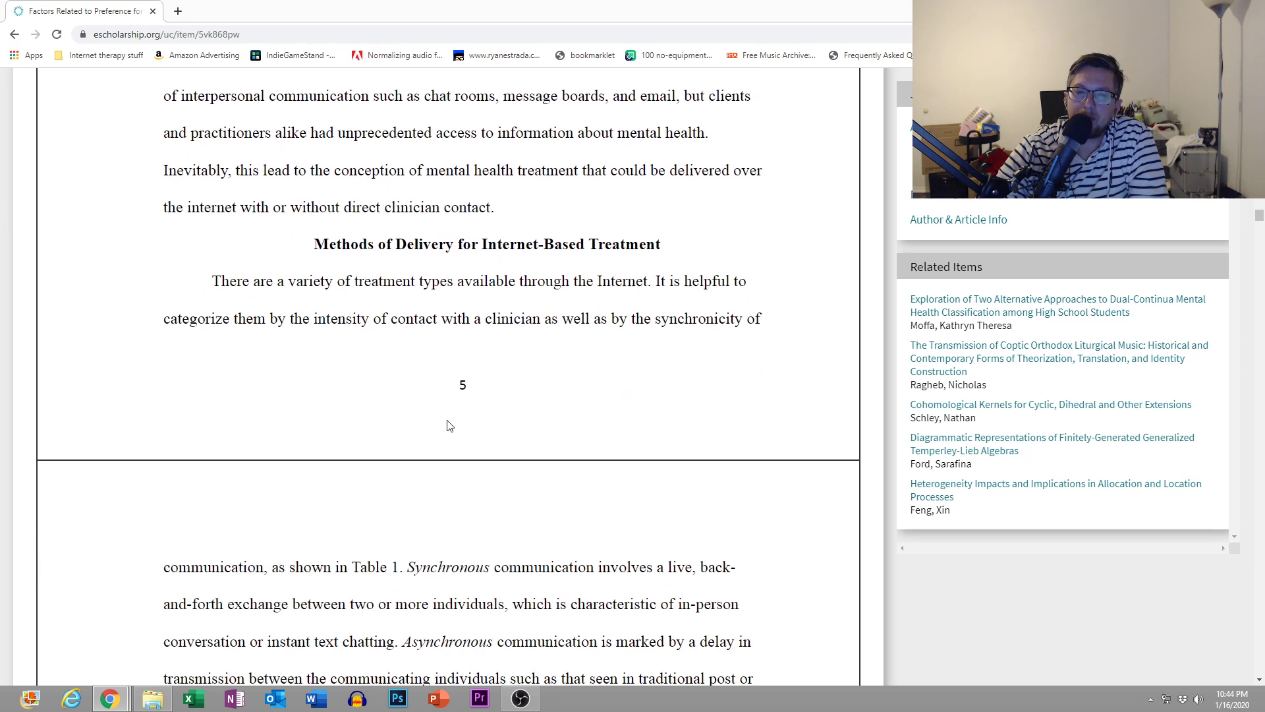
pyautogui.scroll(-3)
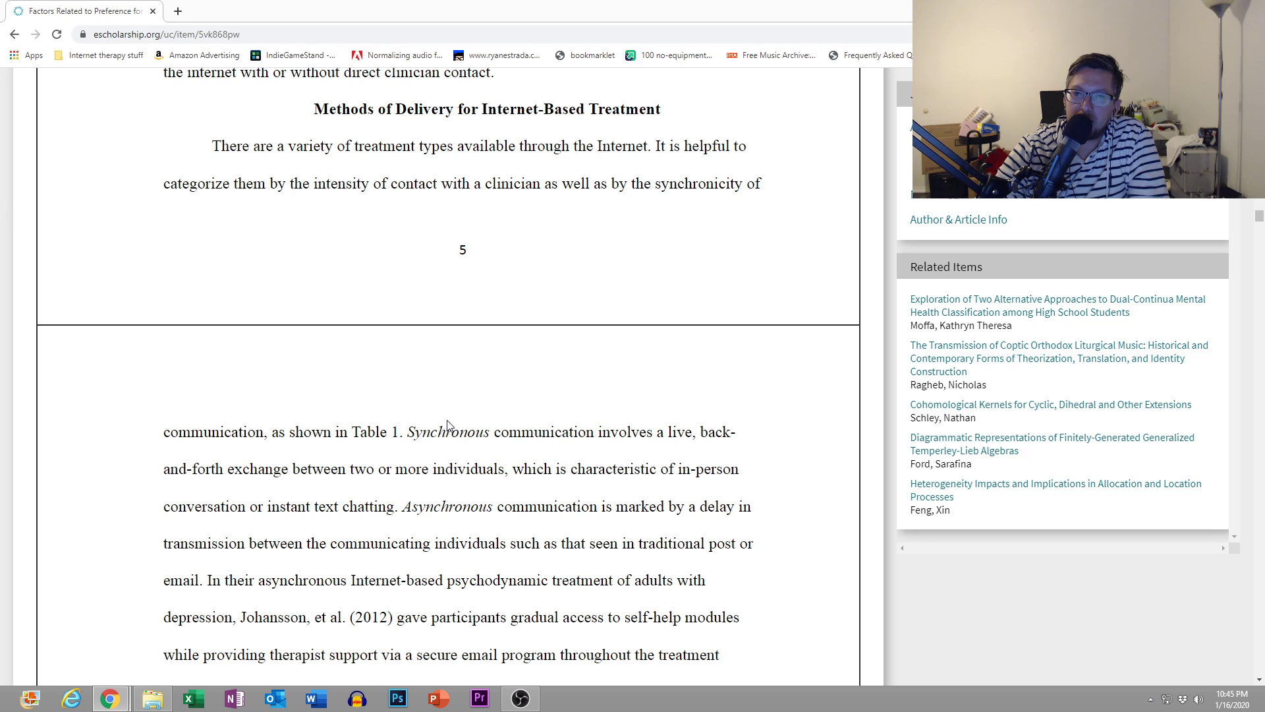
pyautogui.scroll(-3)
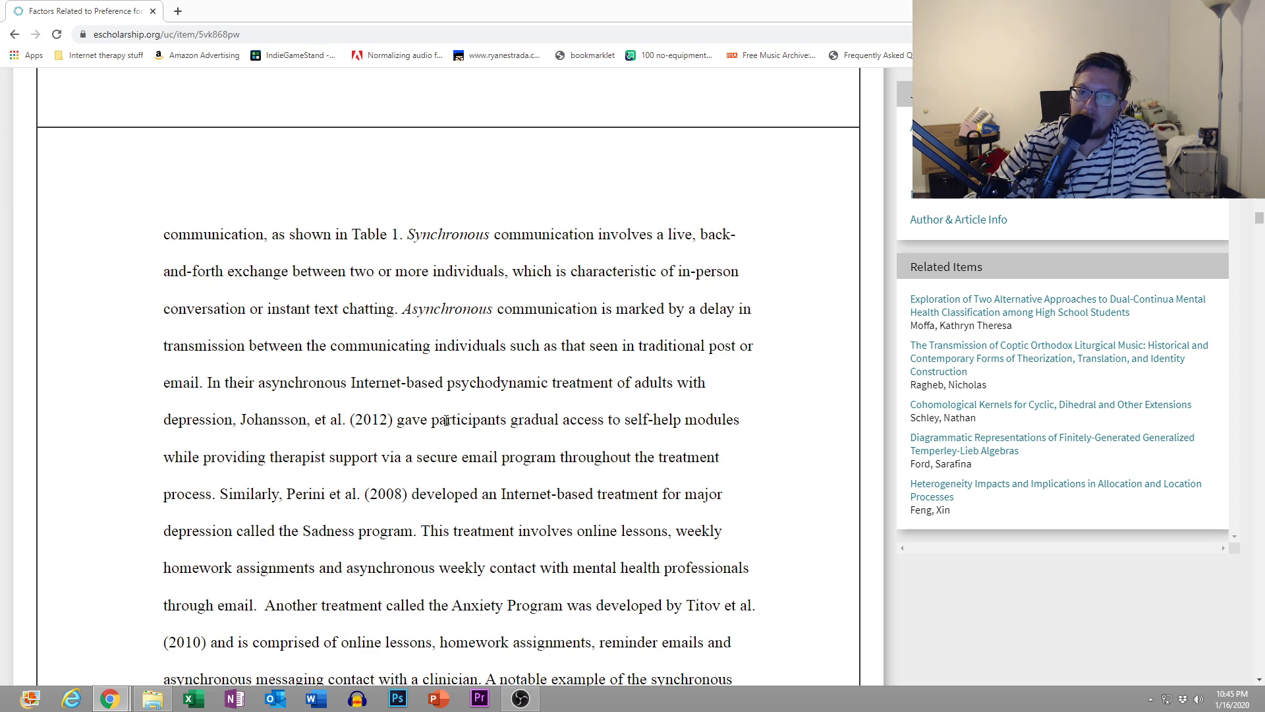
pyautogui.scroll(-3)
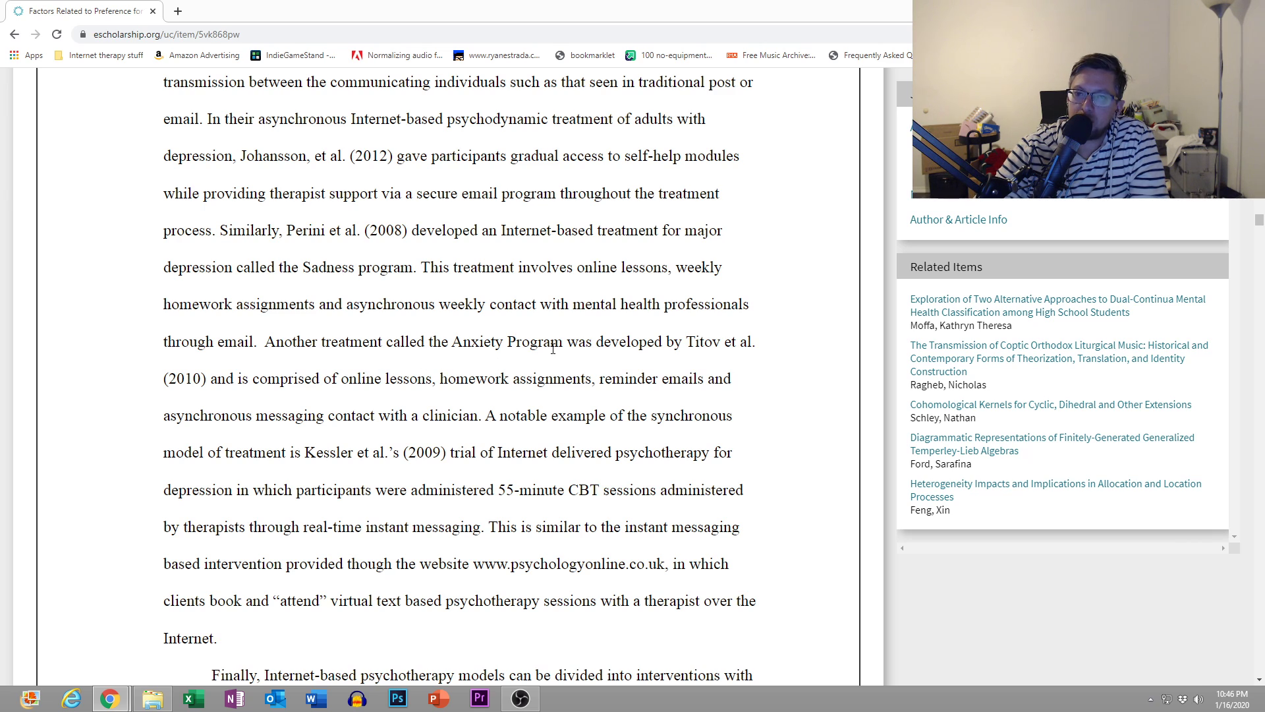
pyautogui.moveTo(385, 373)
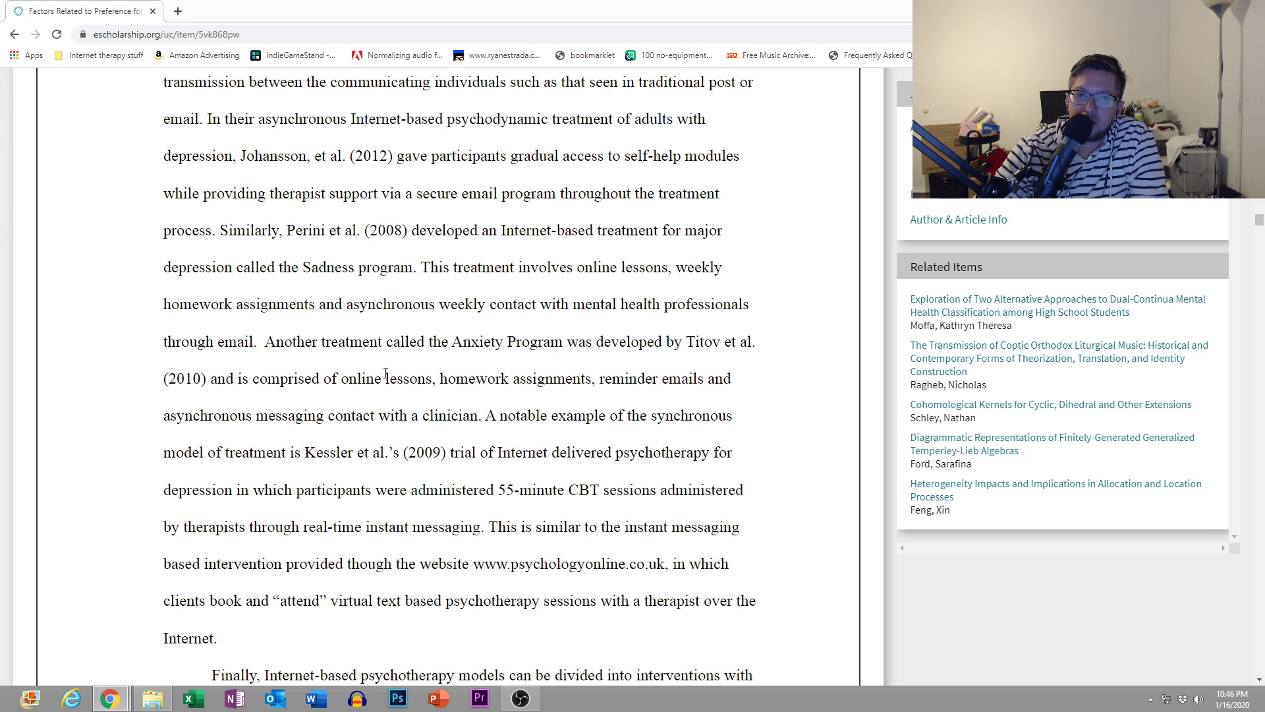
pyautogui.scroll(-3)
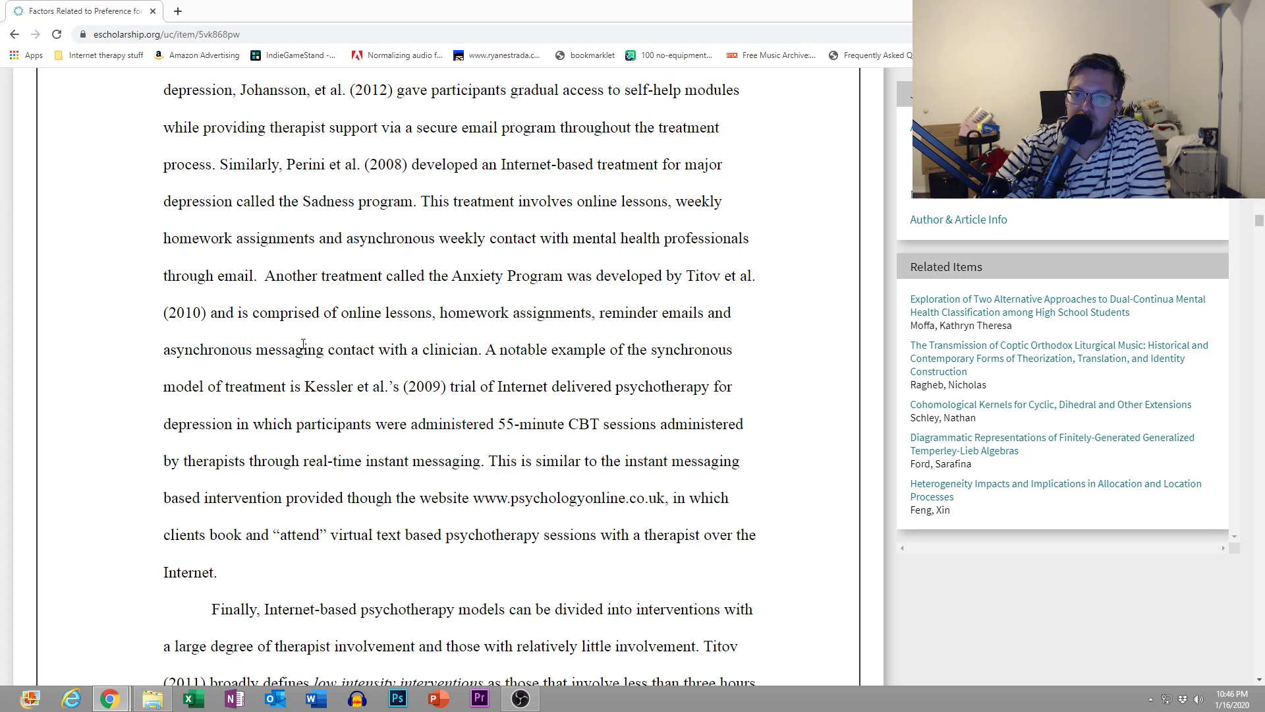
pyautogui.scroll(-3)
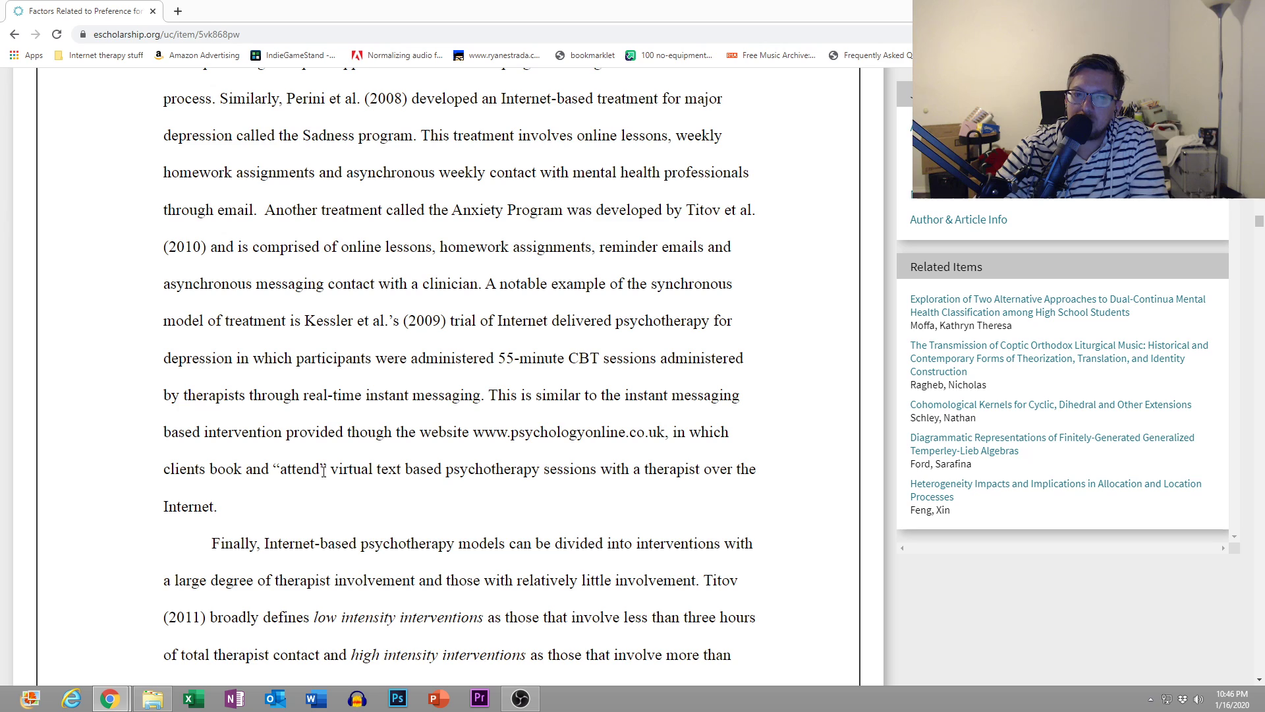
pyautogui.moveTo(317, 499)
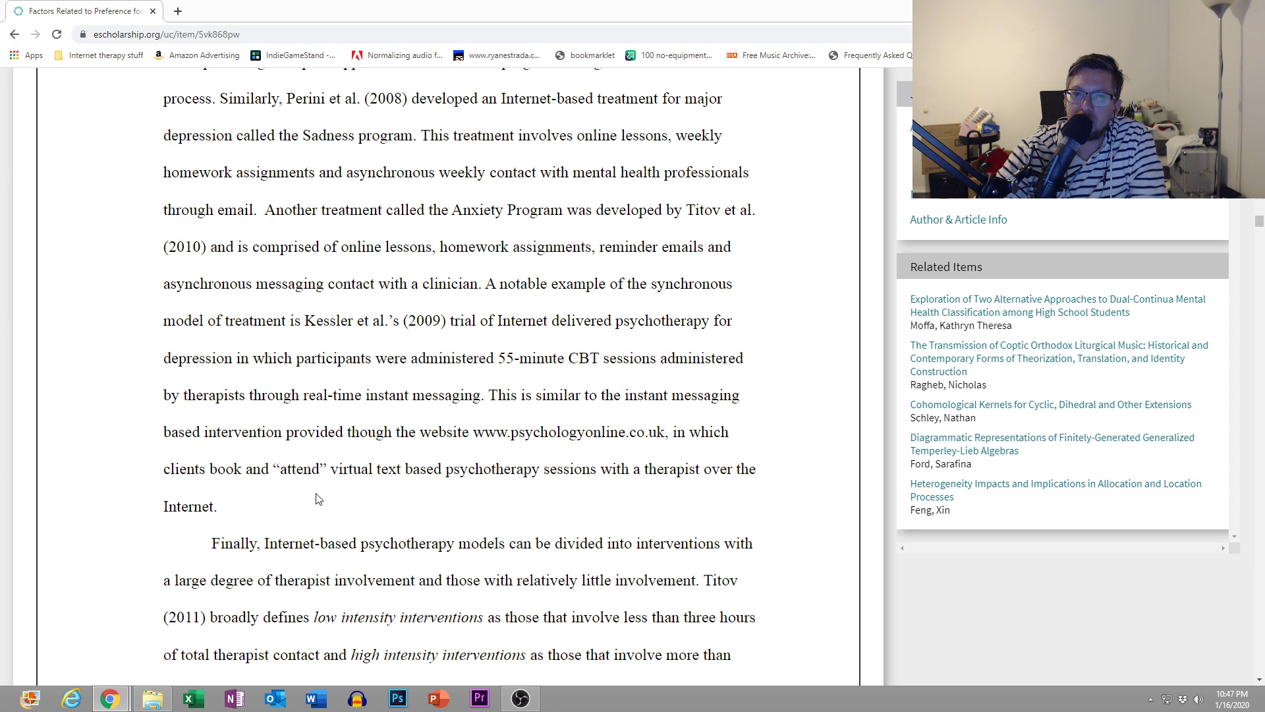
pyautogui.scroll(-3)
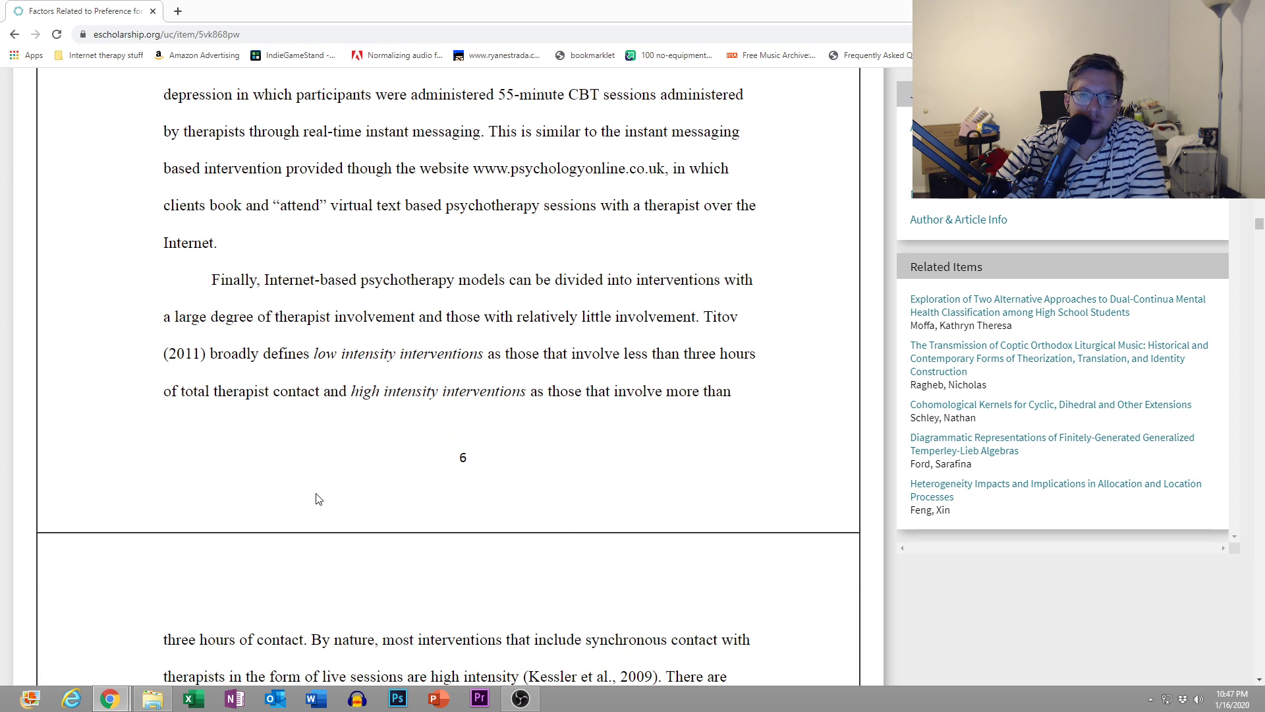
pyautogui.moveTo(338, 486)
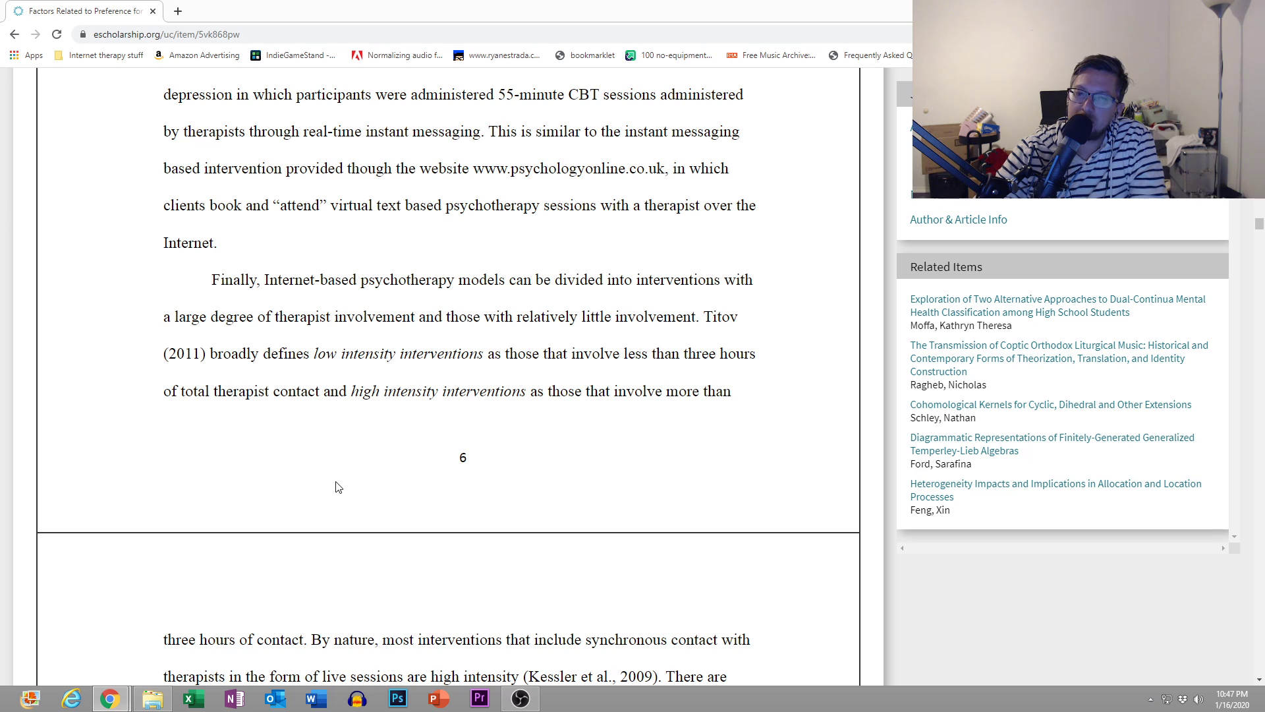
pyautogui.moveTo(314, 459)
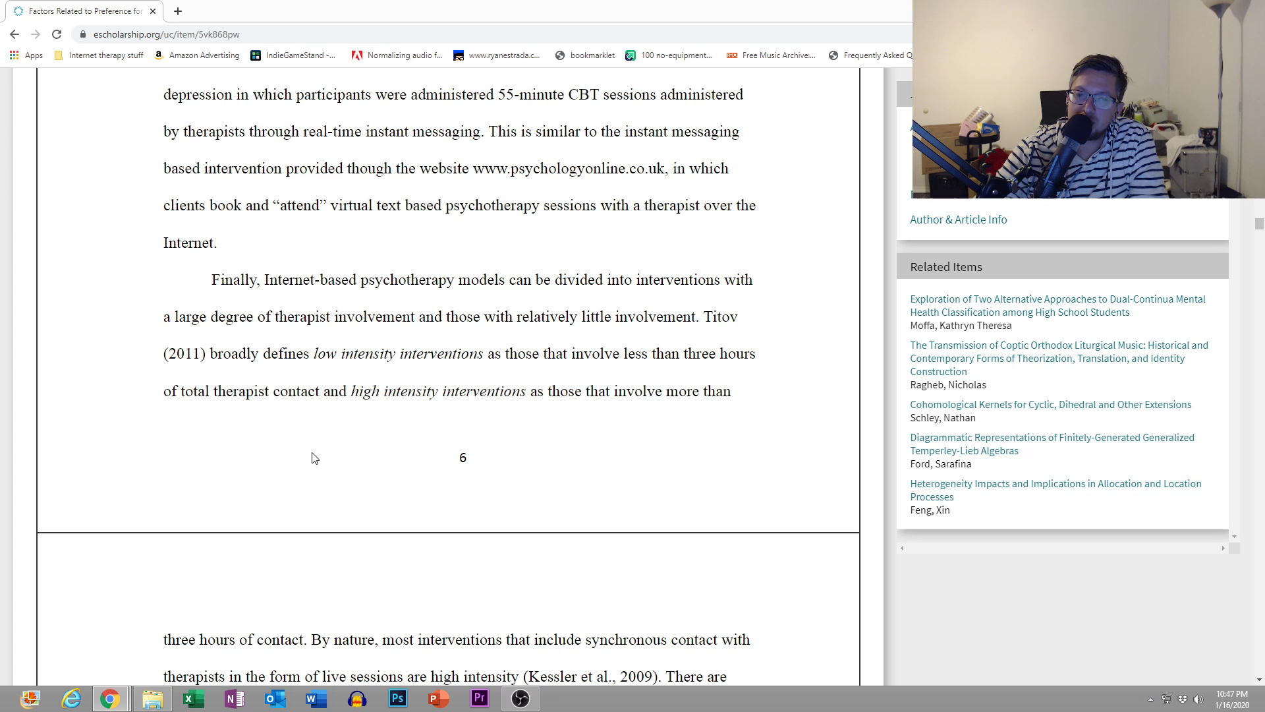
pyautogui.scroll(-3)
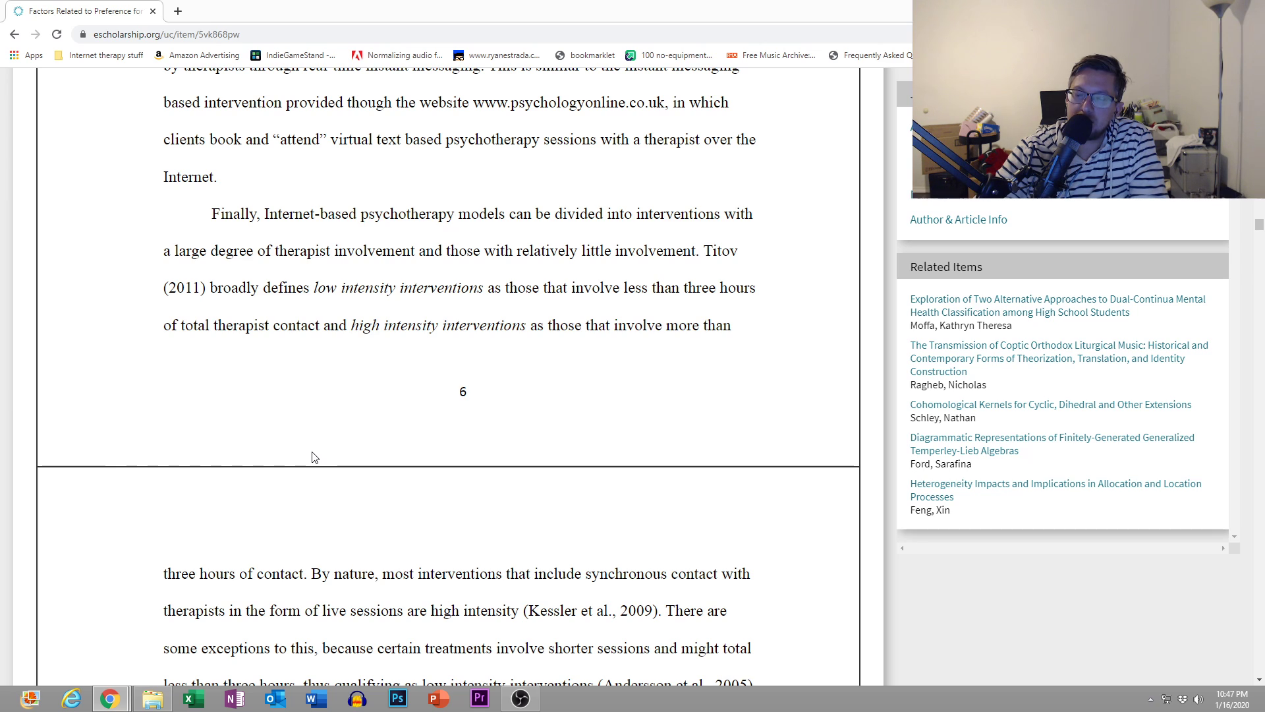
pyautogui.scroll(-3)
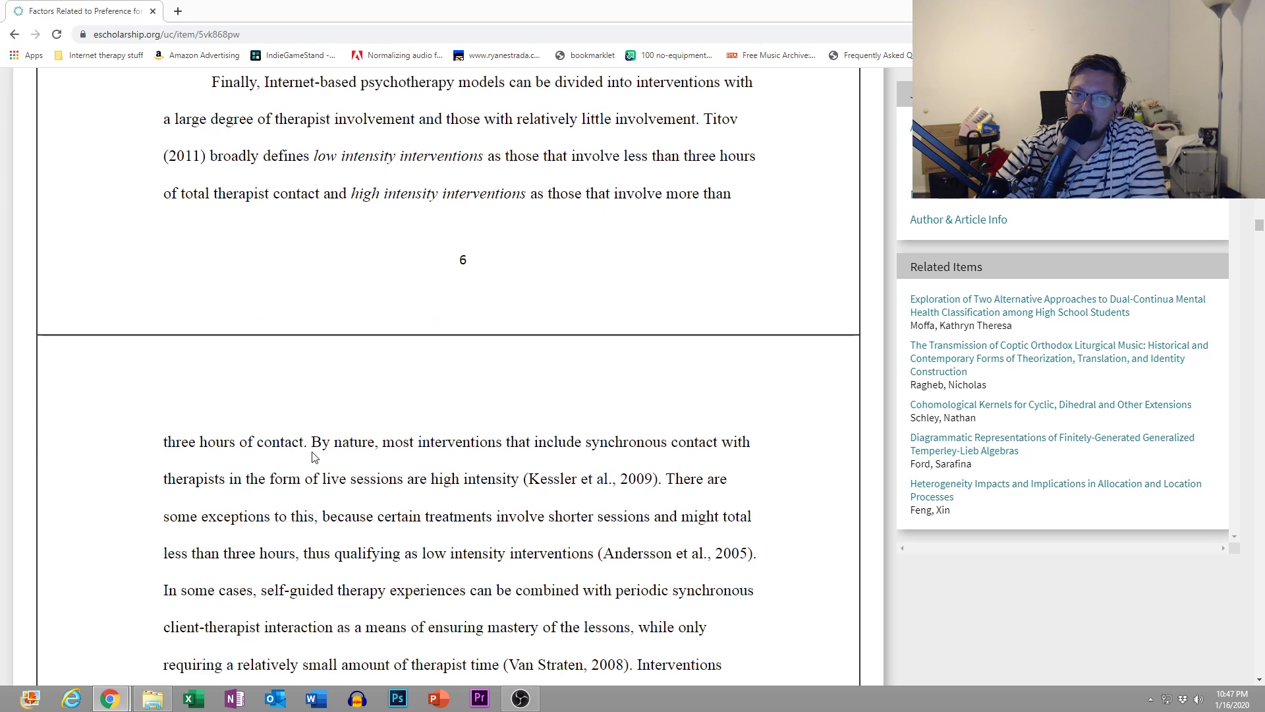
pyautogui.scroll(-3)
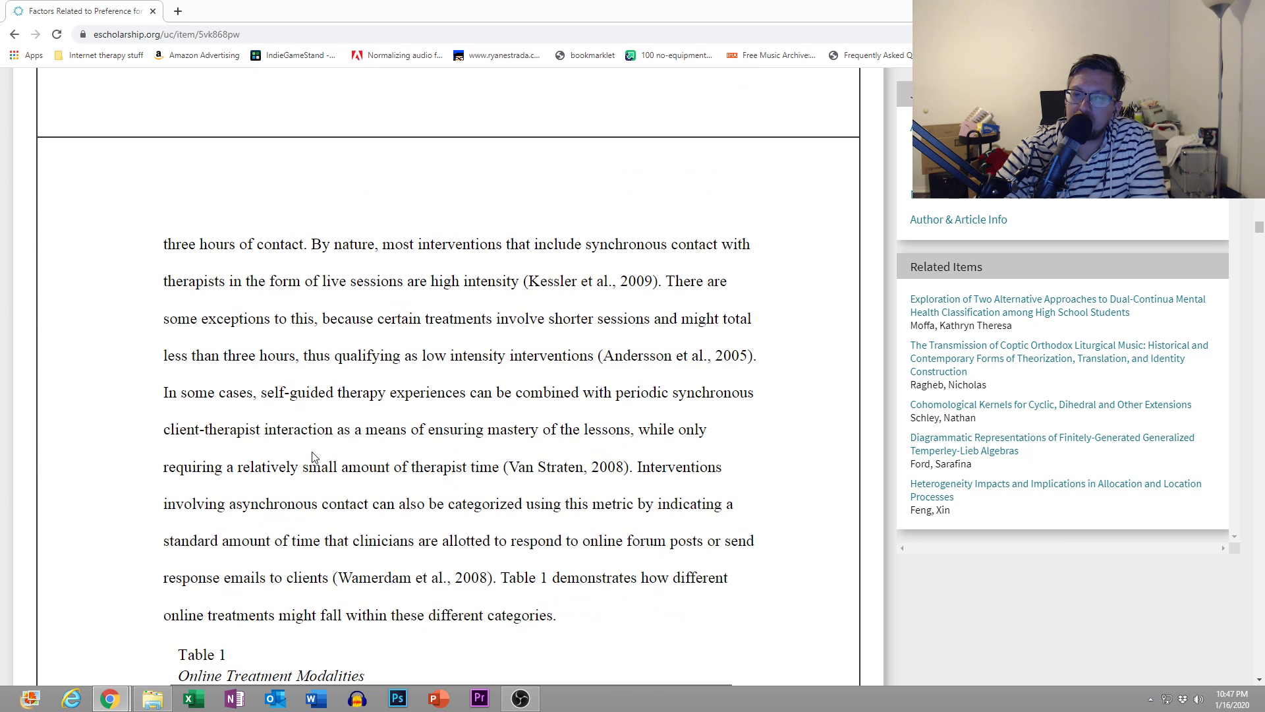
pyautogui.scroll(-3)
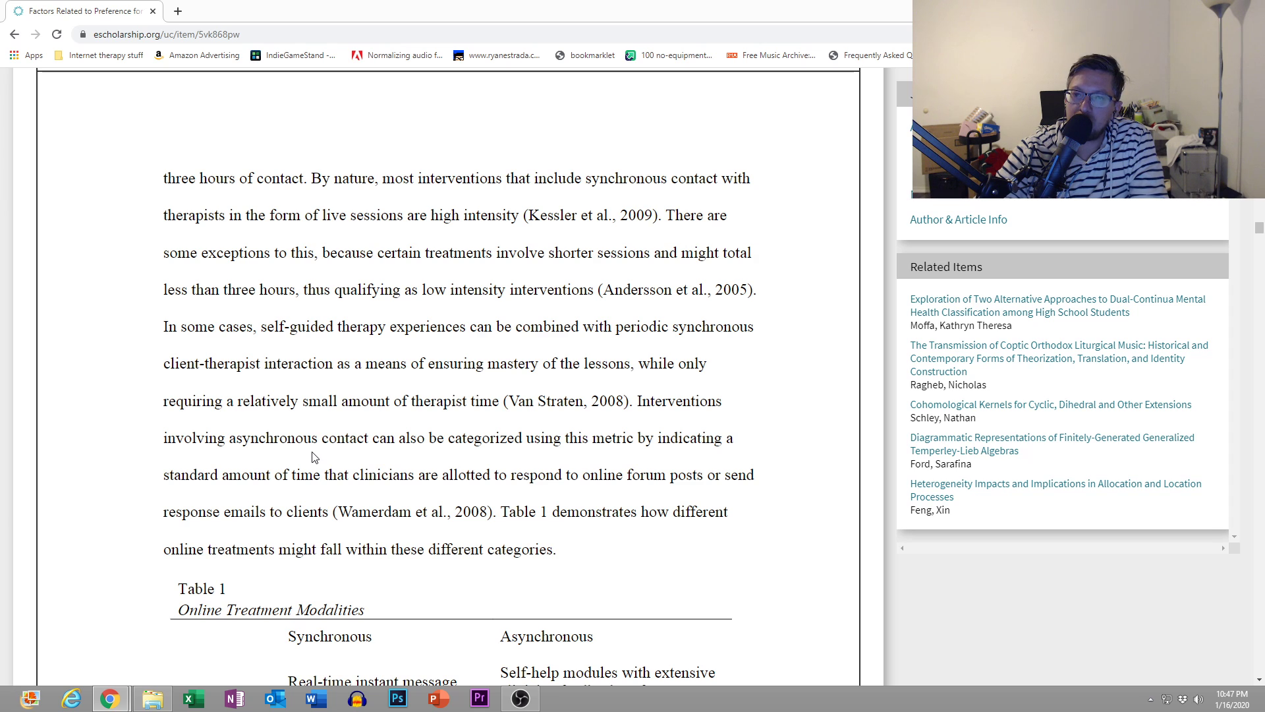
pyautogui.scroll(-3)
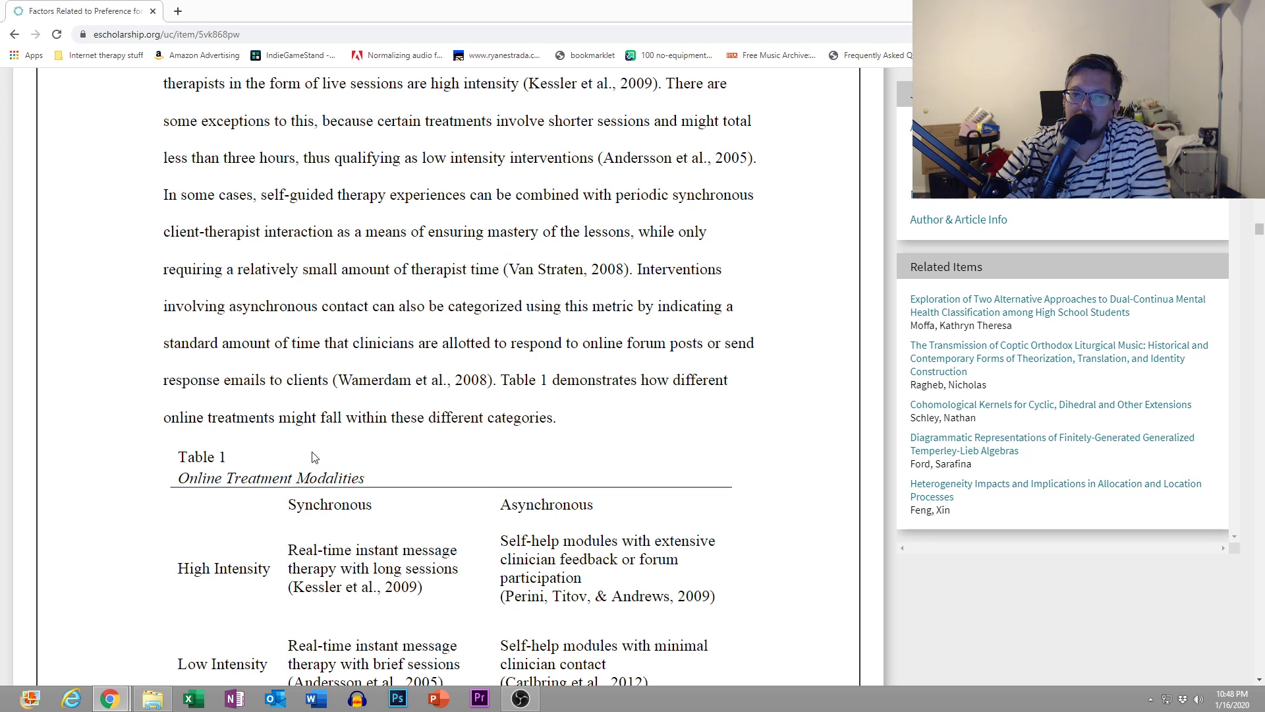
pyautogui.scroll(-3)
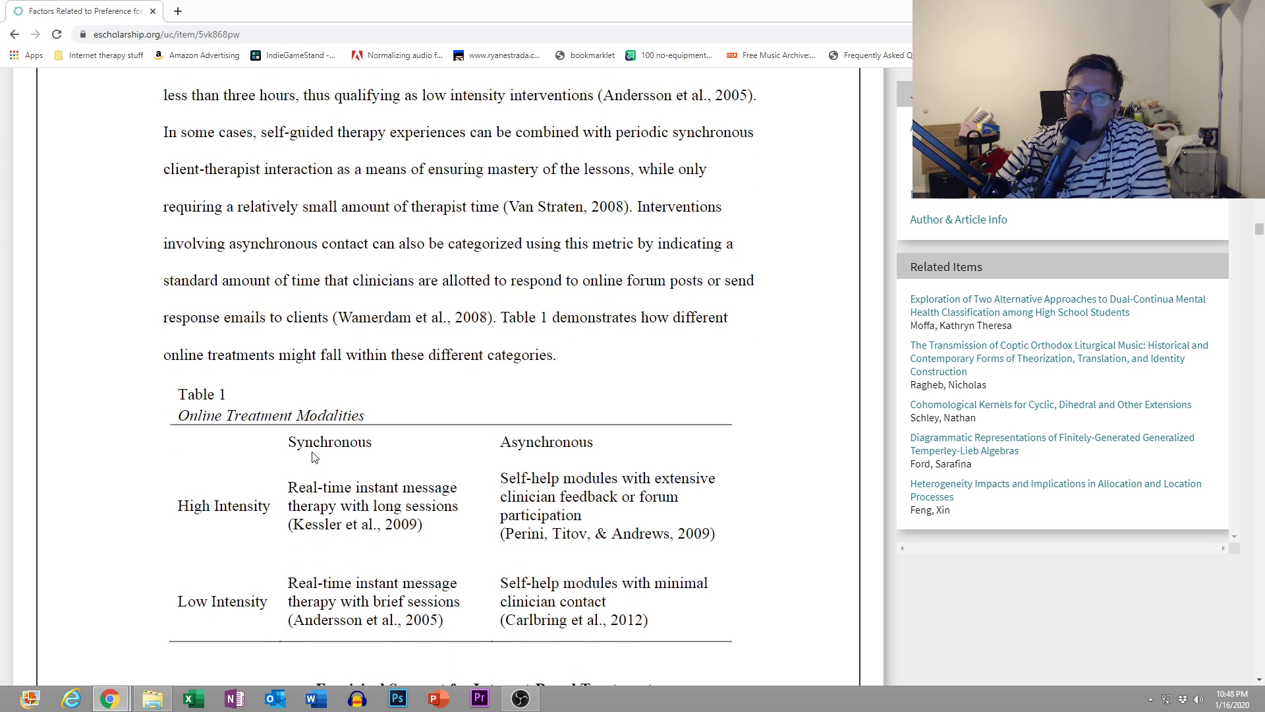
pyautogui.scroll(-3)
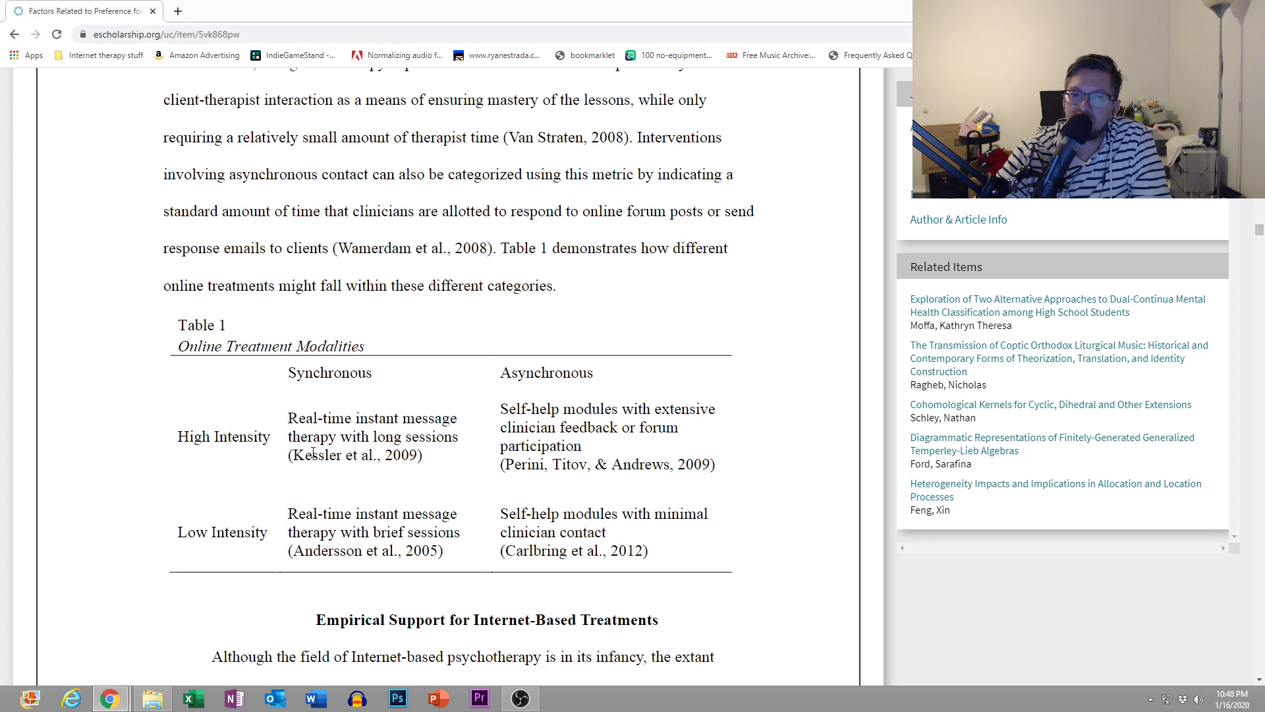
pyautogui.scroll(-3)
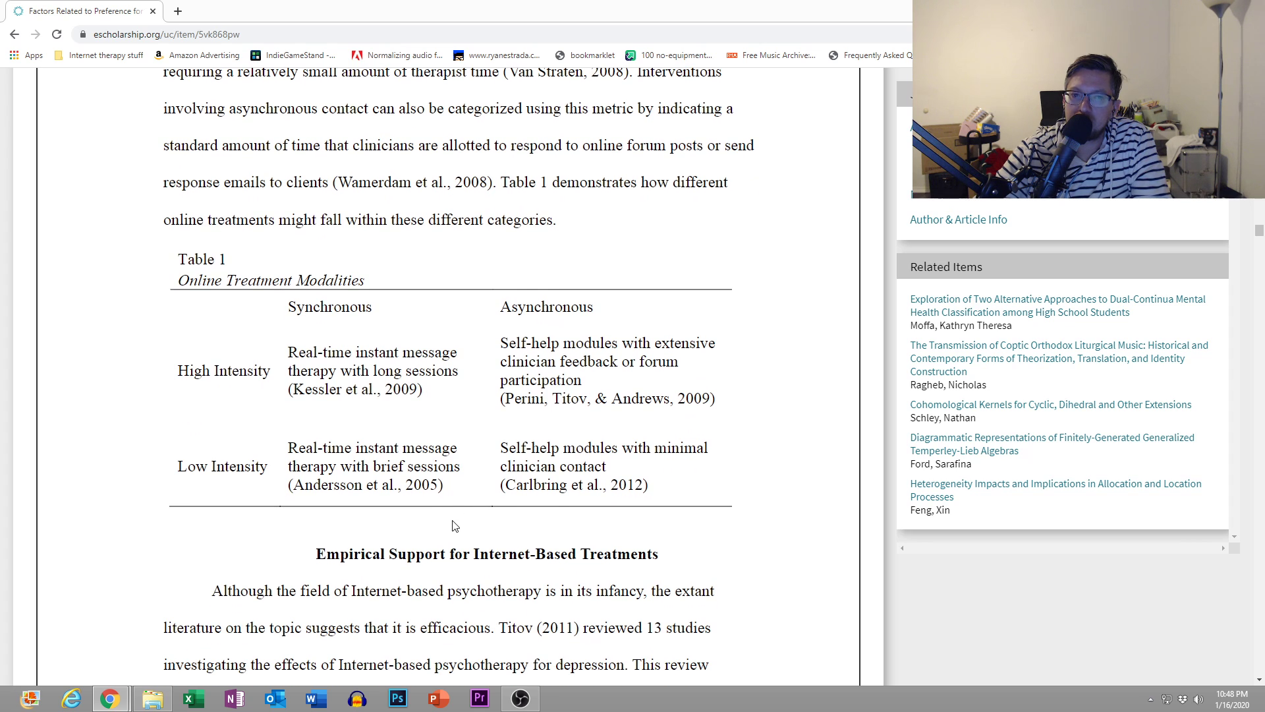
pyautogui.scroll(-3)
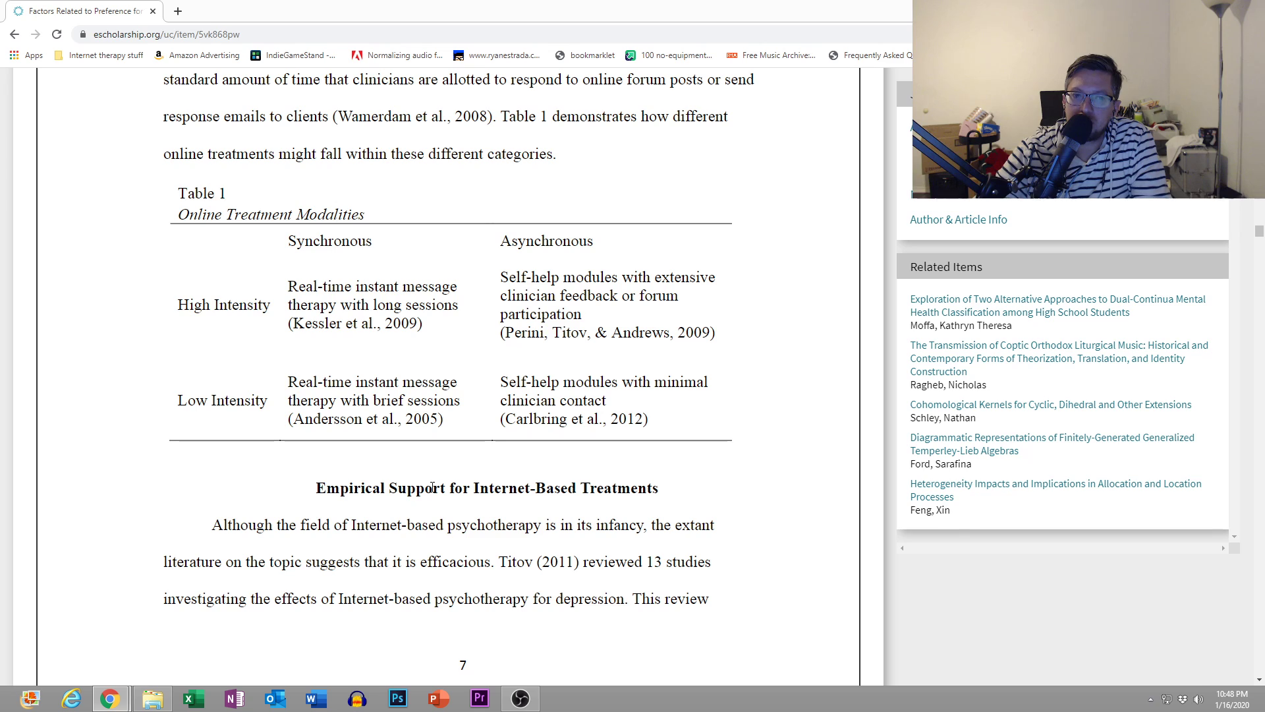
pyautogui.moveTo(268, 280)
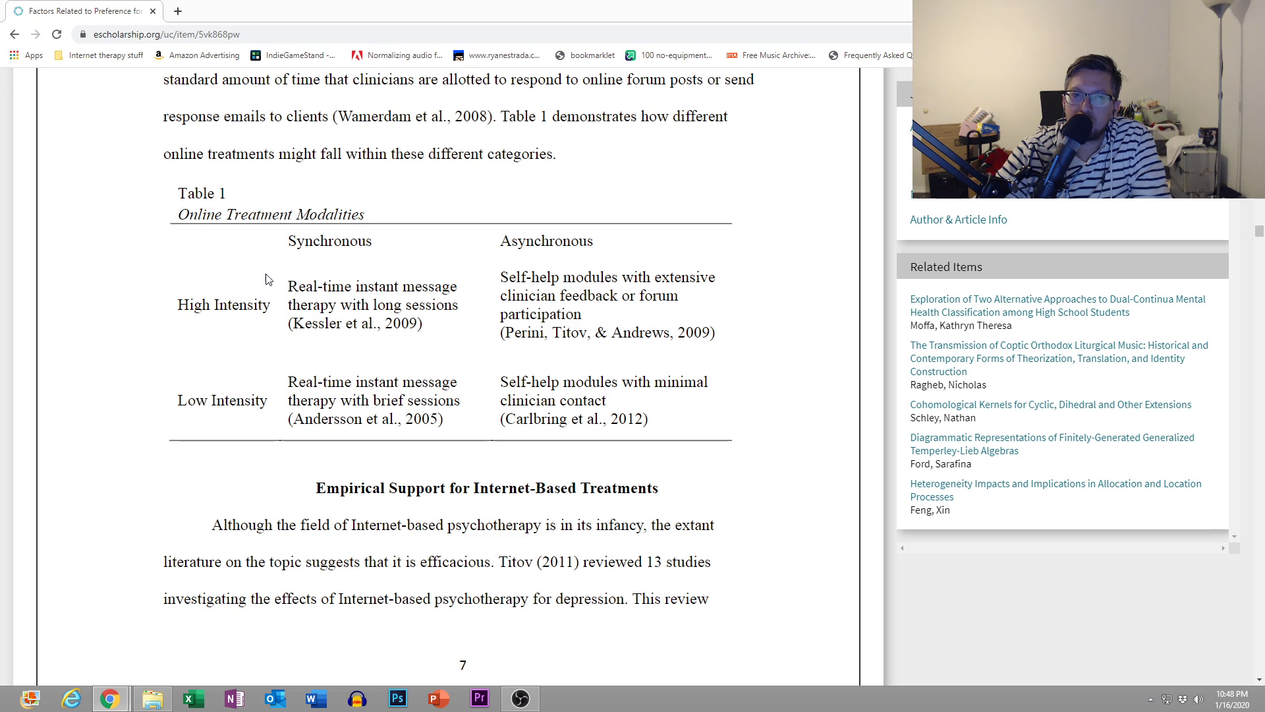
pyautogui.moveTo(305, 268)
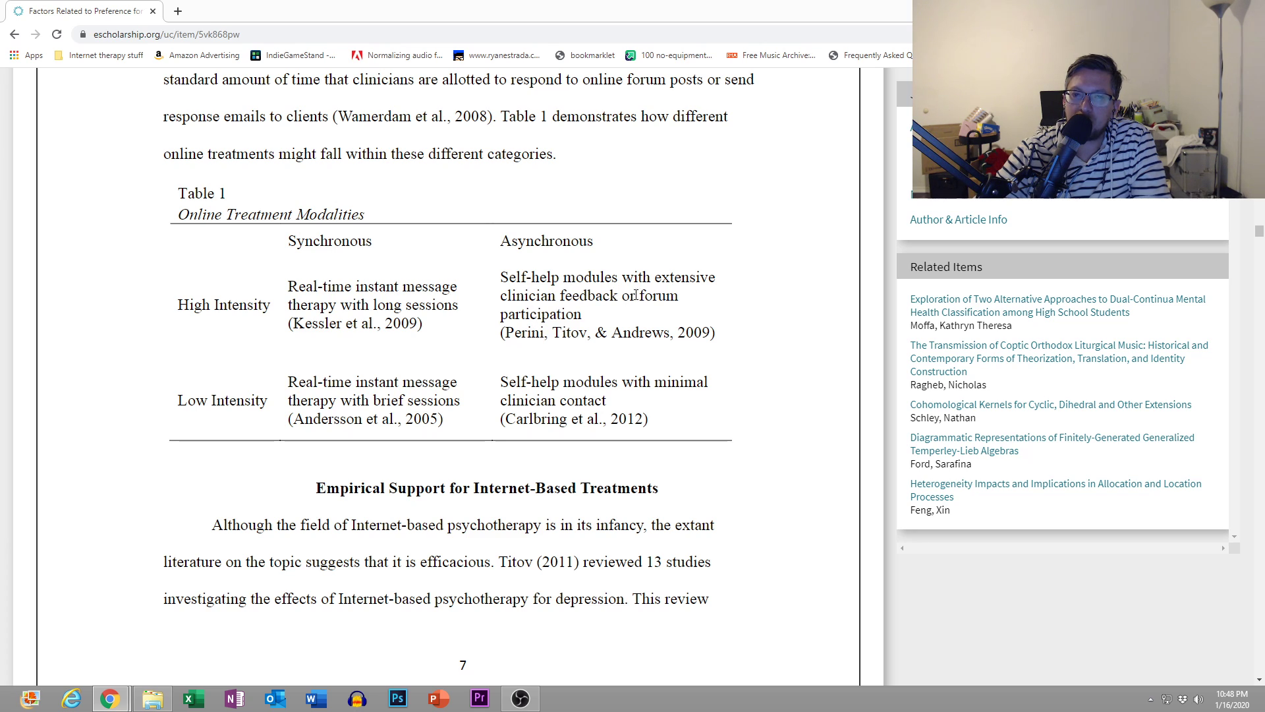
pyautogui.scroll(-3)
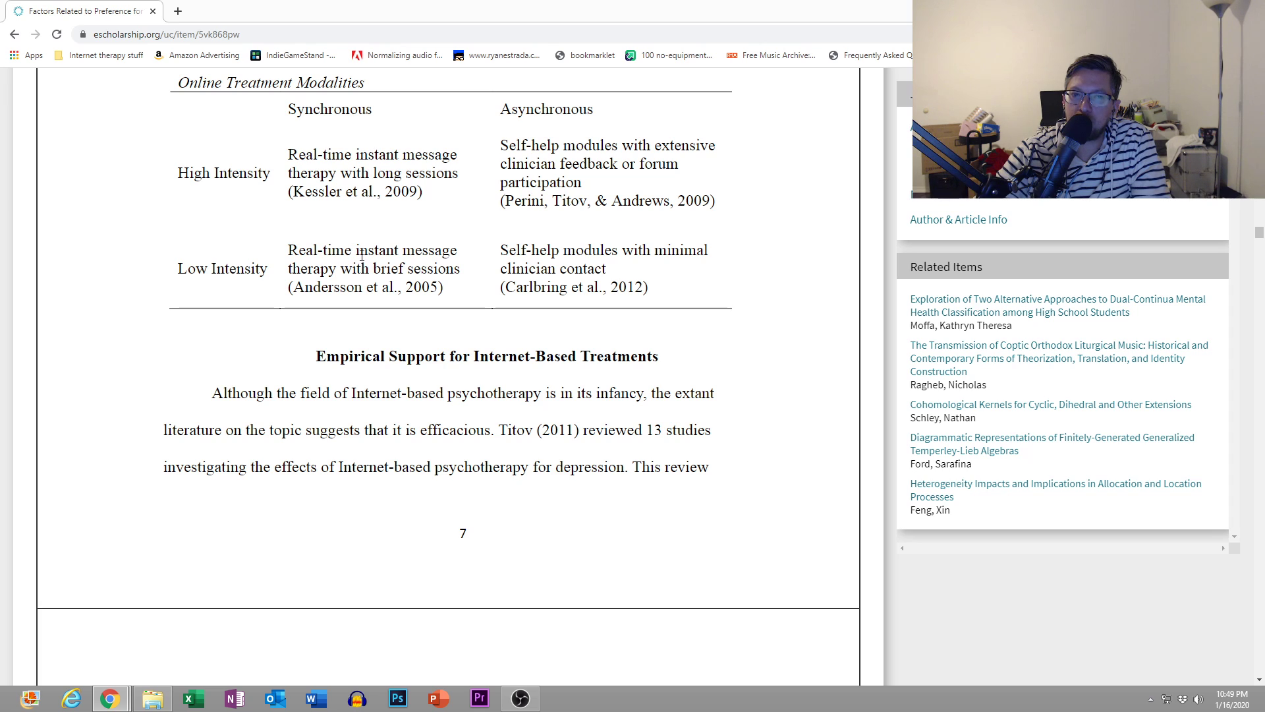
pyautogui.moveTo(522, 248)
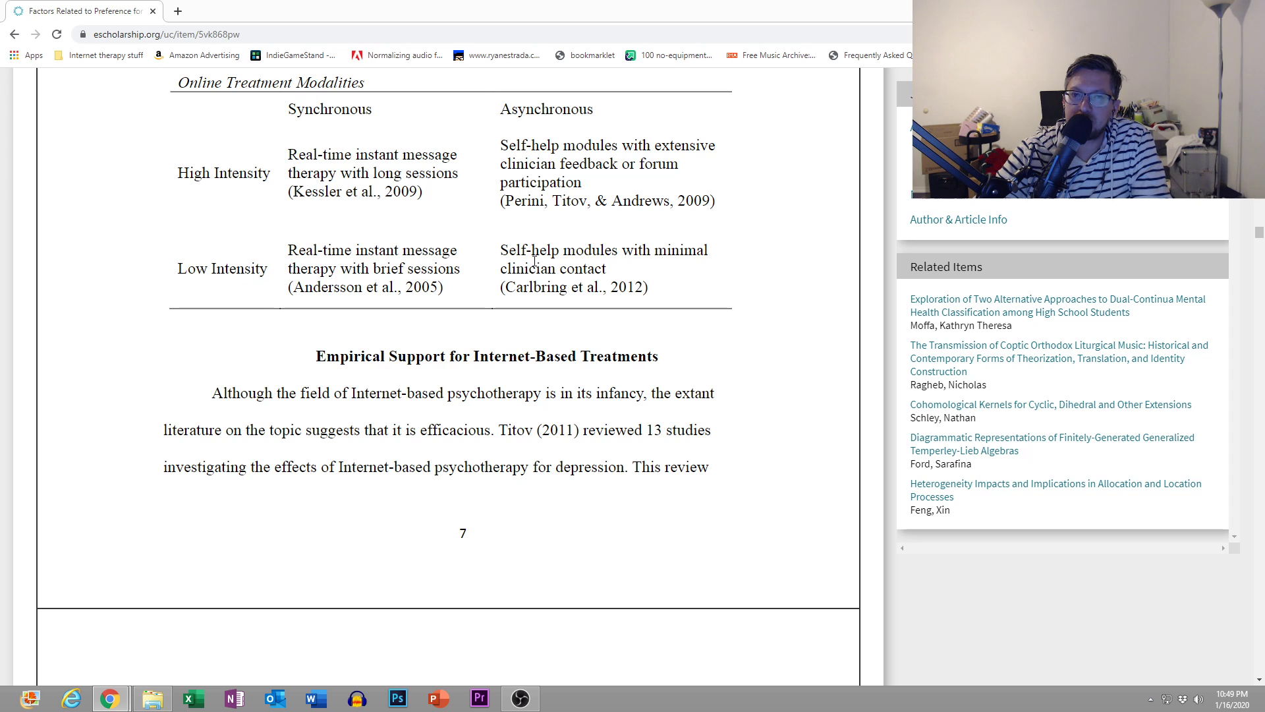
pyautogui.moveTo(629, 345)
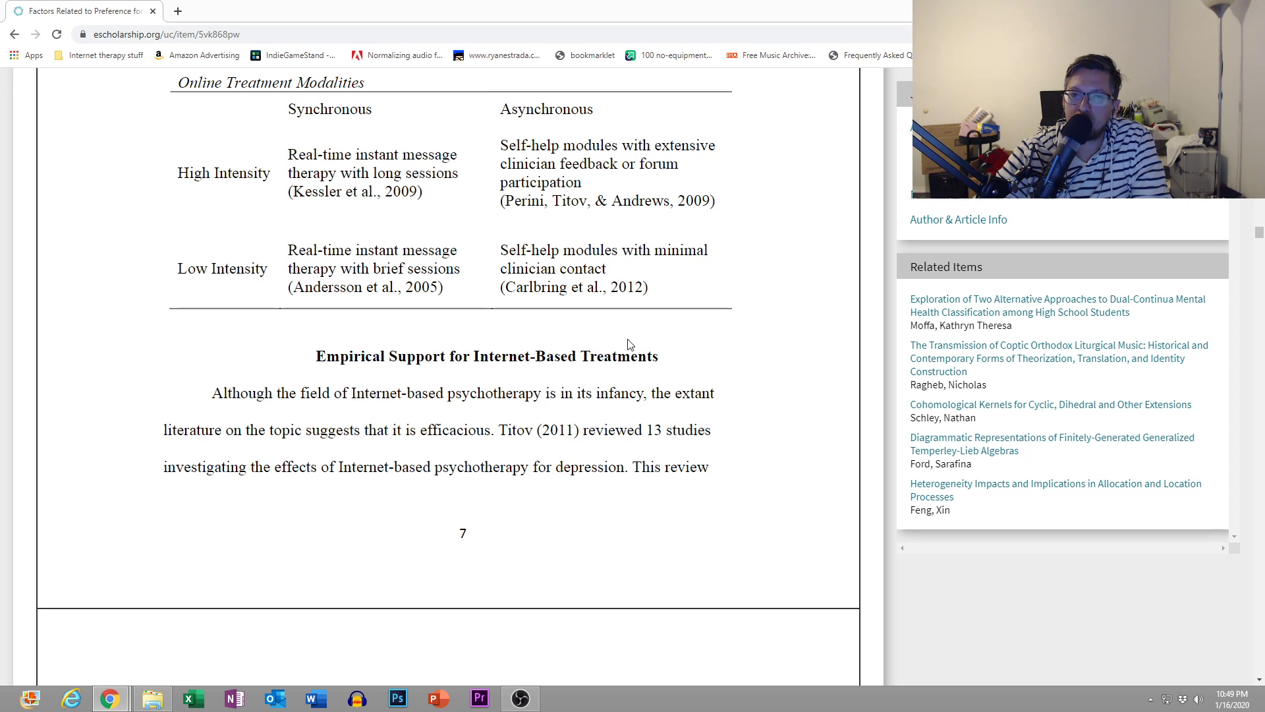
pyautogui.scroll(-3)
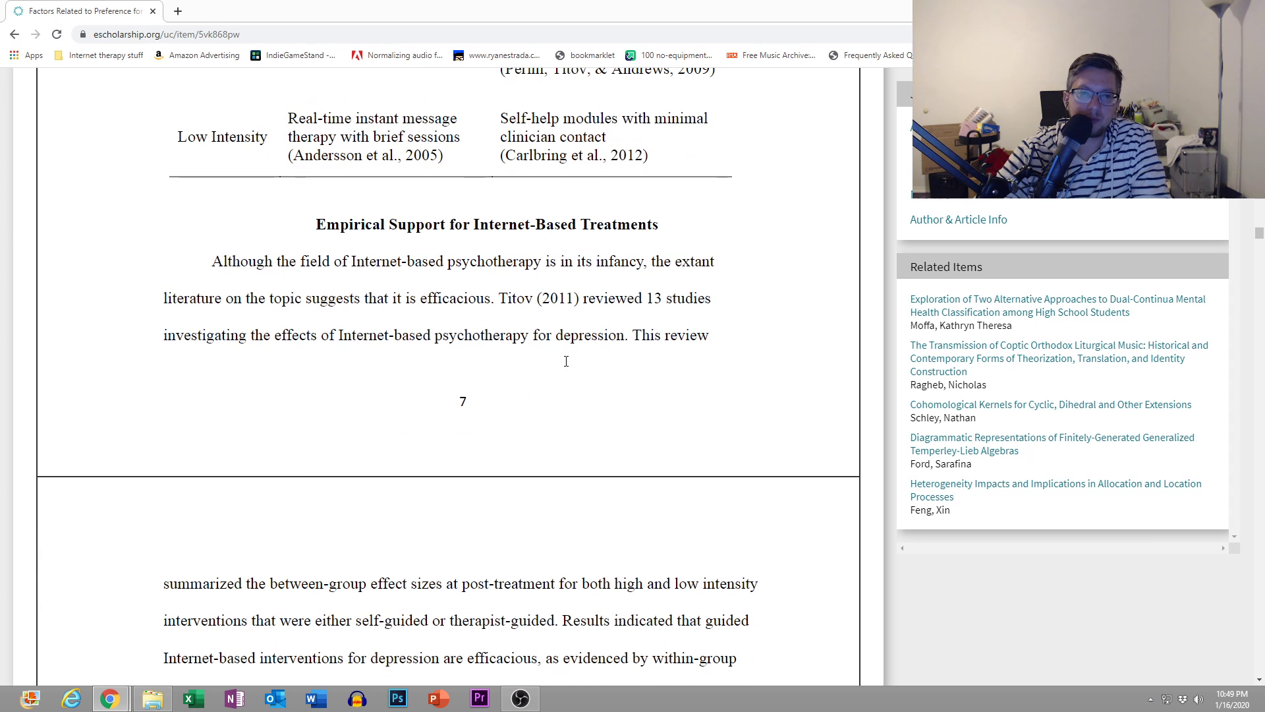
pyautogui.scroll(-3)
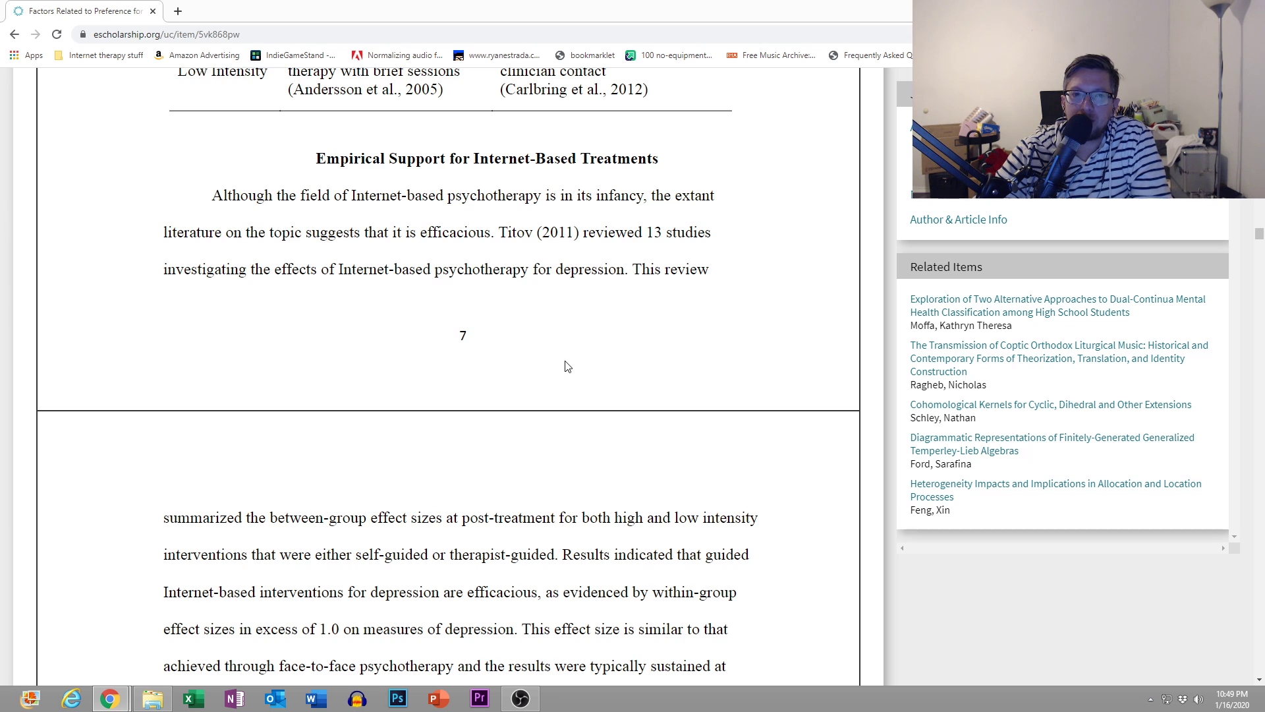
pyautogui.scroll(-3)
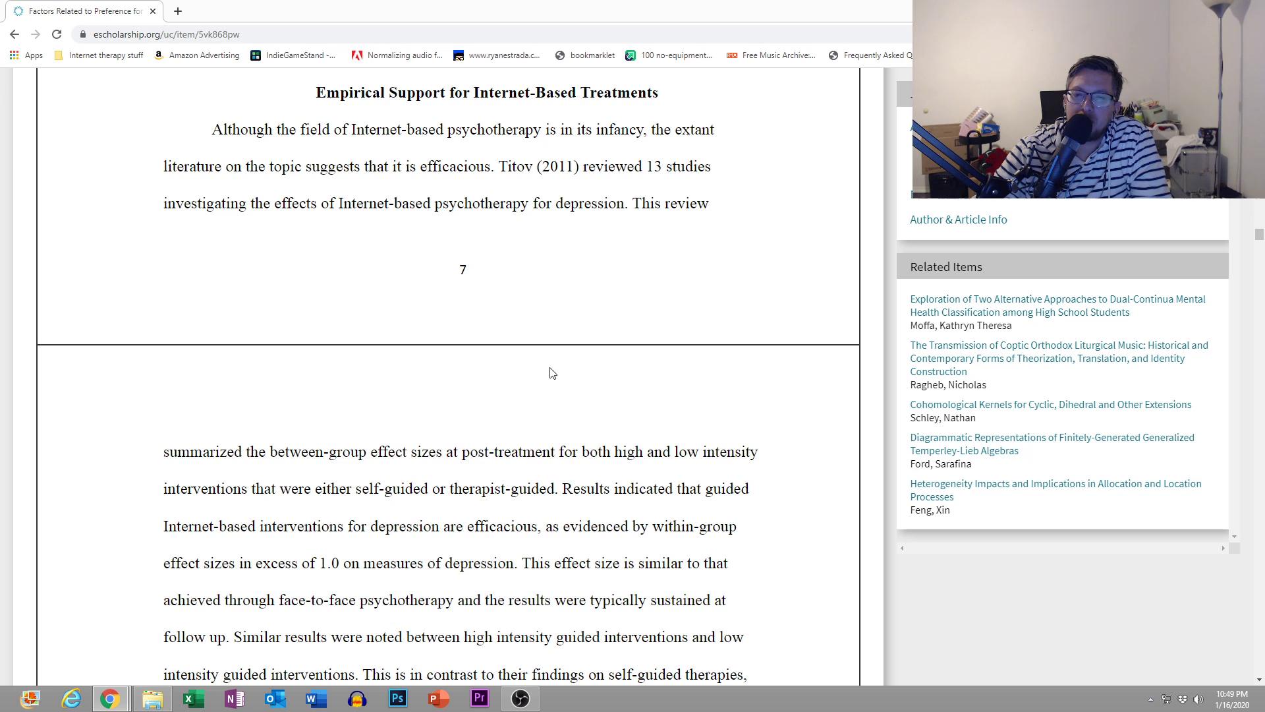
pyautogui.moveTo(383, 366)
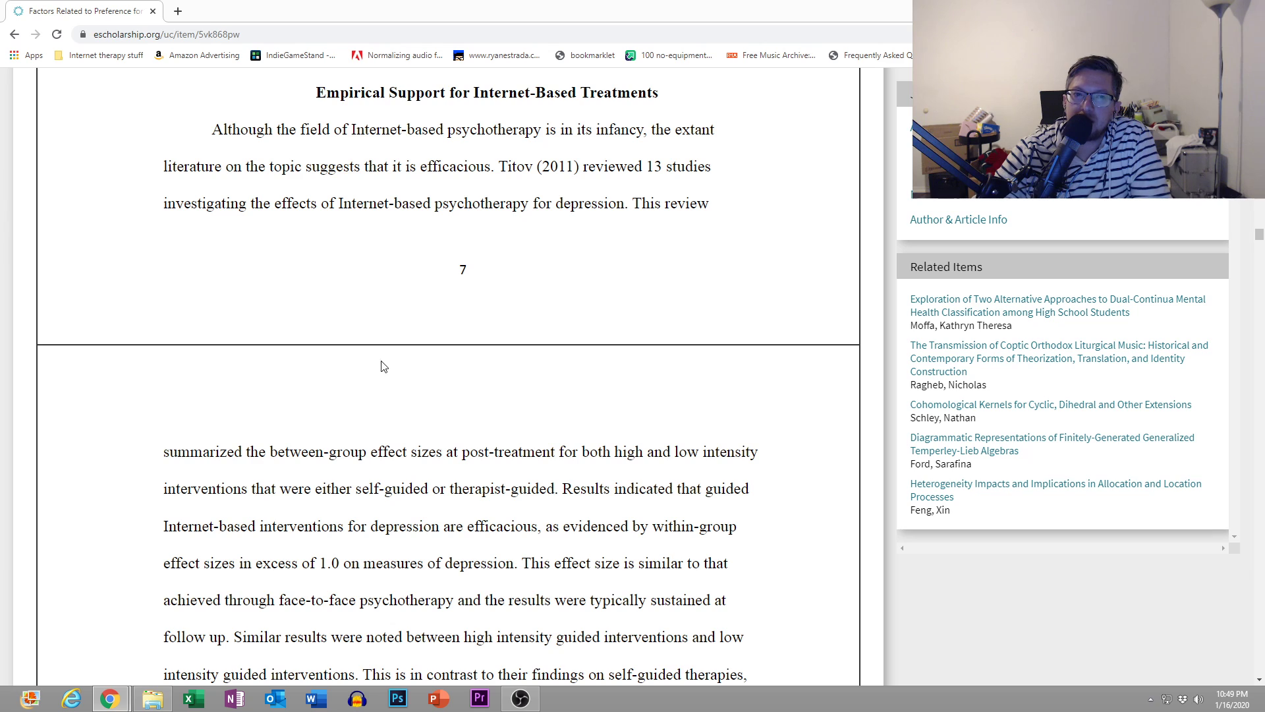
pyautogui.moveTo(357, 361)
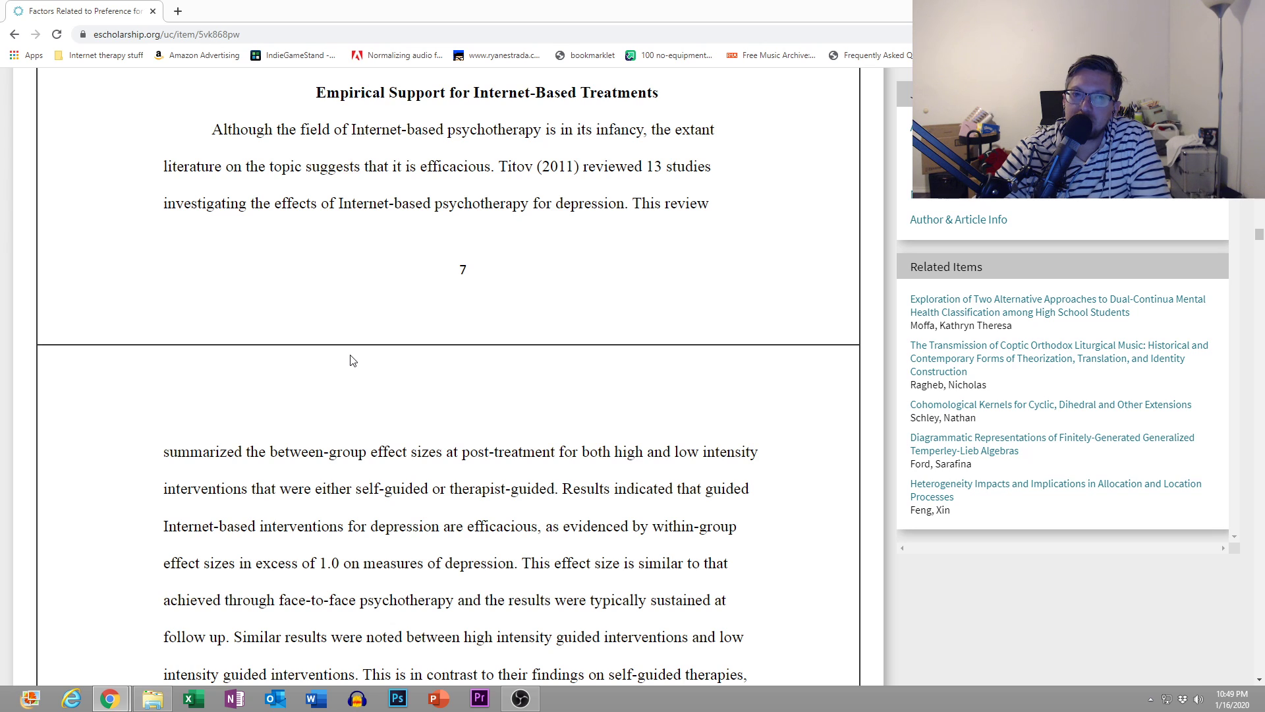
pyautogui.scroll(-3)
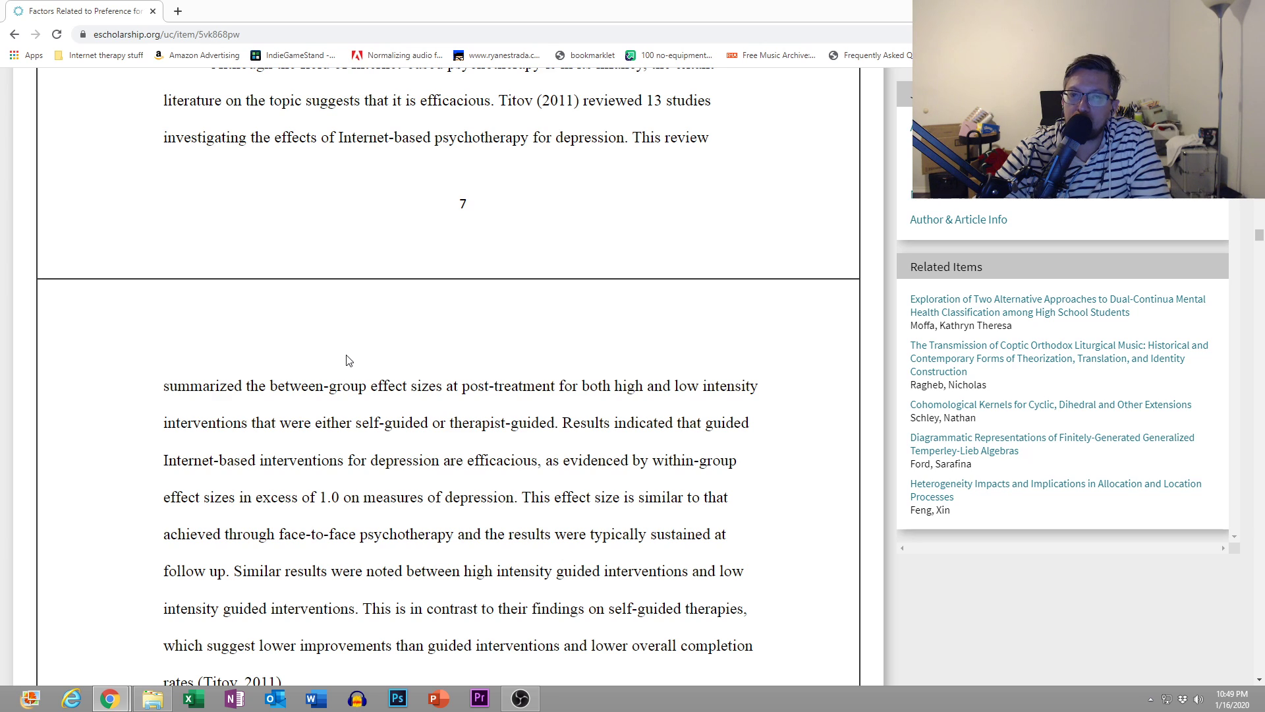
pyautogui.scroll(-3)
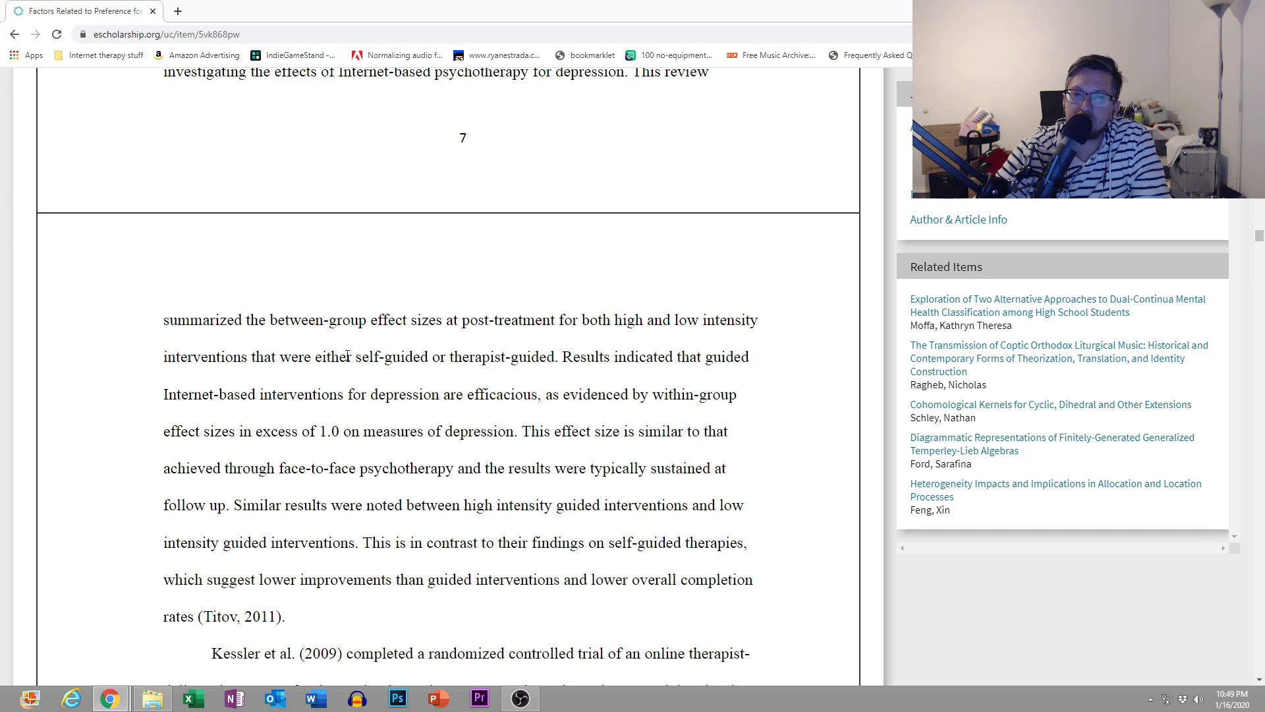
pyautogui.moveTo(340, 385)
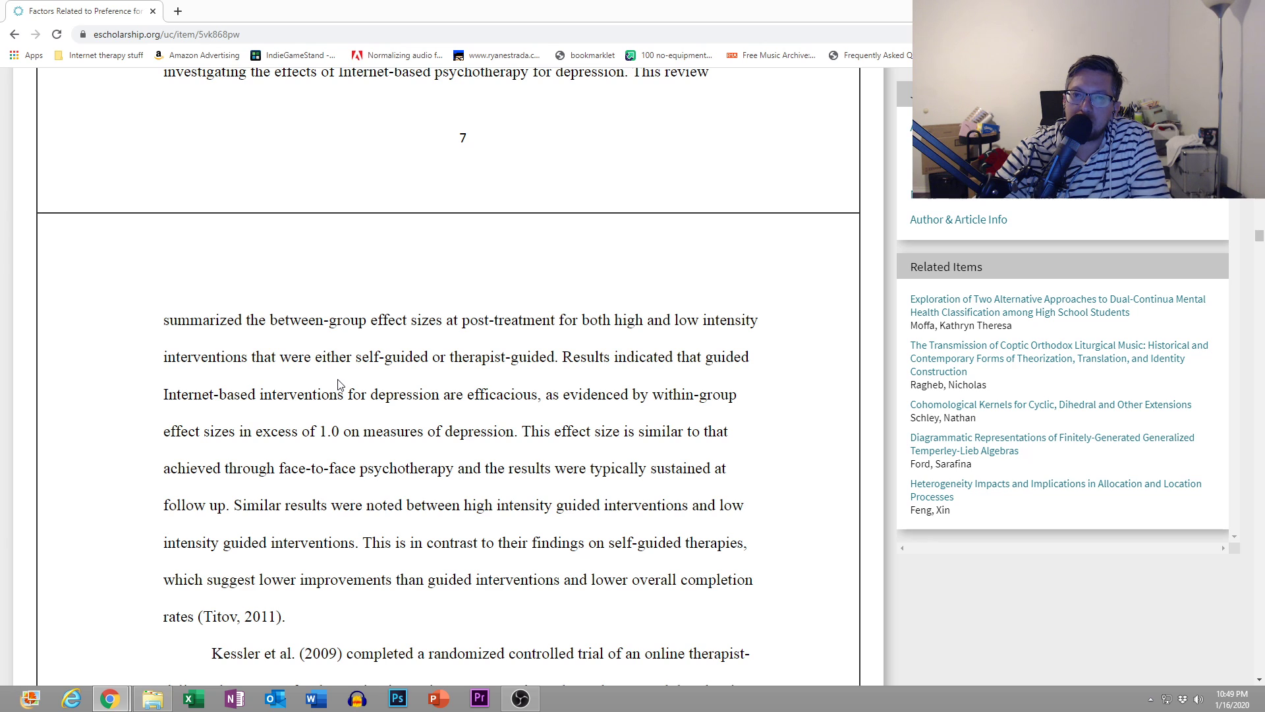
pyautogui.scroll(-3)
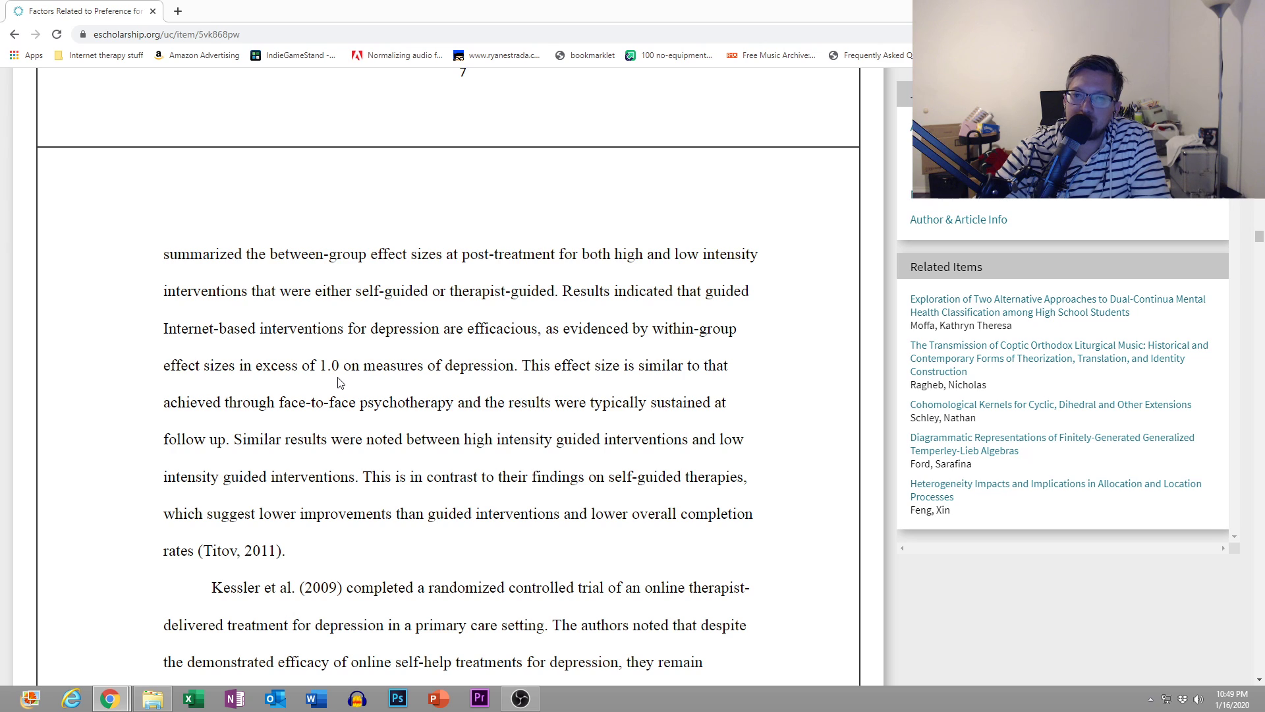
pyautogui.moveTo(324, 395)
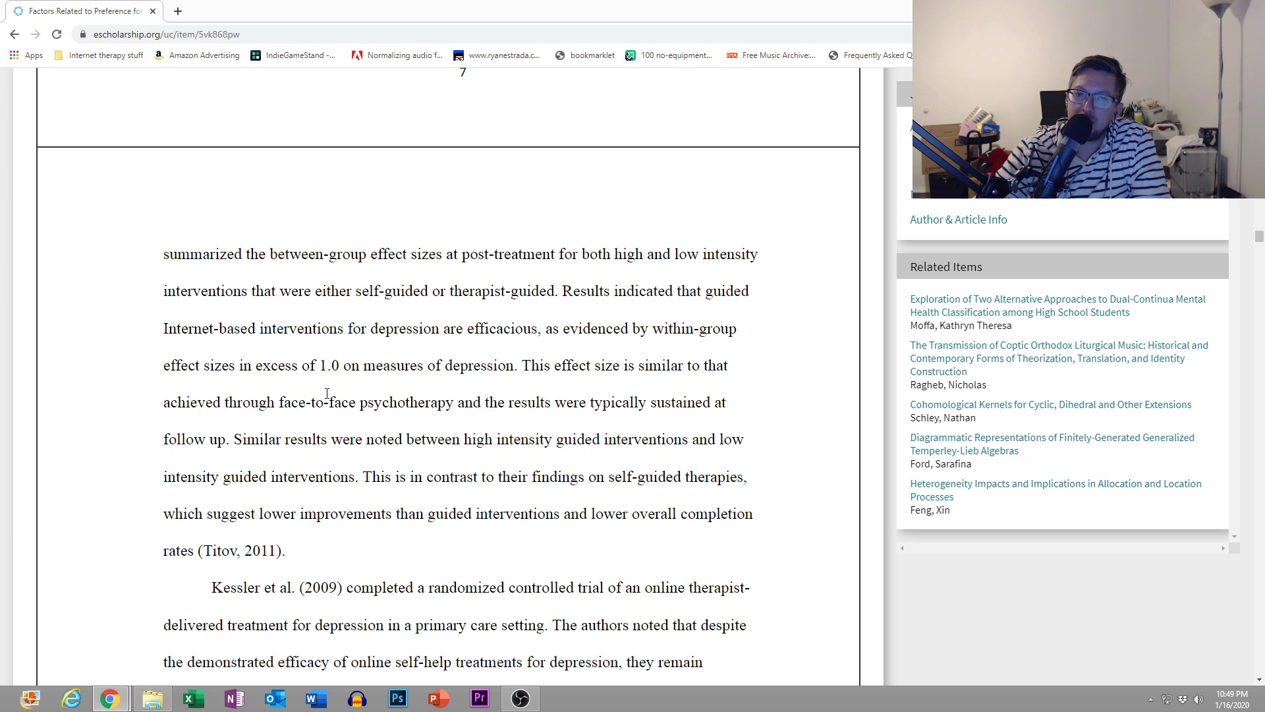
pyautogui.scroll(-3)
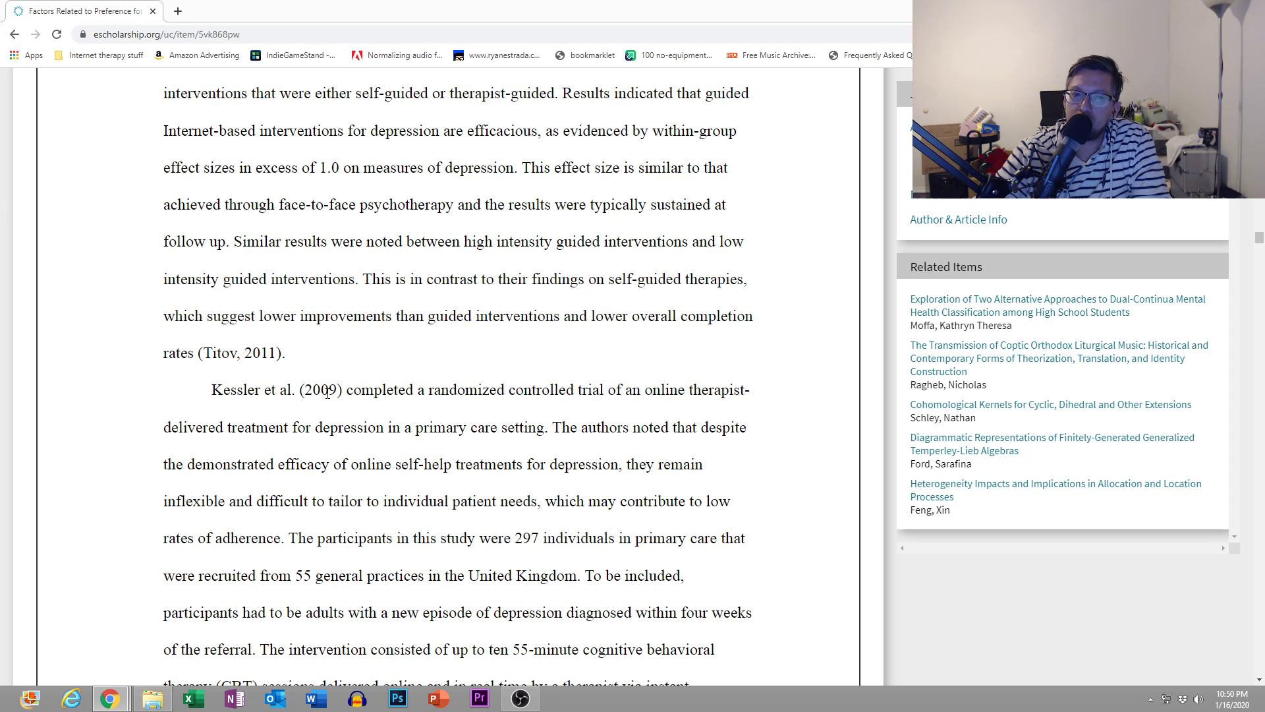
pyautogui.scroll(-3)
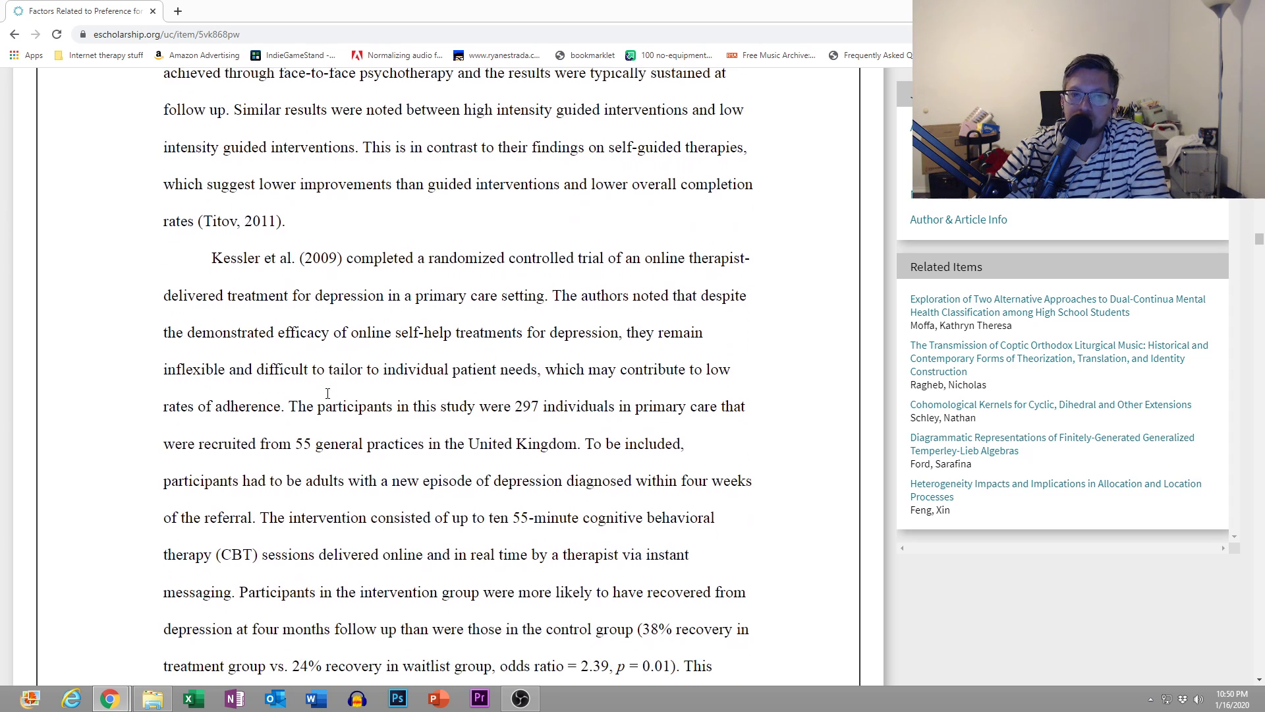
pyautogui.scroll(-3)
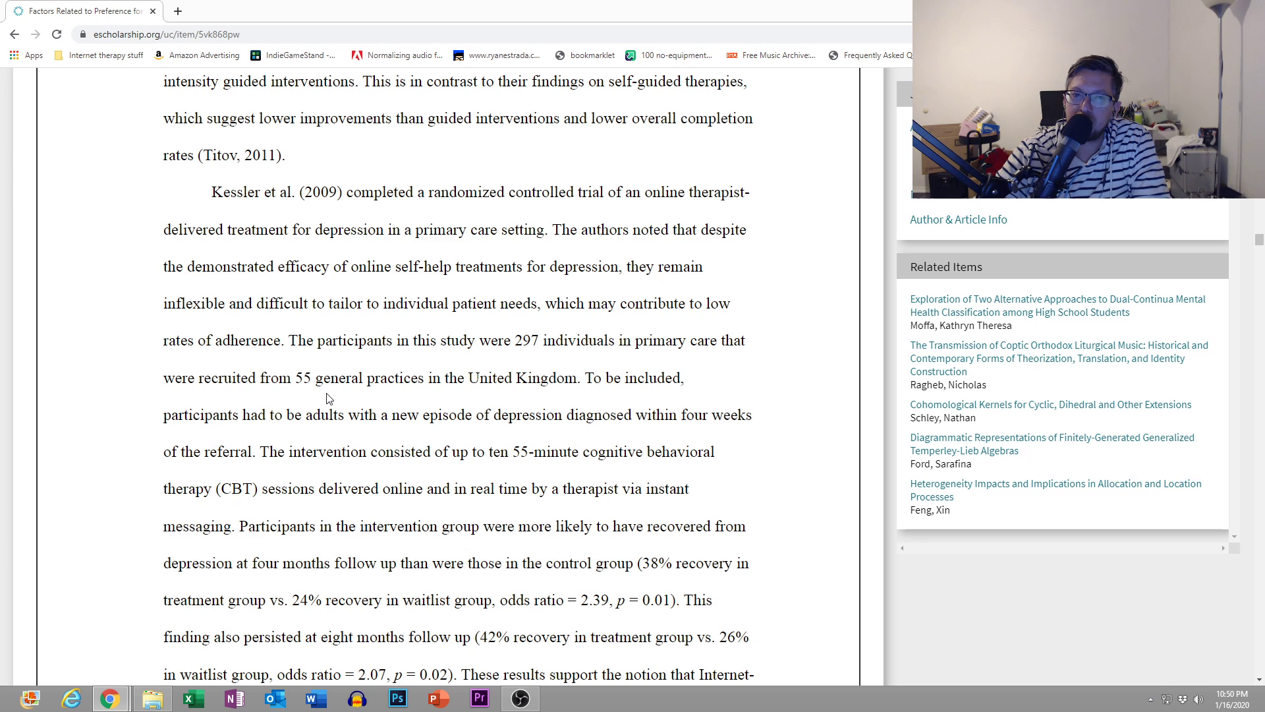
pyautogui.moveTo(493, 197)
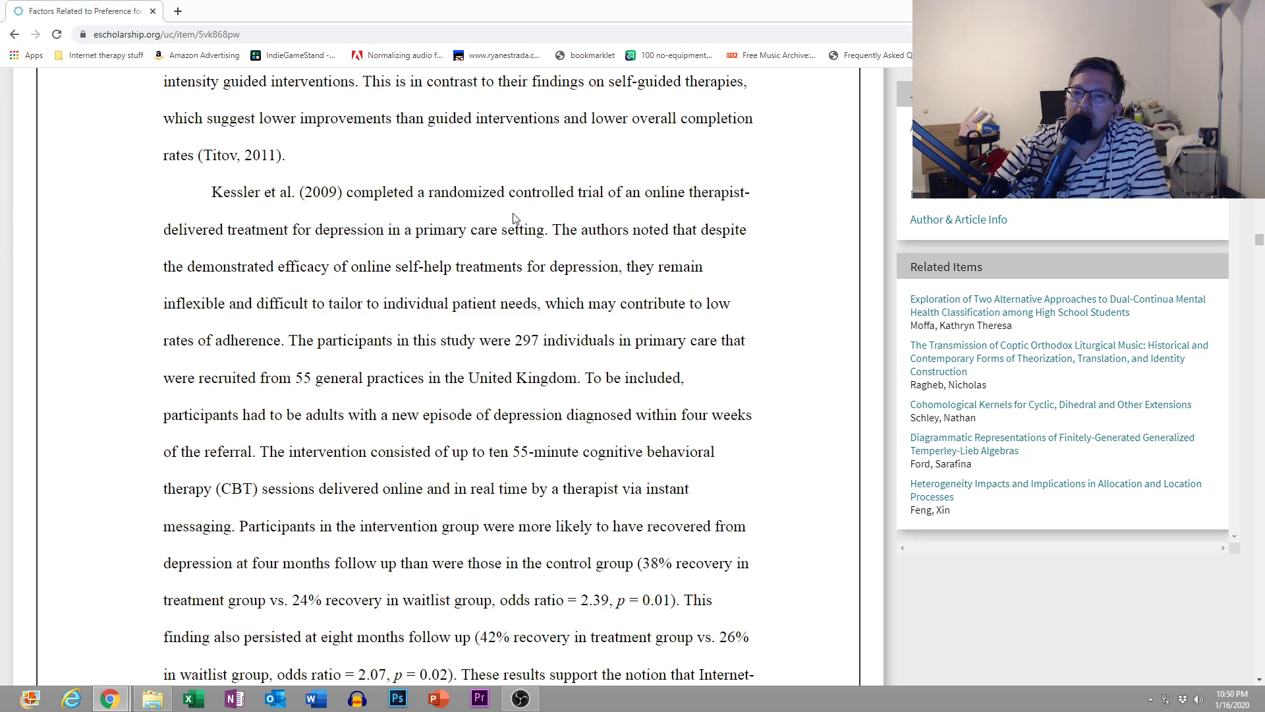
pyautogui.scroll(-3)
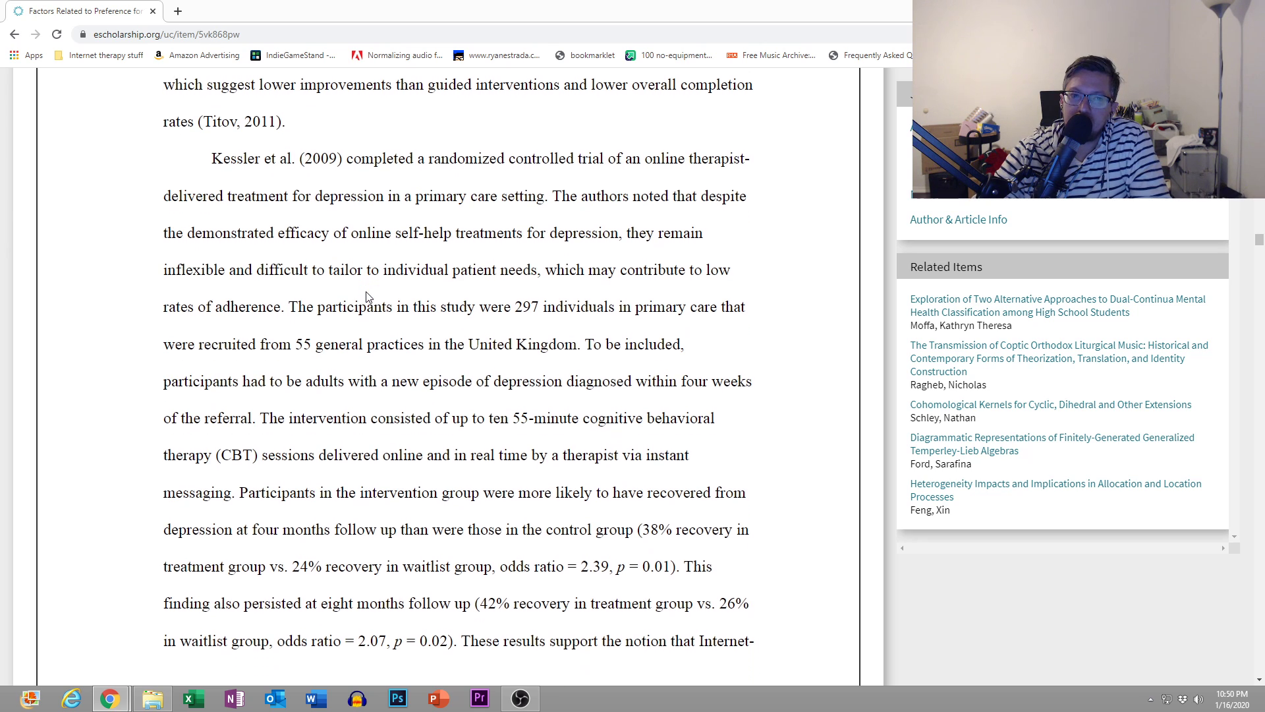
pyautogui.scroll(-3)
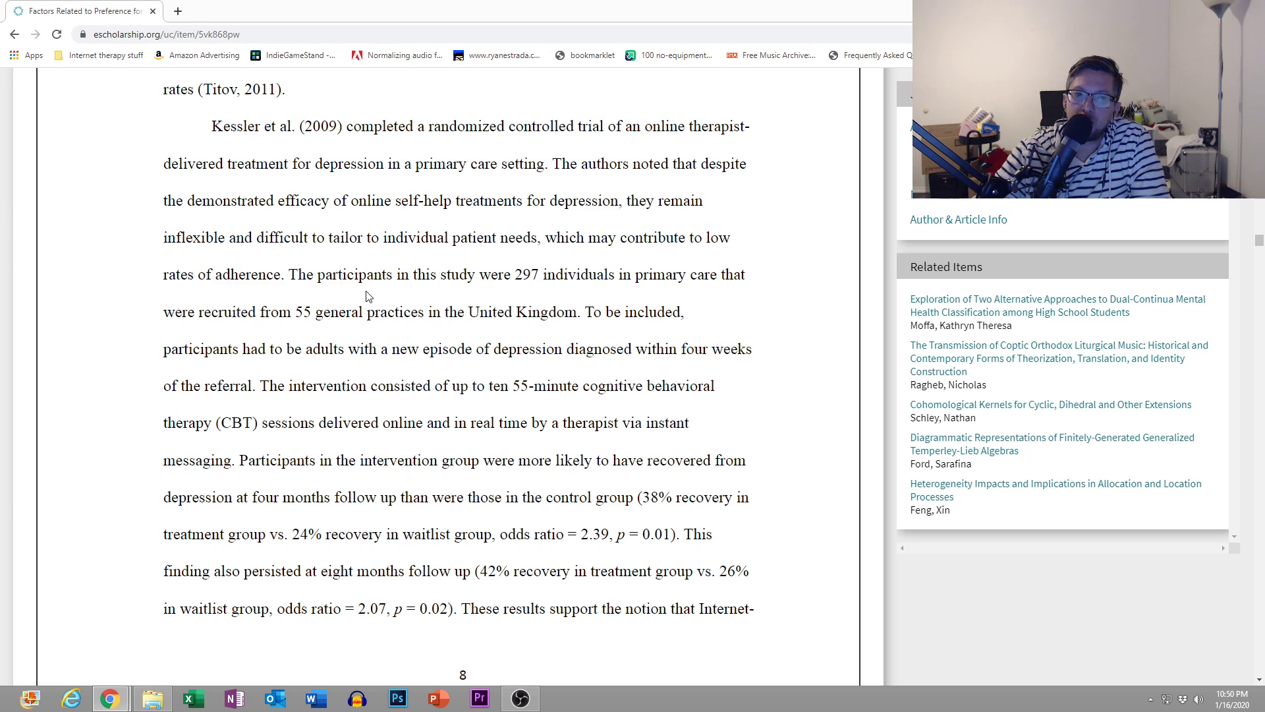
pyautogui.moveTo(370, 302)
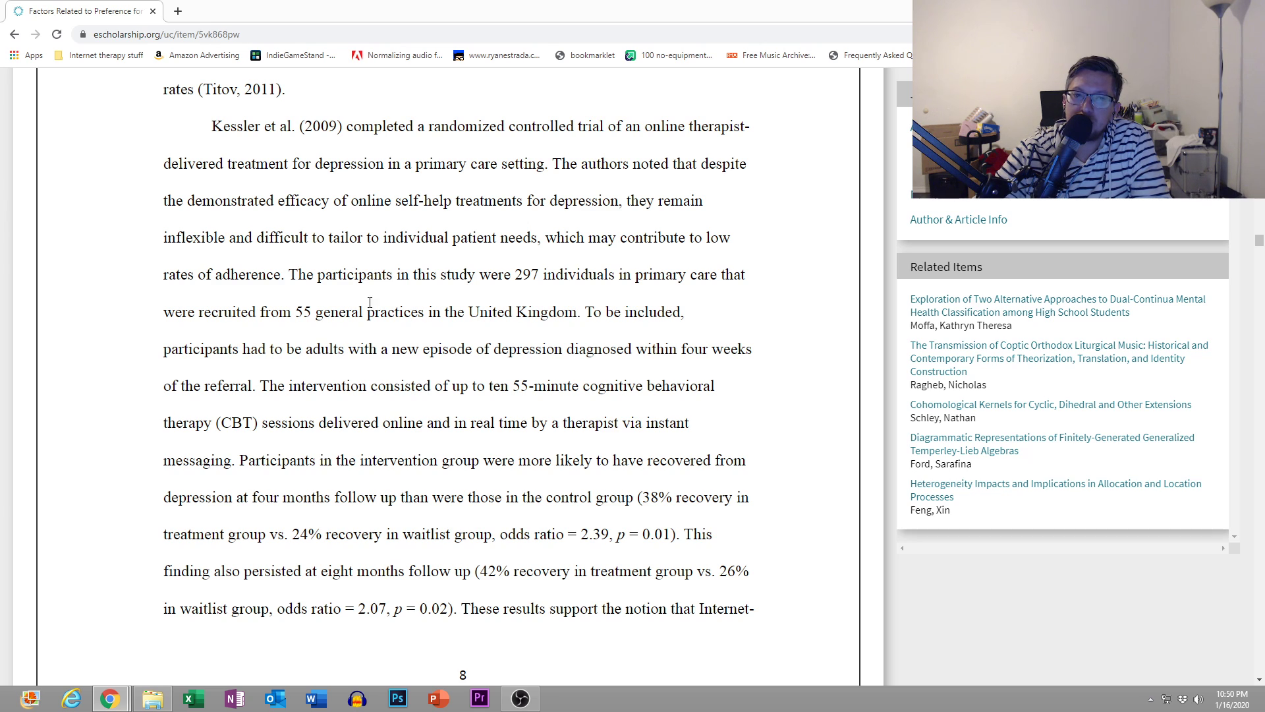
pyautogui.scroll(-3)
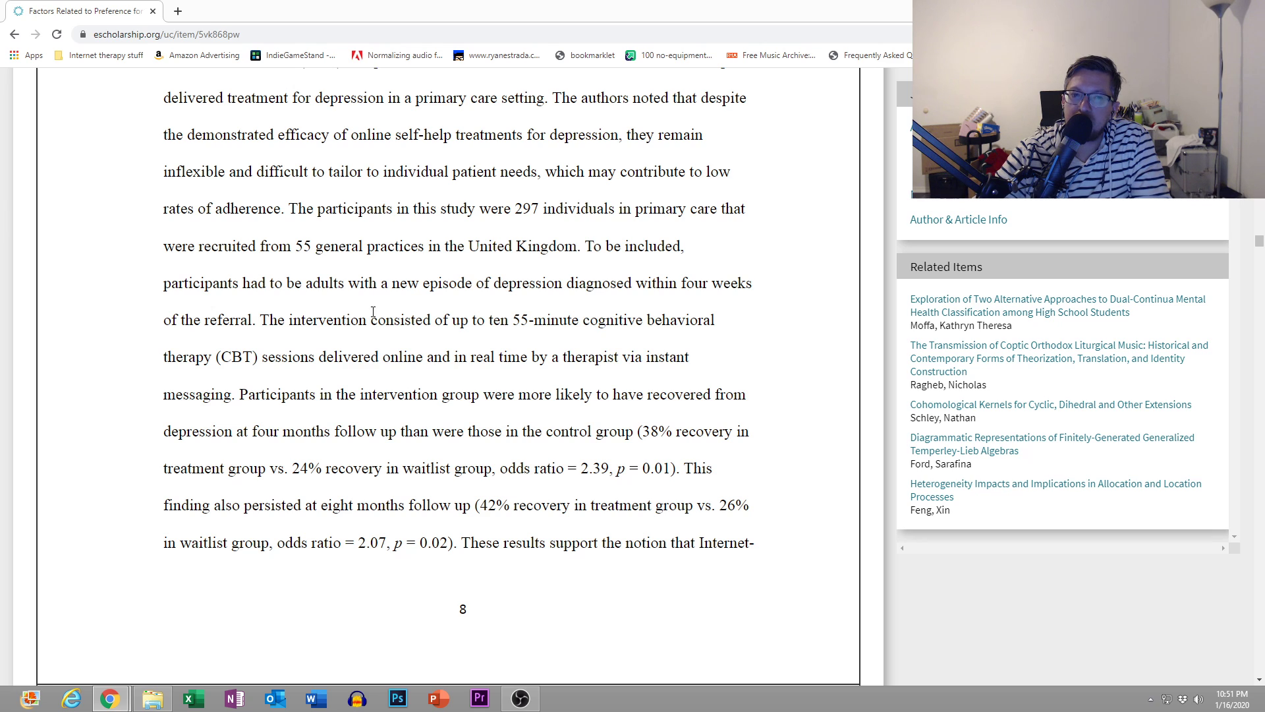
pyautogui.scroll(-3)
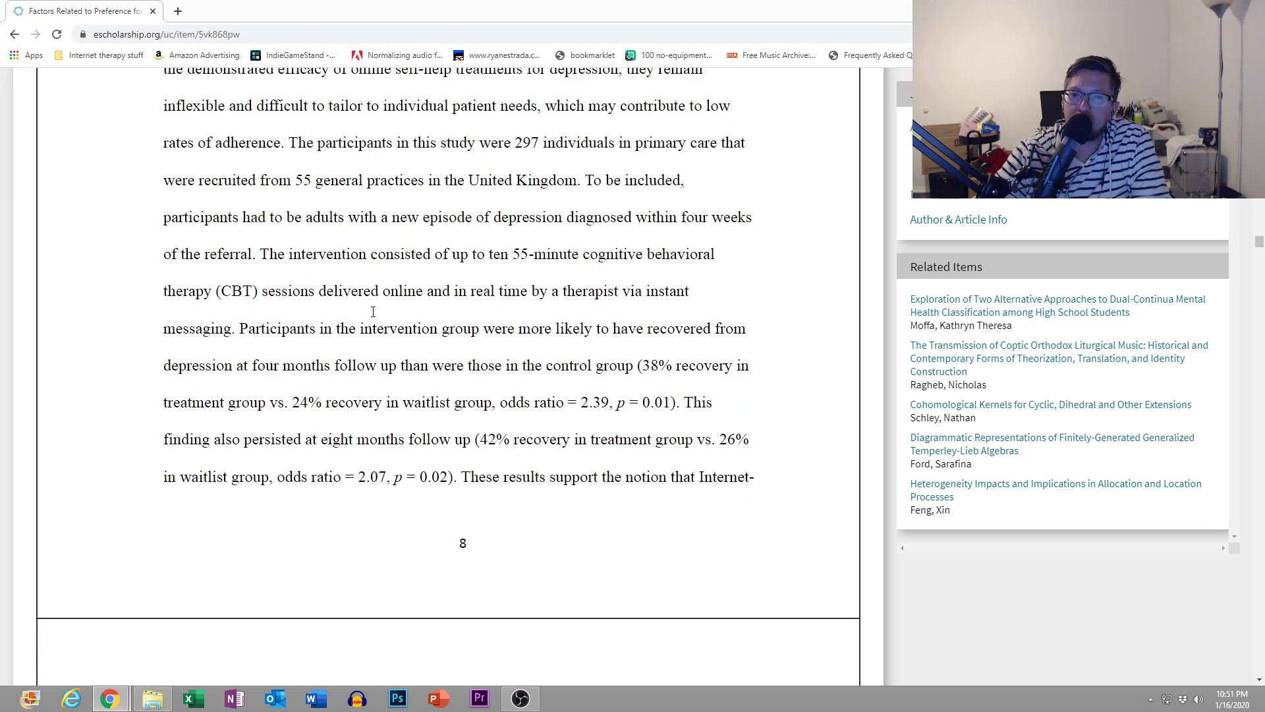
pyautogui.scroll(-3)
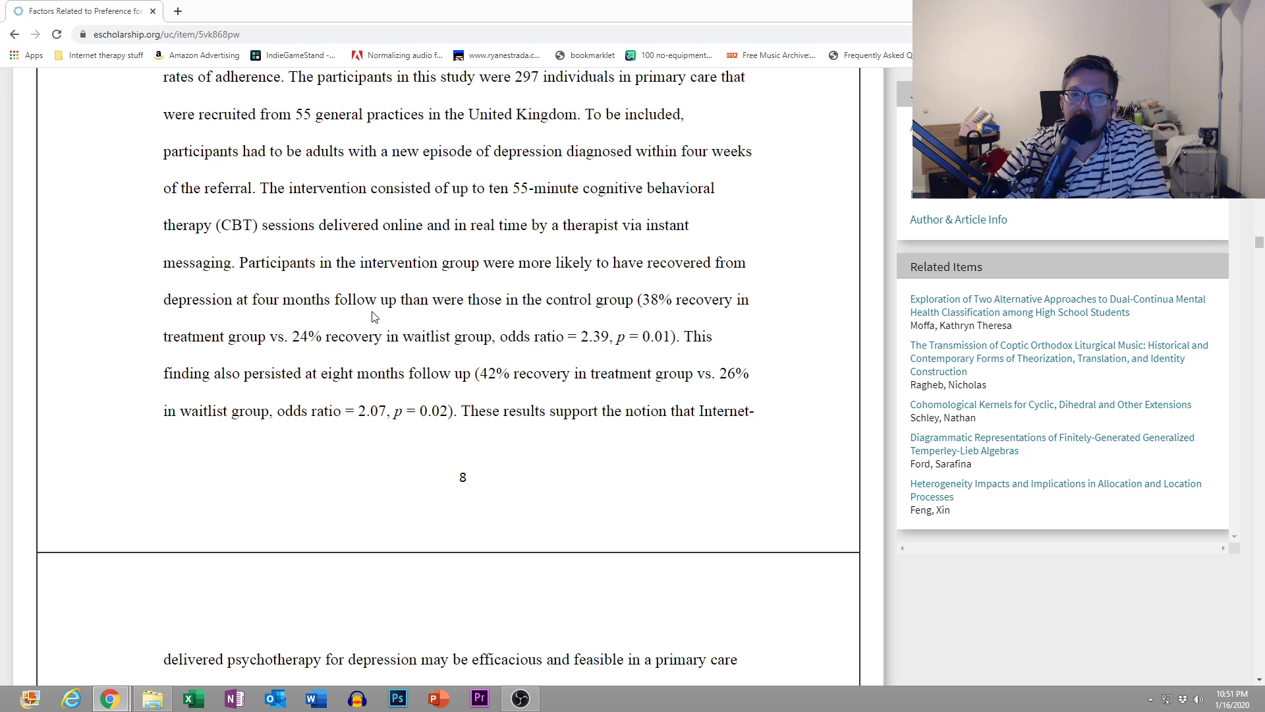
pyautogui.scroll(-3)
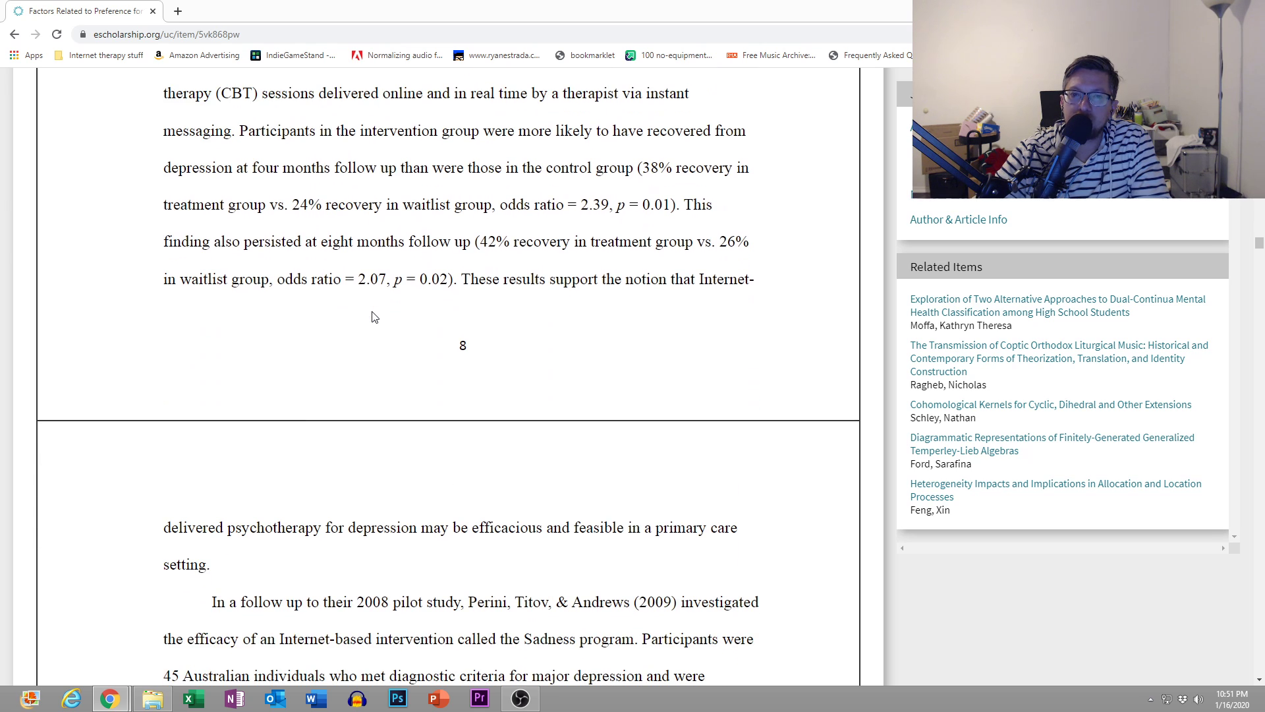
pyautogui.scroll(-3)
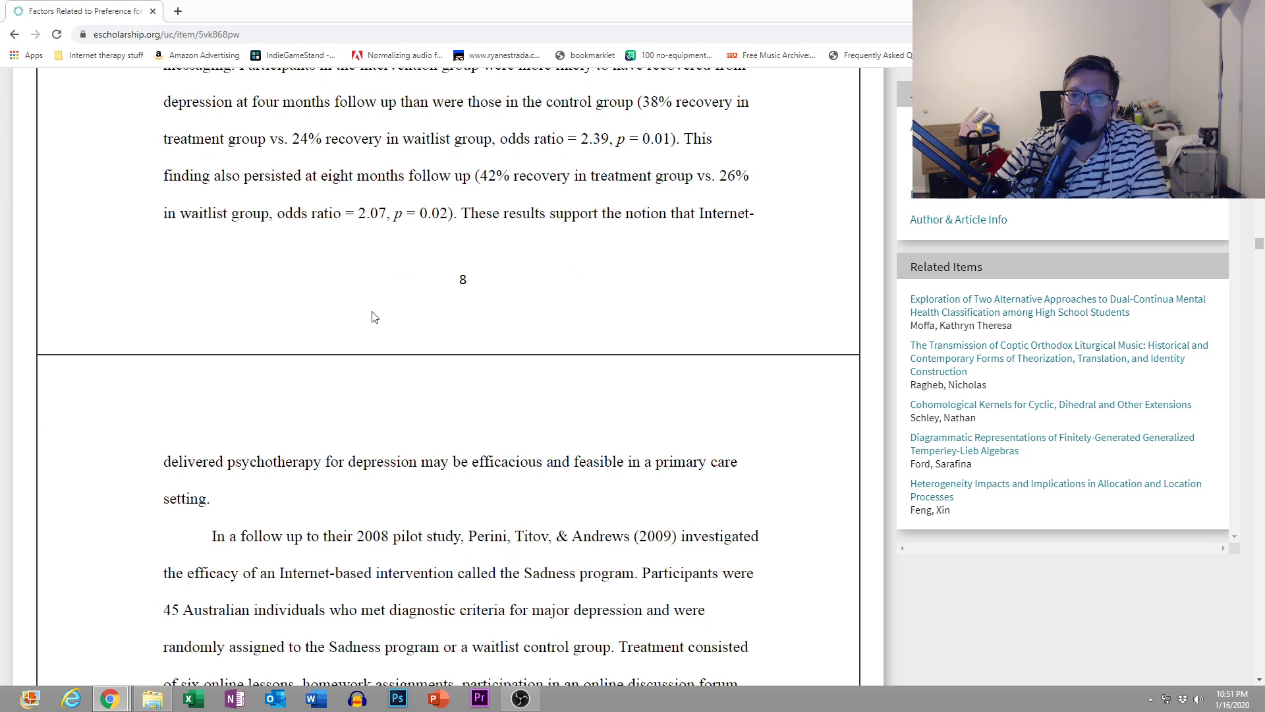
pyautogui.scroll(-3)
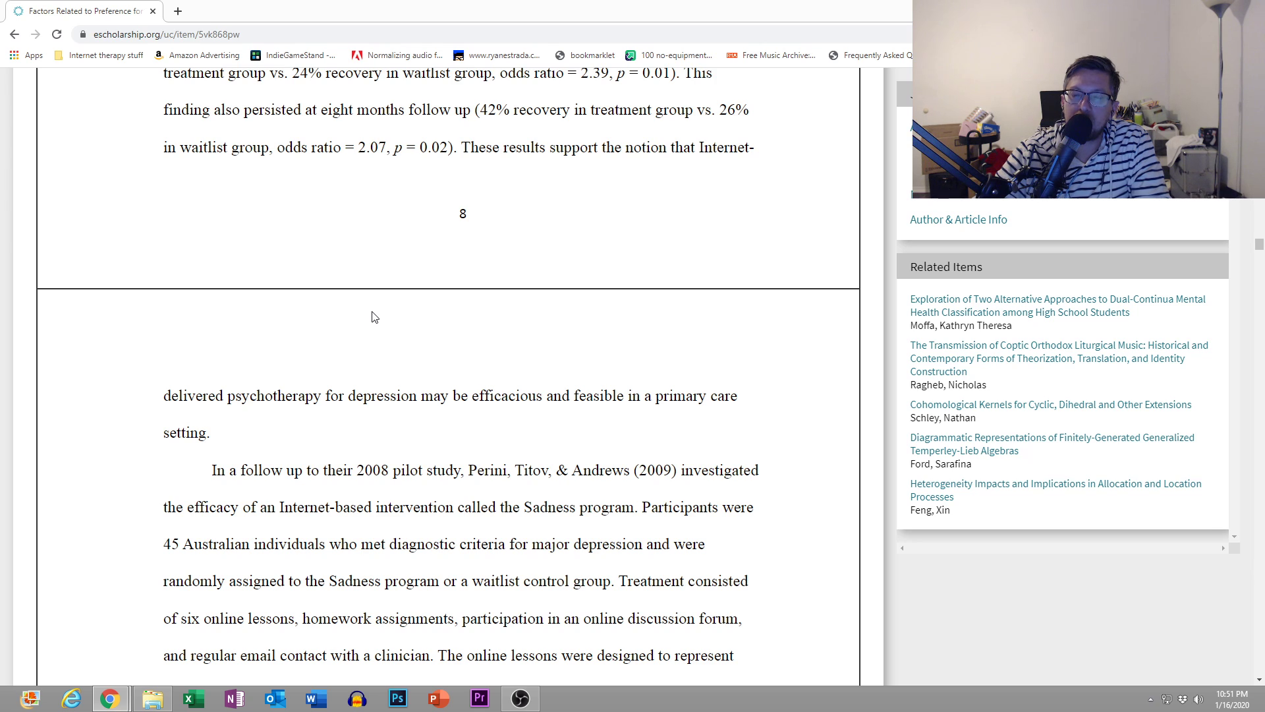
pyautogui.scroll(-3)
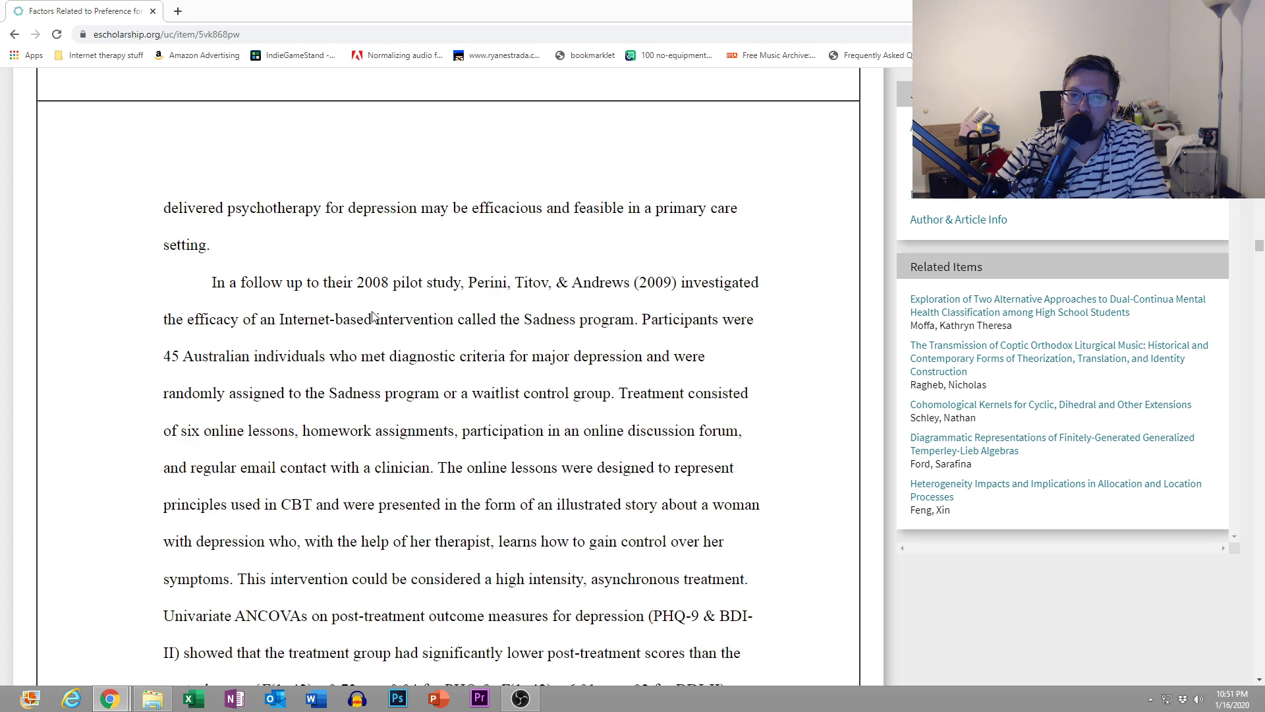
pyautogui.scroll(-3)
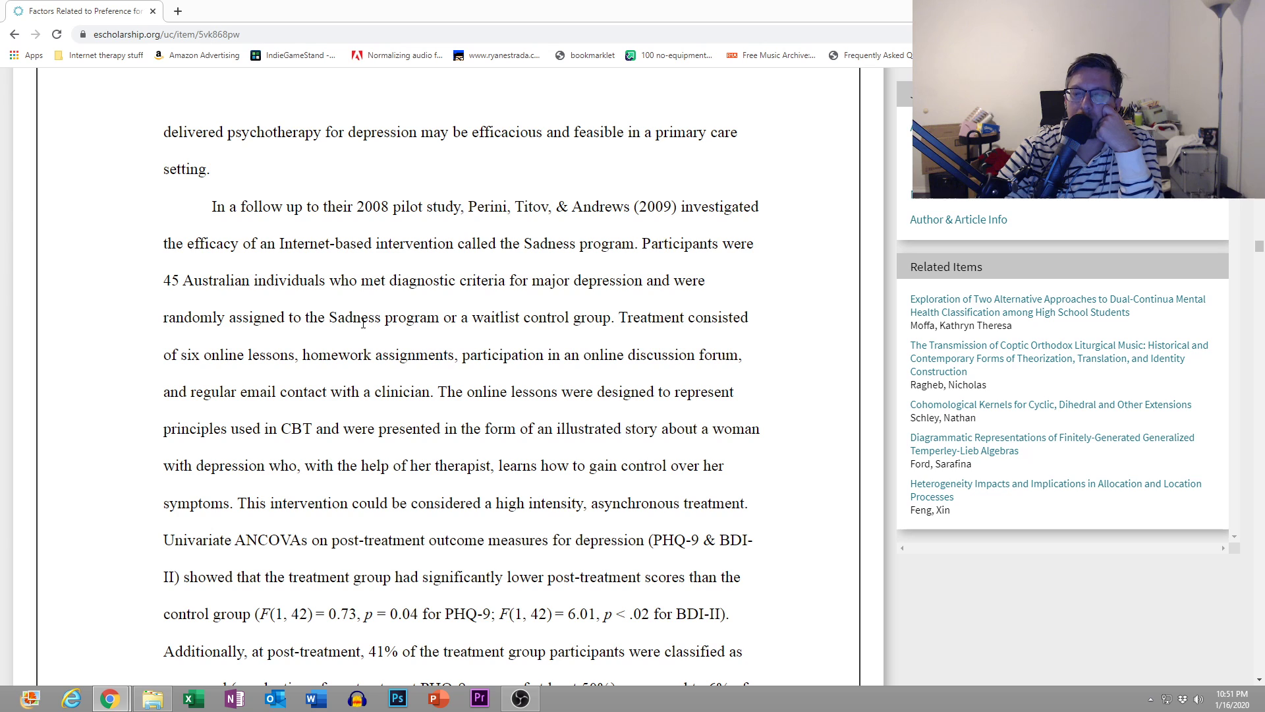
pyautogui.scroll(-3)
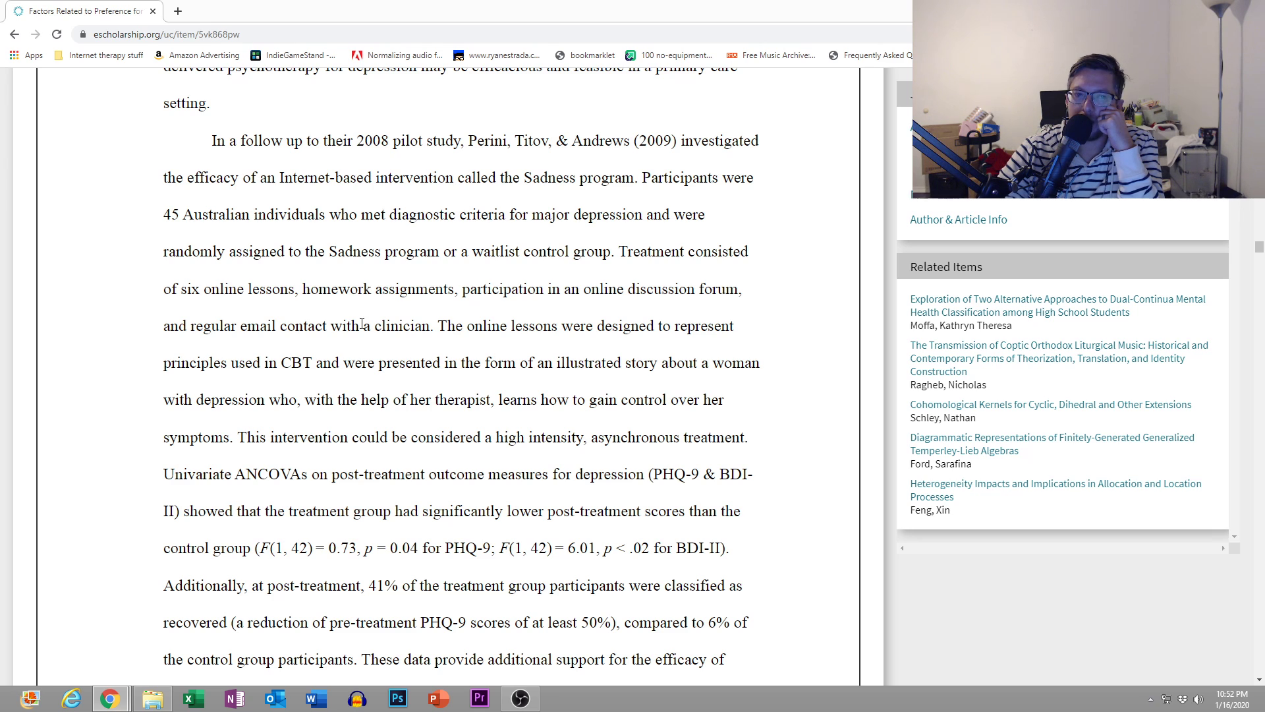
pyautogui.scroll(-3)
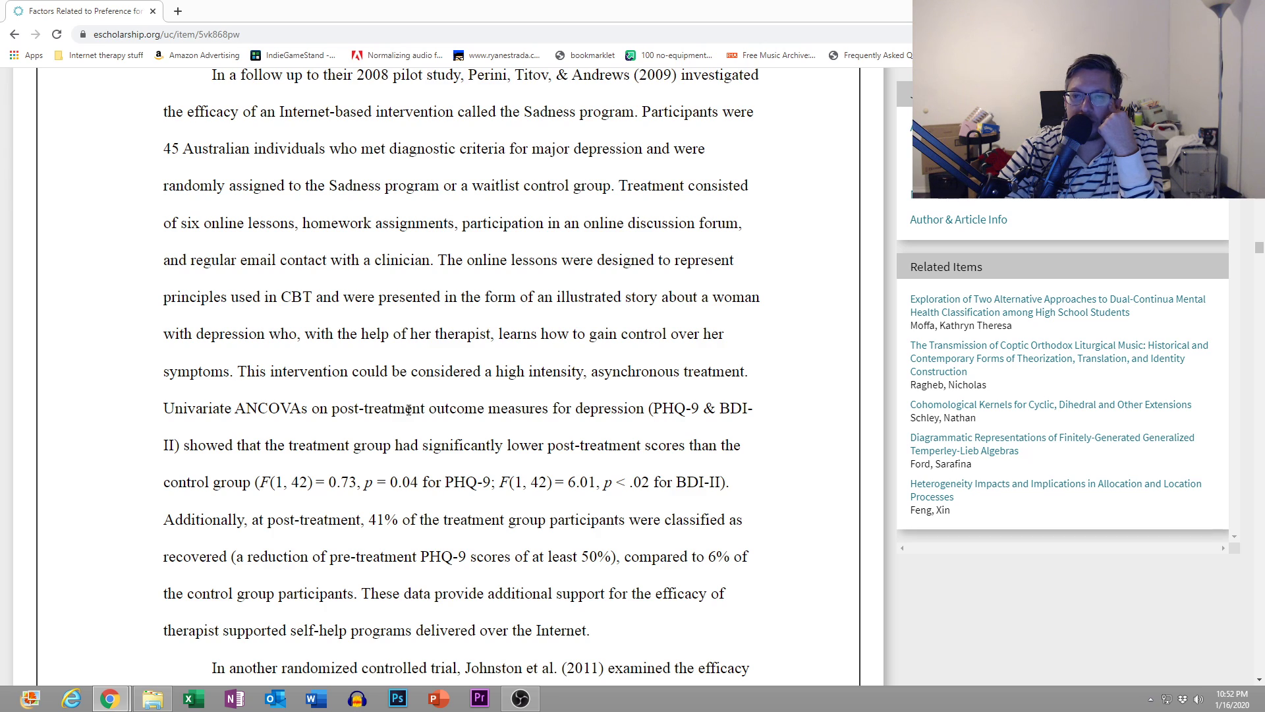
pyautogui.scroll(-3)
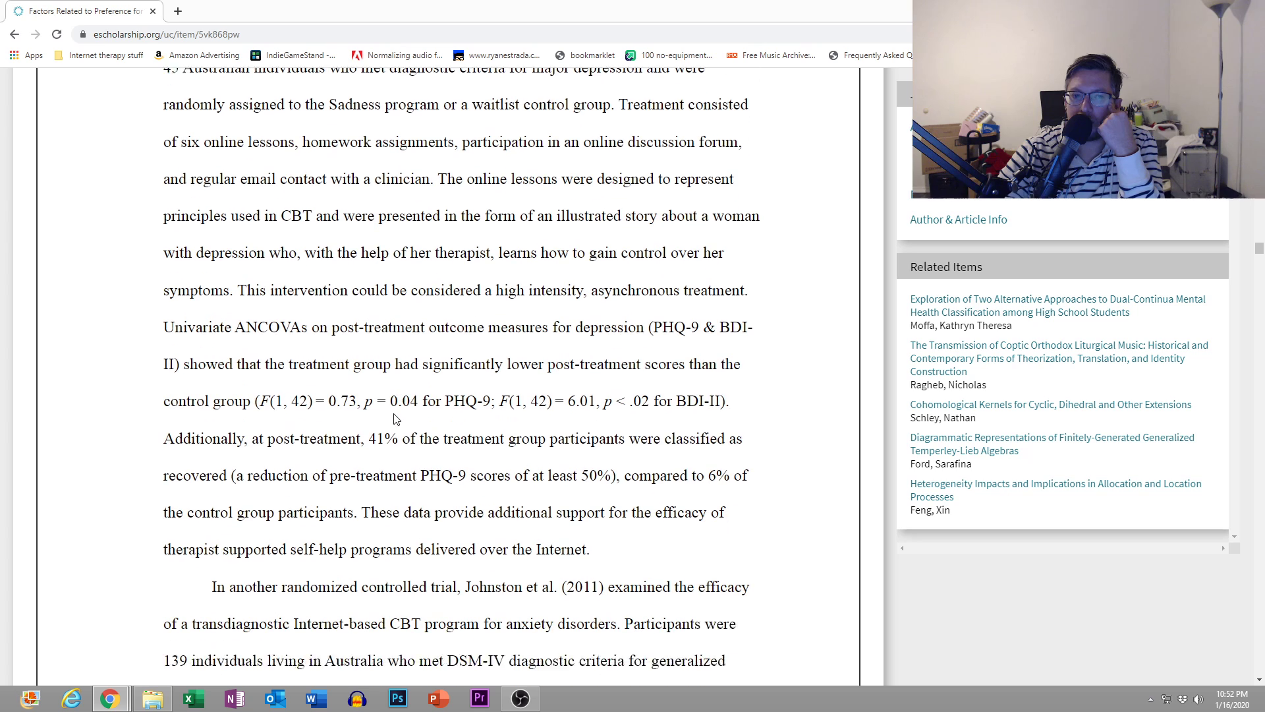
pyautogui.scroll(-3)
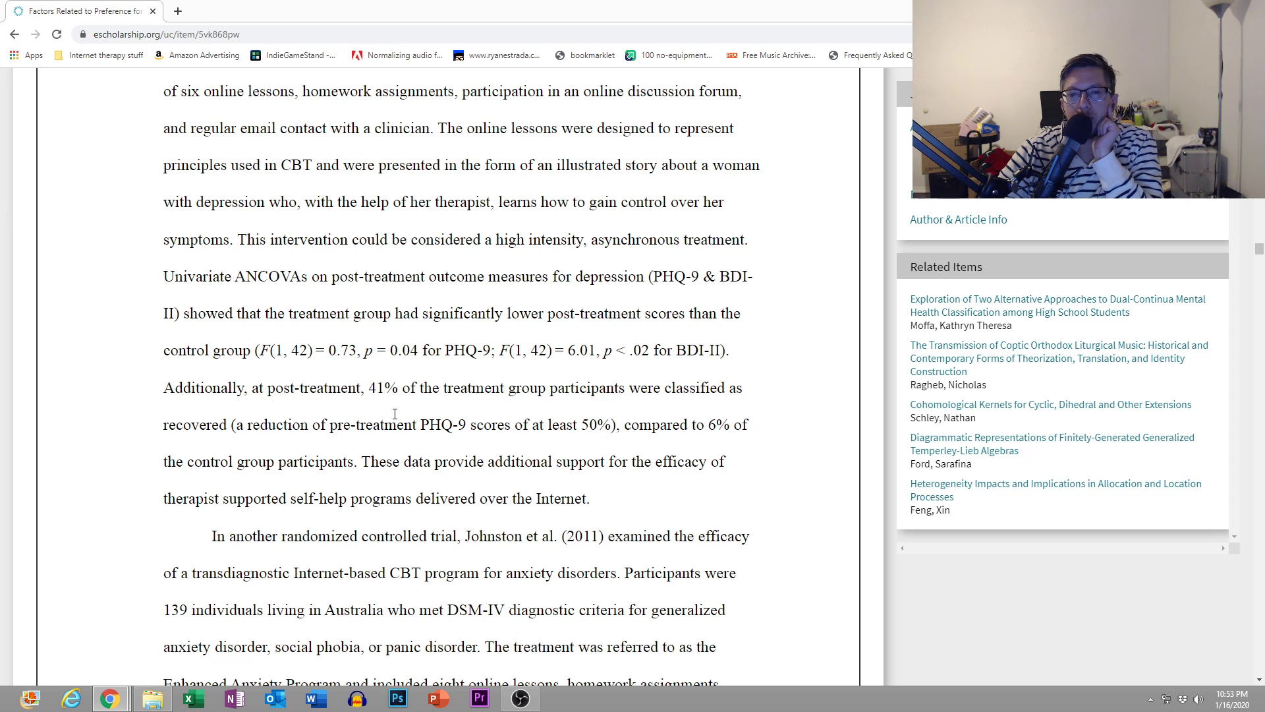
pyautogui.scroll(-3)
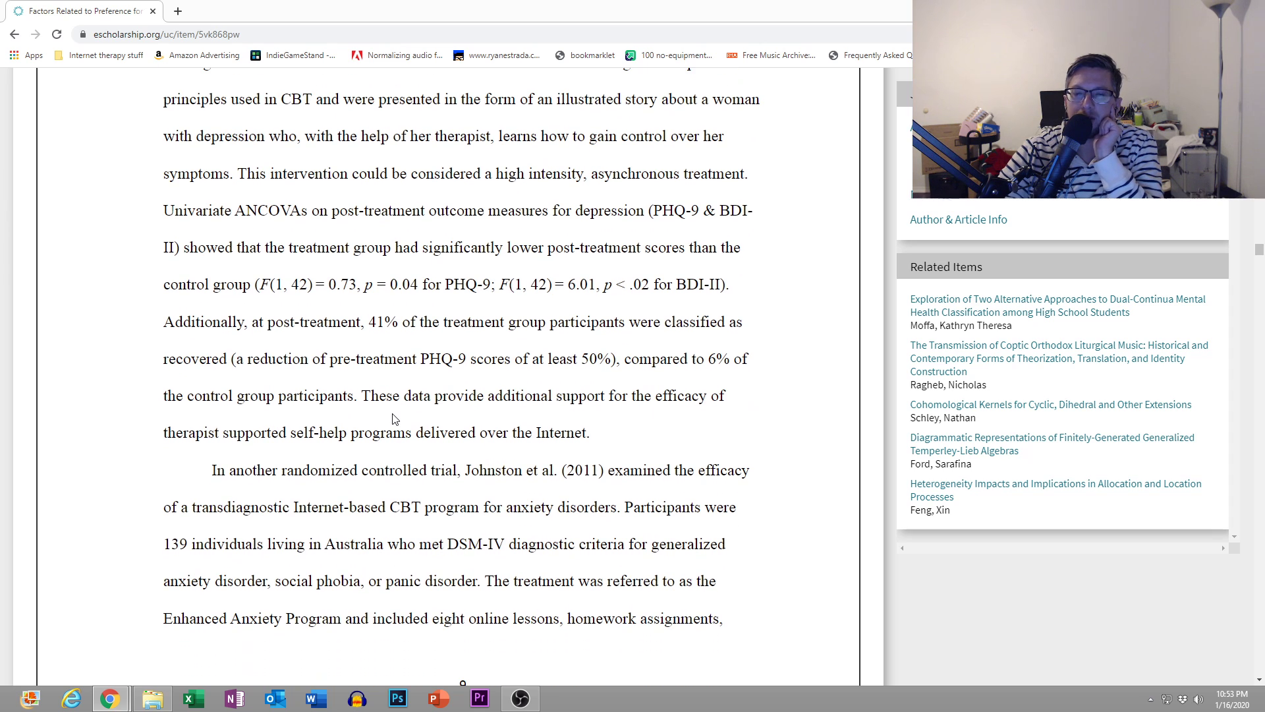
pyautogui.scroll(-3)
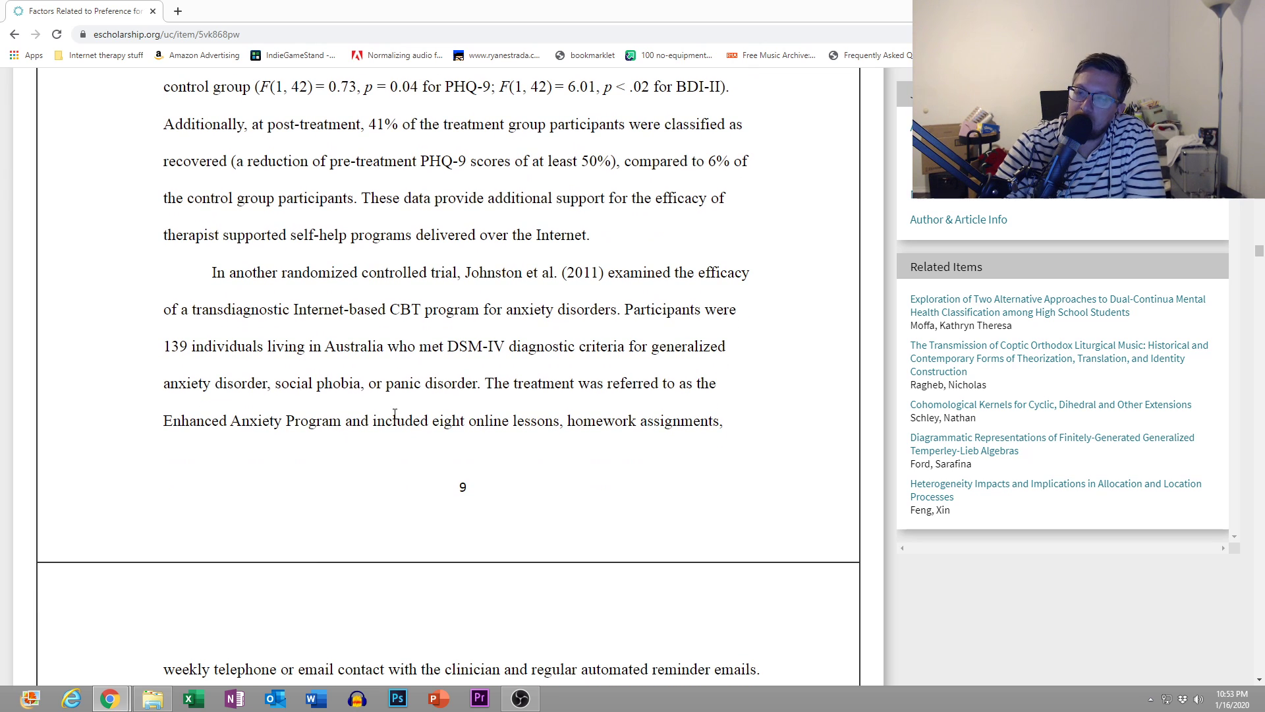
pyautogui.moveTo(403, 433)
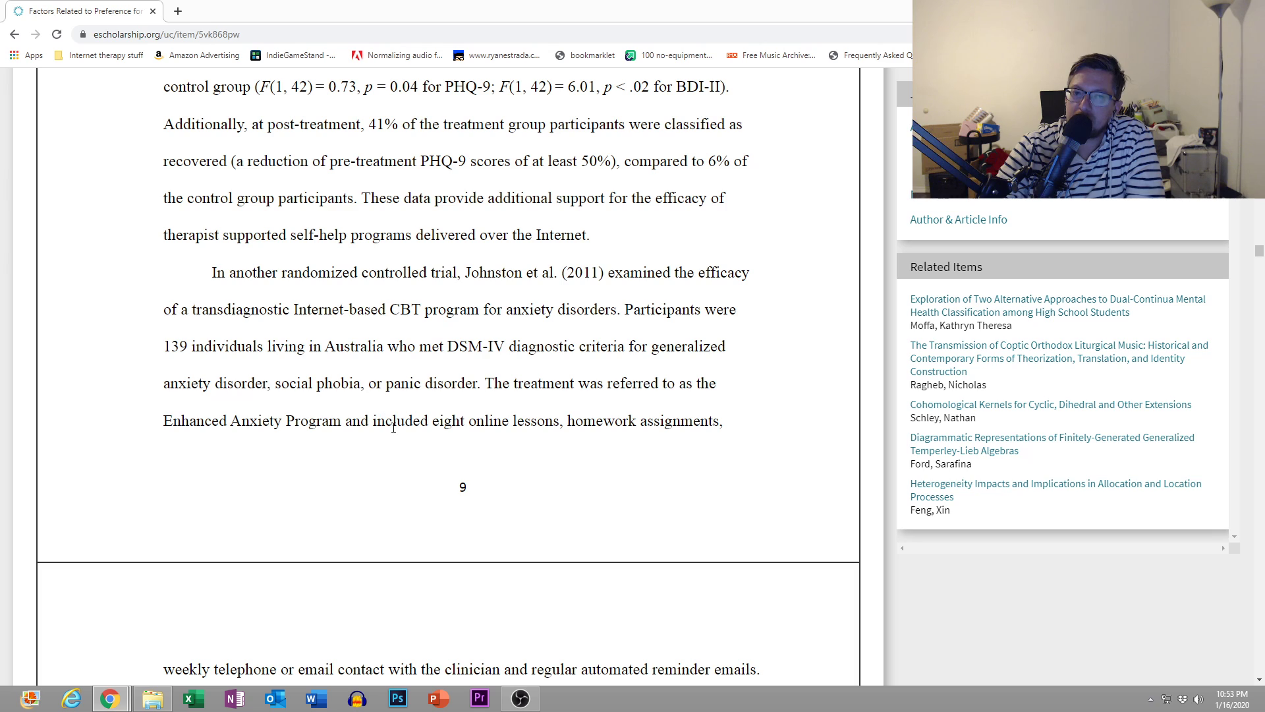
pyautogui.moveTo(391, 425)
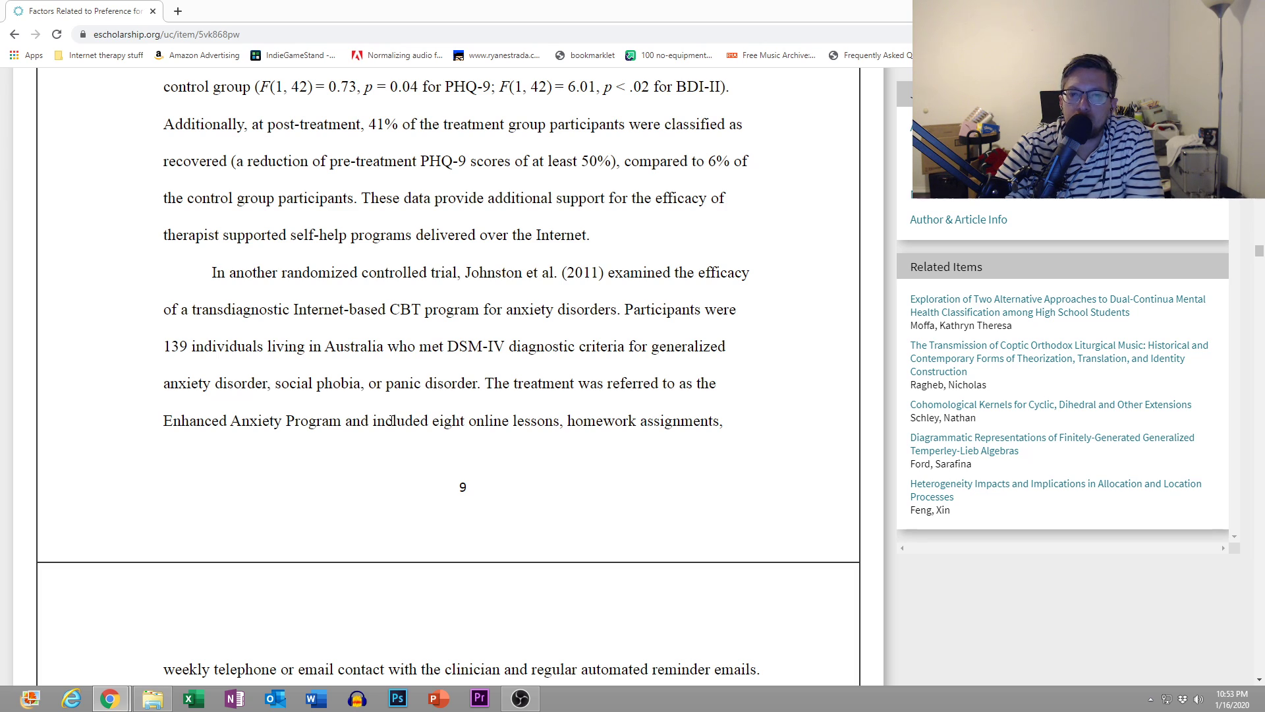
pyautogui.scroll(-3)
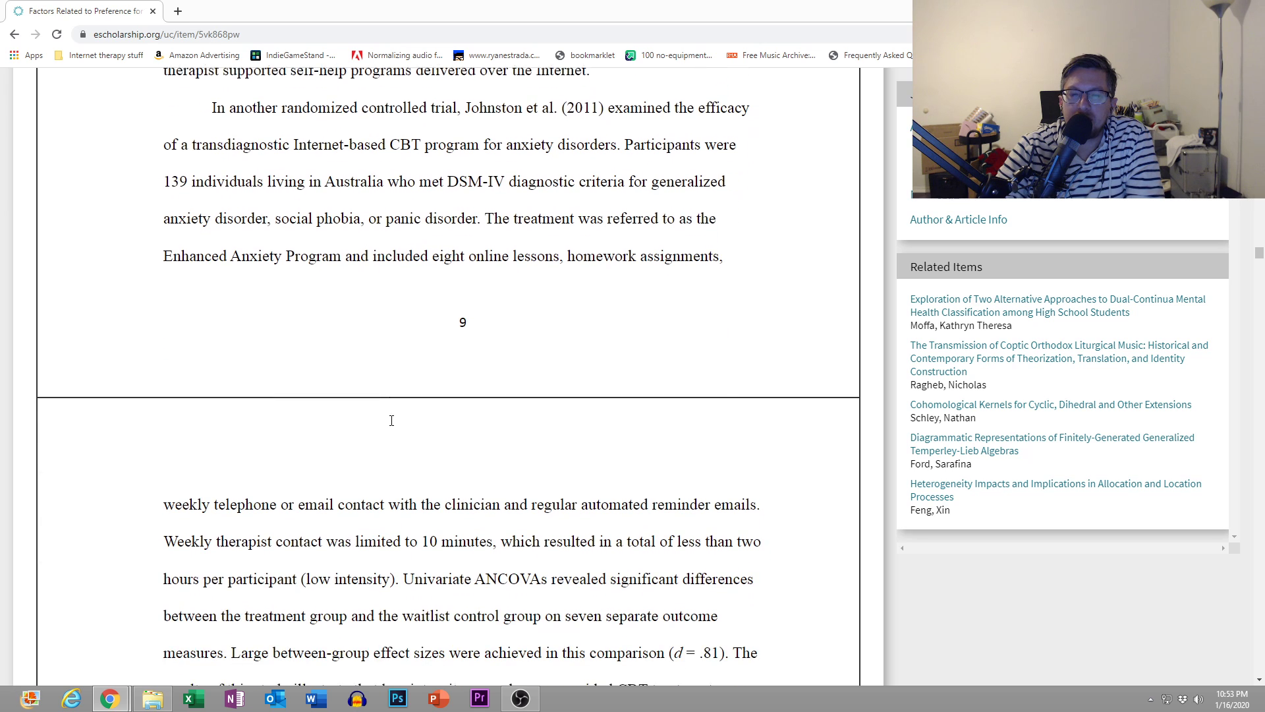
pyautogui.scroll(-3)
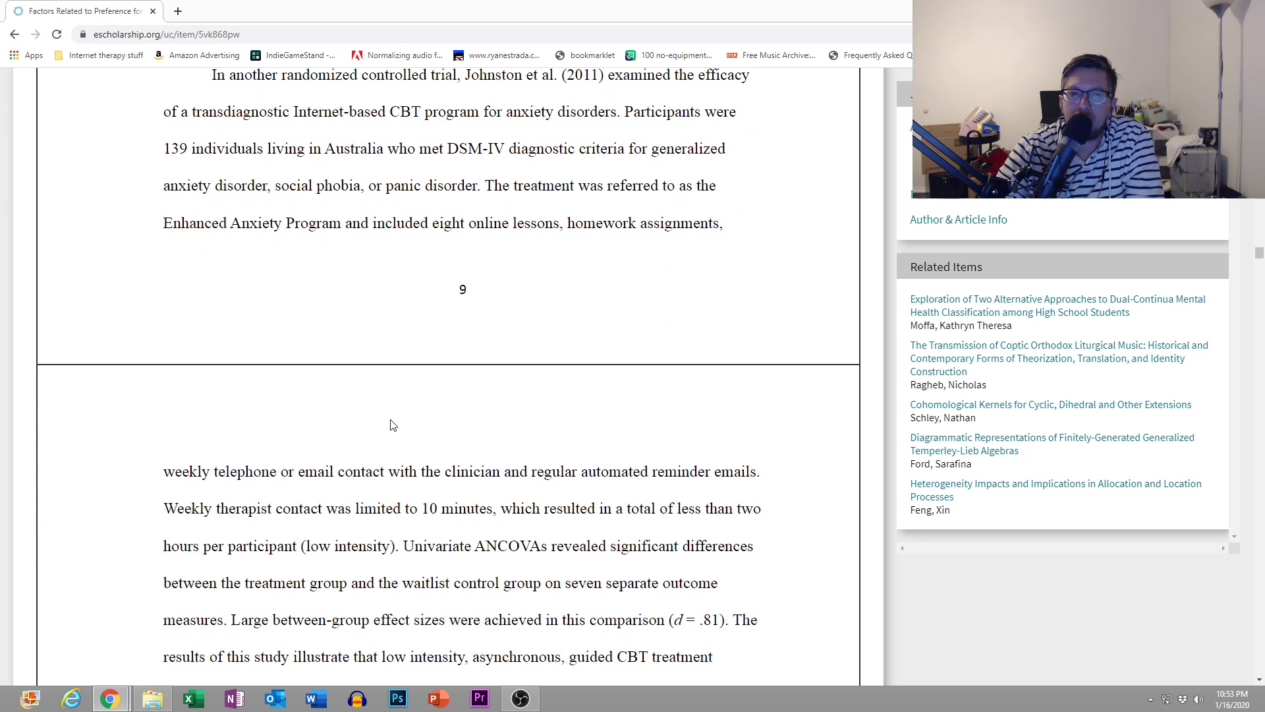
pyautogui.scroll(-3)
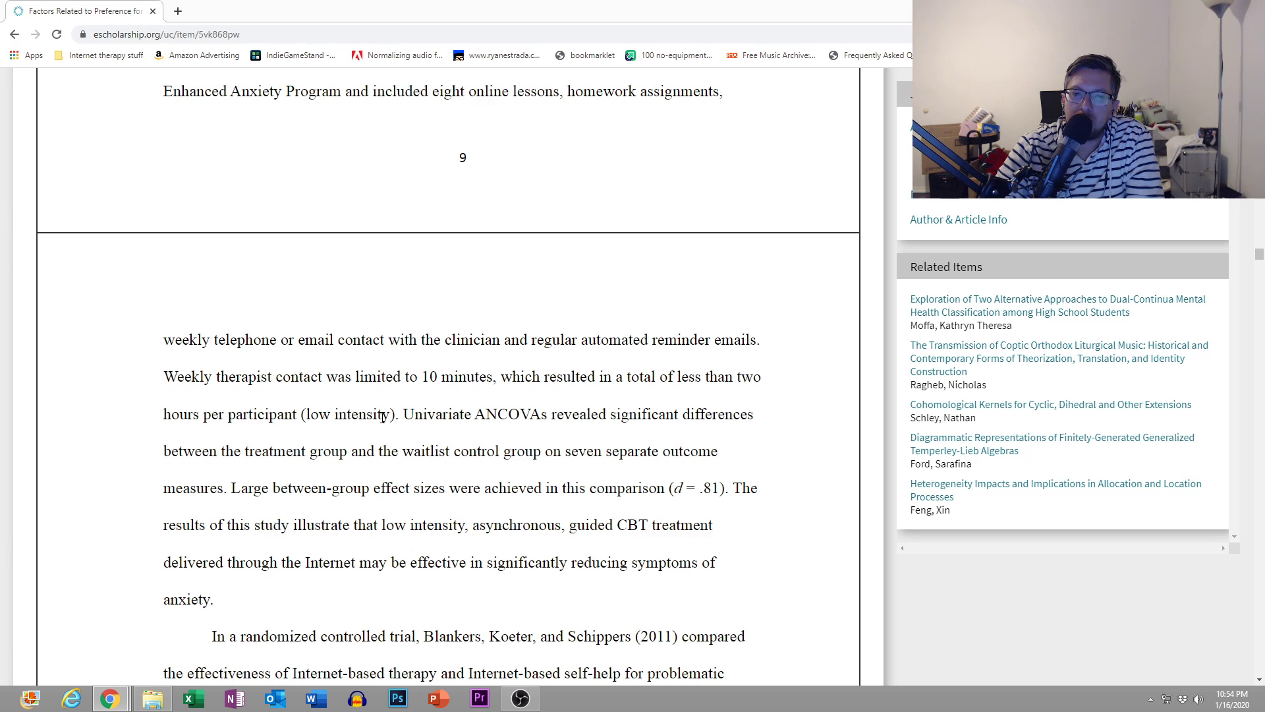
pyautogui.scroll(-3)
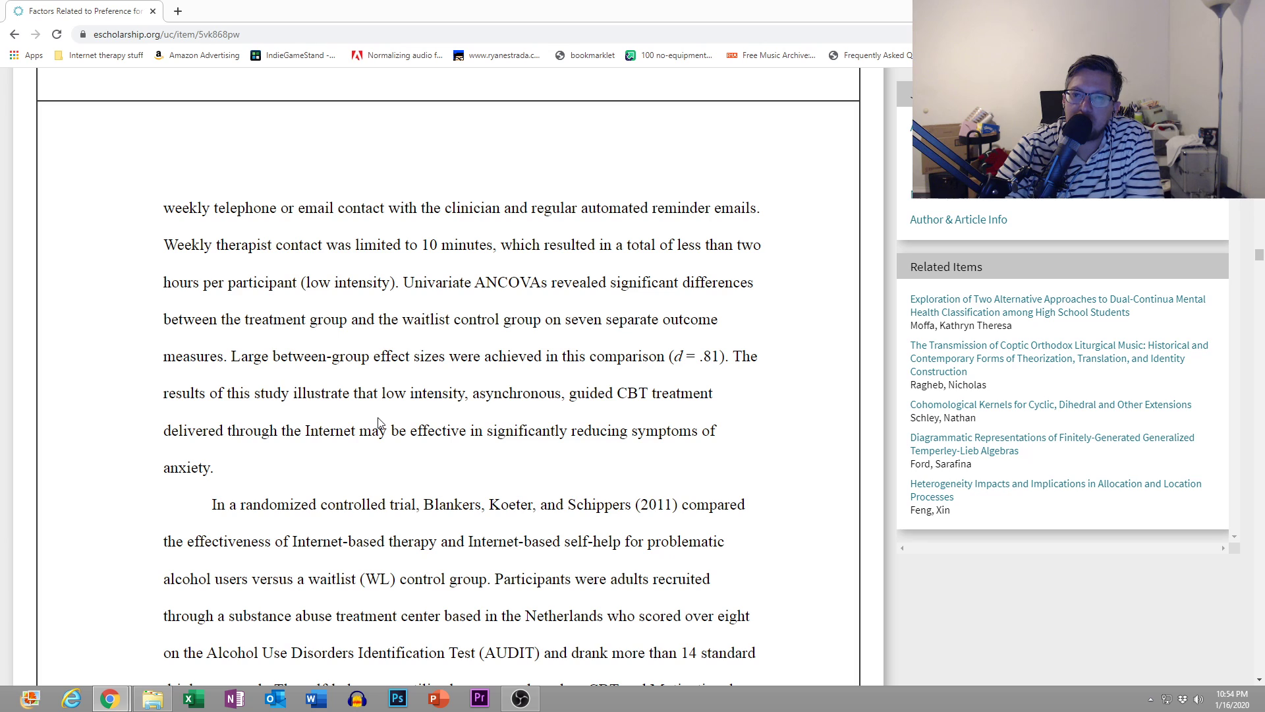
pyautogui.scroll(-3)
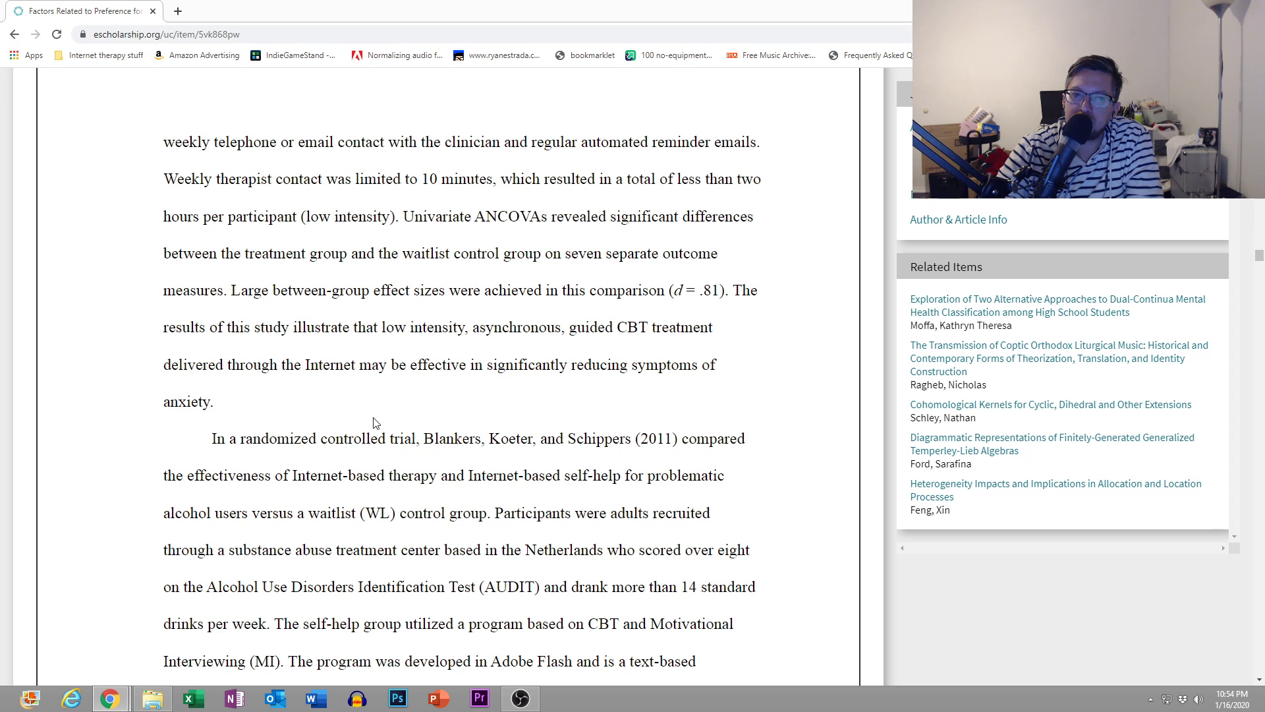
pyautogui.scroll(-3)
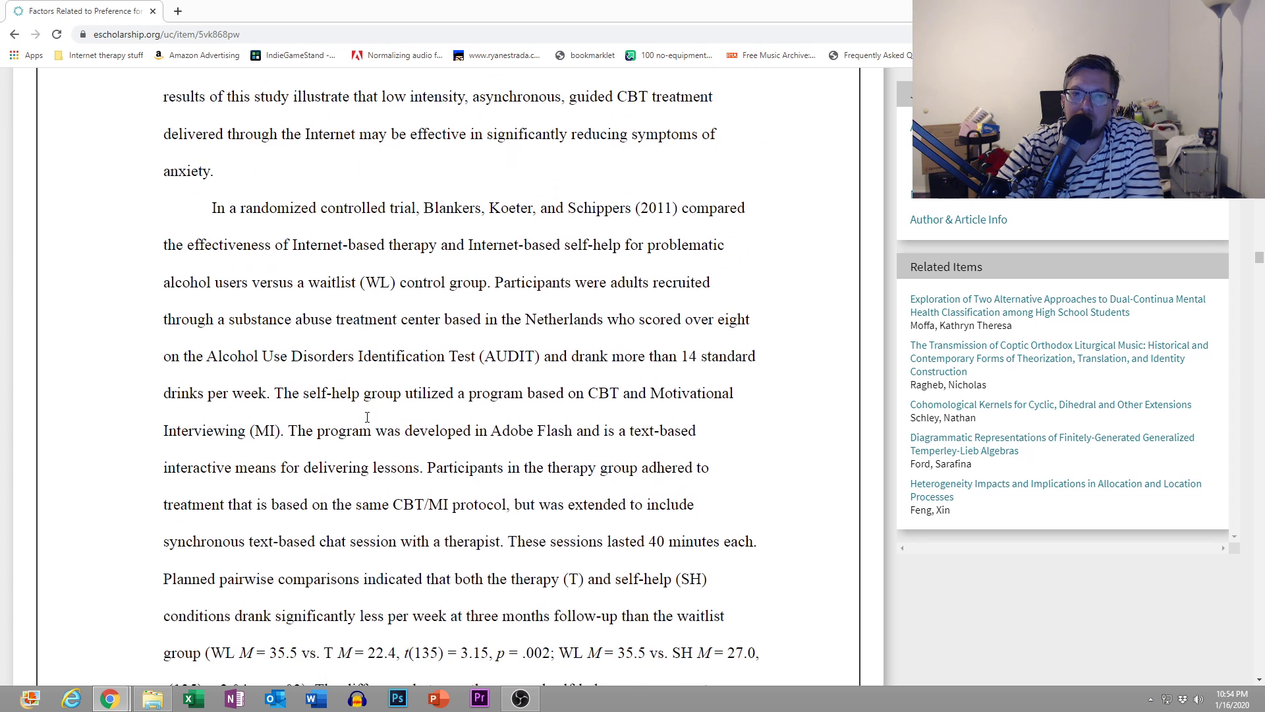
pyautogui.scroll(-3)
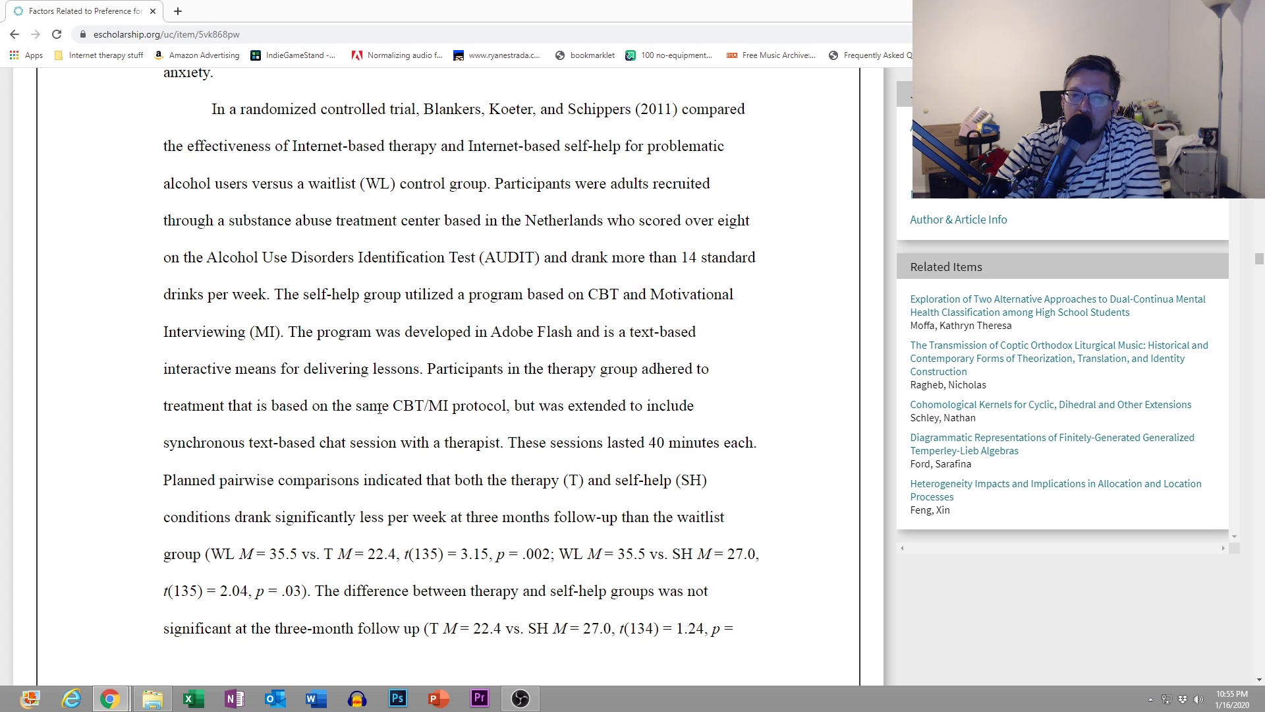
pyautogui.scroll(-3)
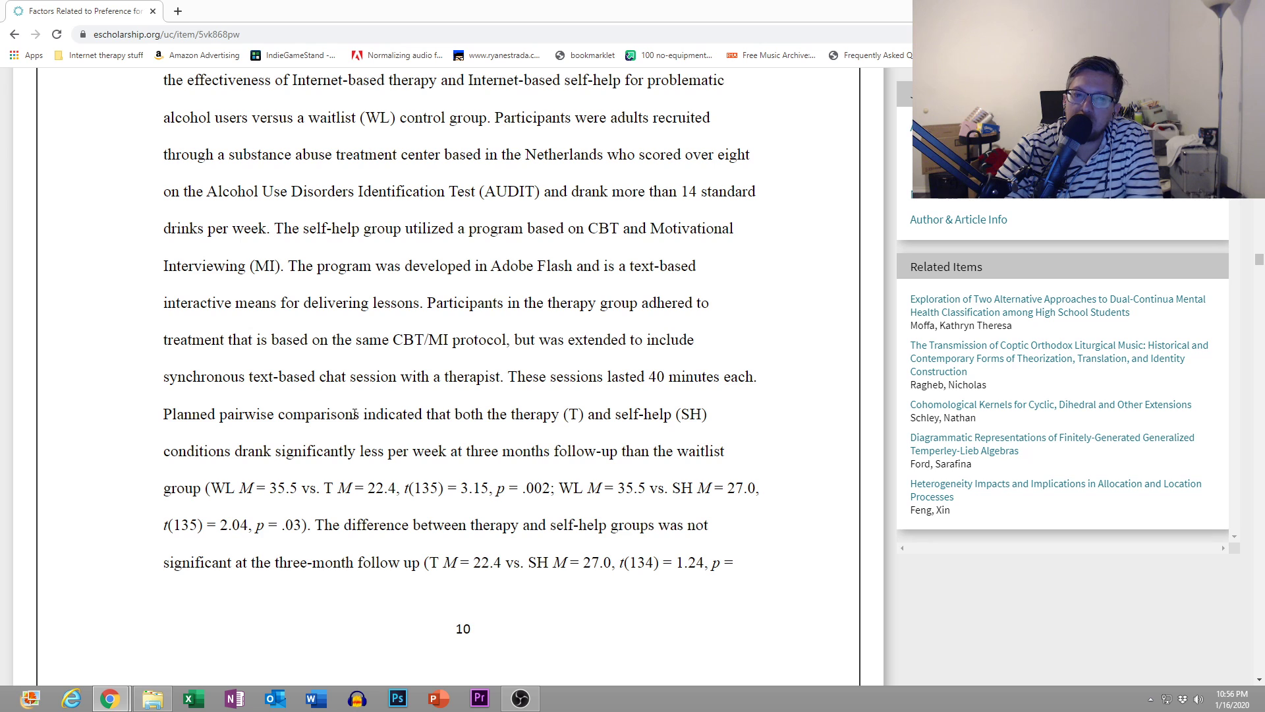
pyautogui.scroll(-3)
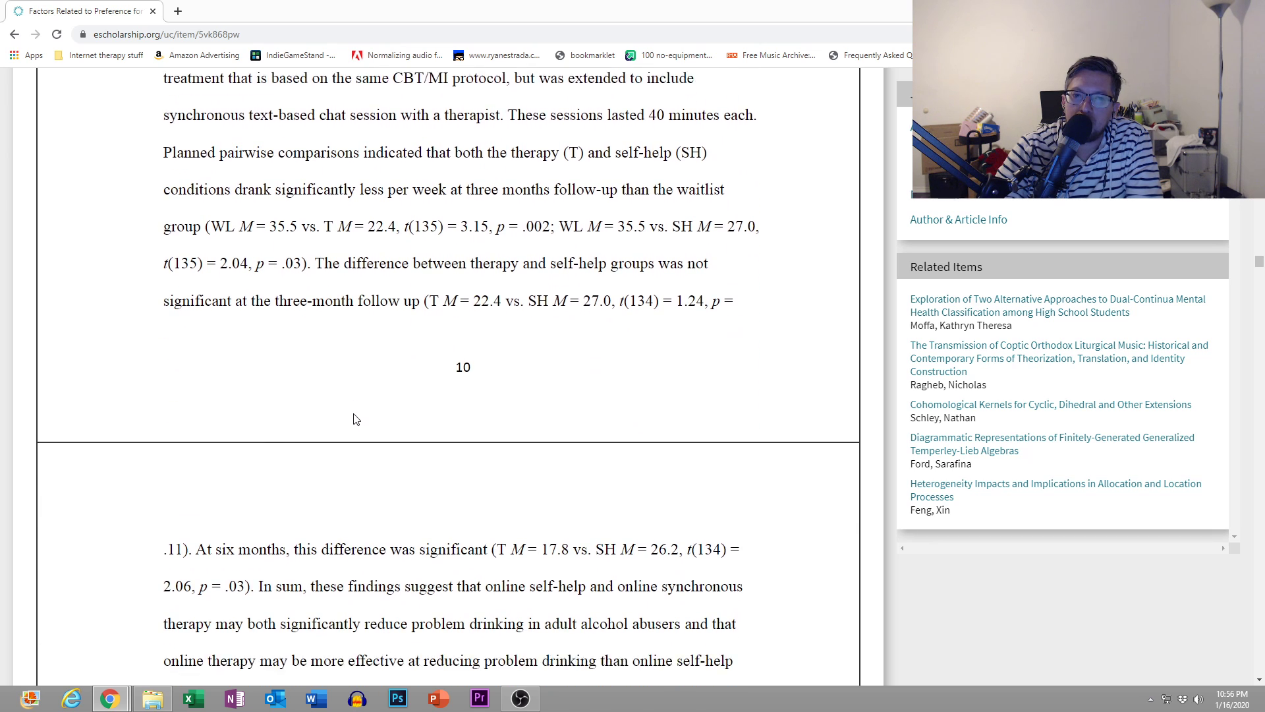
pyautogui.scroll(-3)
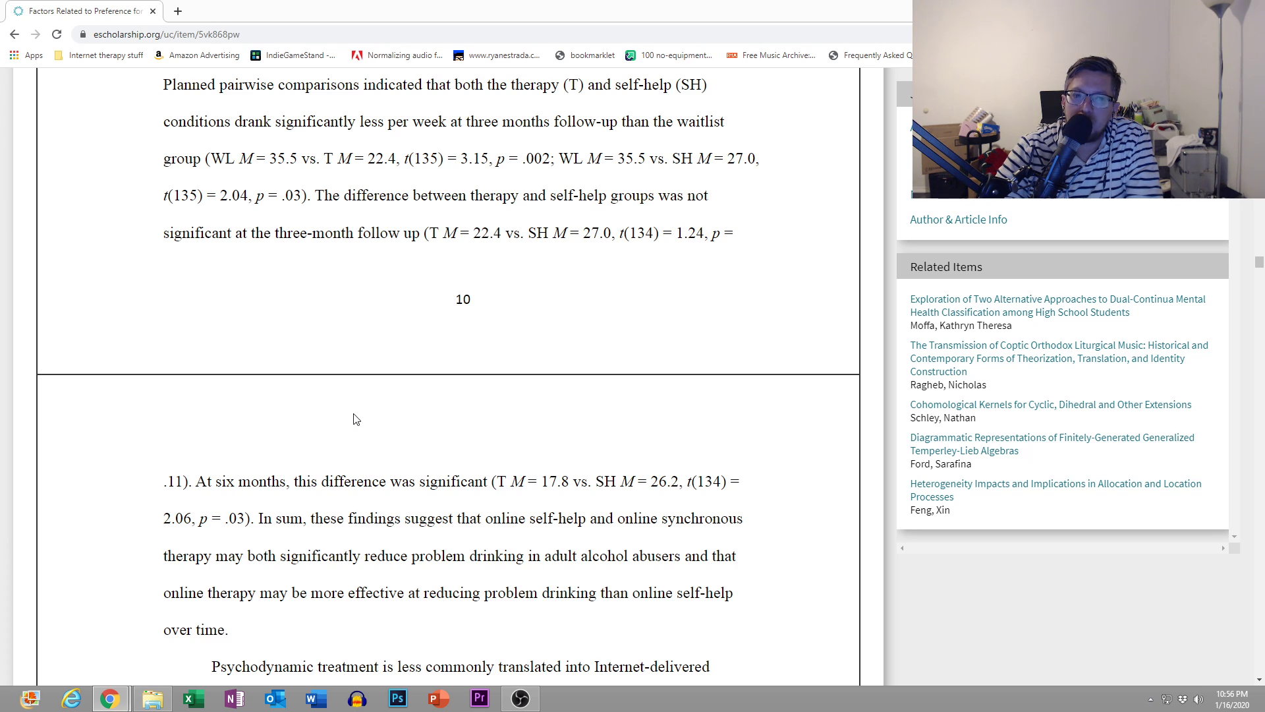
pyautogui.scroll(-3)
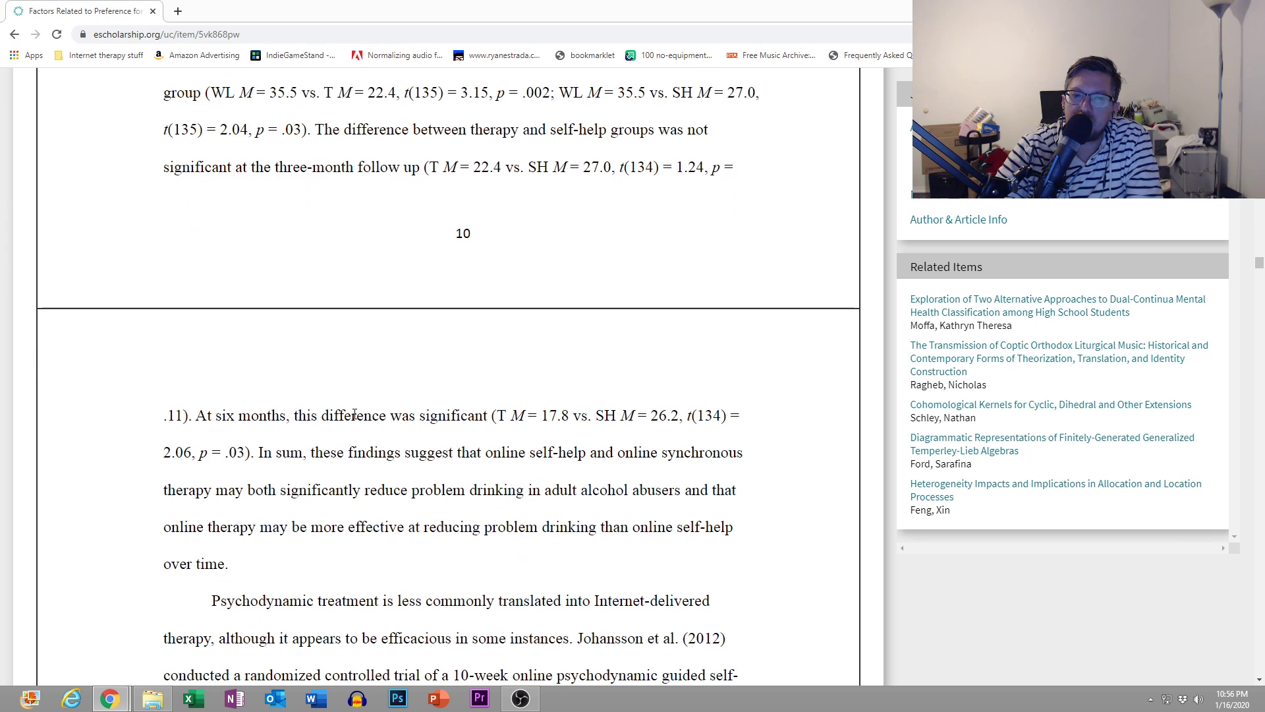
pyautogui.scroll(-3)
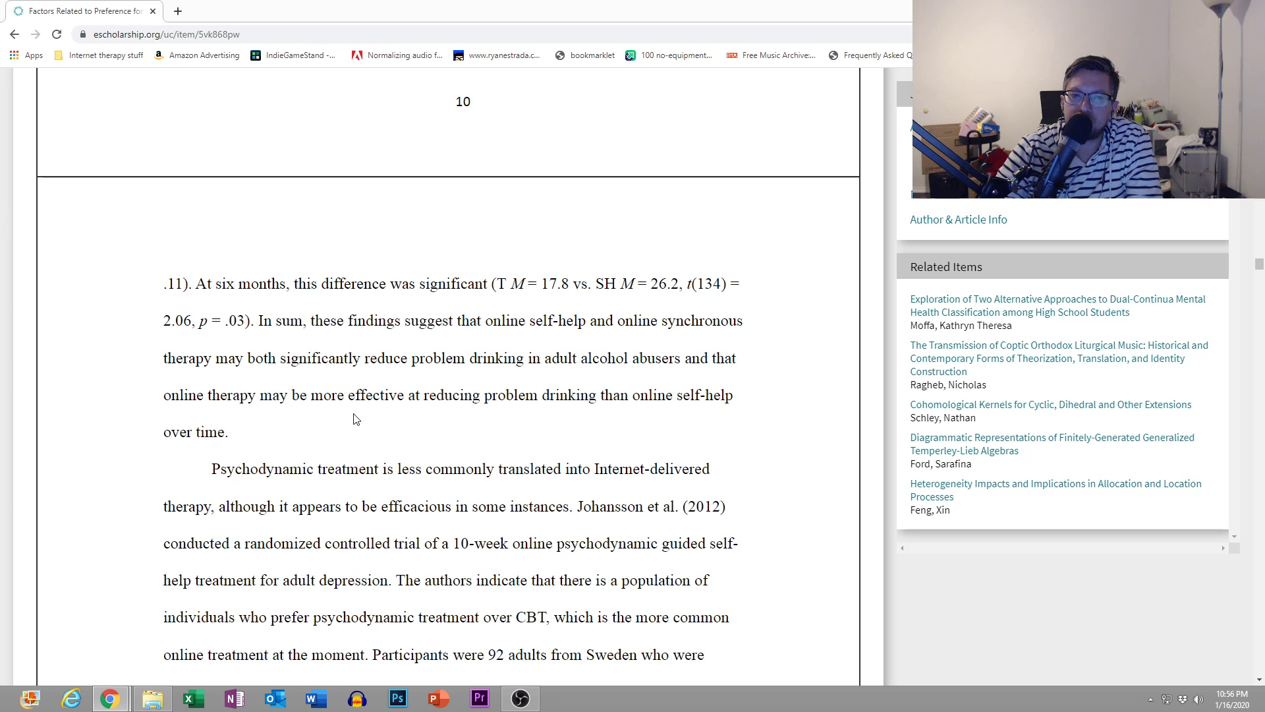
pyautogui.scroll(-3)
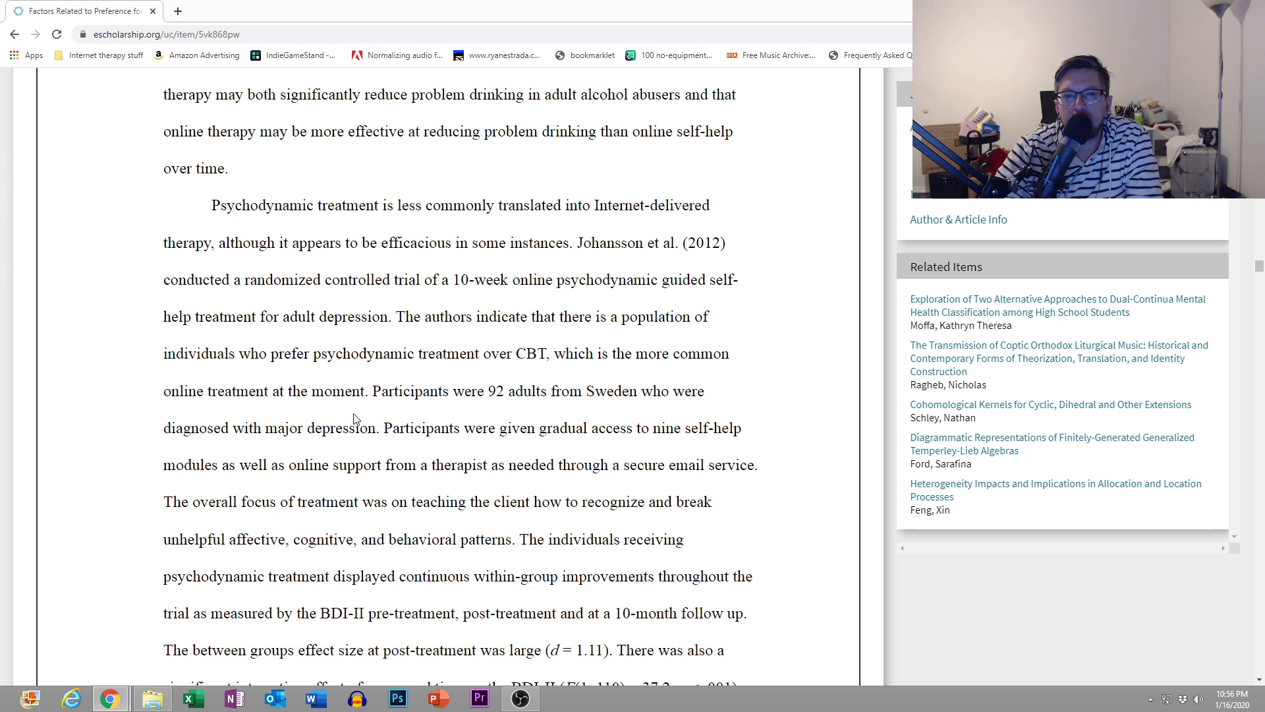
pyautogui.scroll(-3)
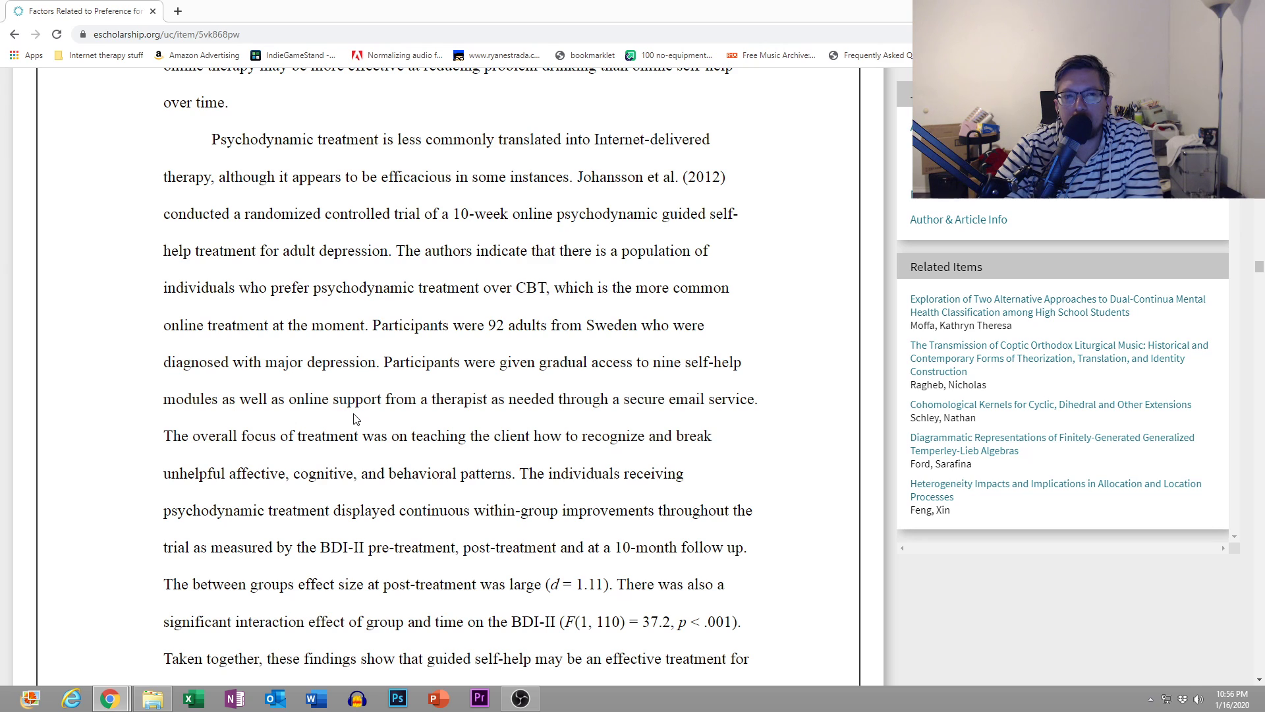
pyautogui.moveTo(348, 425)
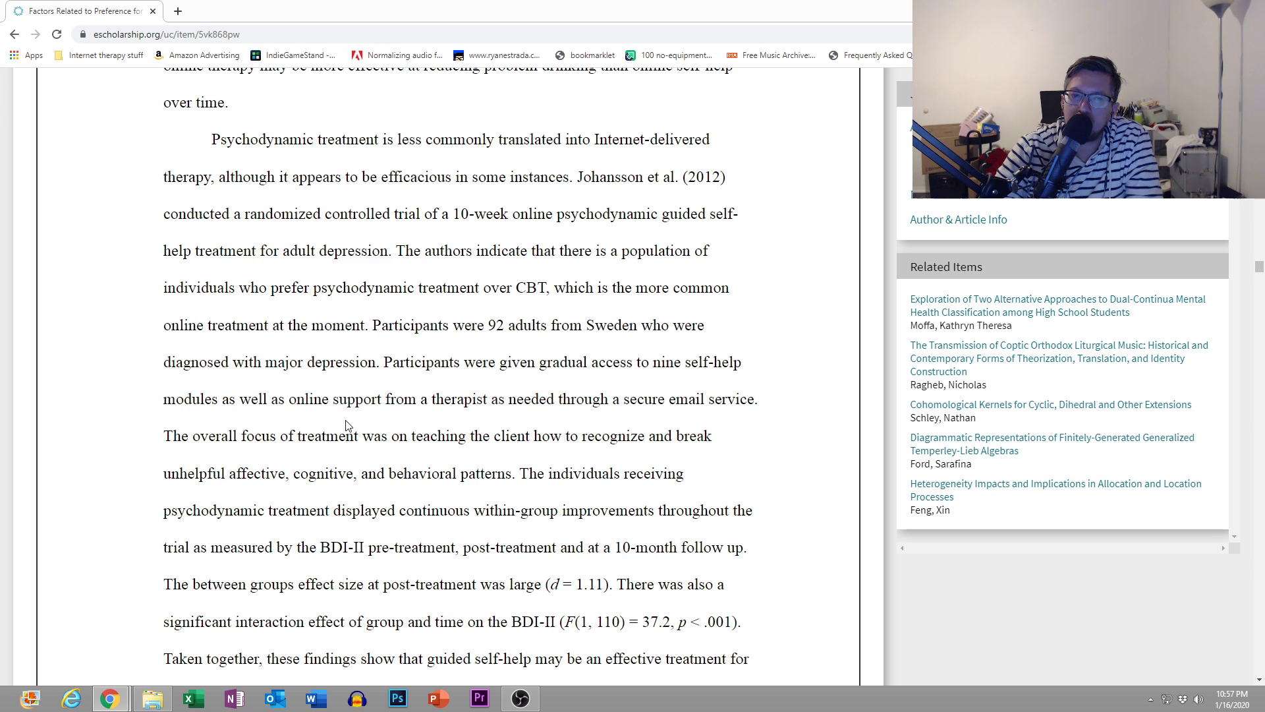
pyautogui.scroll(-3)
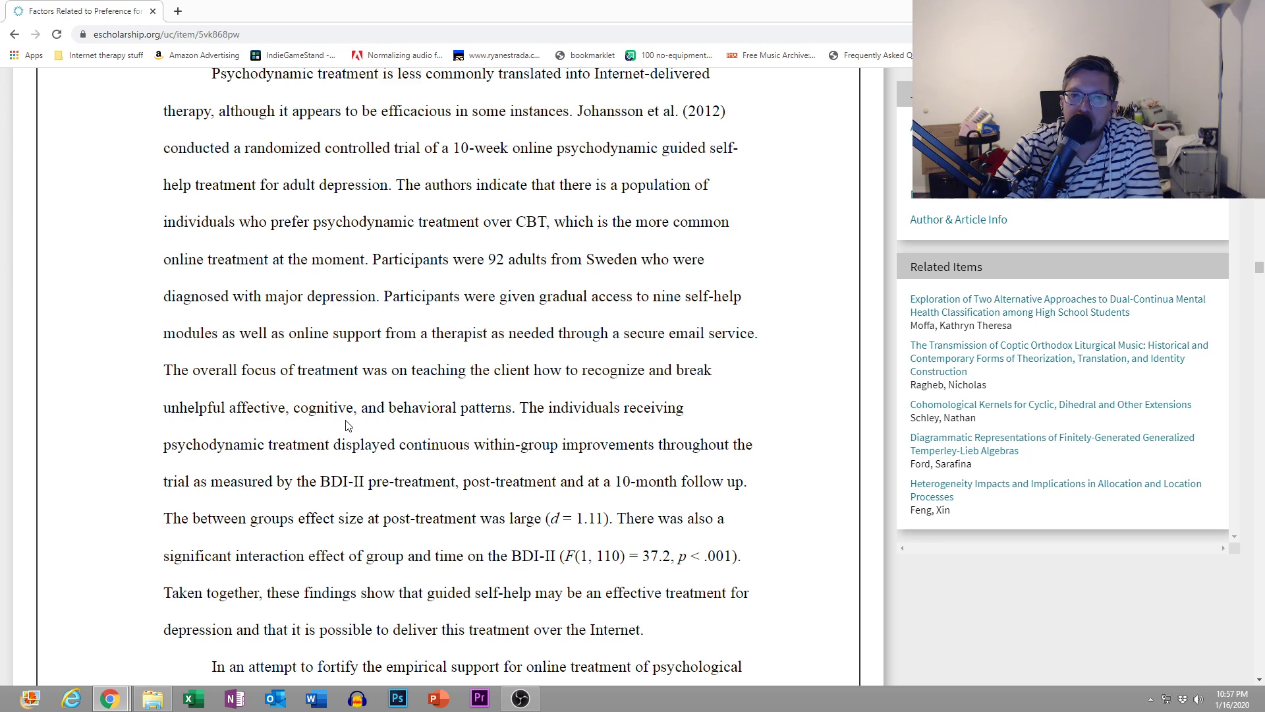
pyautogui.scroll(-3)
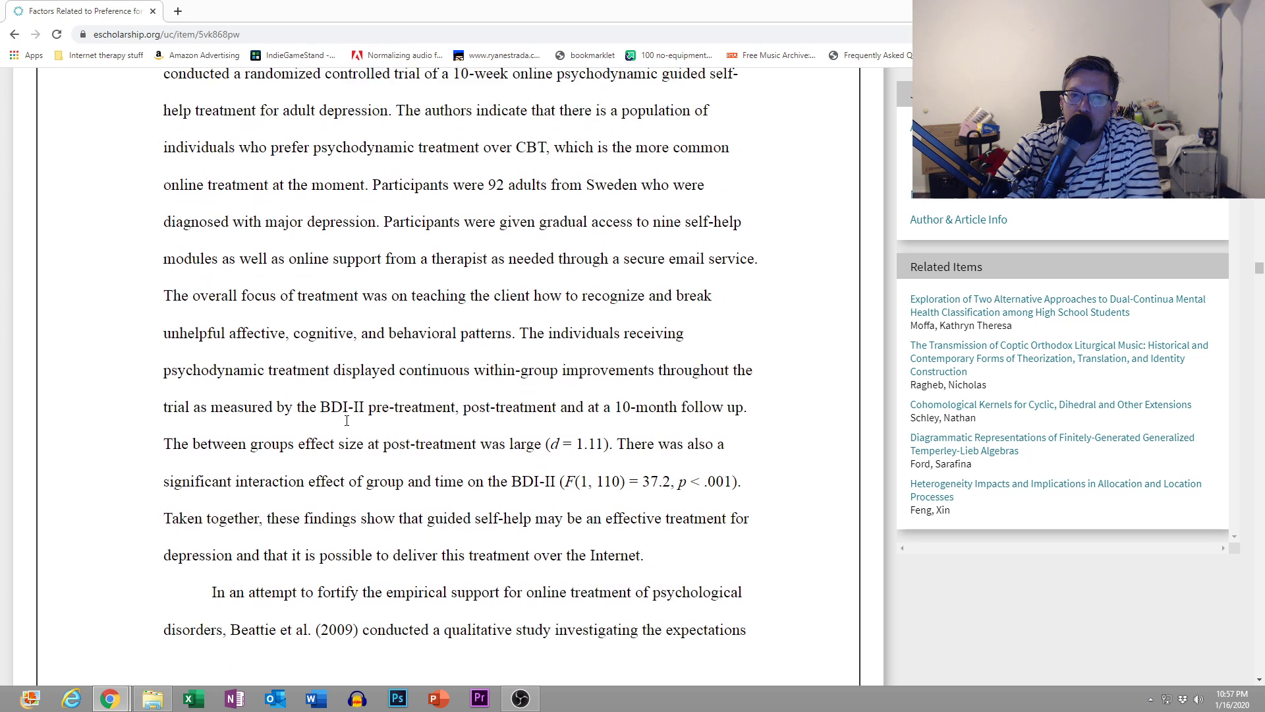
pyautogui.scroll(-3)
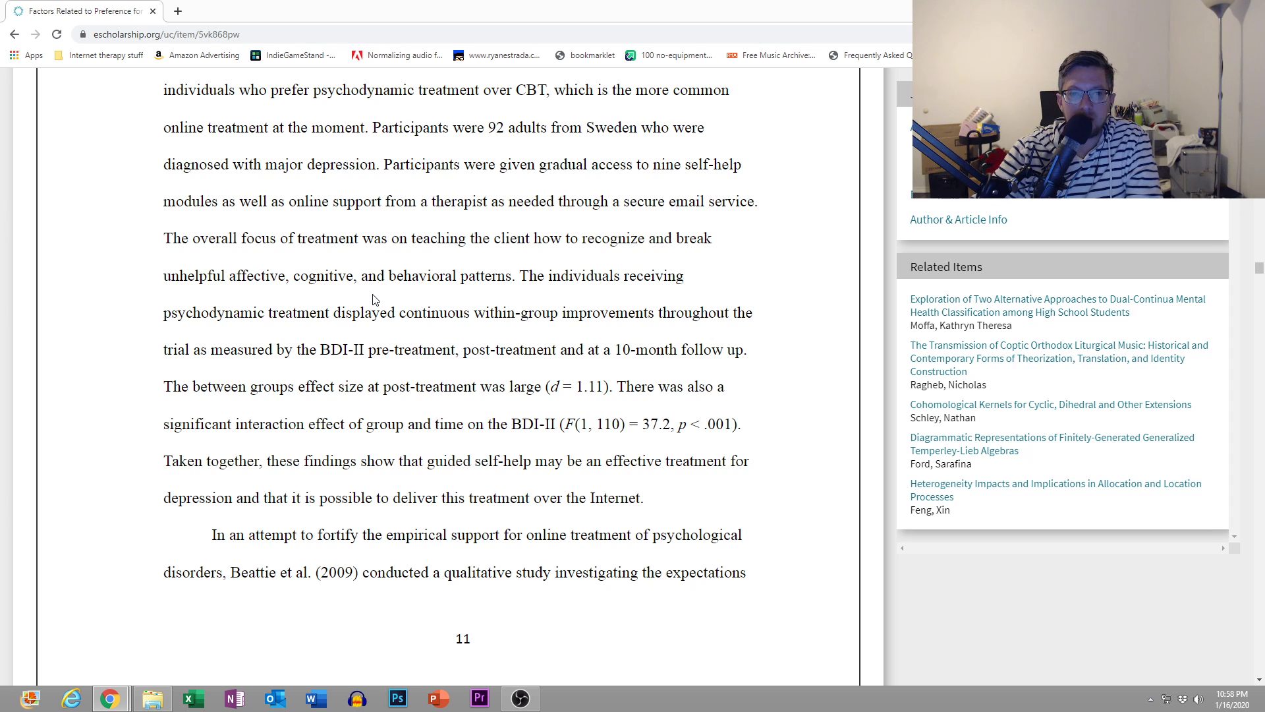
pyautogui.scroll(-3)
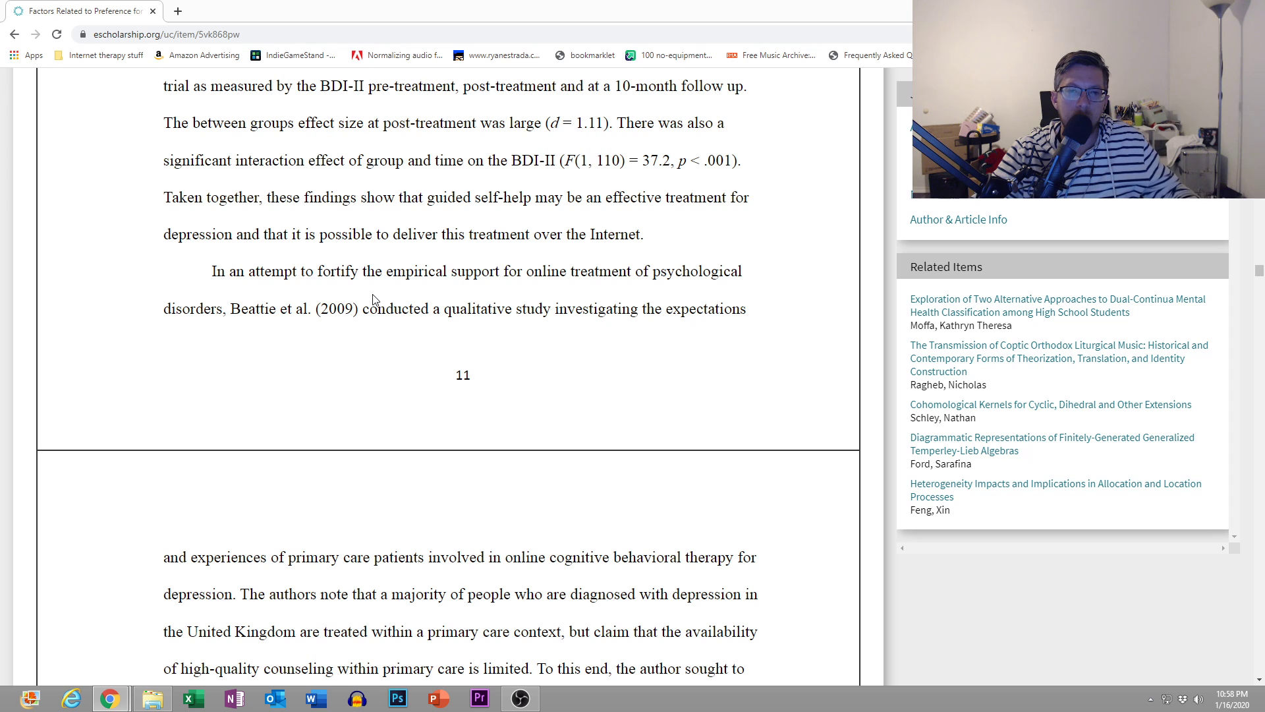
pyautogui.scroll(-3)
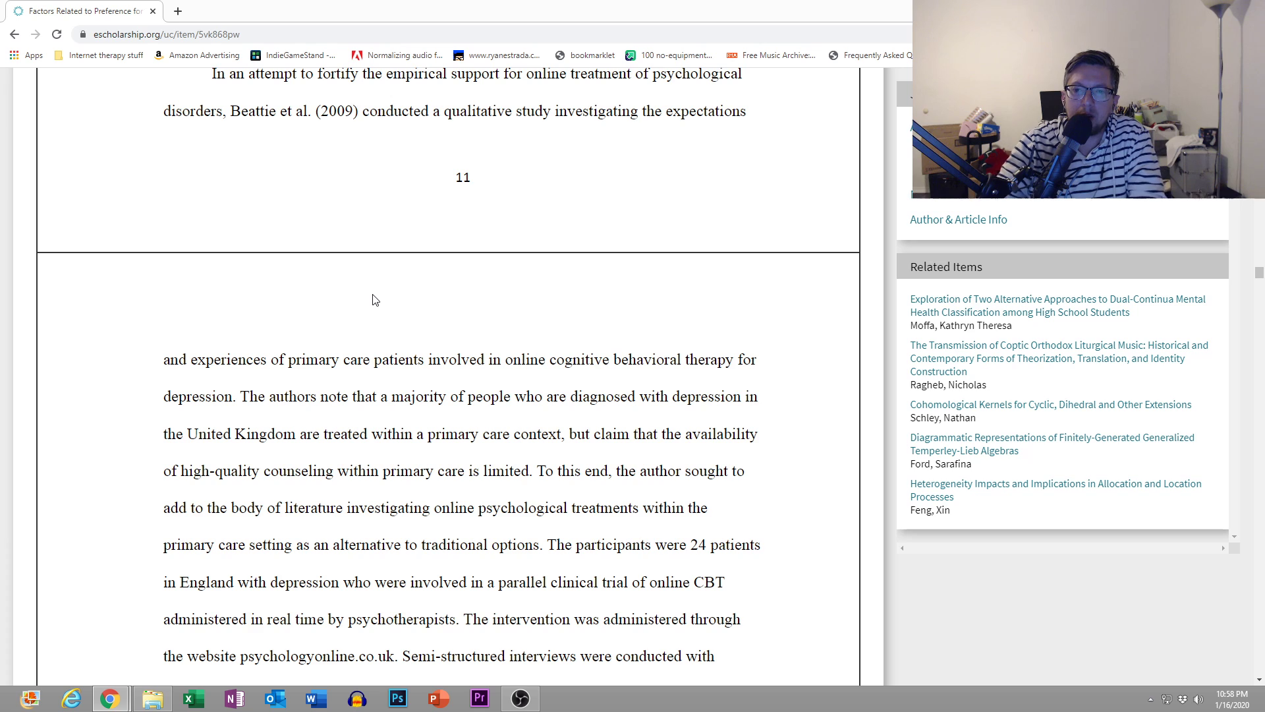
pyautogui.moveTo(345, 431)
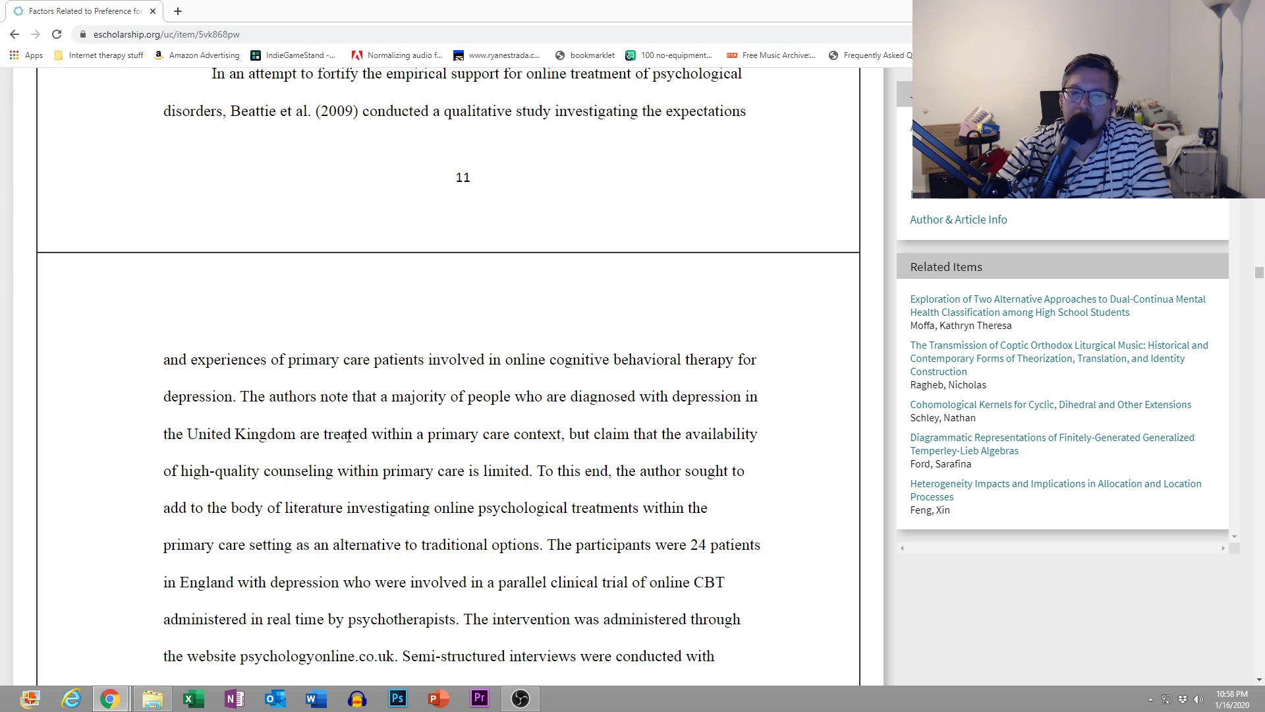
pyautogui.scroll(-3)
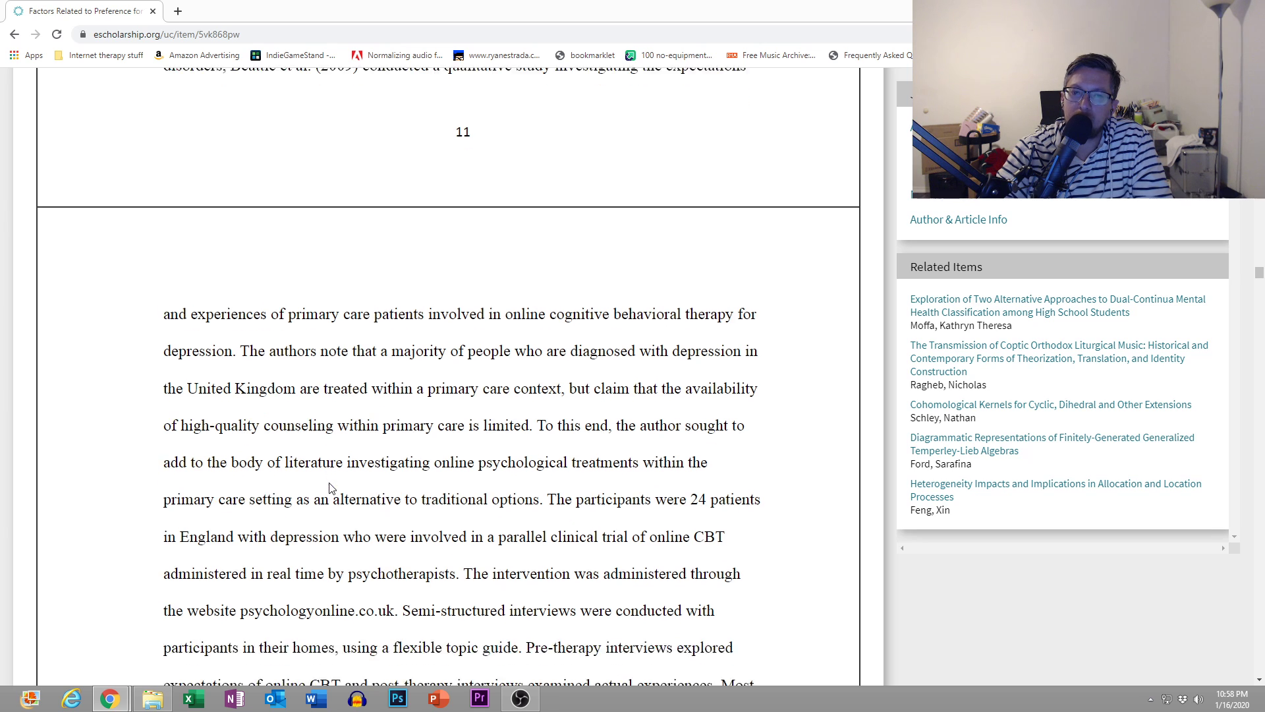
pyautogui.scroll(-3)
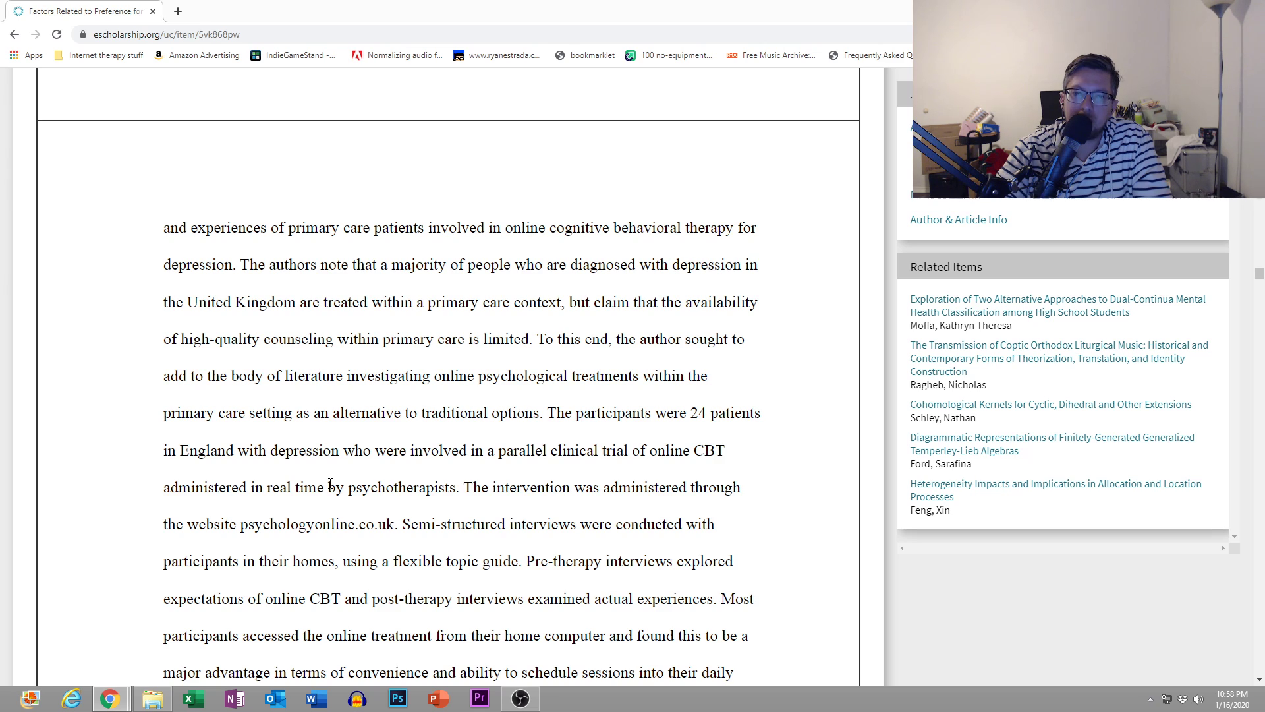
pyautogui.scroll(-3)
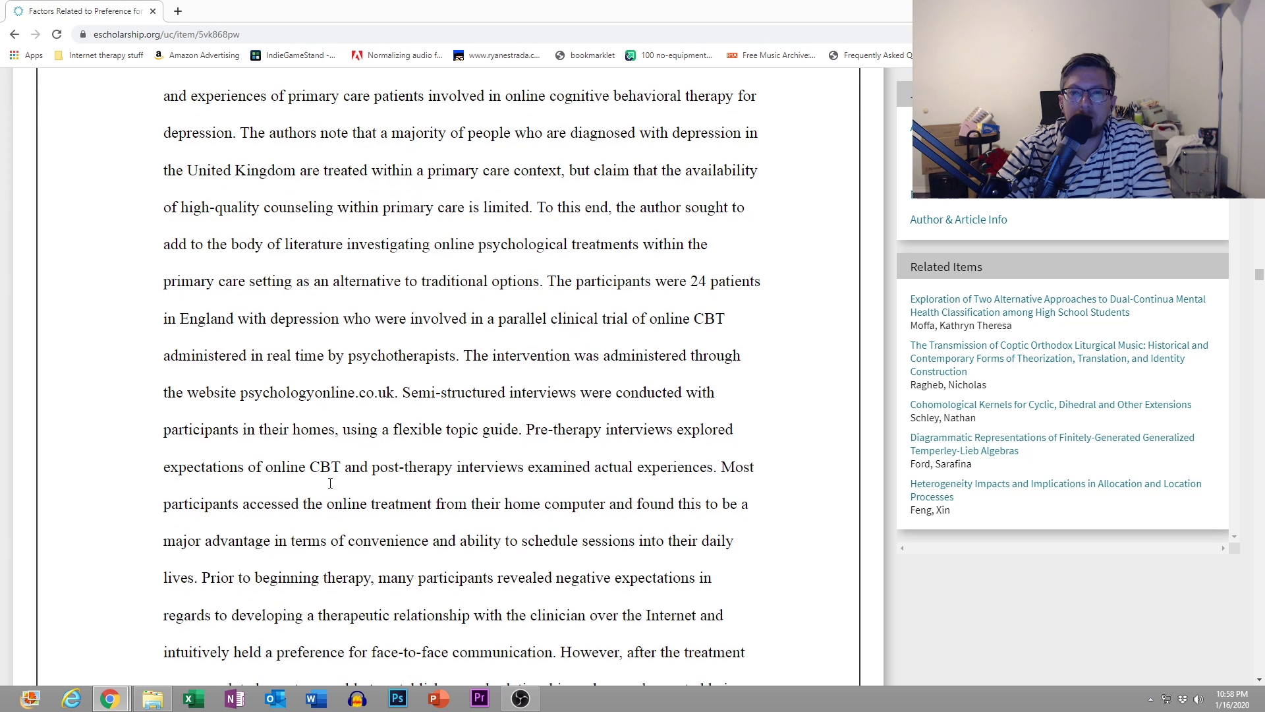
pyautogui.moveTo(330, 488)
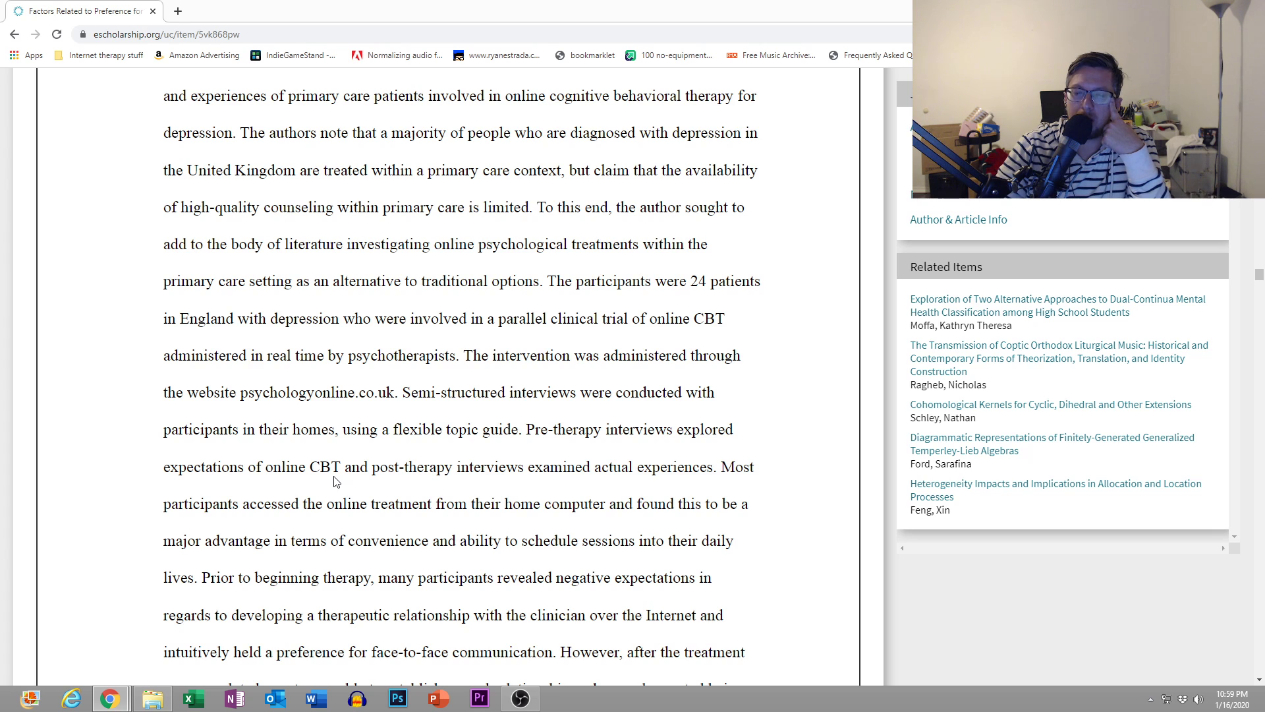
pyautogui.scroll(-3)
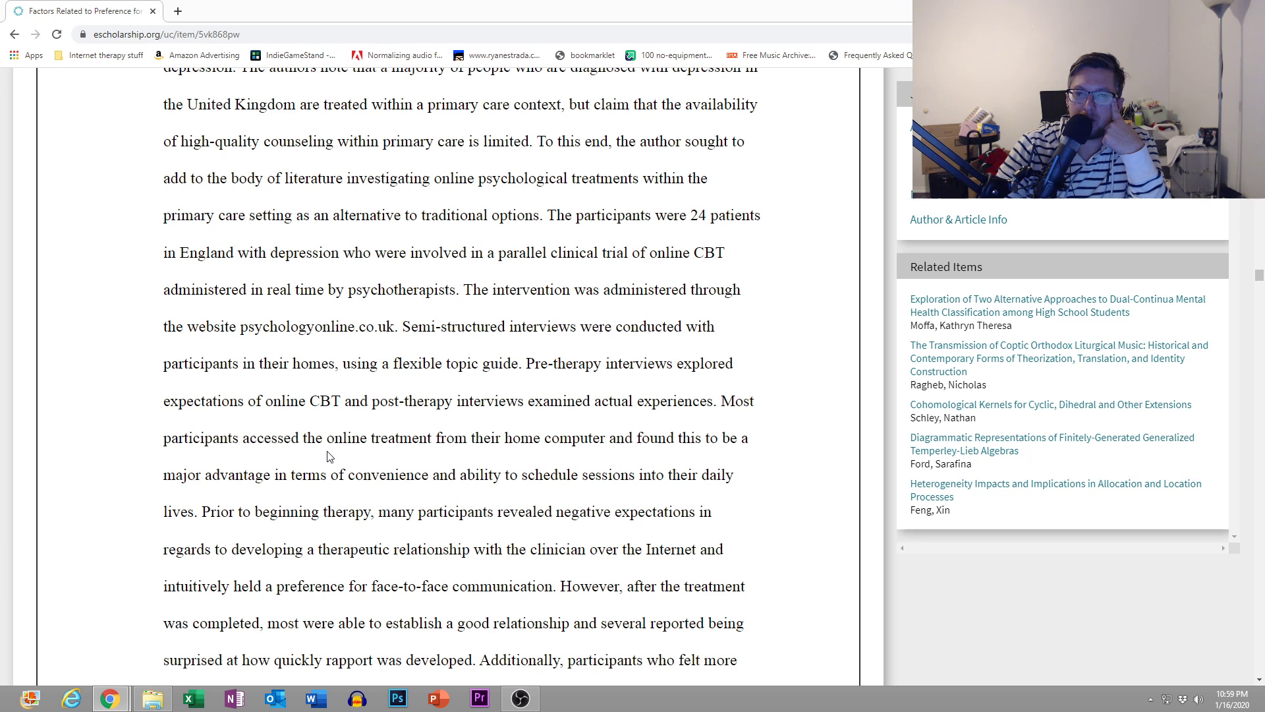
pyautogui.scroll(-3)
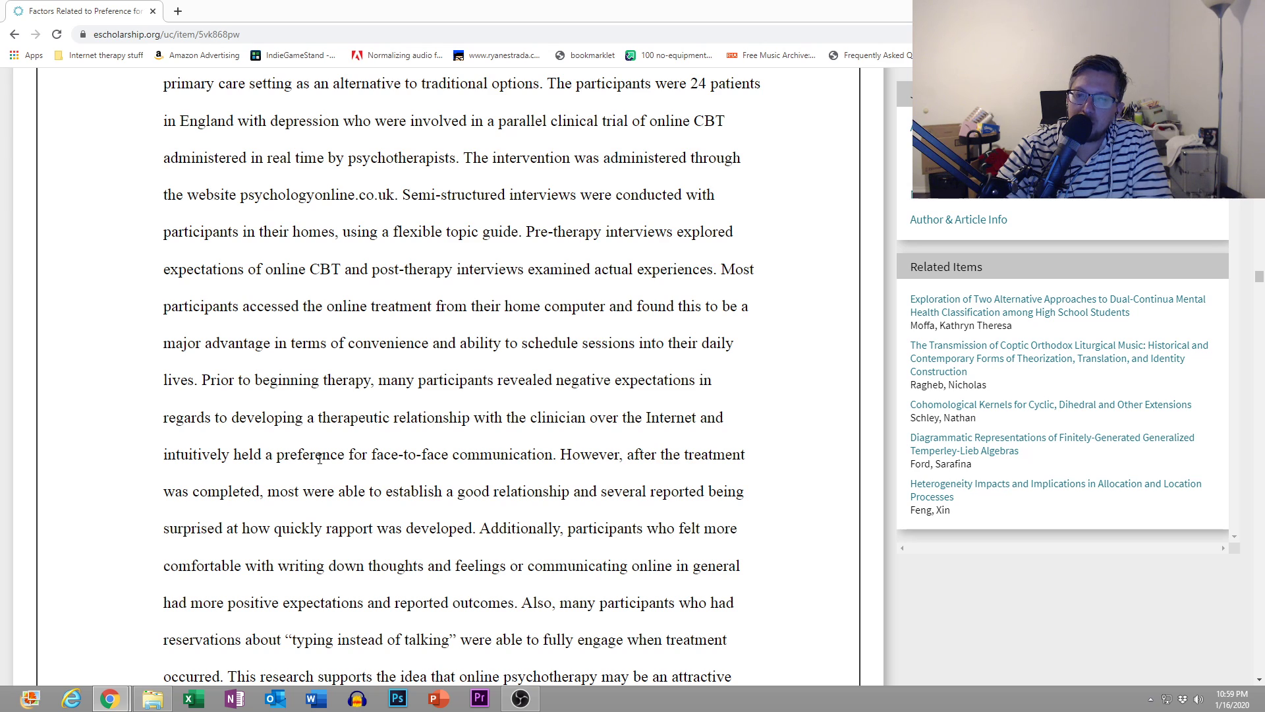
pyautogui.scroll(-3)
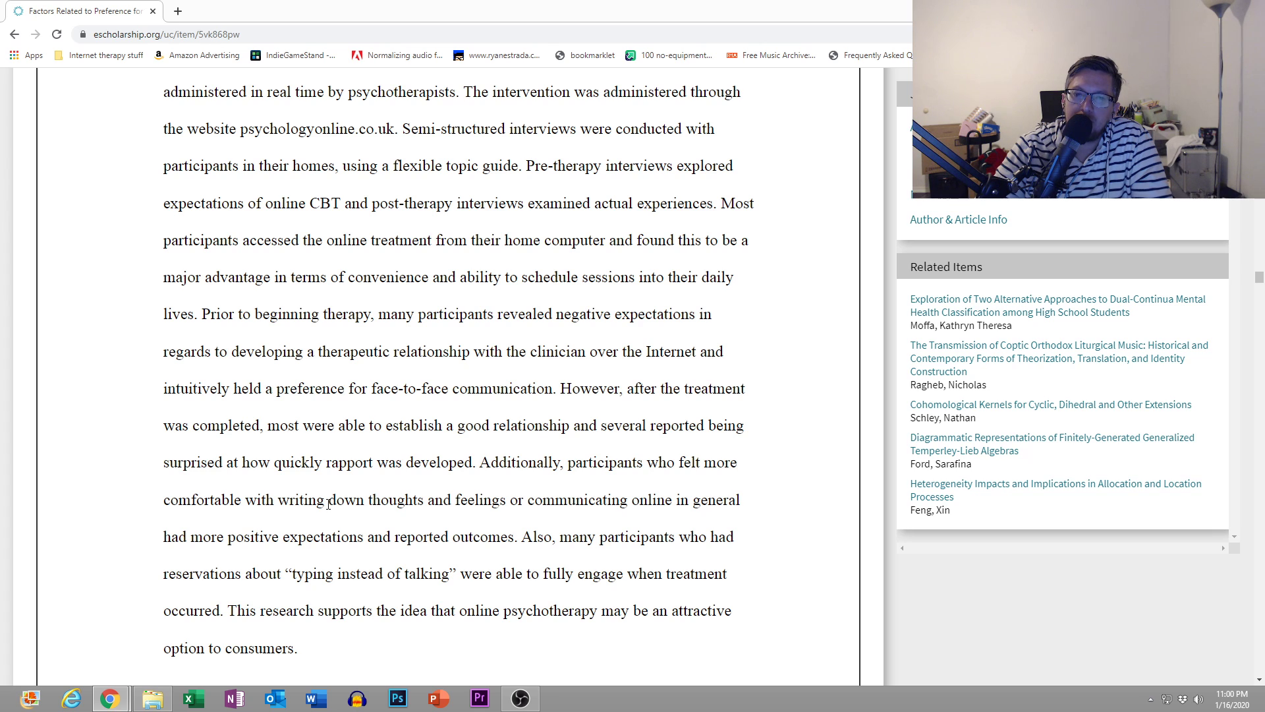
pyautogui.scroll(-3)
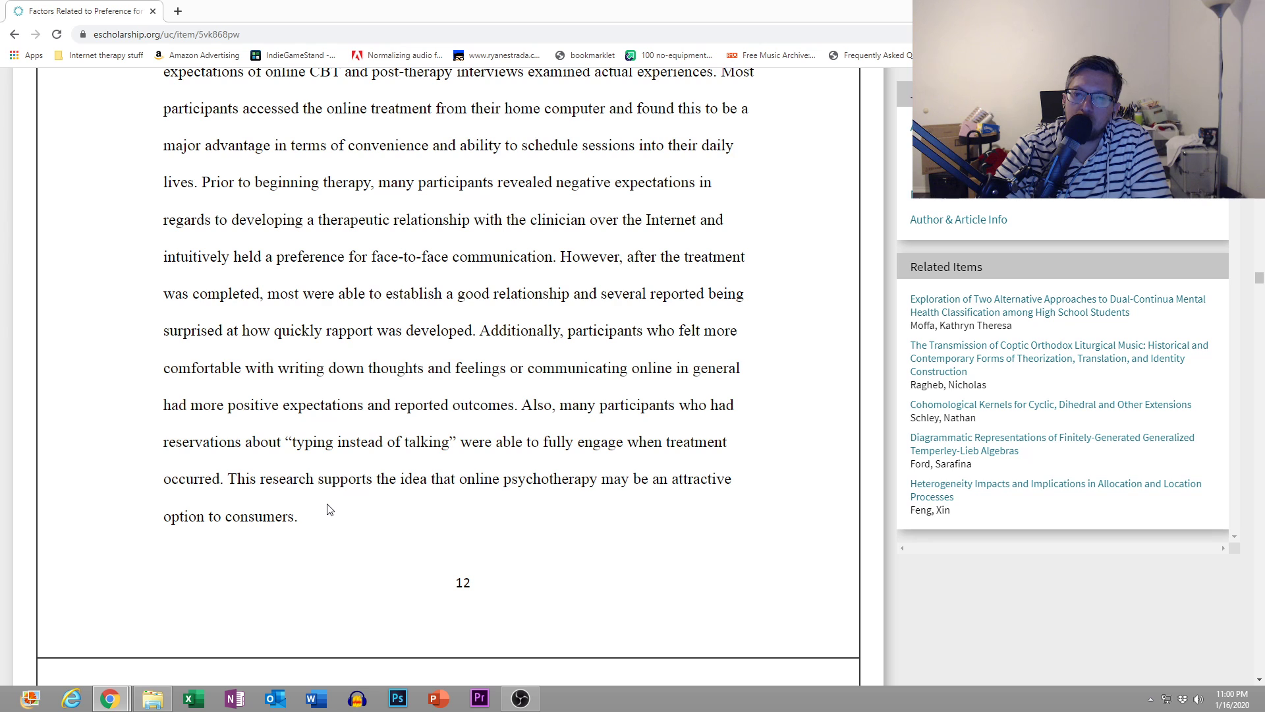
pyautogui.scroll(-3)
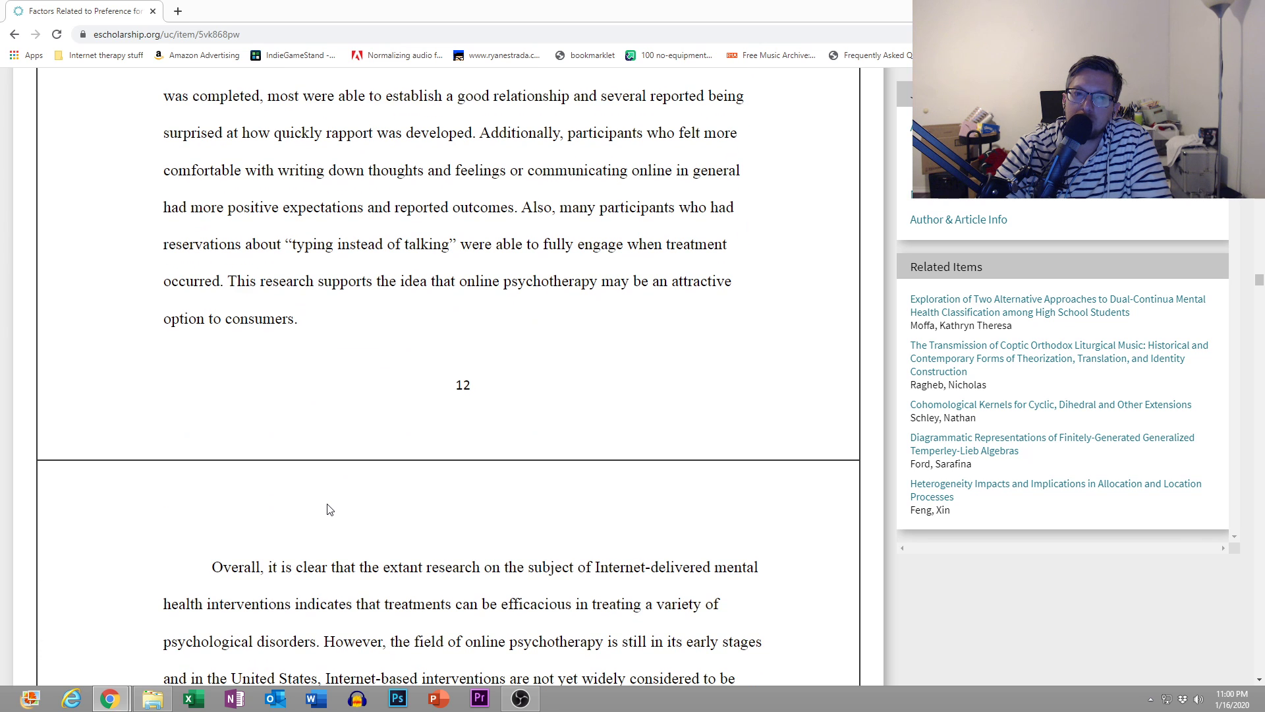
pyautogui.scroll(-3)
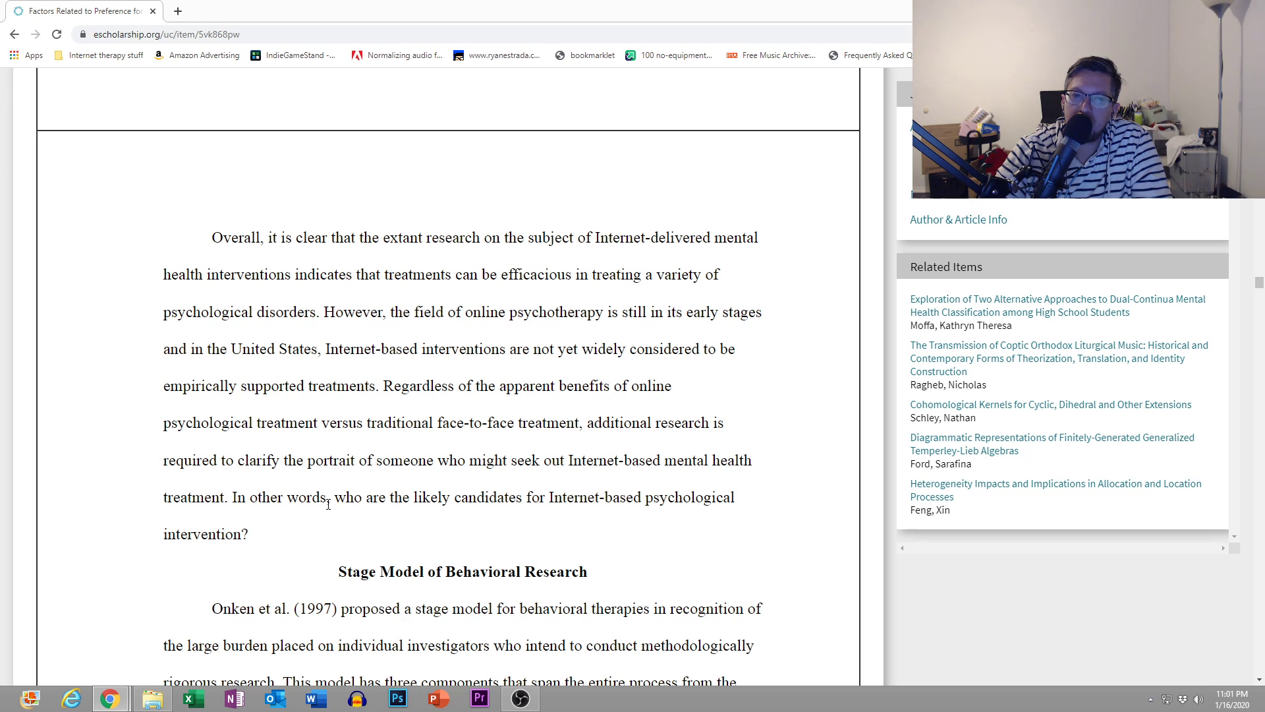
pyautogui.moveTo(323, 513)
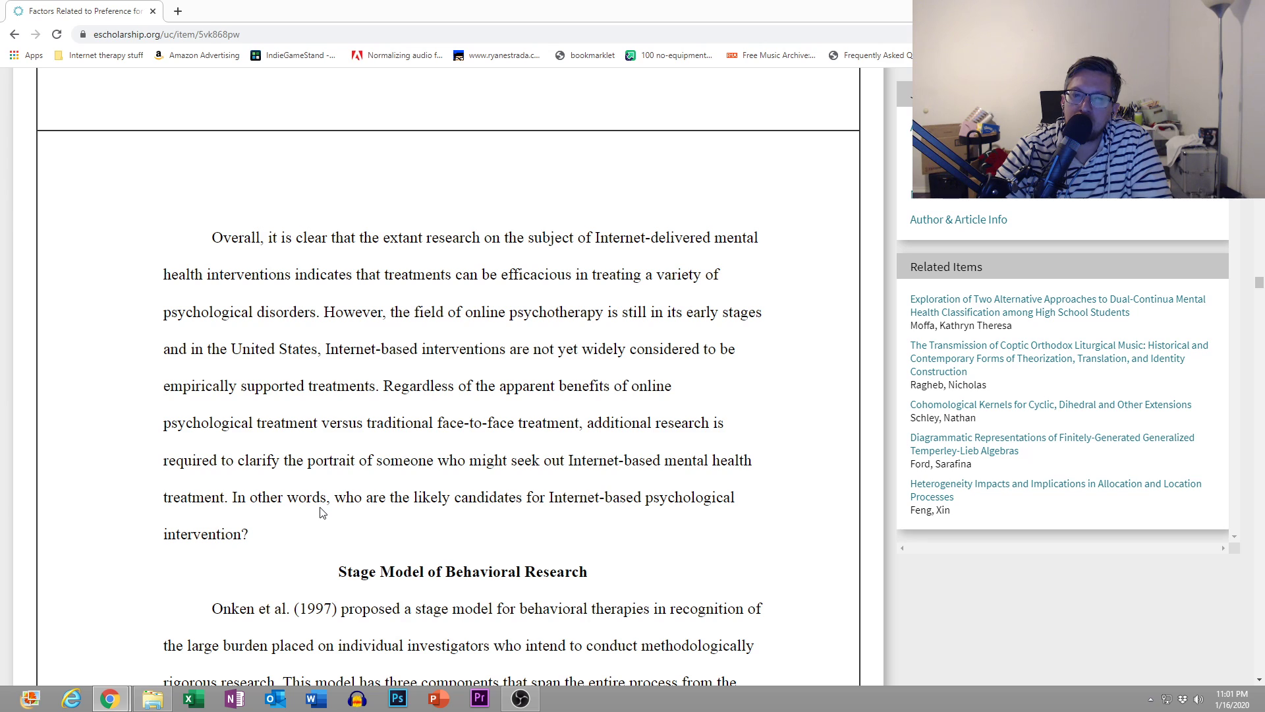
pyautogui.moveTo(311, 516)
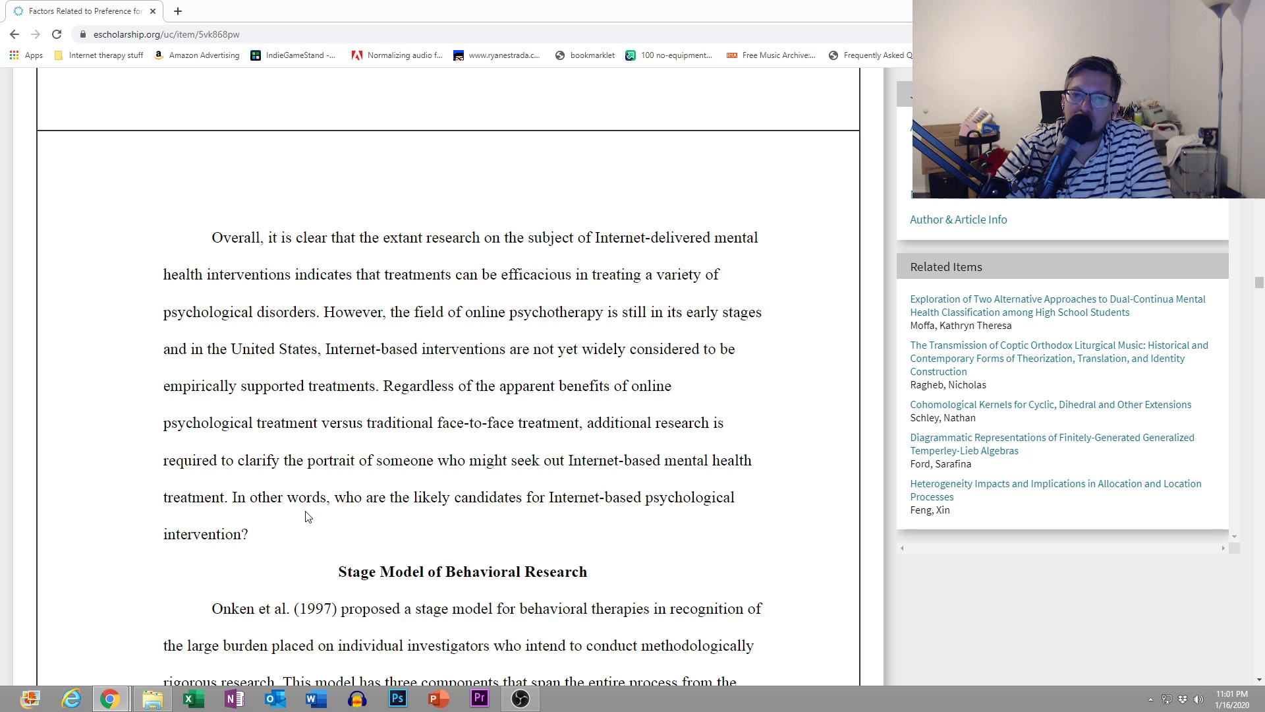
pyautogui.moveTo(296, 520)
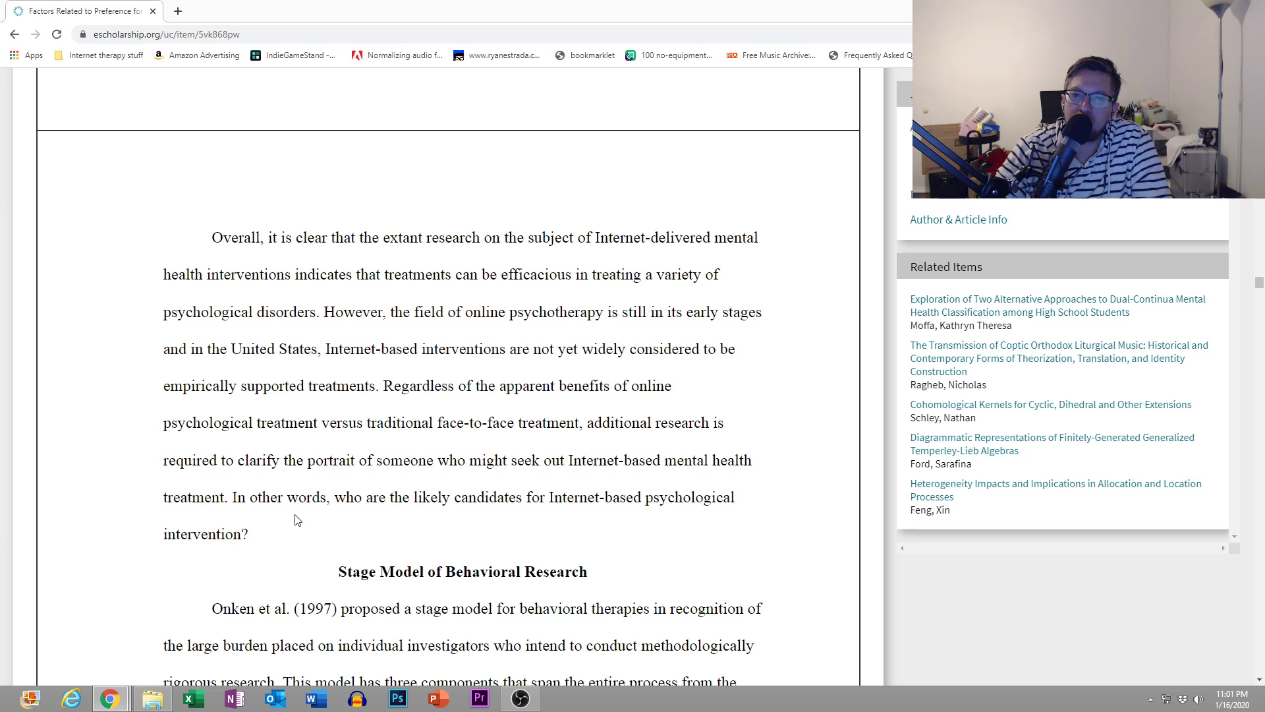
pyautogui.moveTo(292, 521)
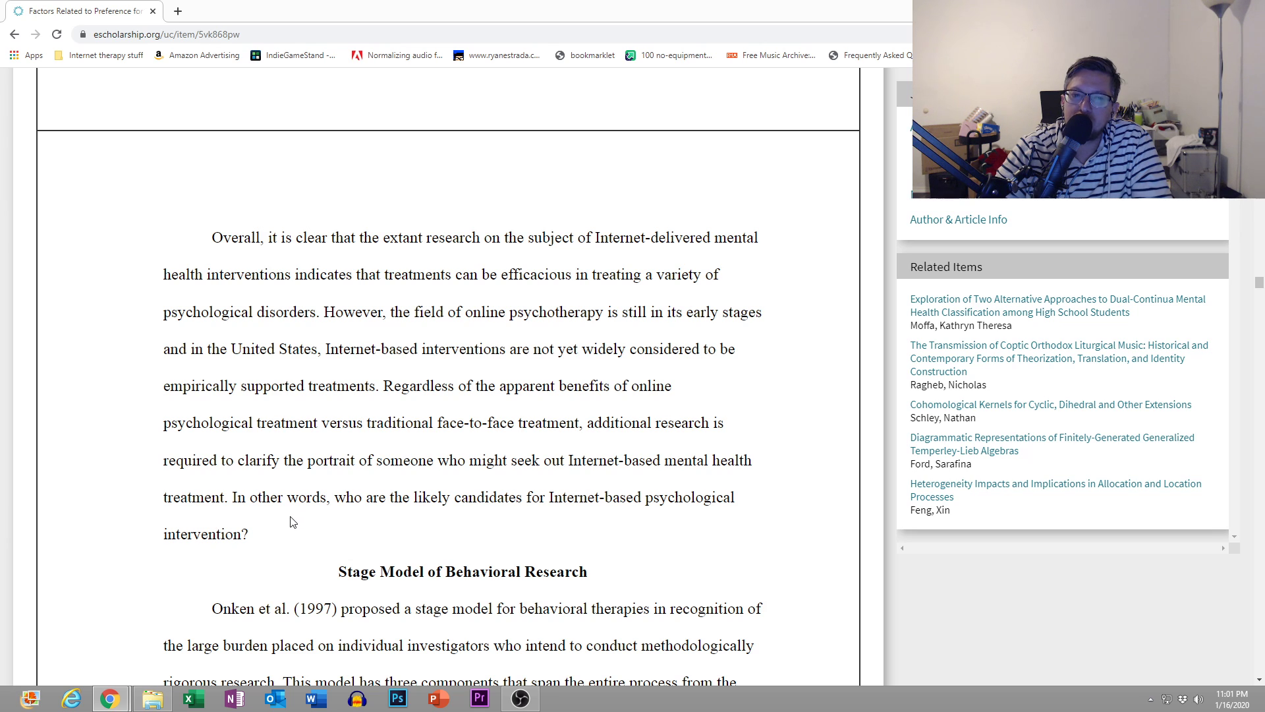
pyautogui.scroll(-3)
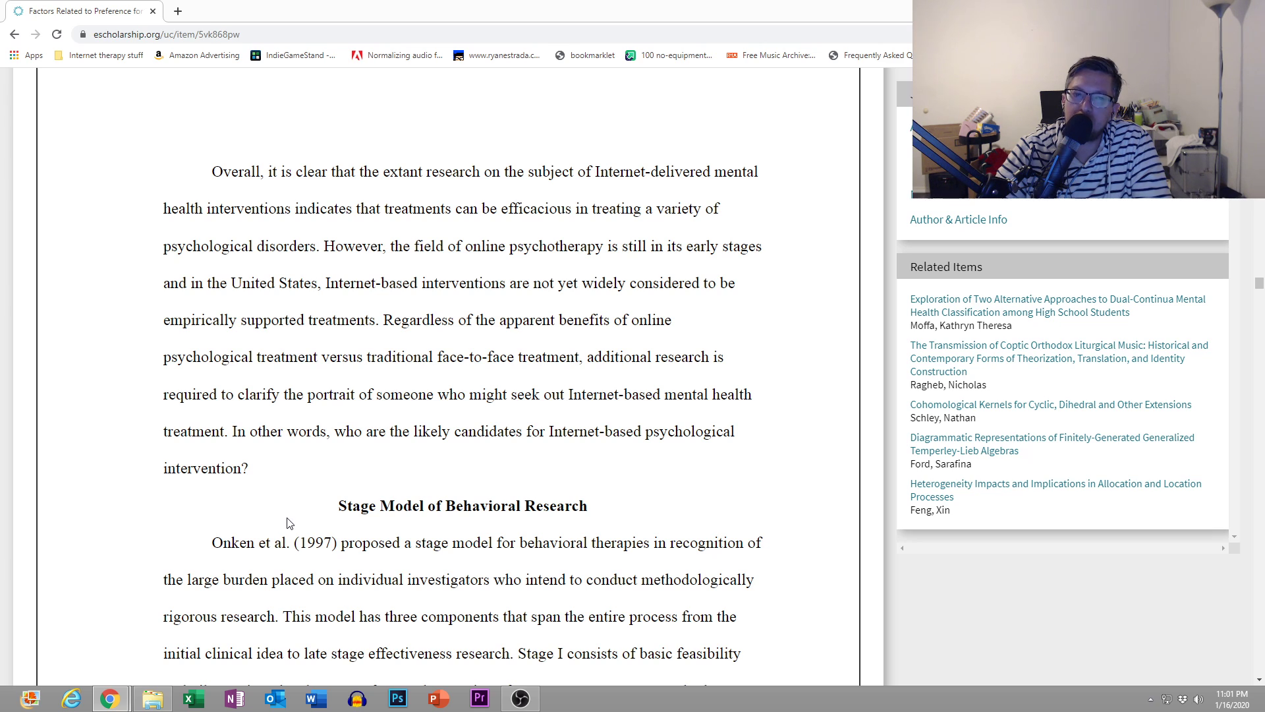
pyautogui.scroll(-3)
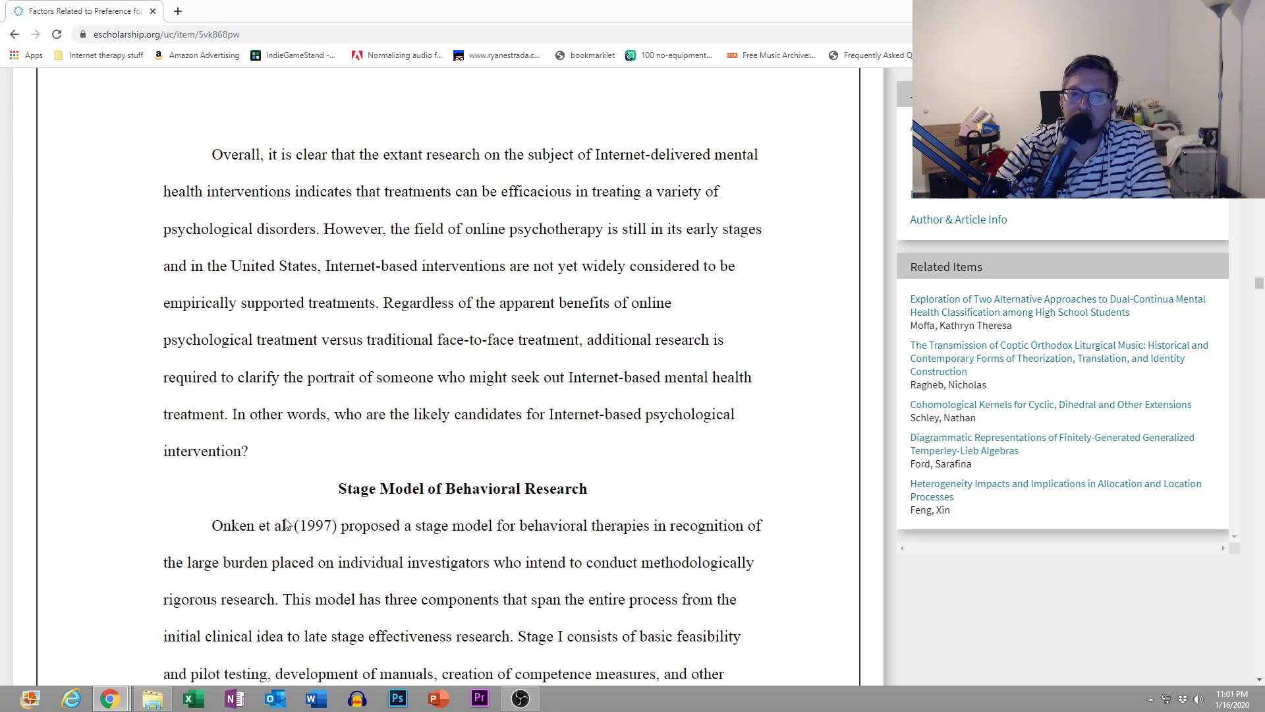
pyautogui.scroll(-3)
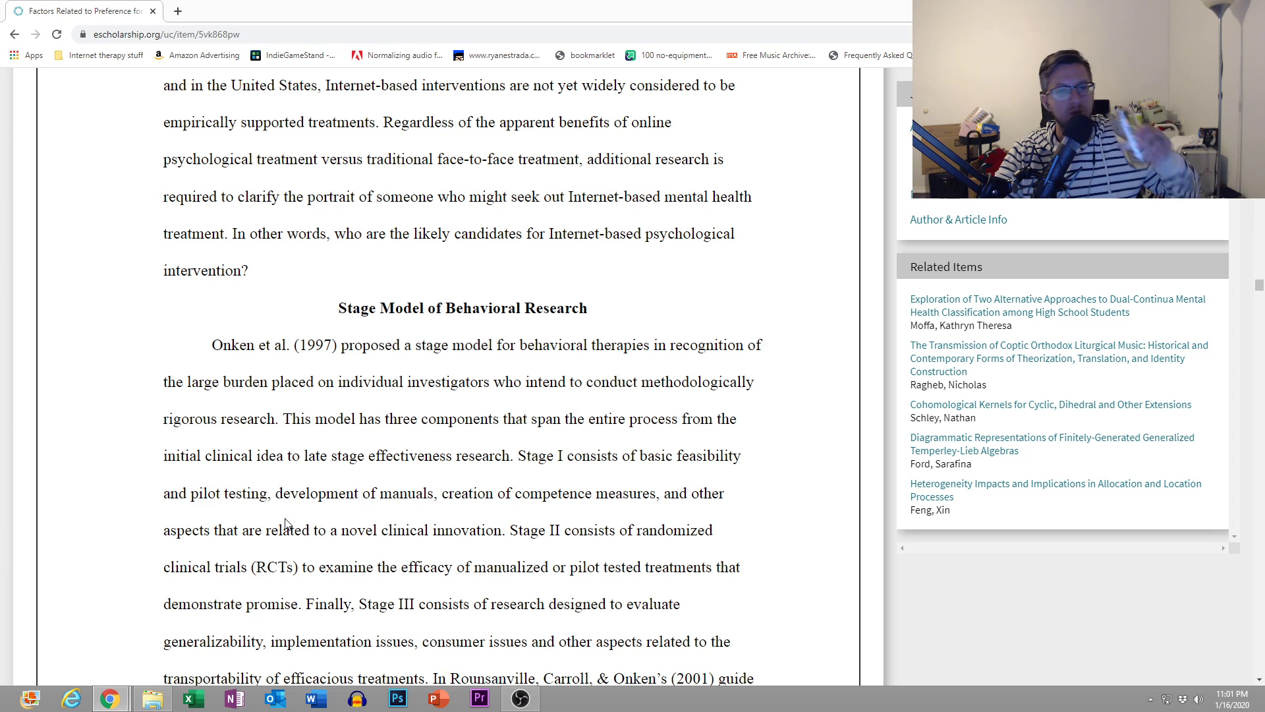
pyautogui.moveTo(310, 520)
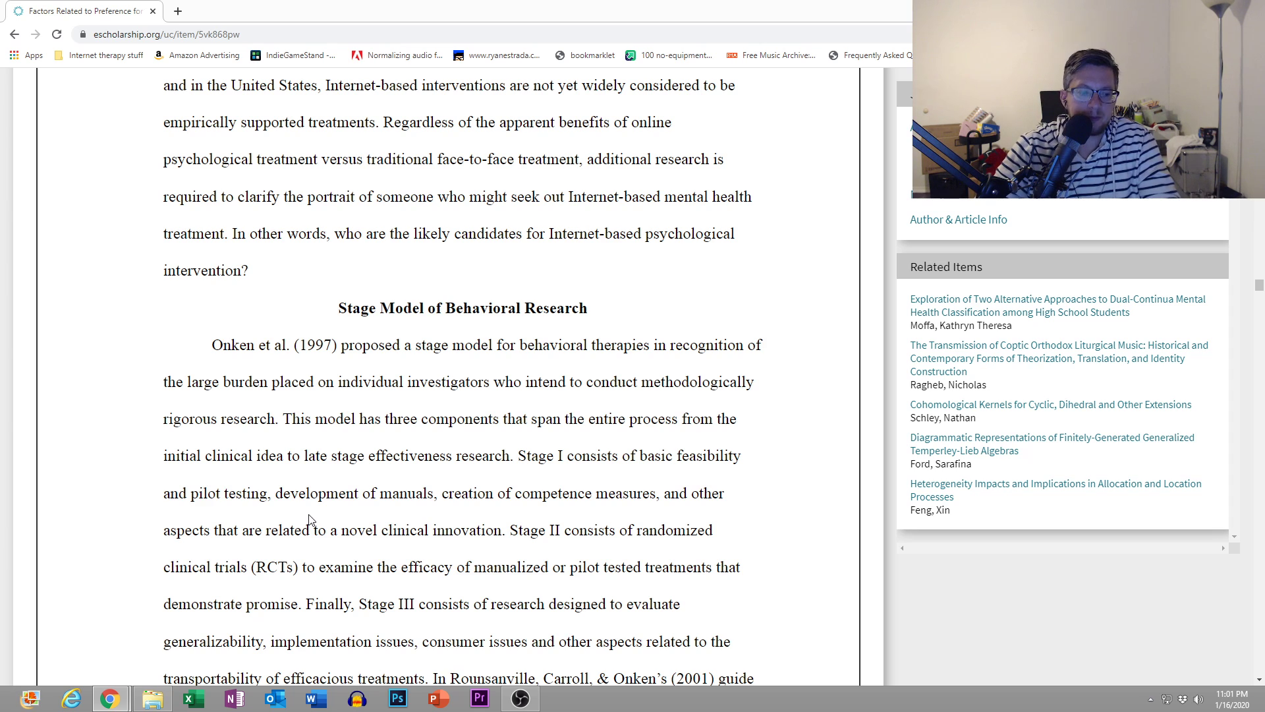
pyautogui.moveTo(302, 517)
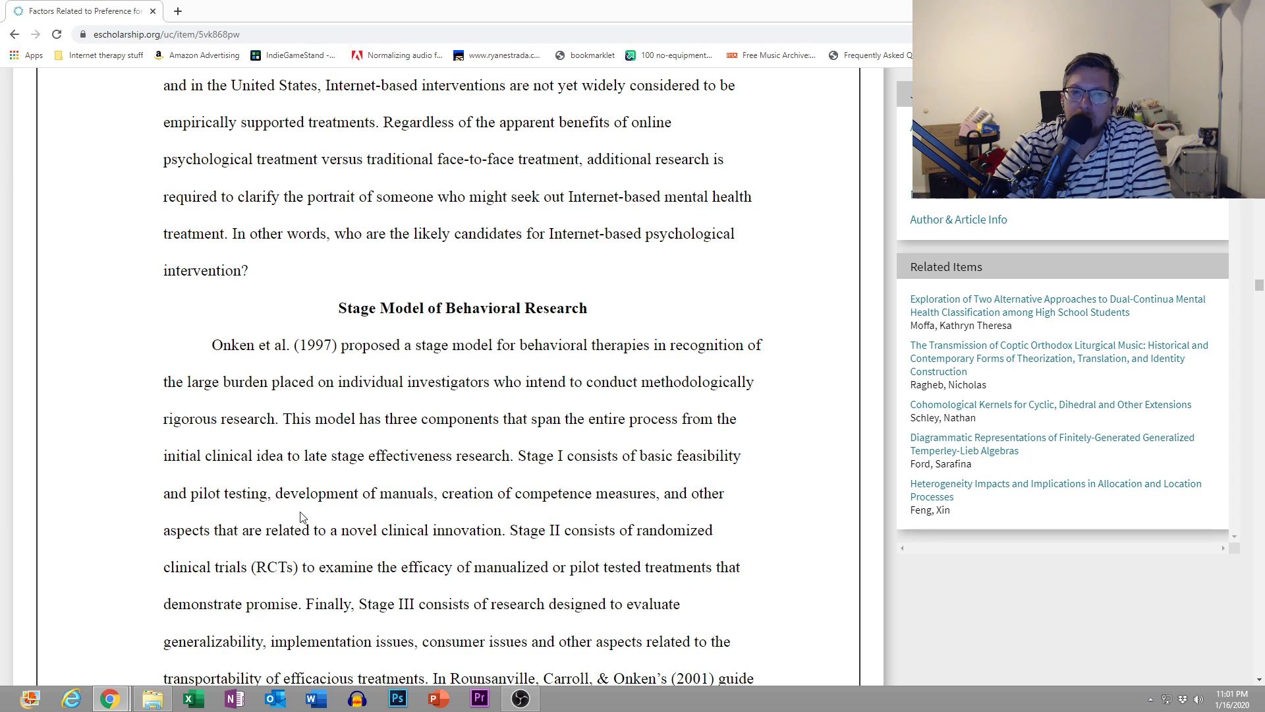
pyautogui.scroll(-3)
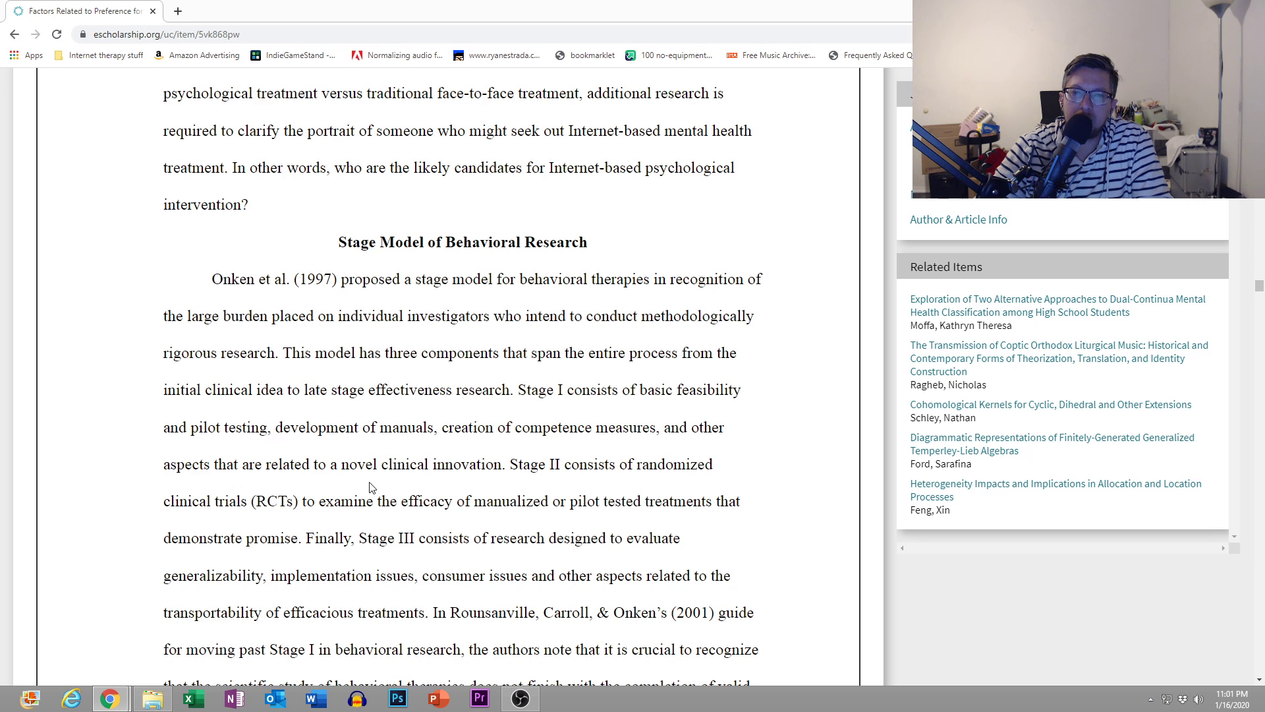
pyautogui.scroll(-3)
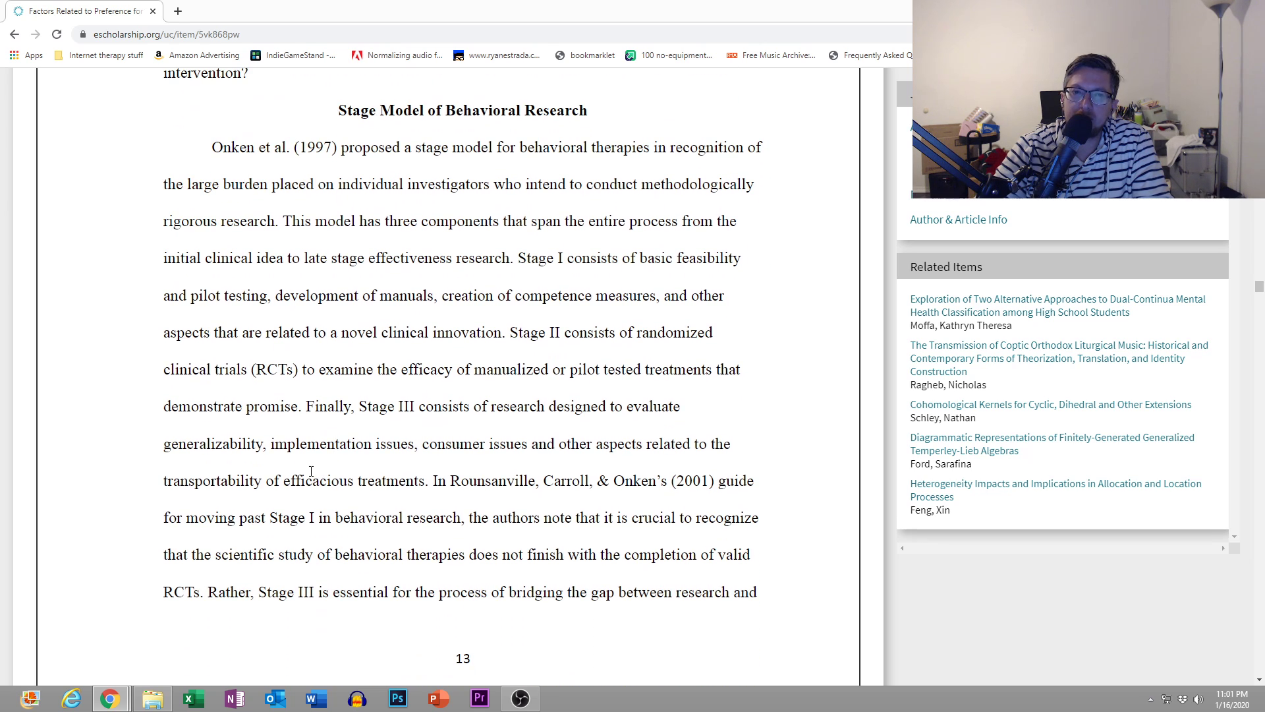
pyautogui.moveTo(678, 472)
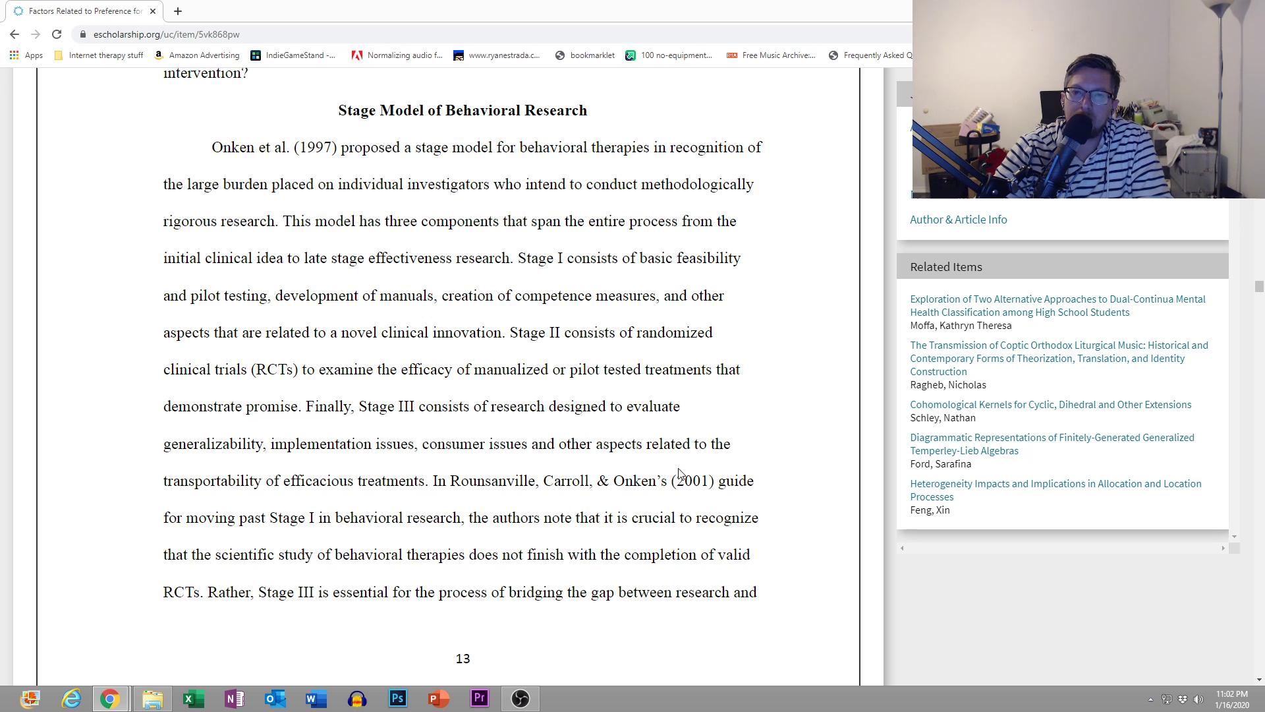
pyautogui.moveTo(692, 474)
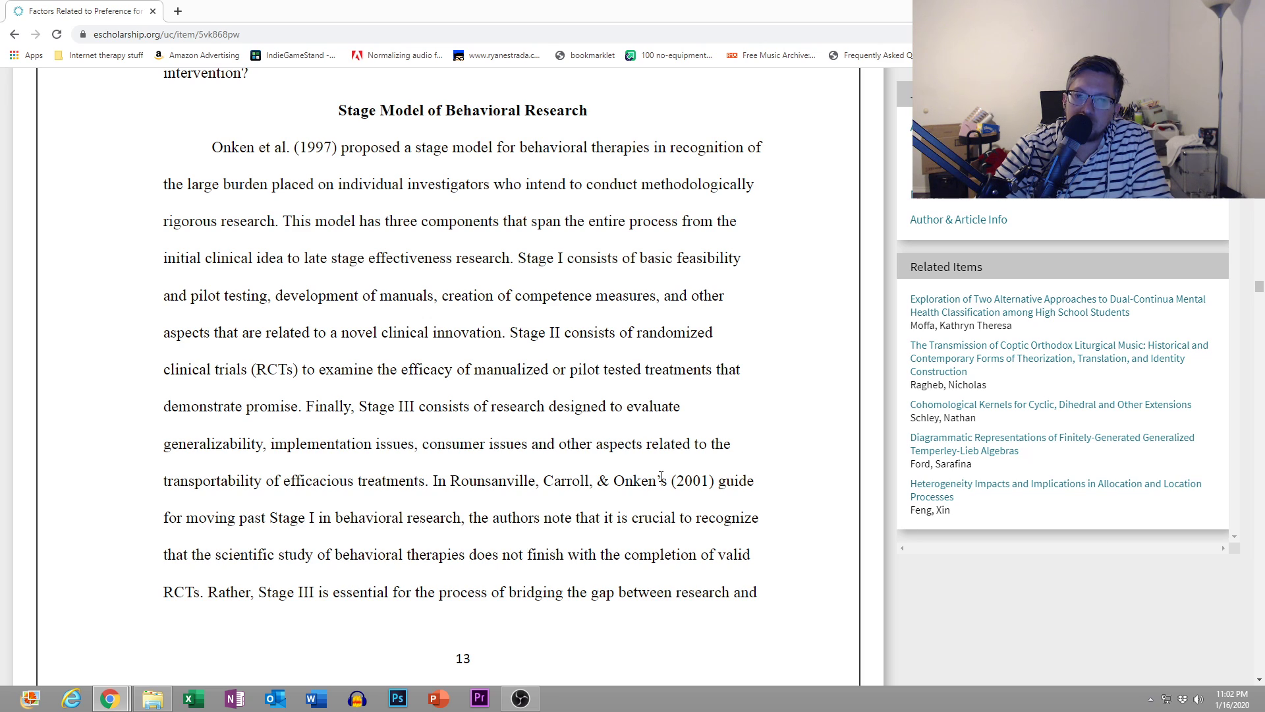
pyautogui.moveTo(568, 518)
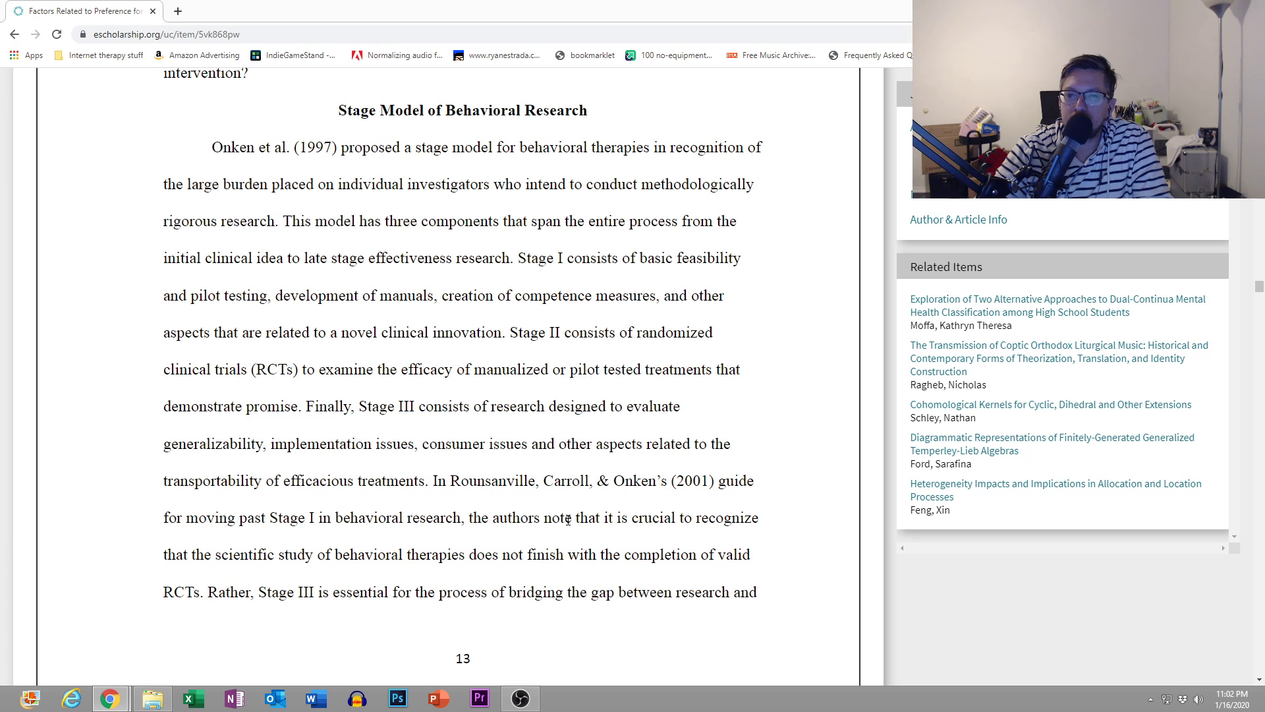
pyautogui.scroll(3)
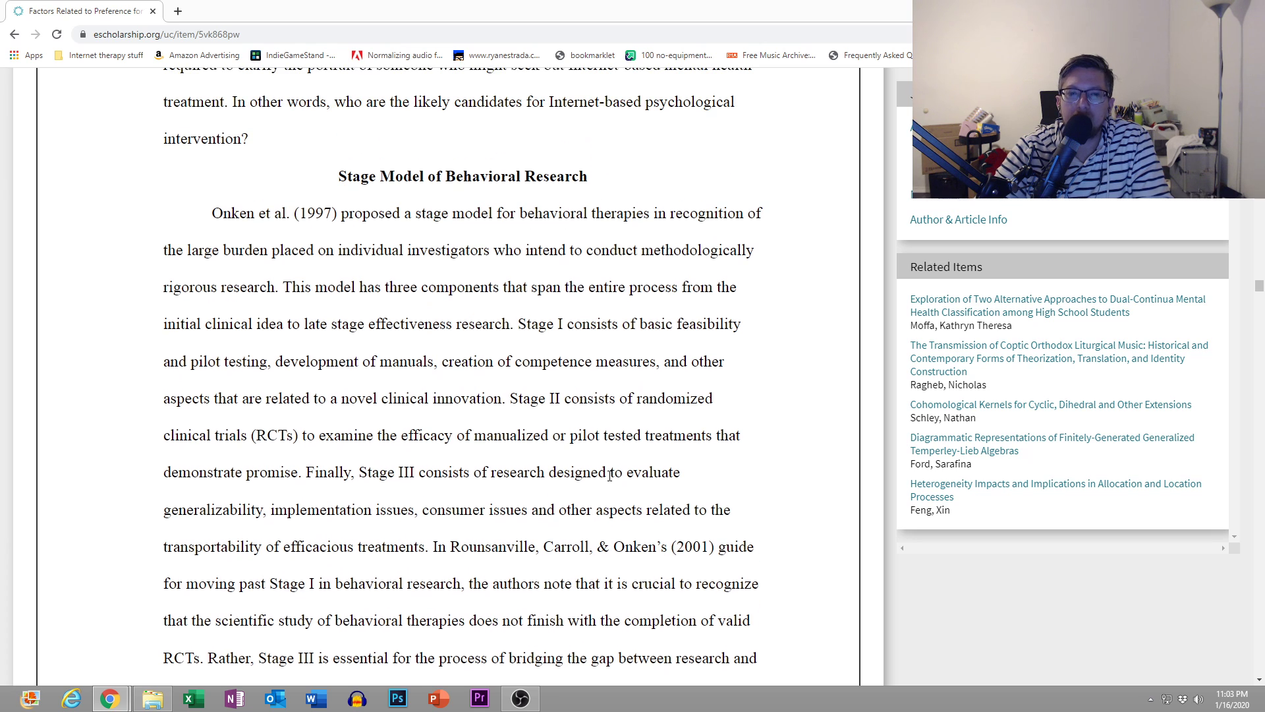
pyautogui.scroll(-3)
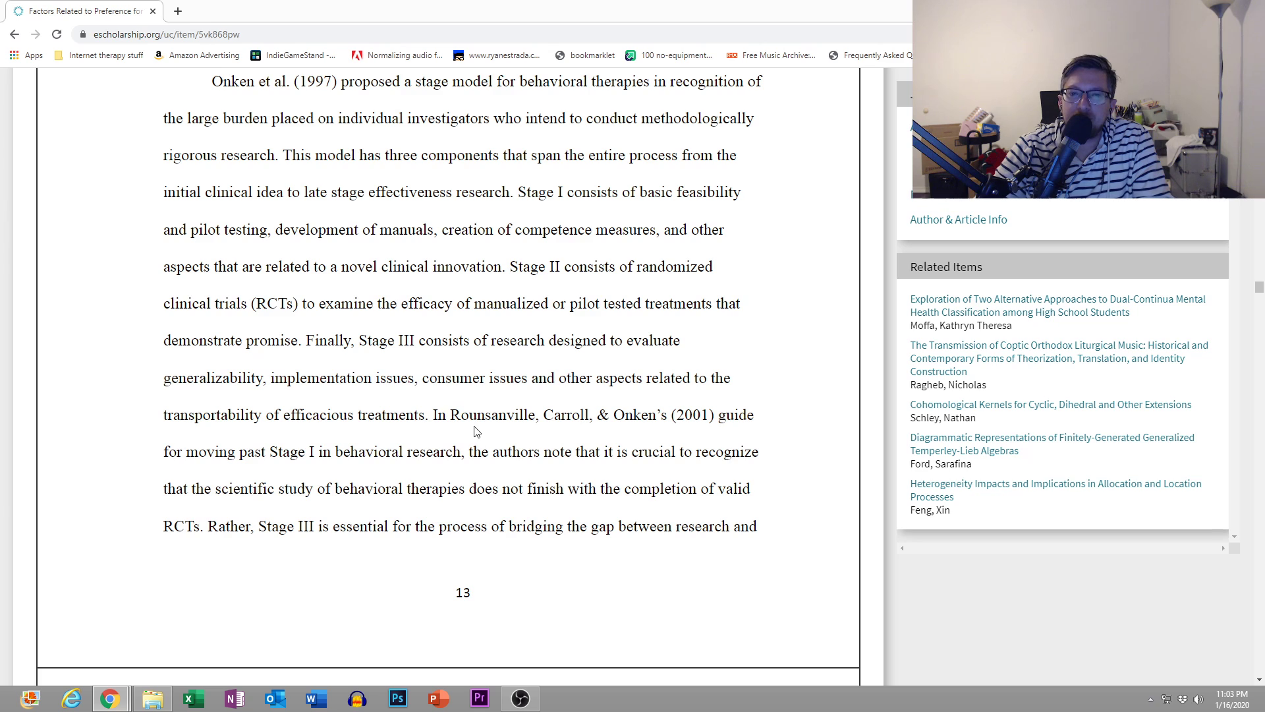
pyautogui.moveTo(616, 429)
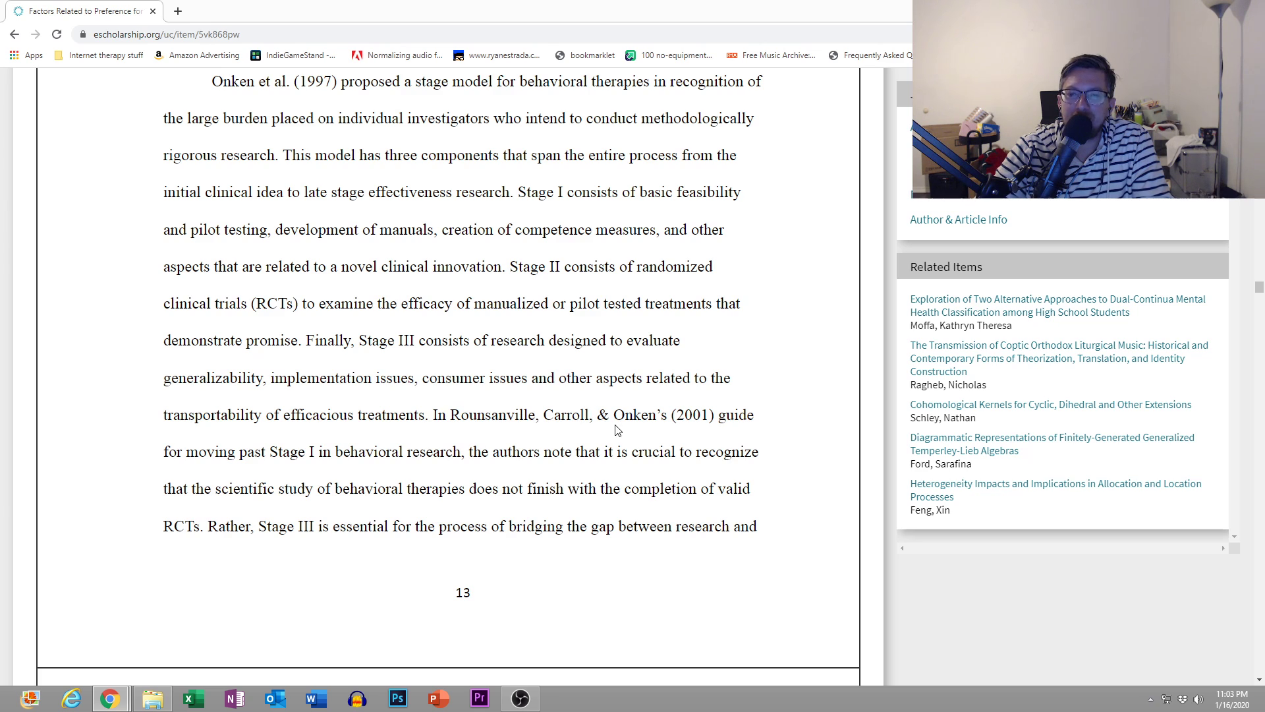
pyautogui.moveTo(393, 420)
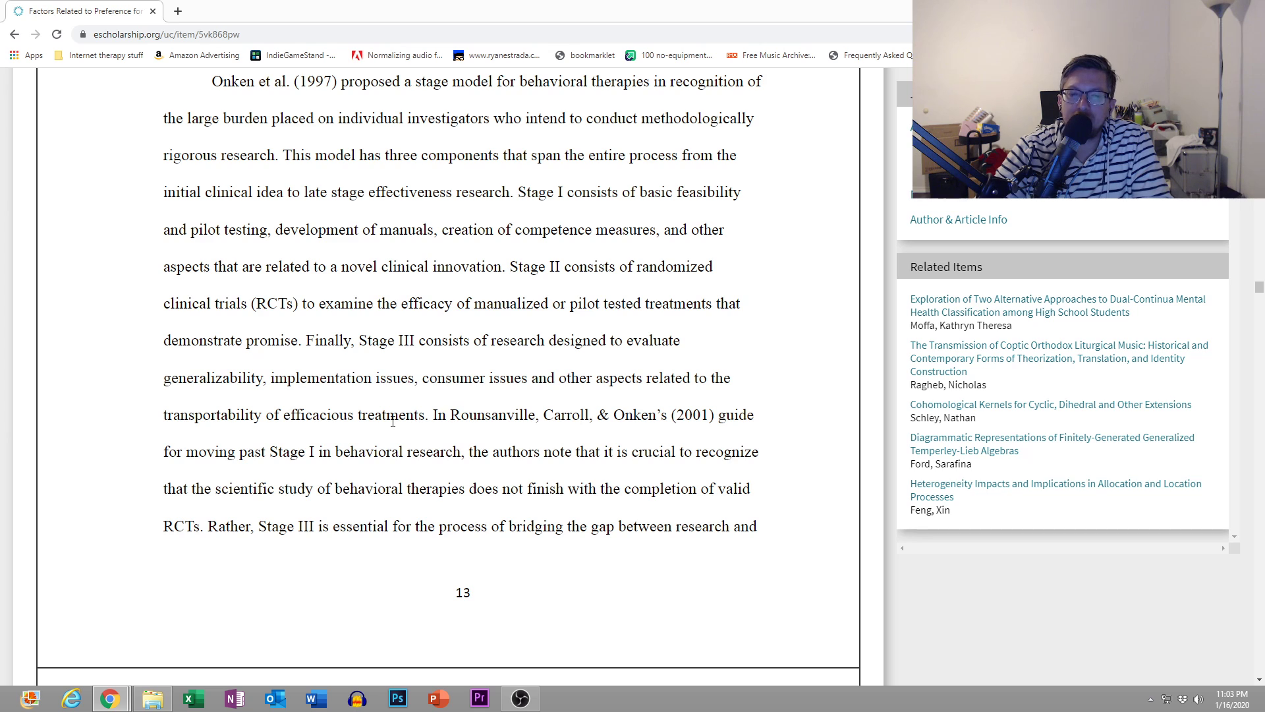
pyautogui.scroll(-3)
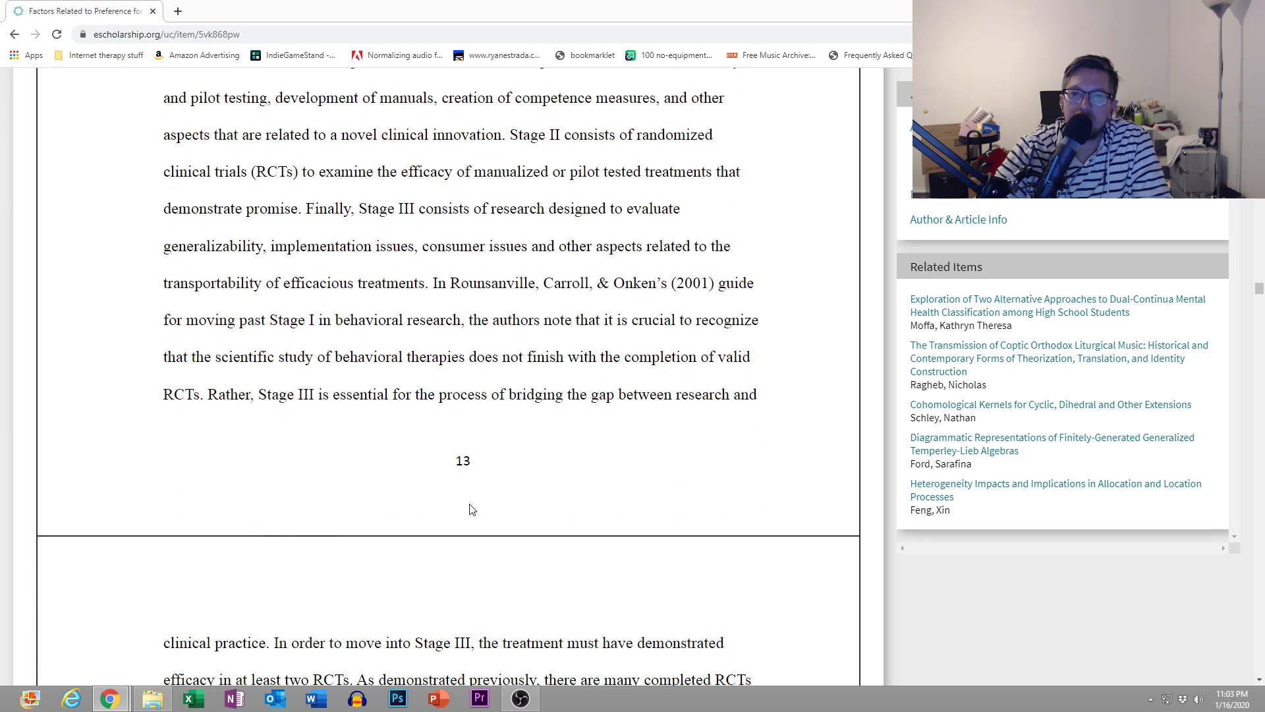
pyautogui.moveTo(460, 492)
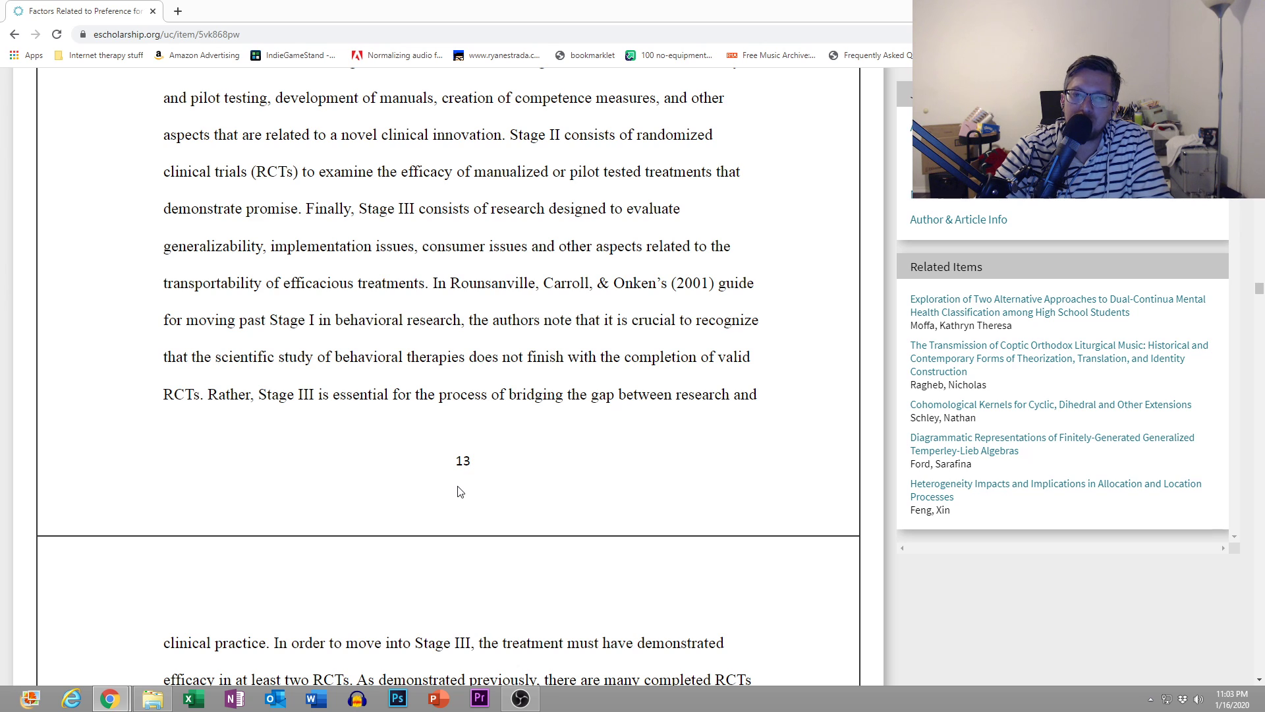
pyautogui.scroll(-3)
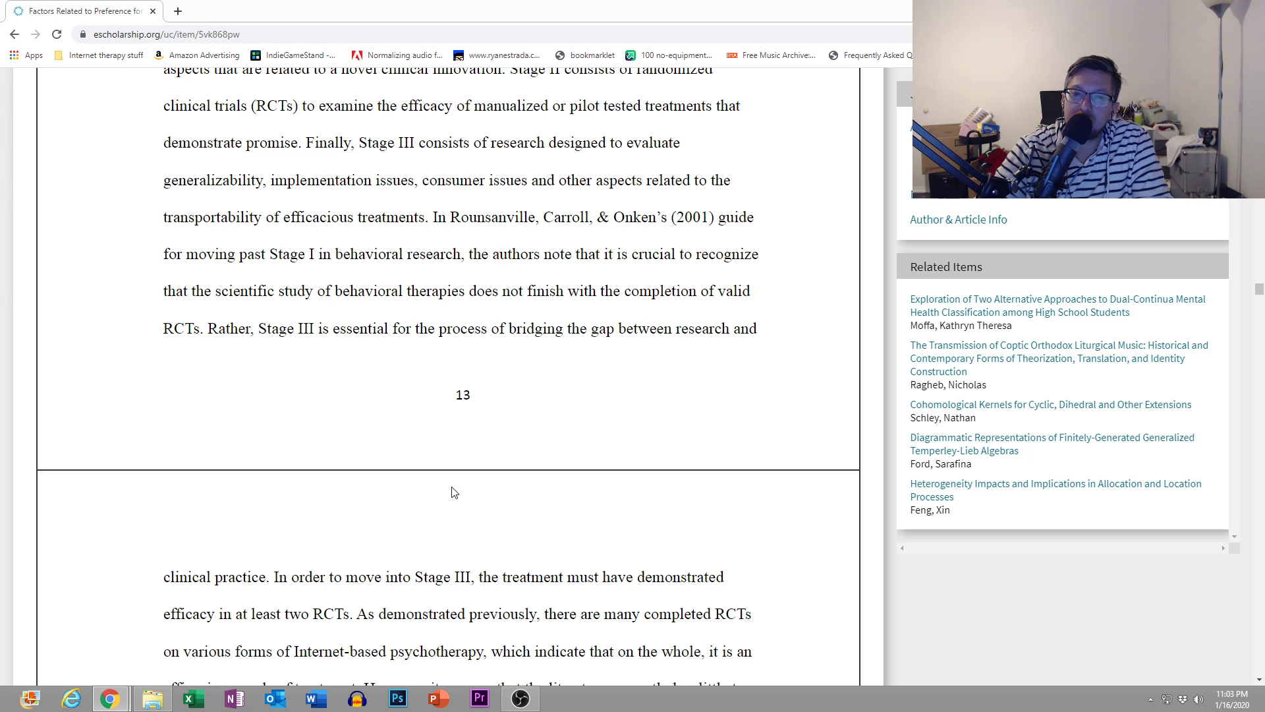
pyautogui.scroll(-3)
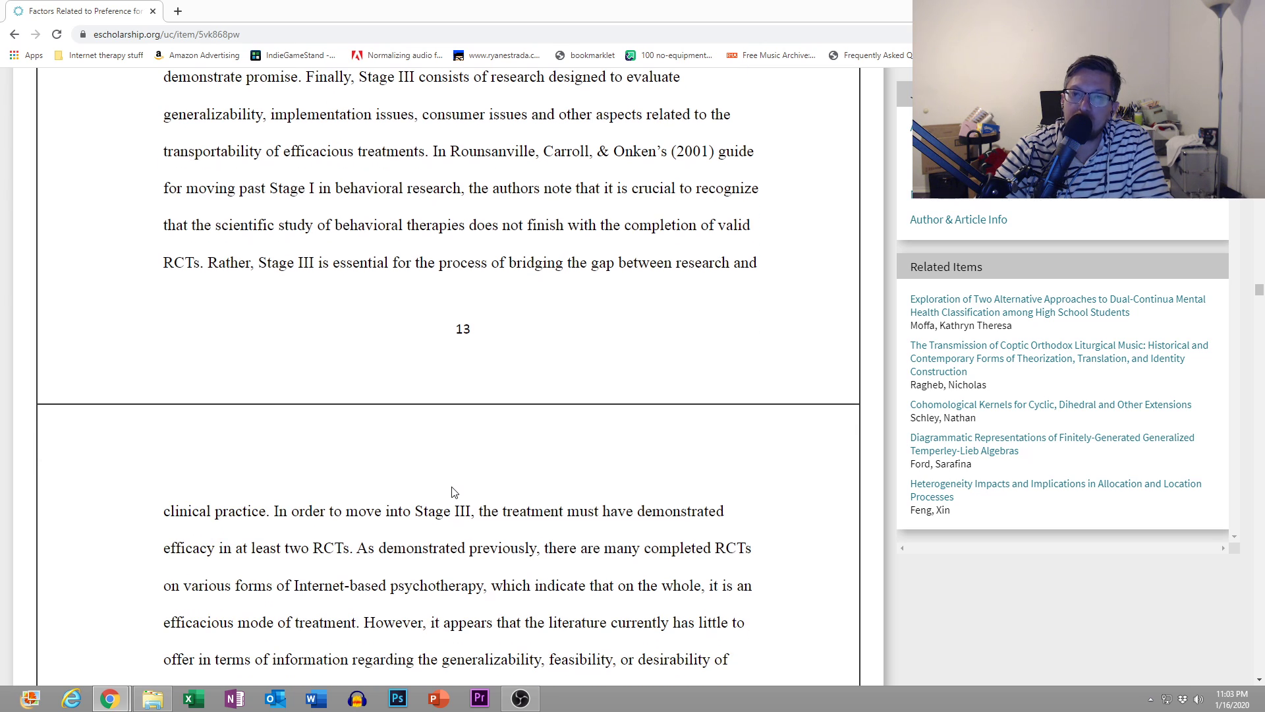
pyautogui.scroll(-3)
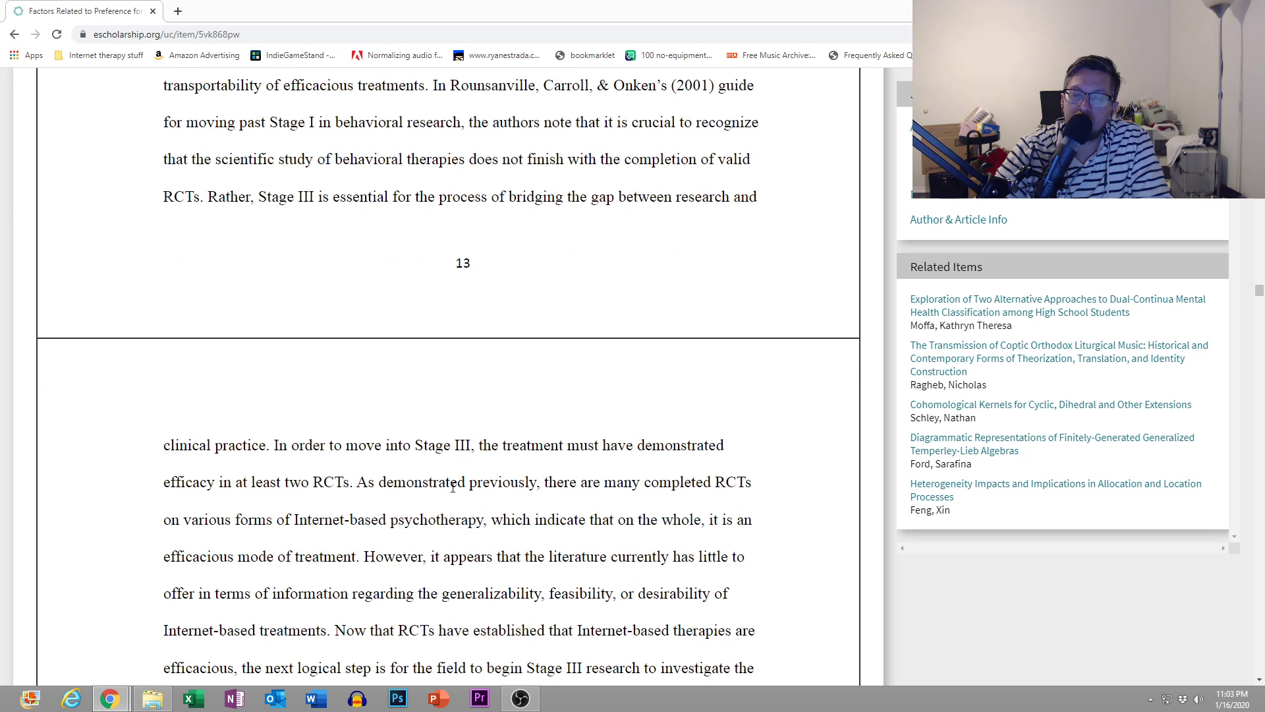
pyautogui.scroll(-3)
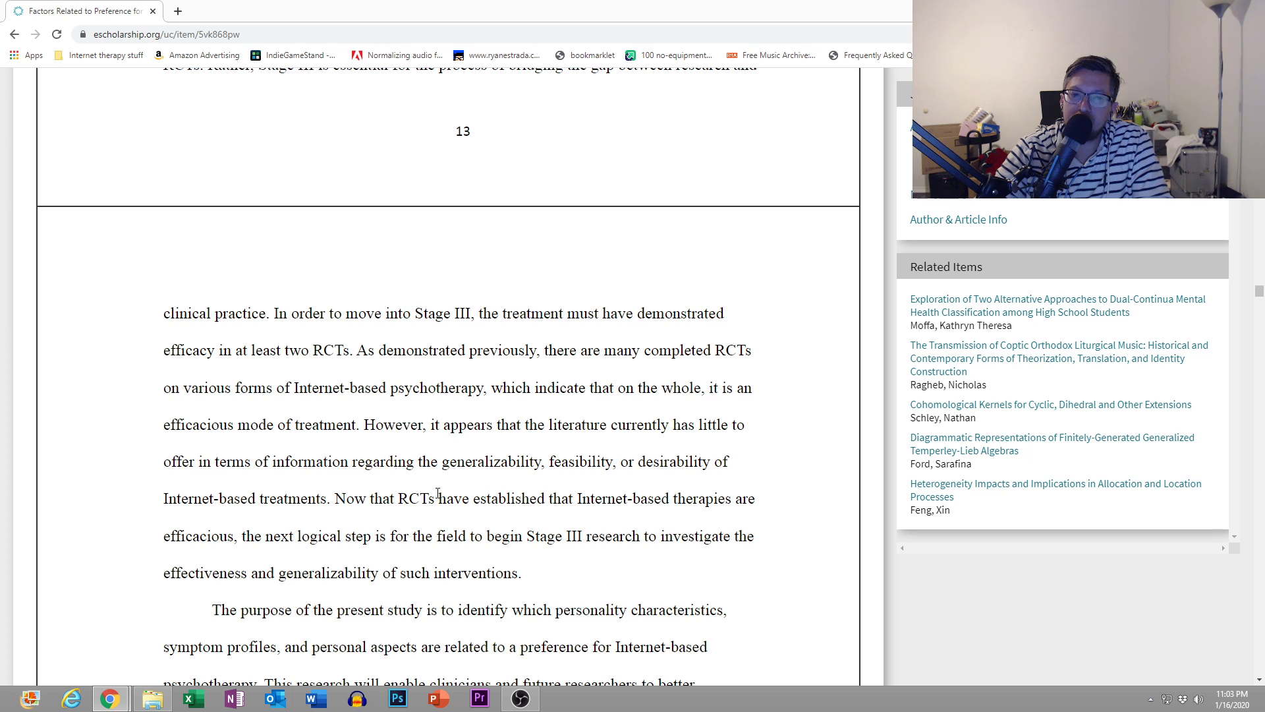
pyautogui.scroll(-3)
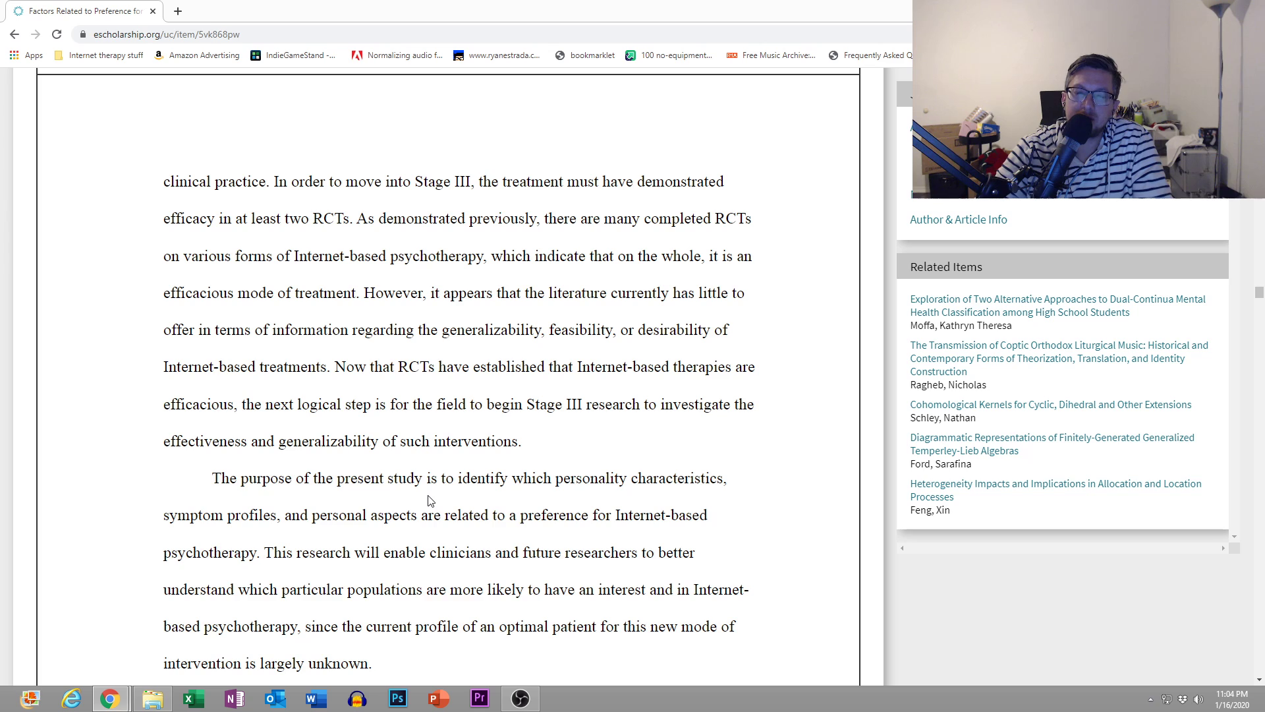
pyautogui.moveTo(416, 504)
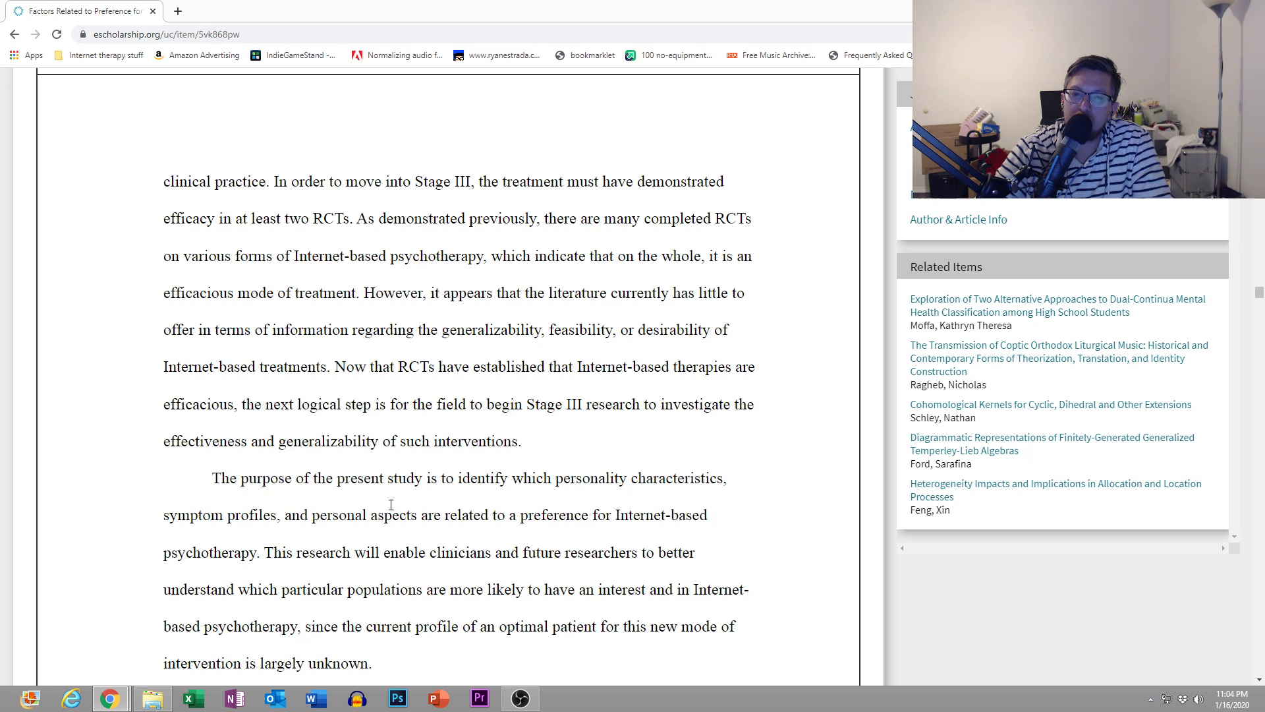
pyautogui.scroll(-3)
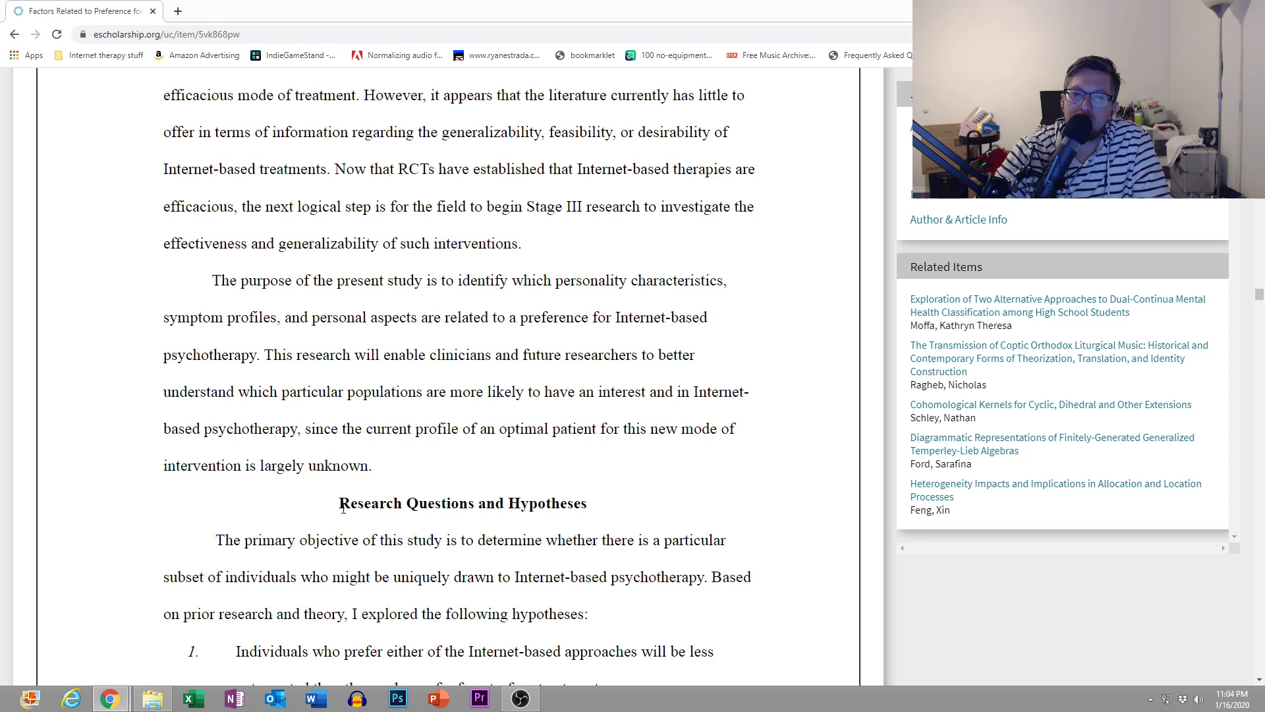
pyautogui.scroll(-3)
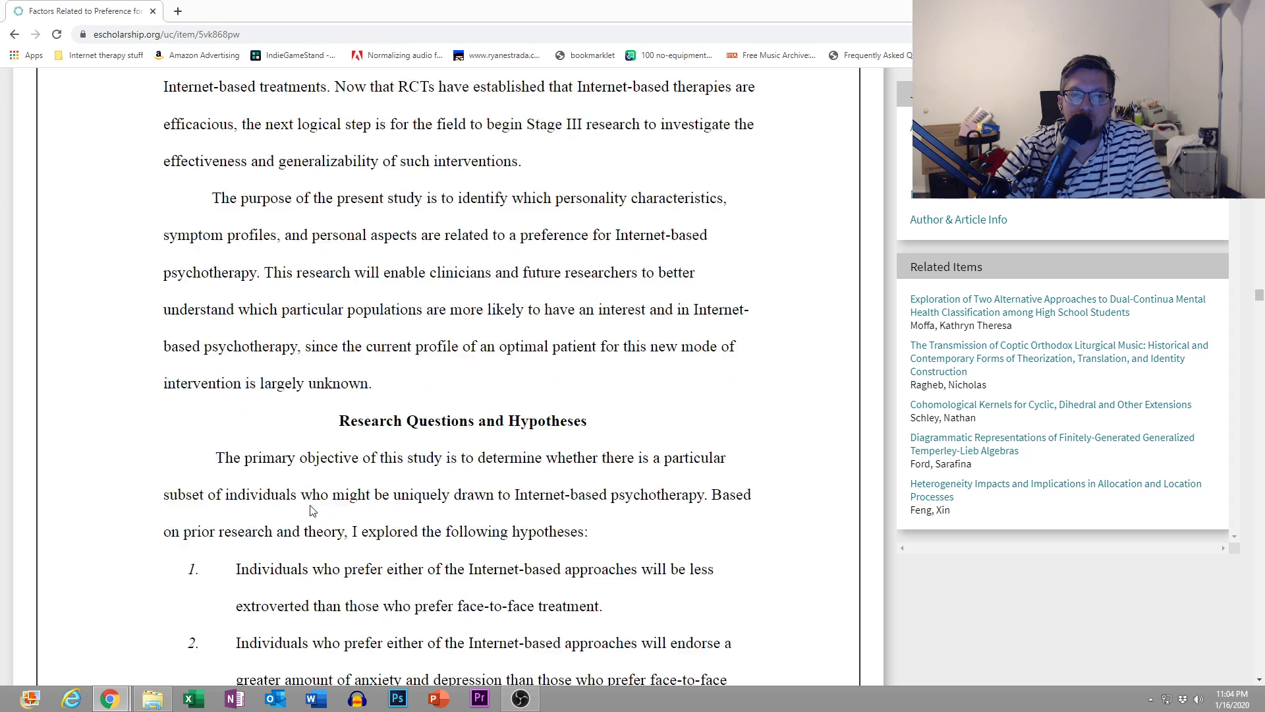
pyautogui.scroll(-3)
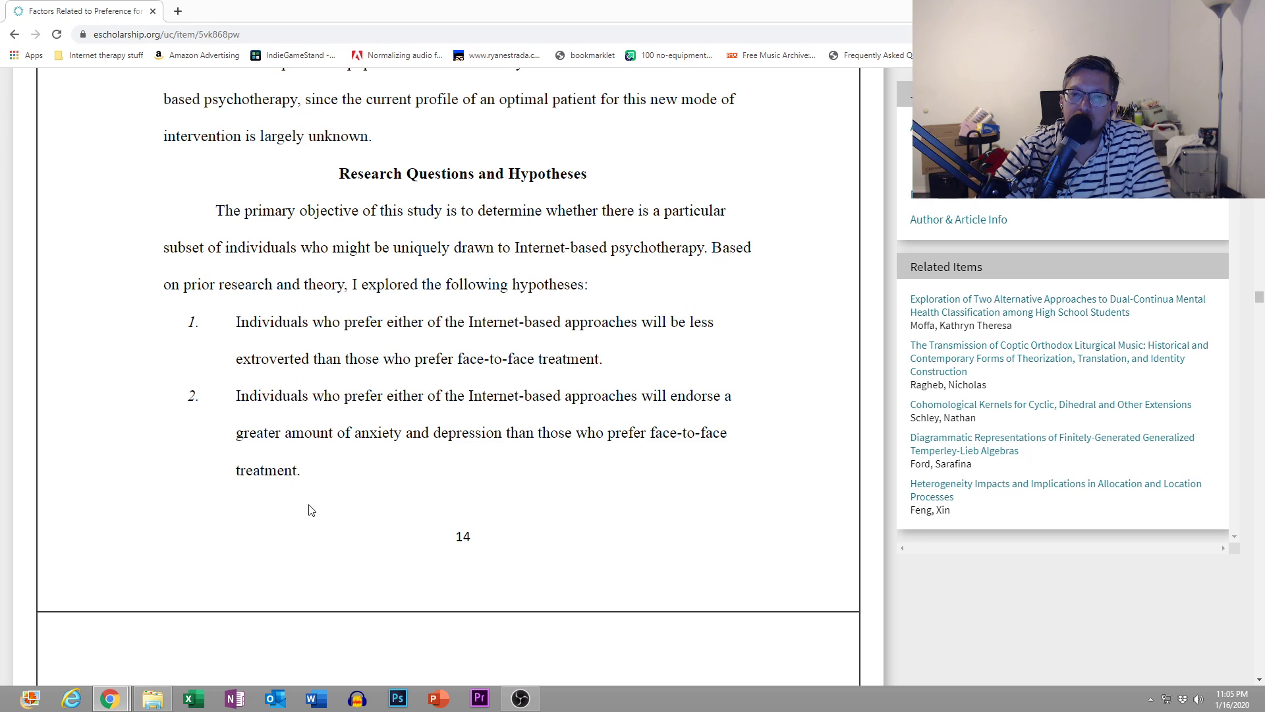
pyautogui.moveTo(294, 514)
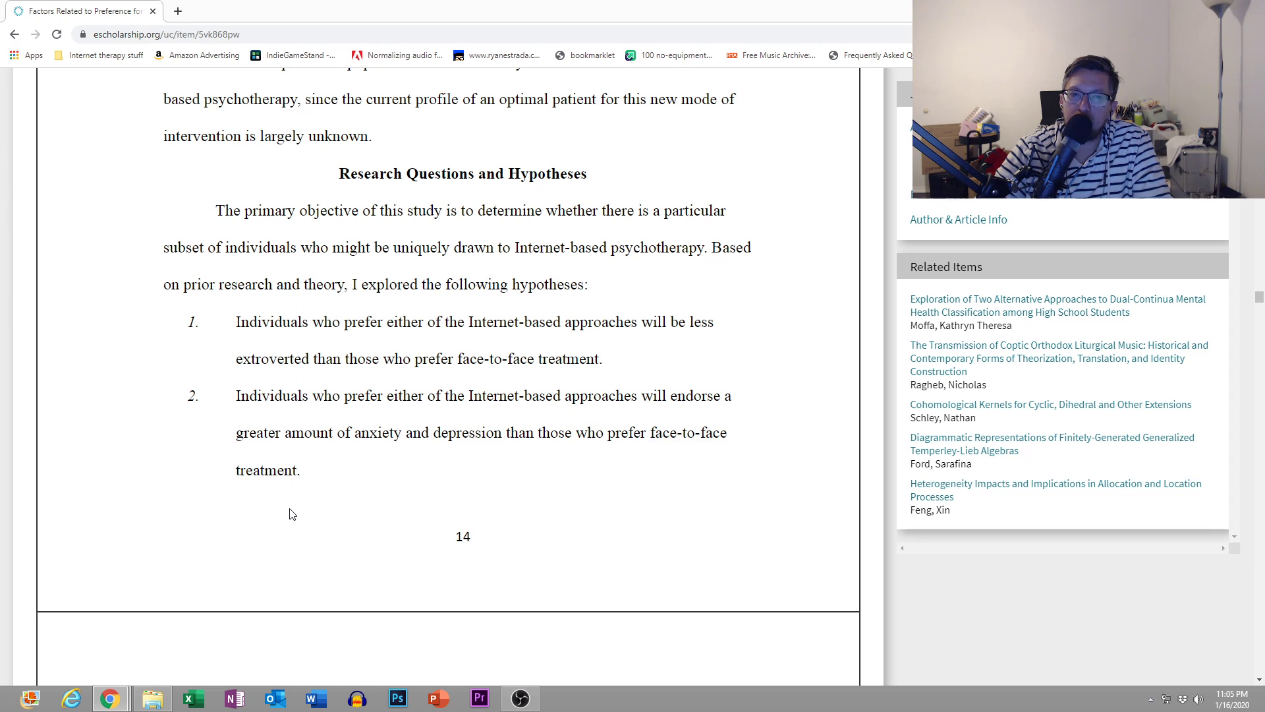
pyautogui.scroll(-3)
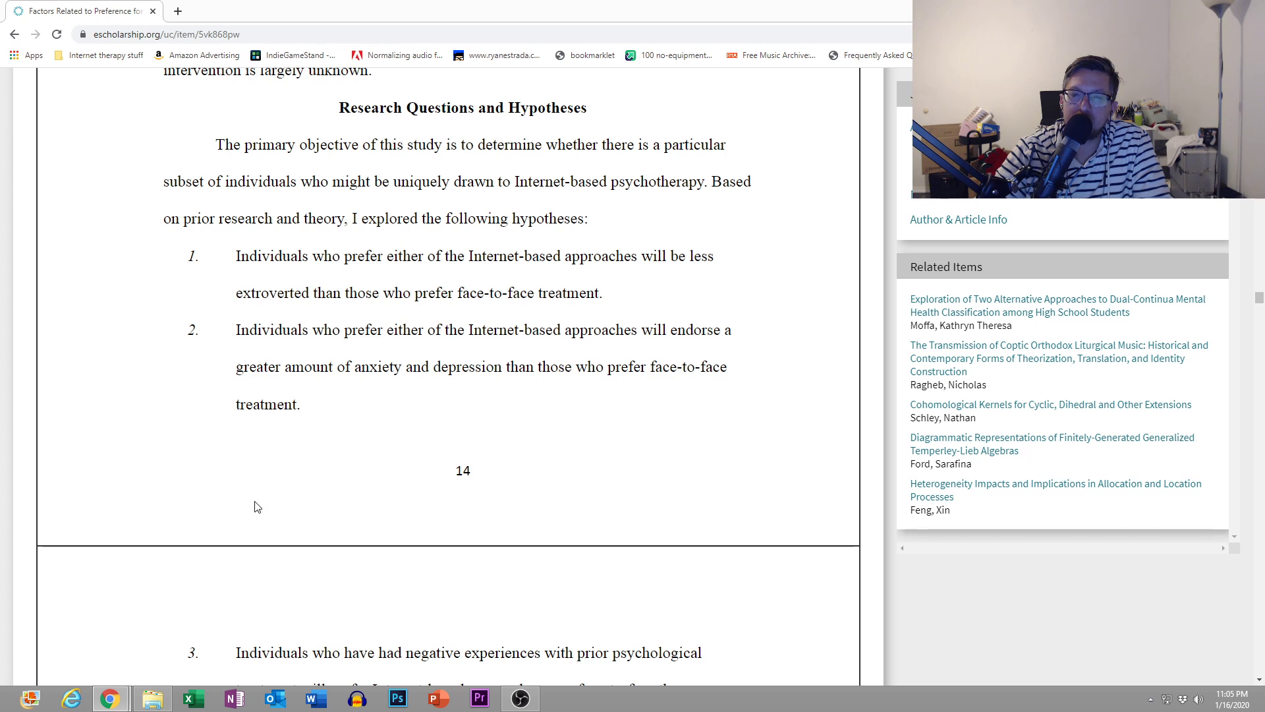
pyautogui.scroll(-3)
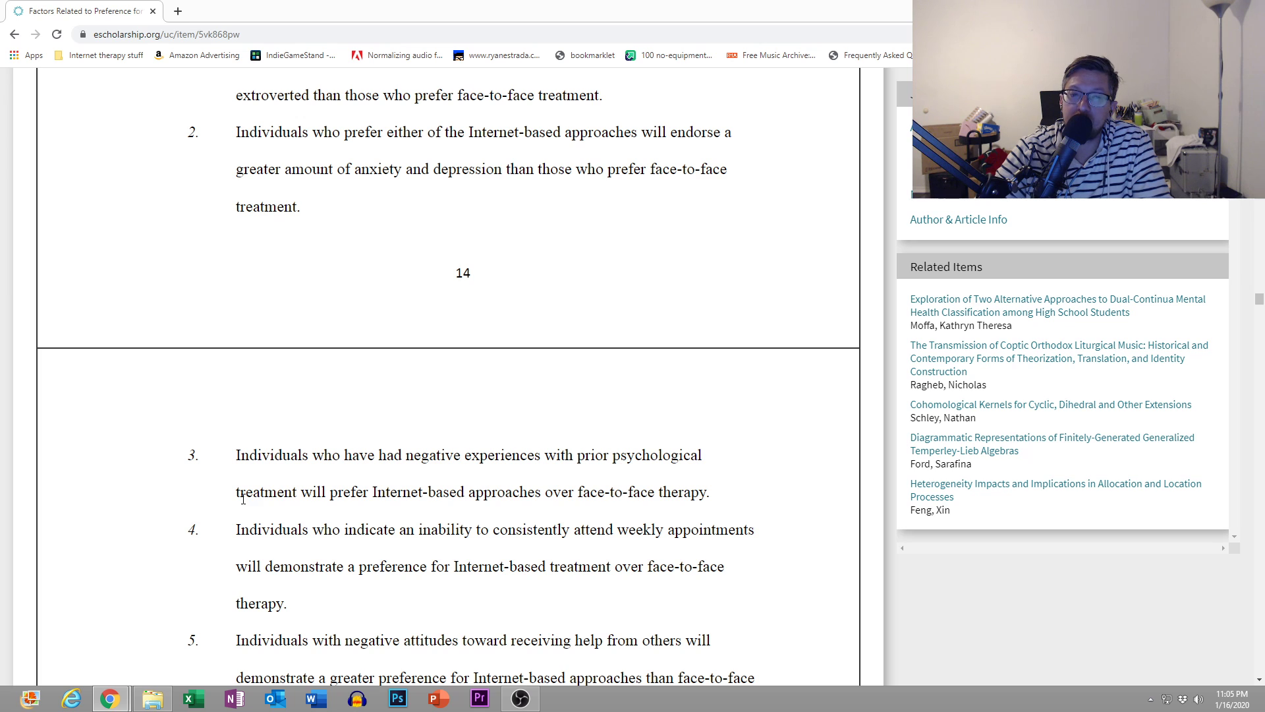
pyautogui.scroll(-3)
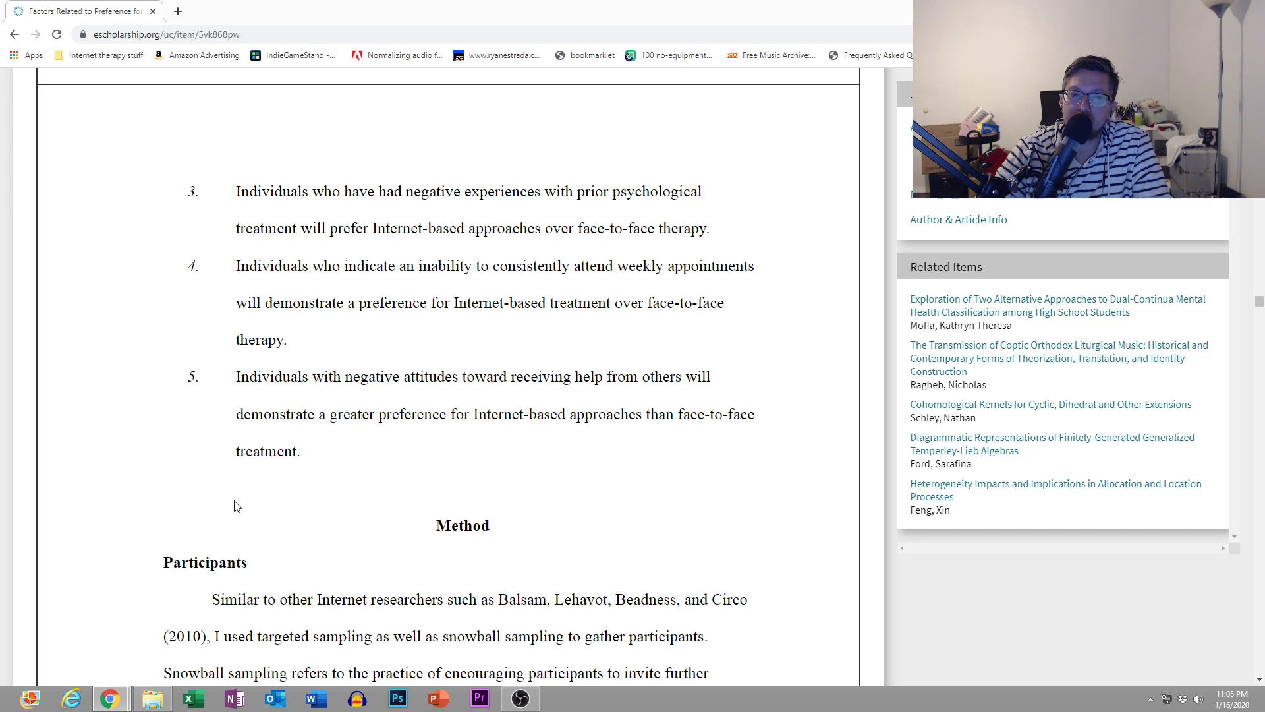
pyautogui.scroll(-3)
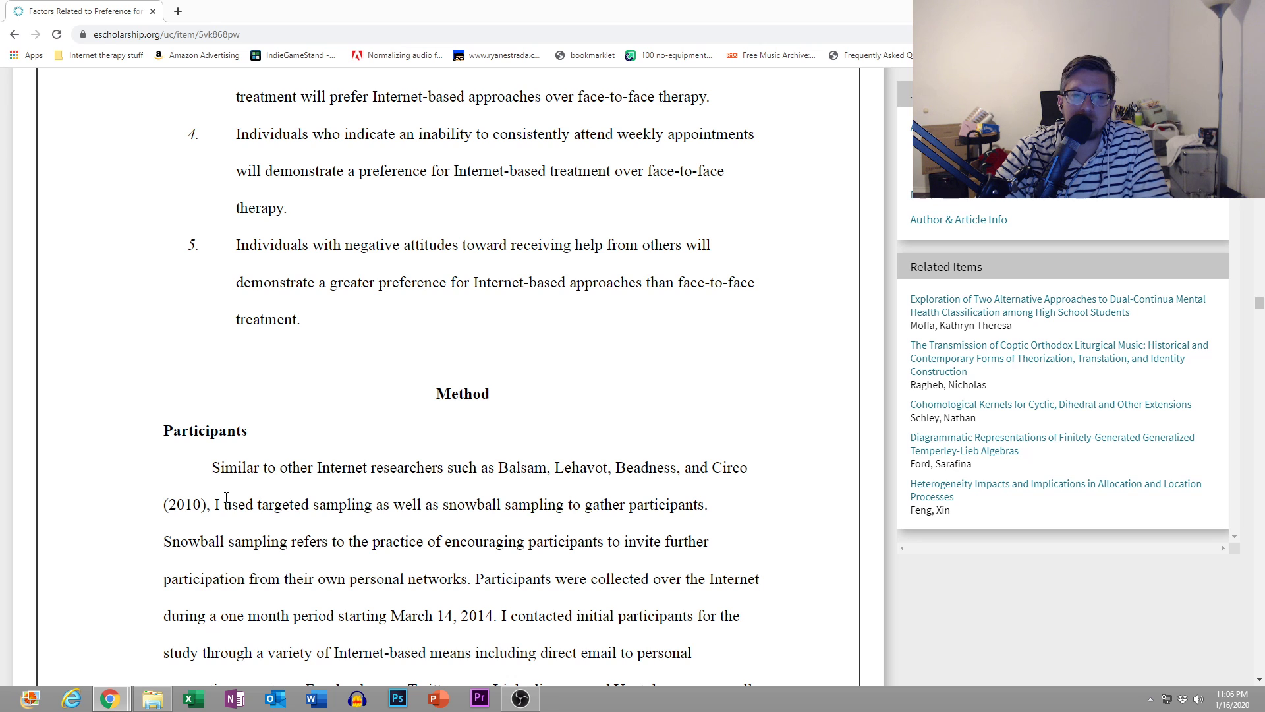
pyautogui.scroll(-3)
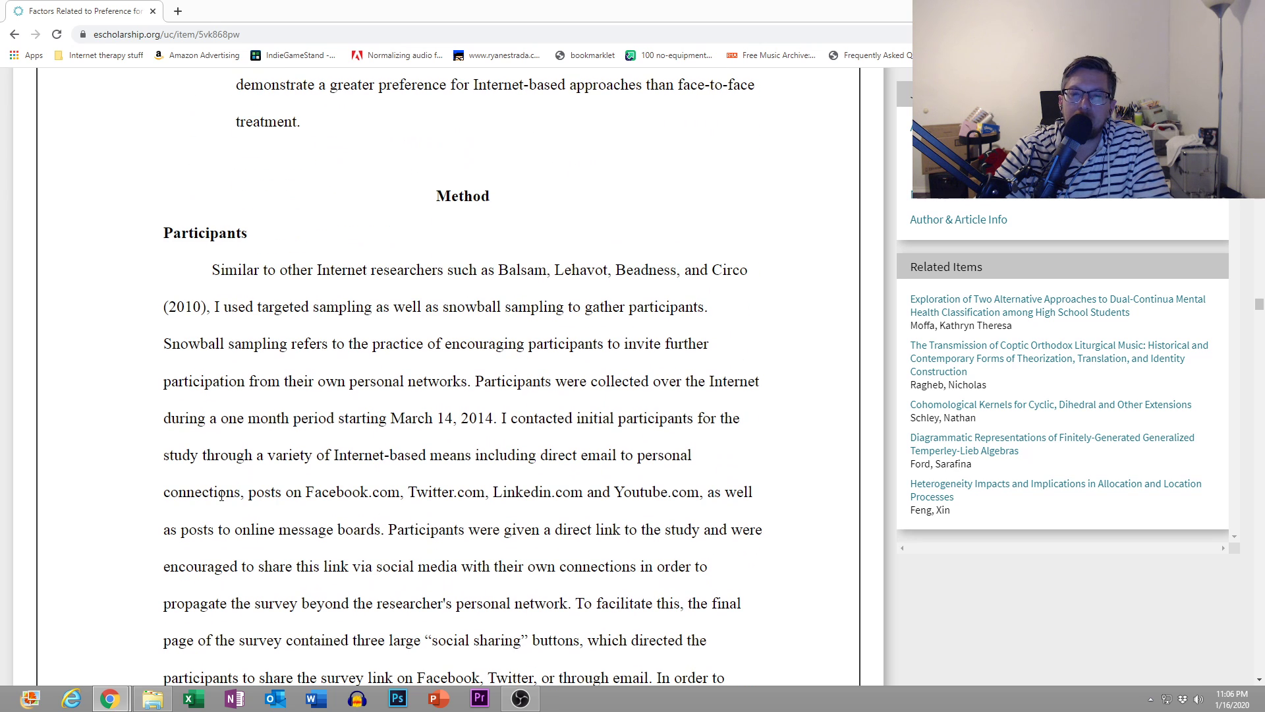
pyautogui.scroll(-3)
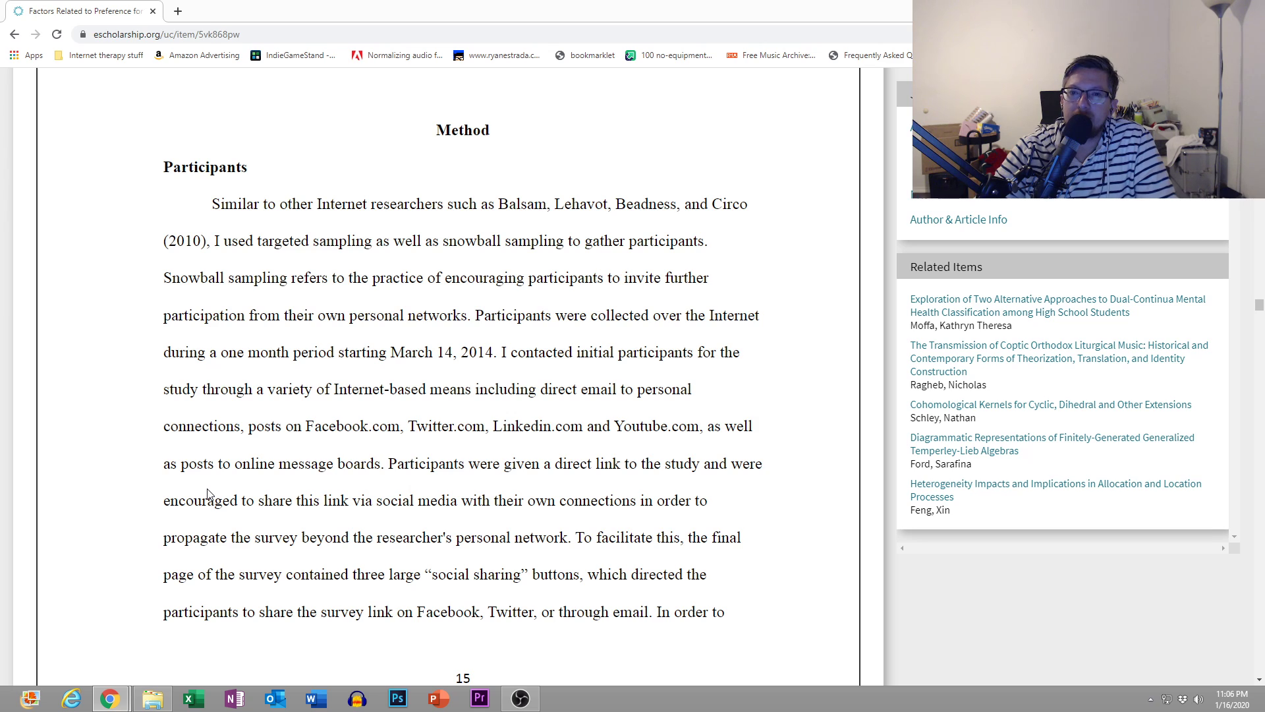
pyautogui.moveTo(203, 489)
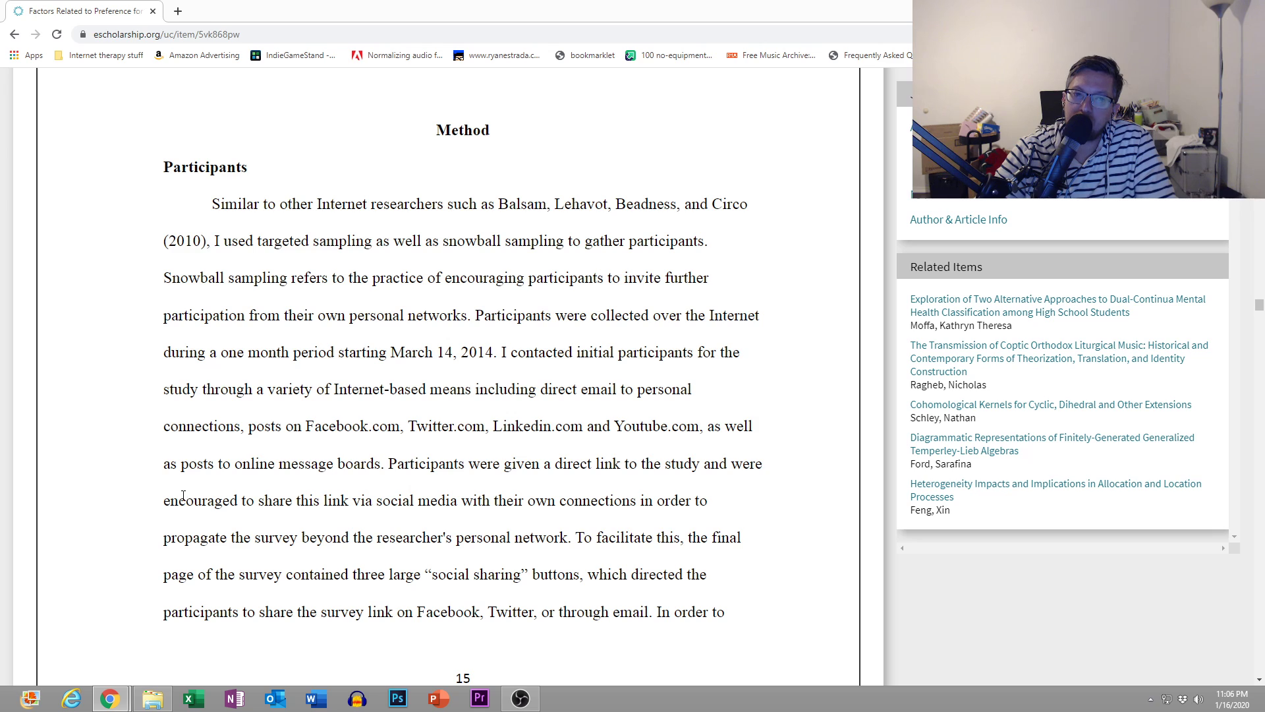
pyautogui.moveTo(161, 508)
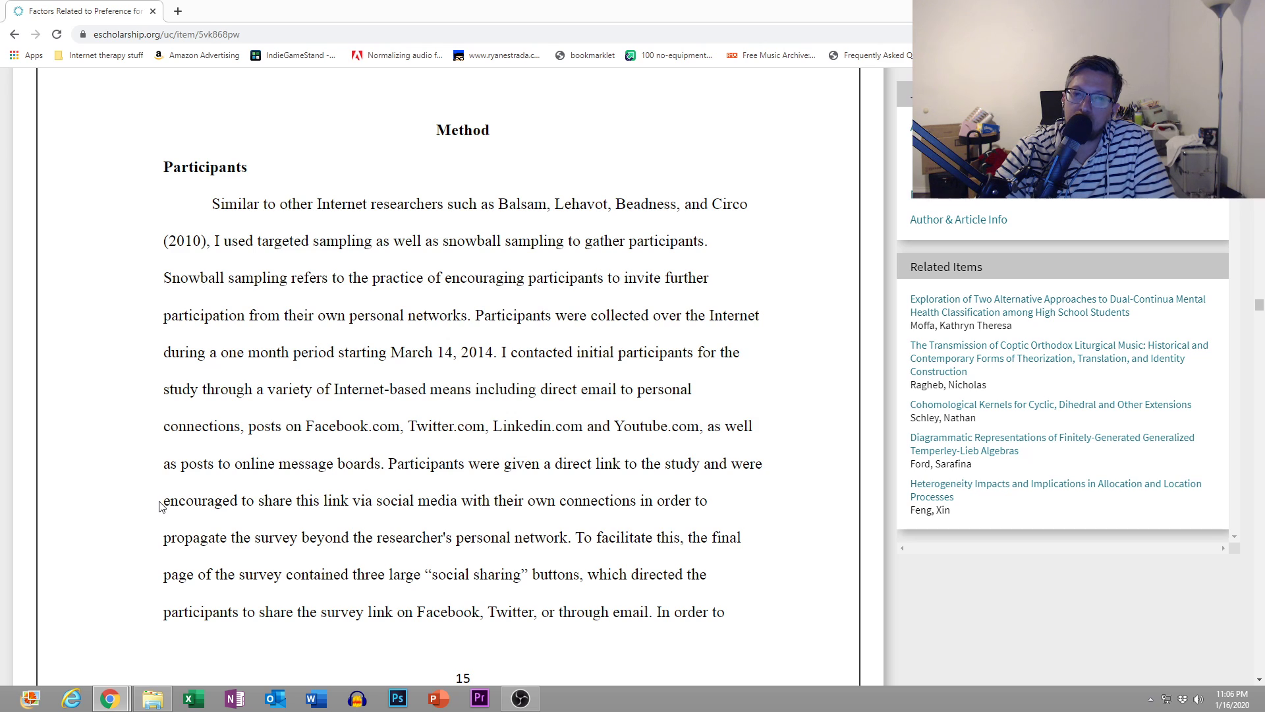
pyautogui.moveTo(155, 508)
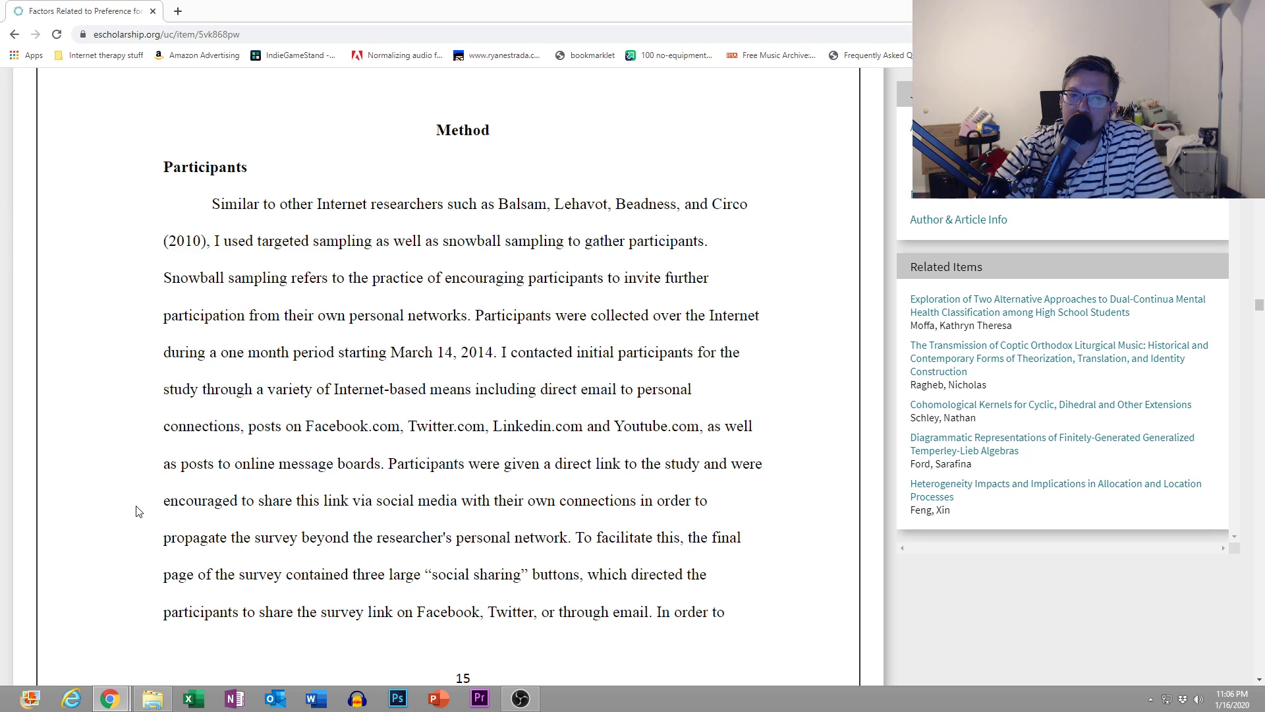
pyautogui.moveTo(117, 513)
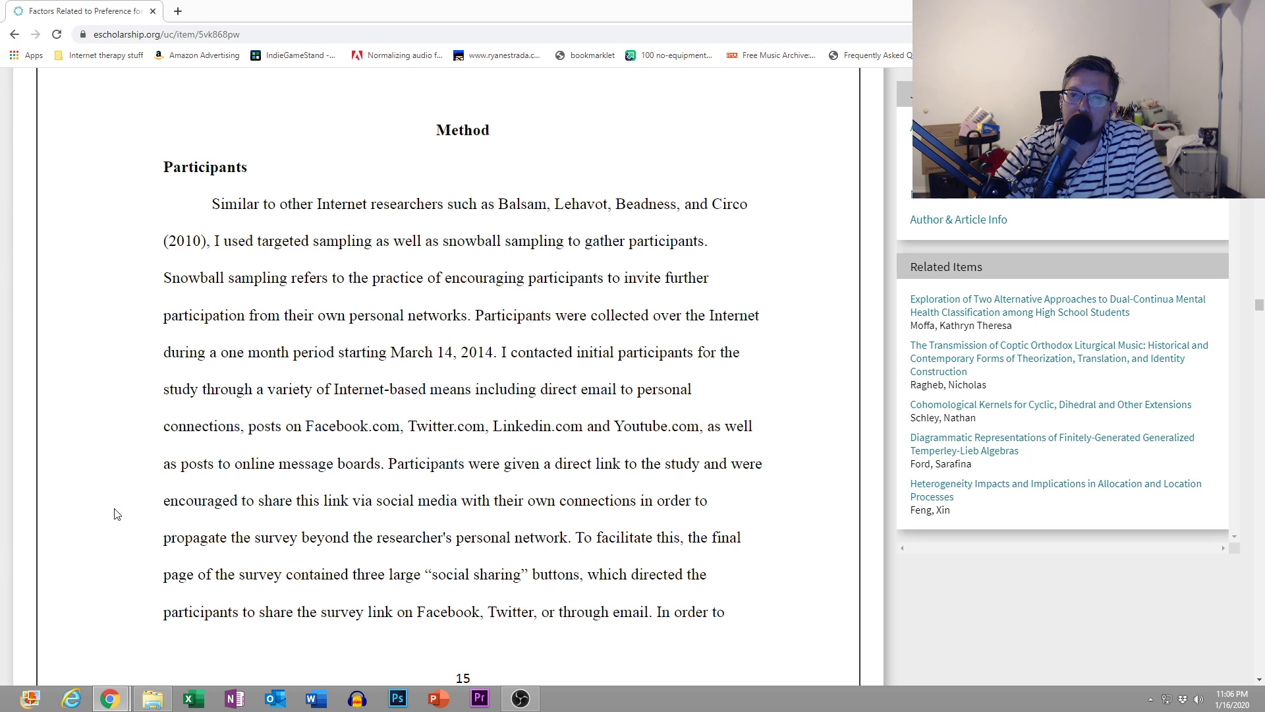
pyautogui.moveTo(103, 514)
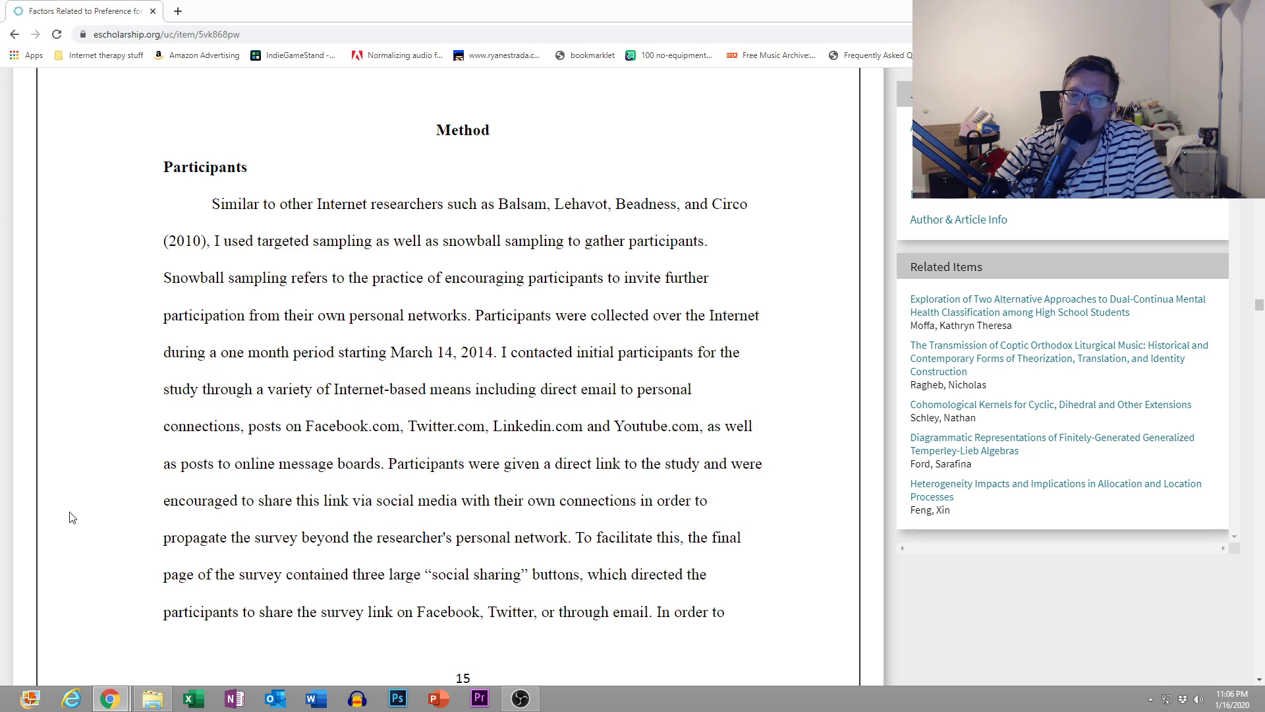
pyautogui.scroll(-3)
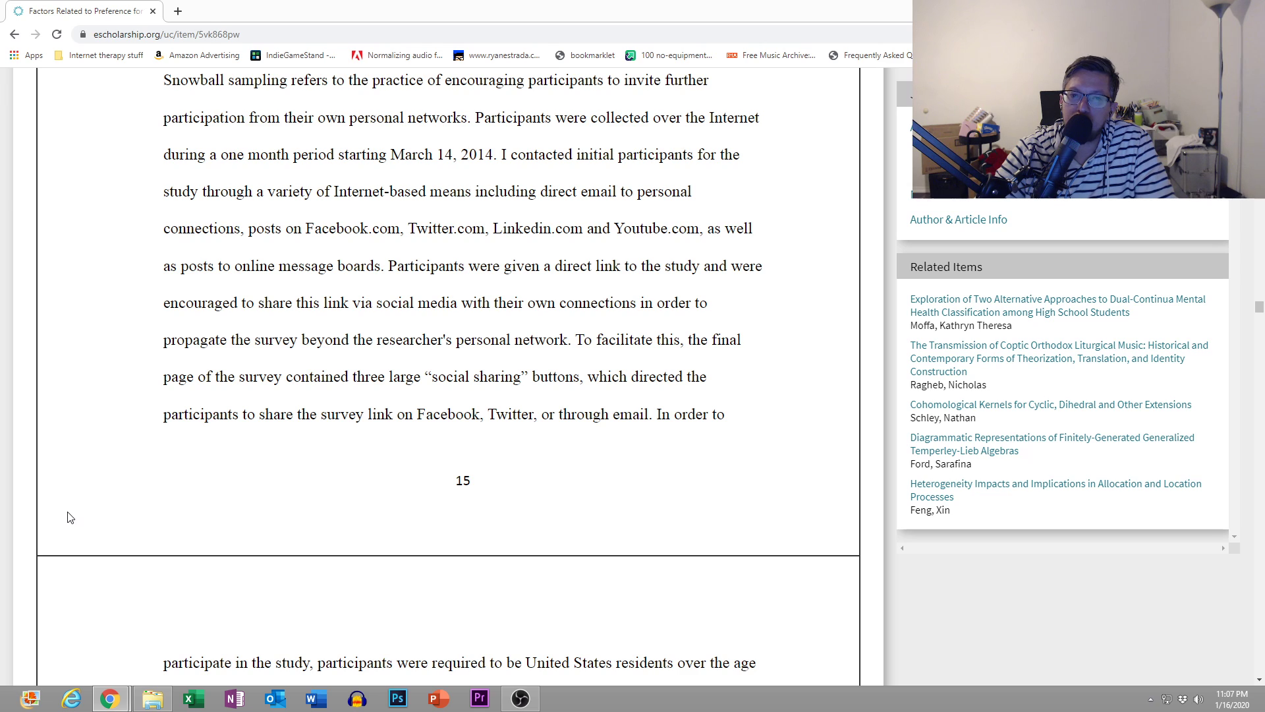
pyautogui.moveTo(56, 519)
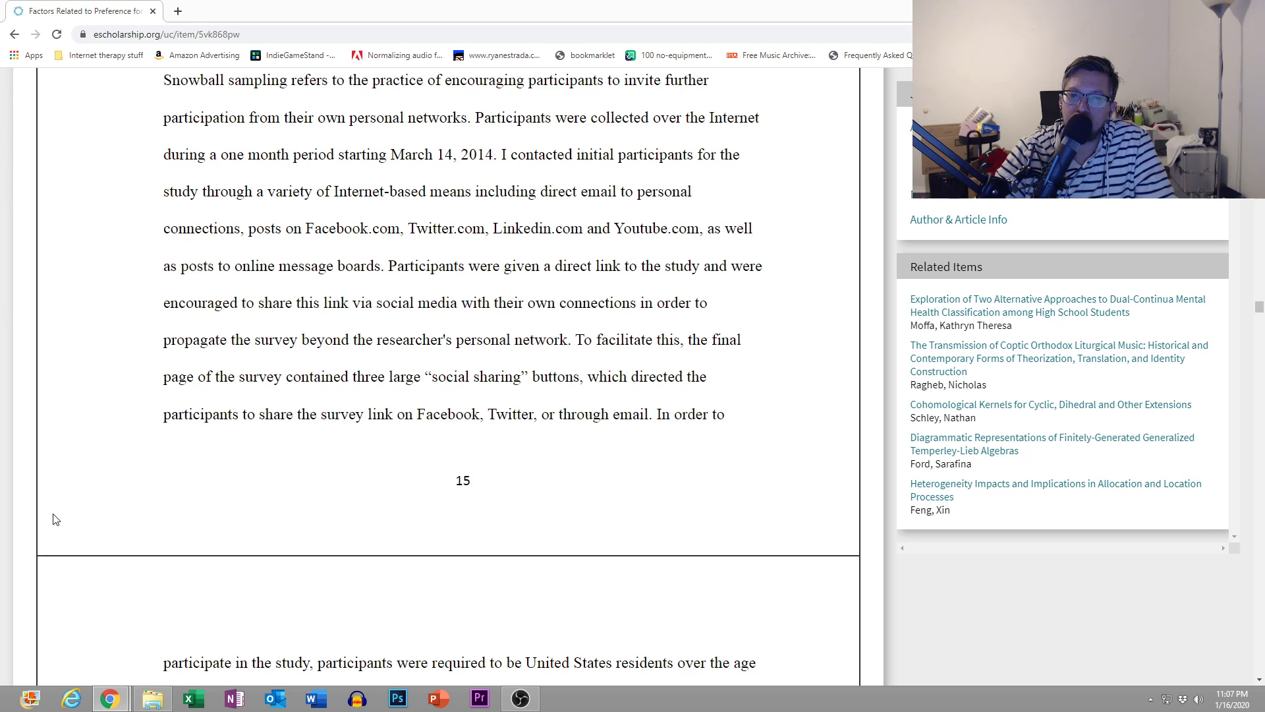
pyautogui.moveTo(23, 521)
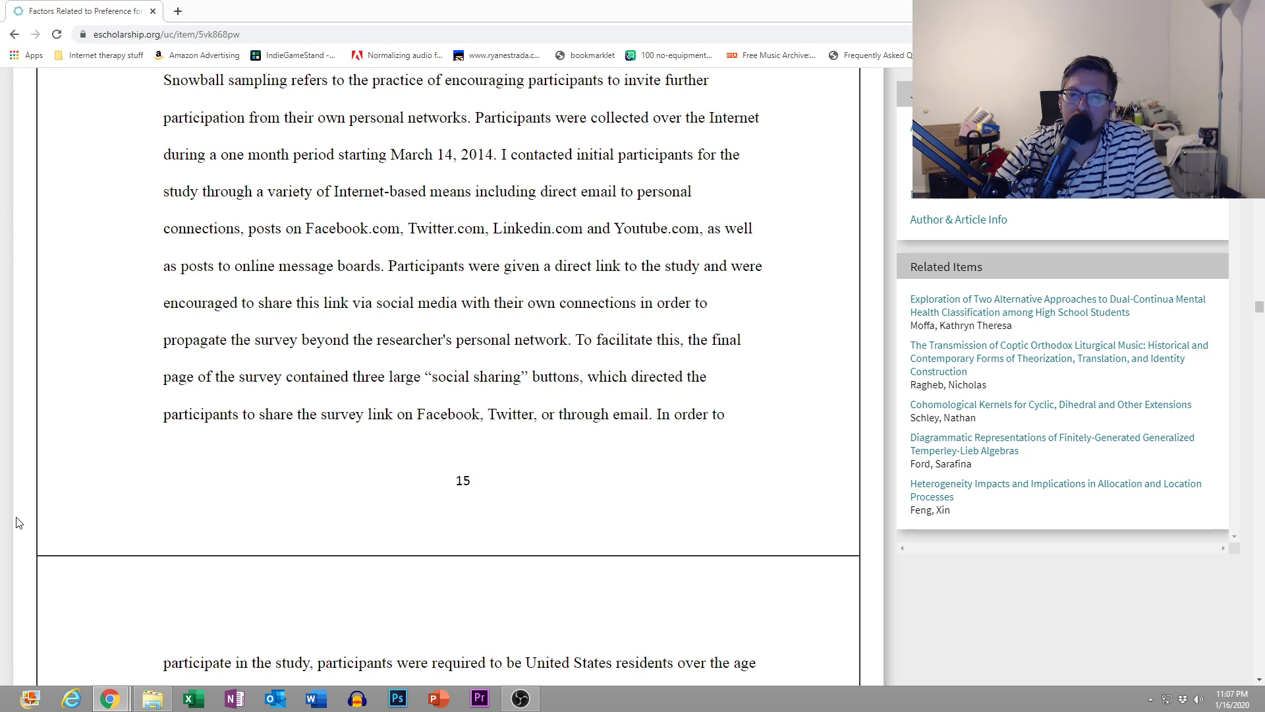
pyautogui.scroll(-3)
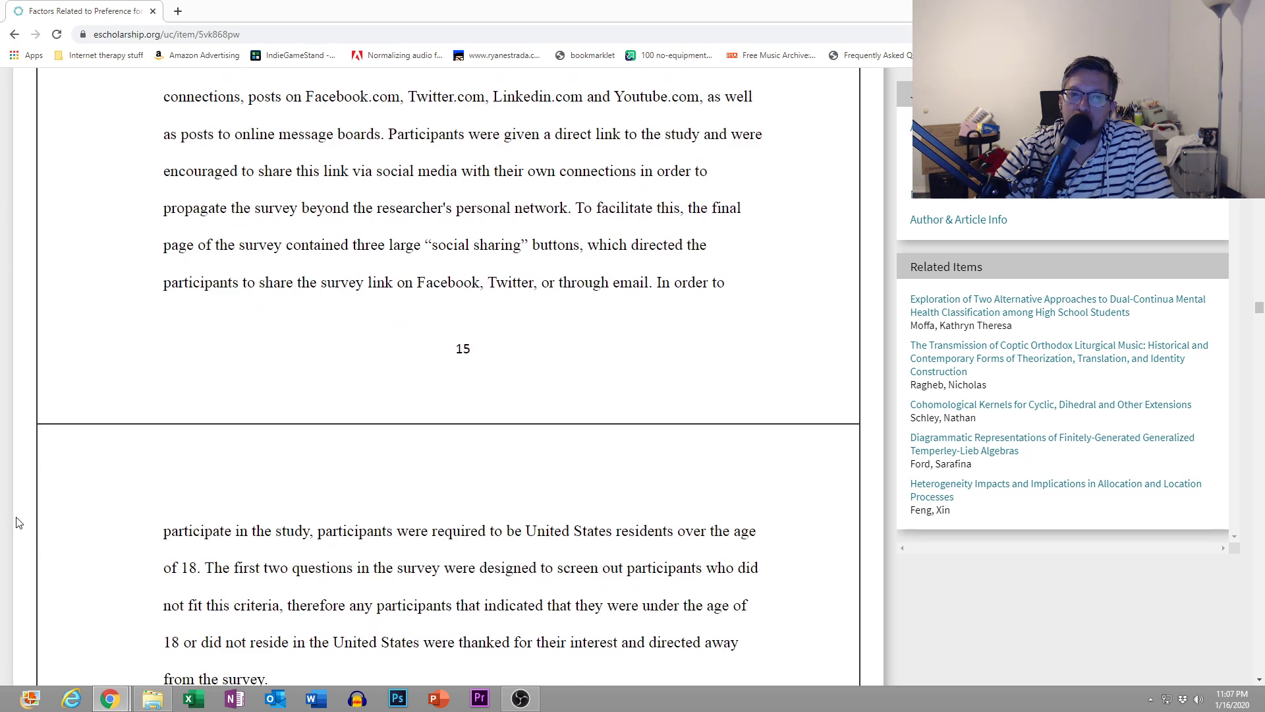
pyautogui.scroll(-3)
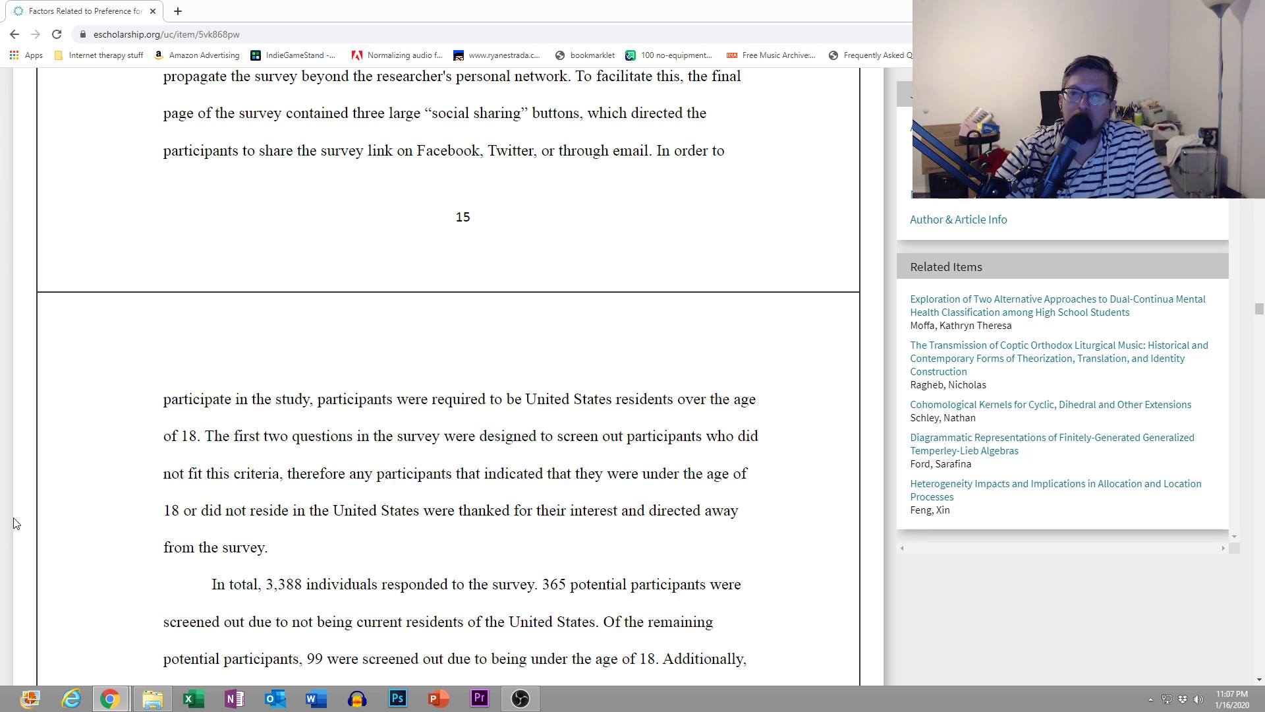
pyautogui.scroll(-3)
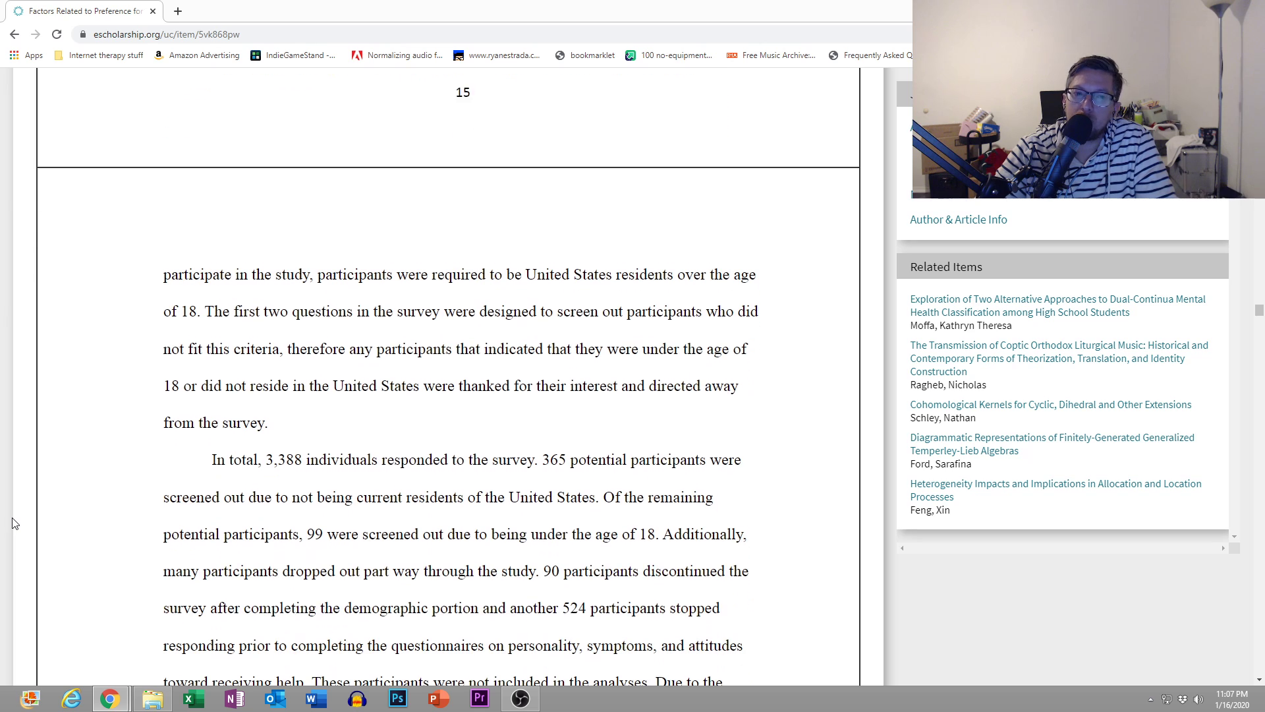
pyautogui.scroll(-3)
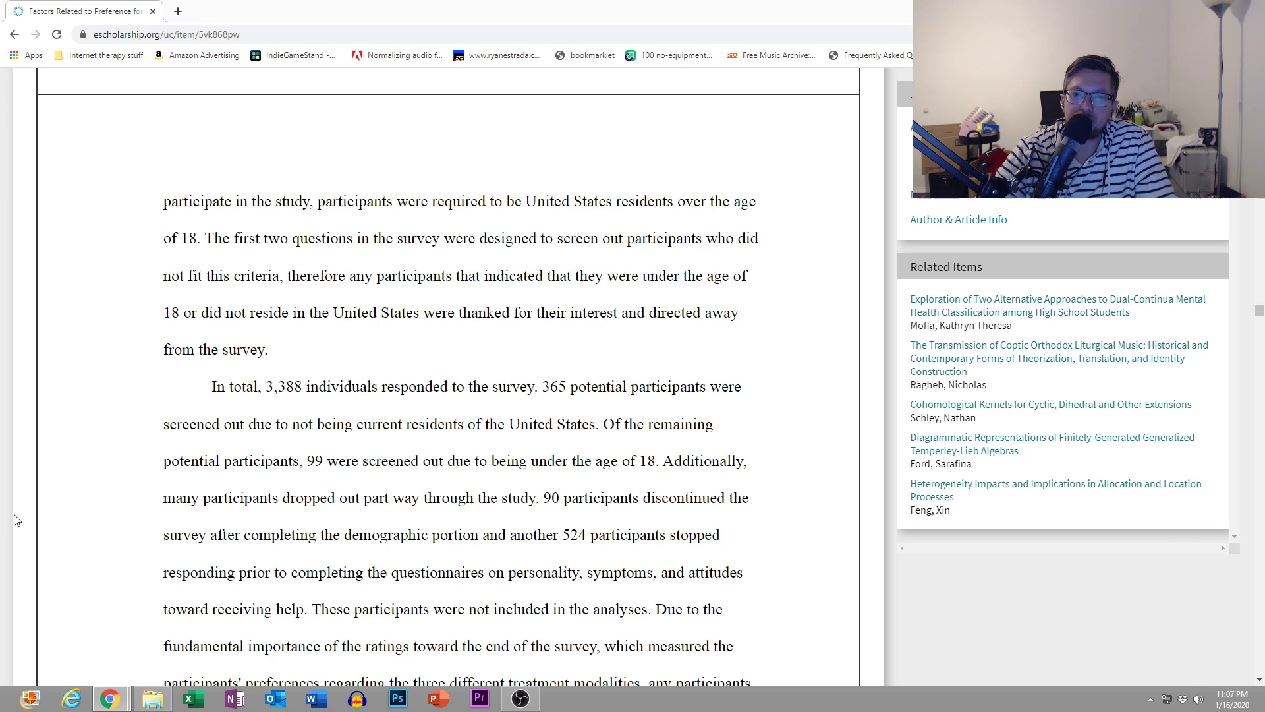
pyautogui.moveTo(19, 514)
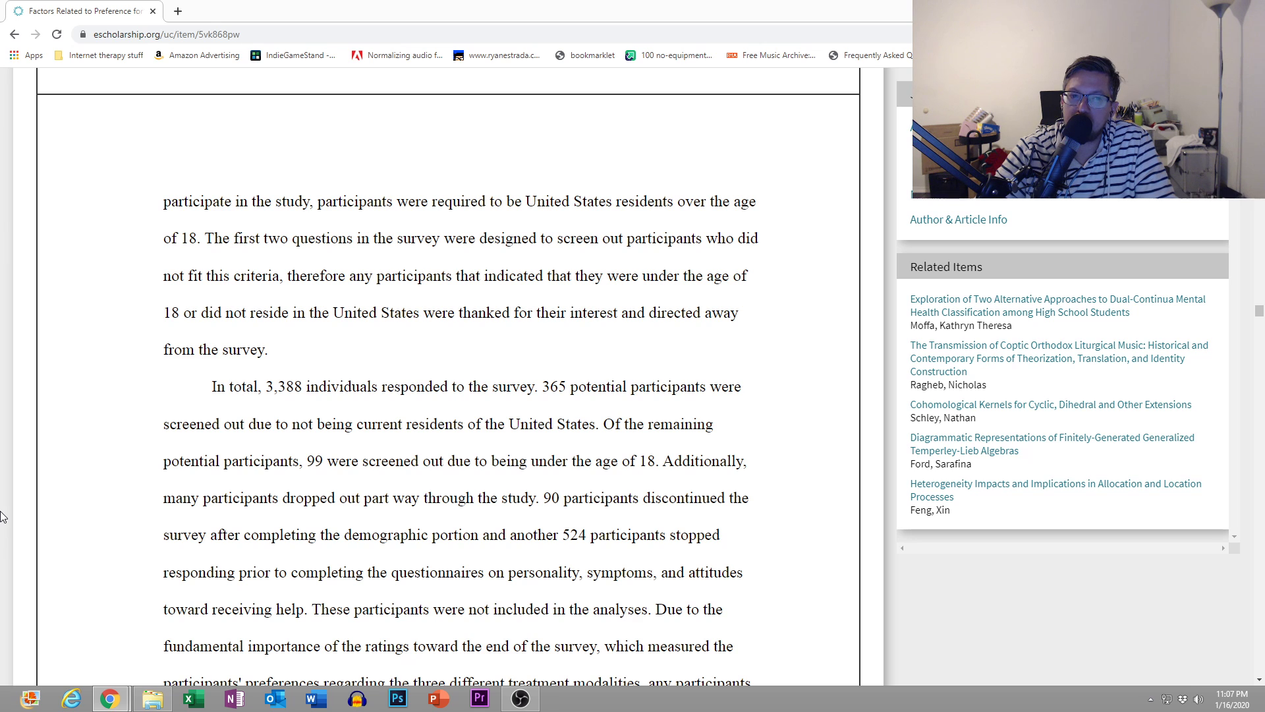
pyautogui.scroll(-3)
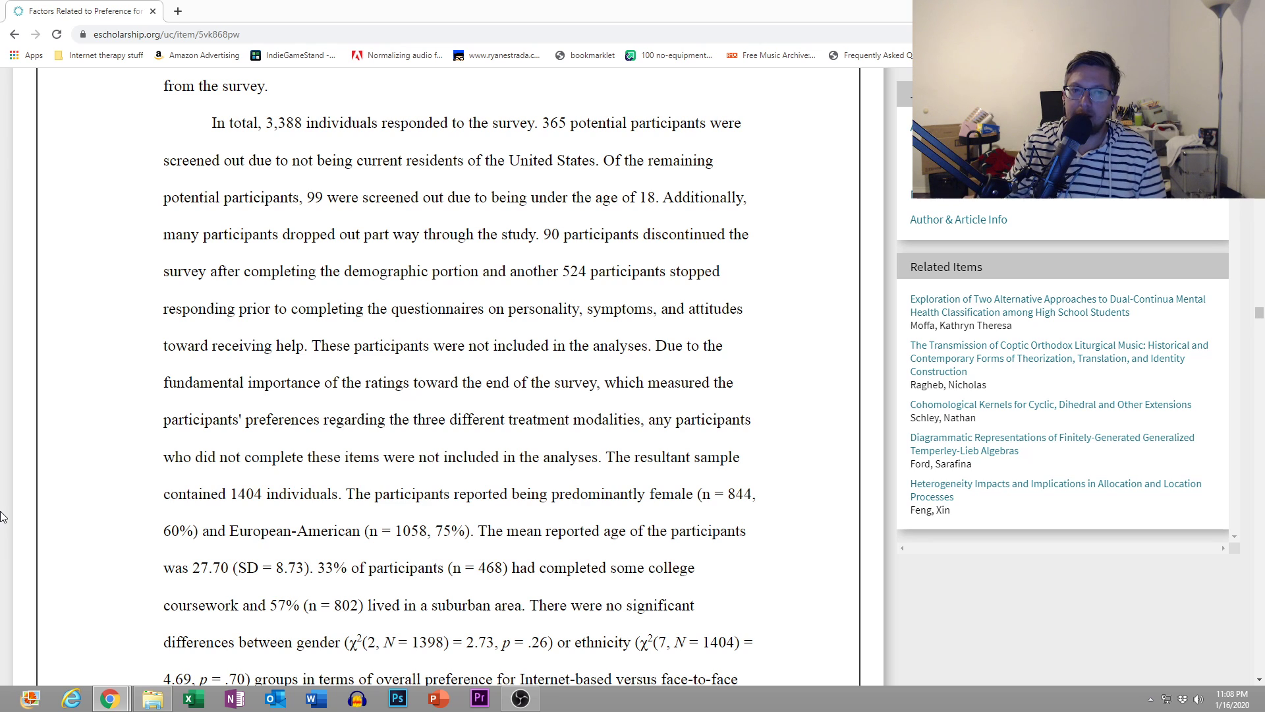
pyautogui.moveTo(255, 450)
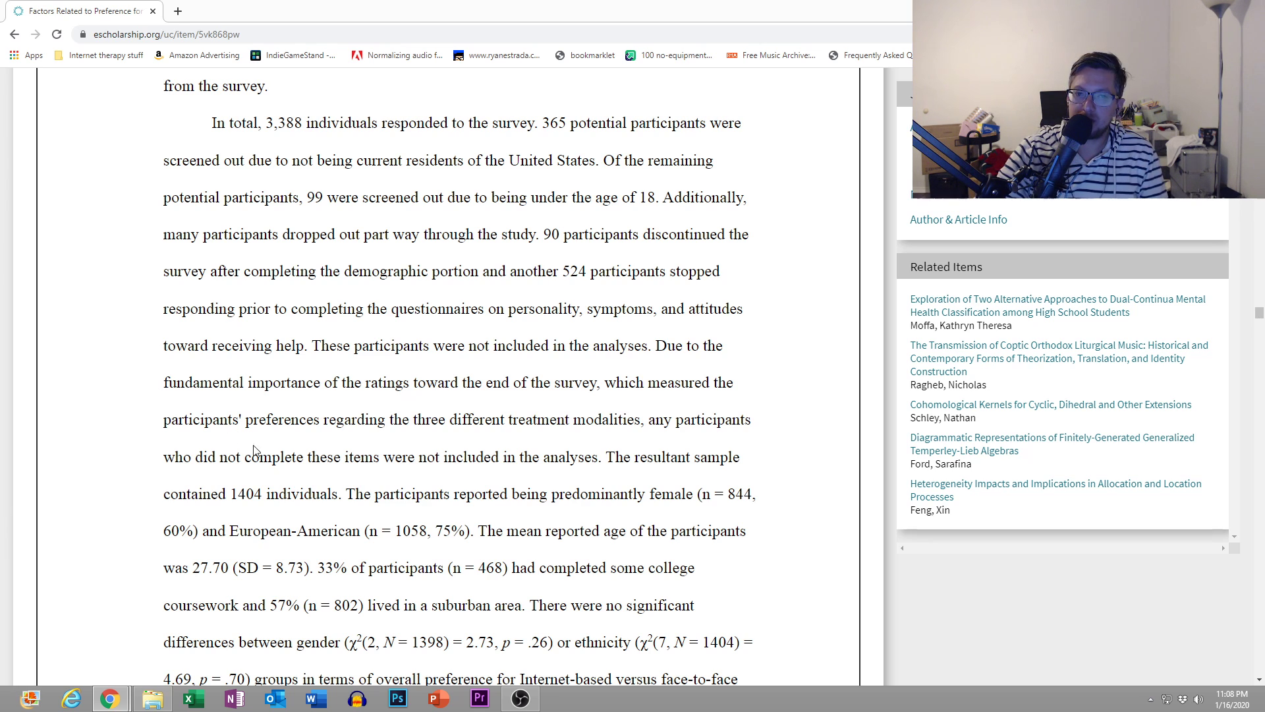
pyautogui.scroll(-3)
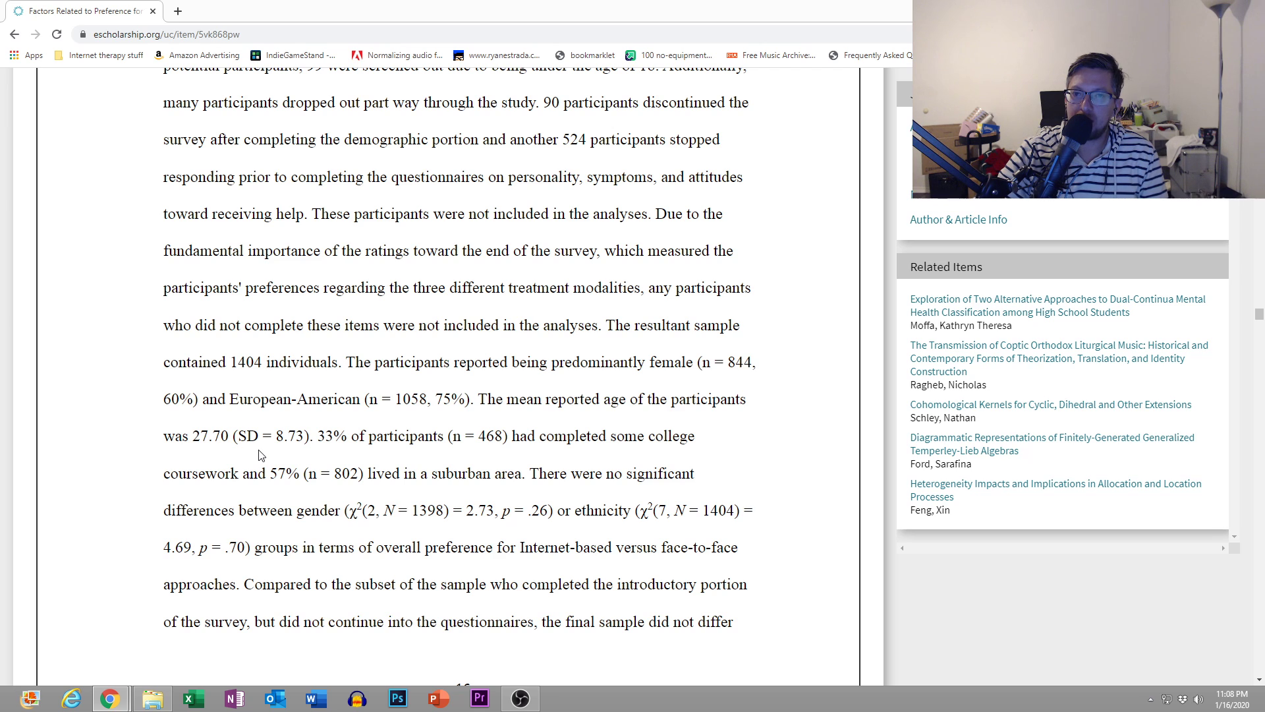
pyautogui.scroll(-3)
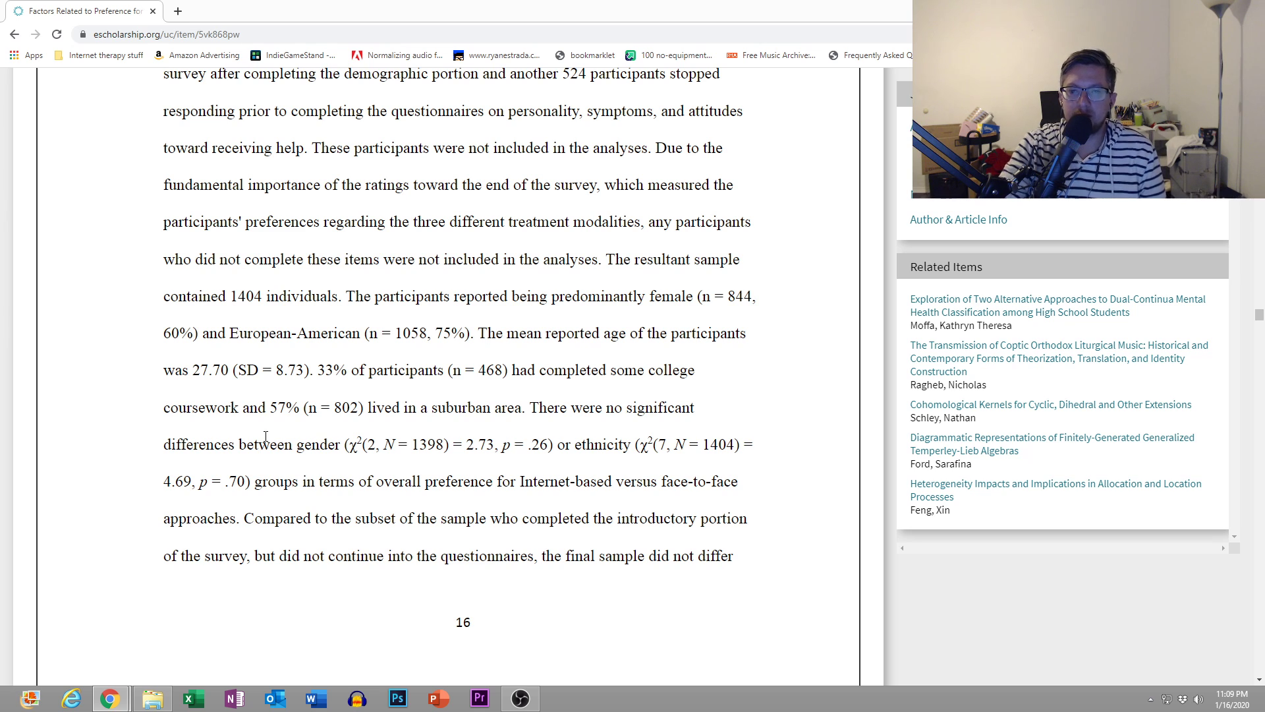
pyautogui.scroll(-3)
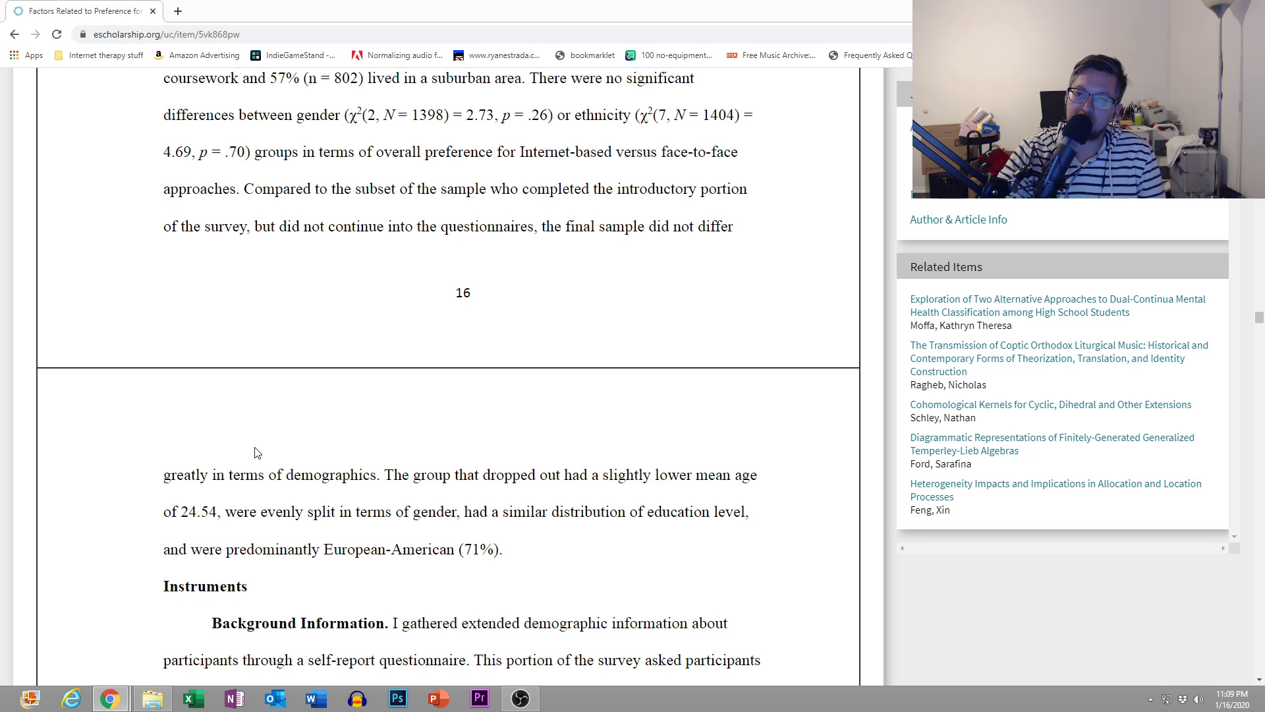
pyautogui.moveTo(210, 463)
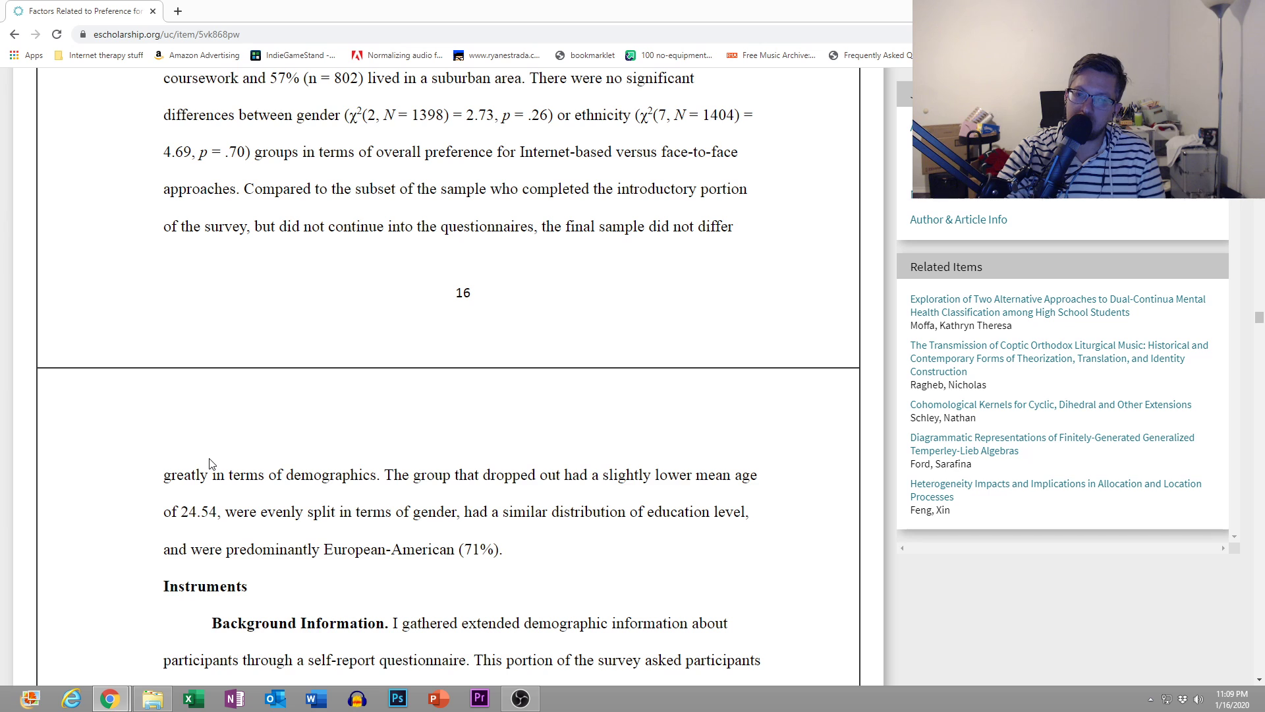
pyautogui.scroll(-3)
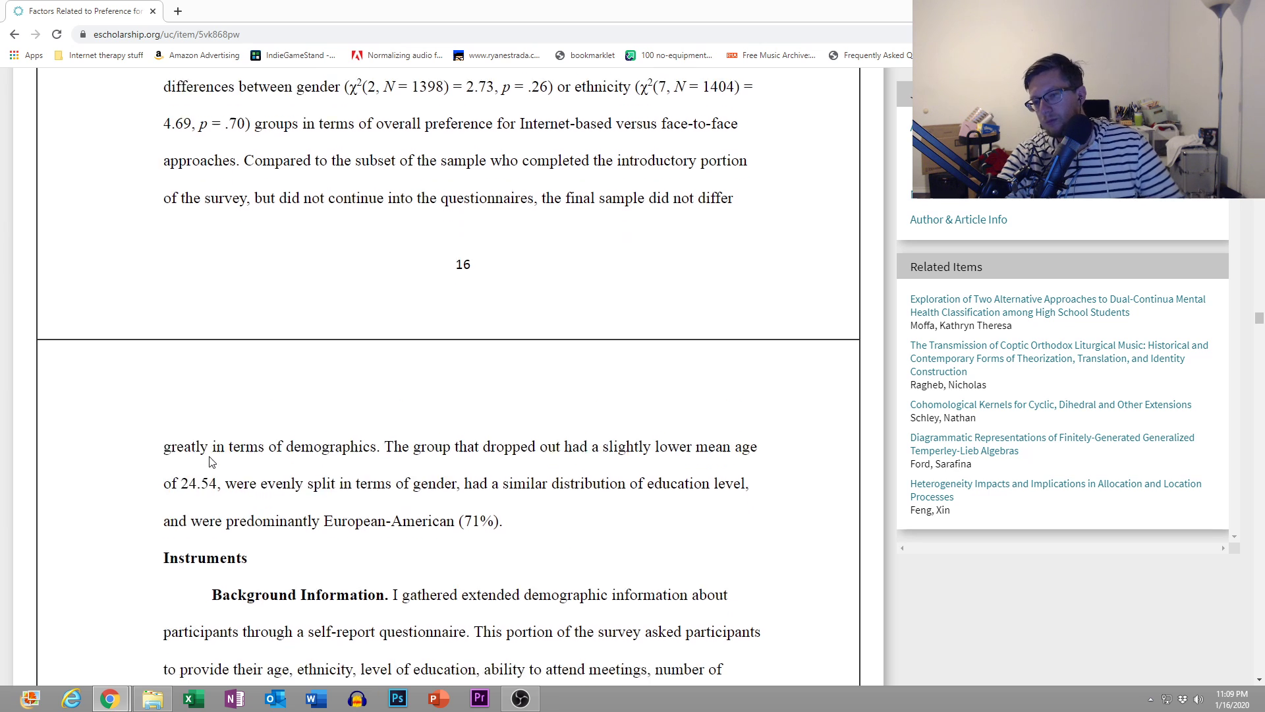
pyautogui.scroll(-3)
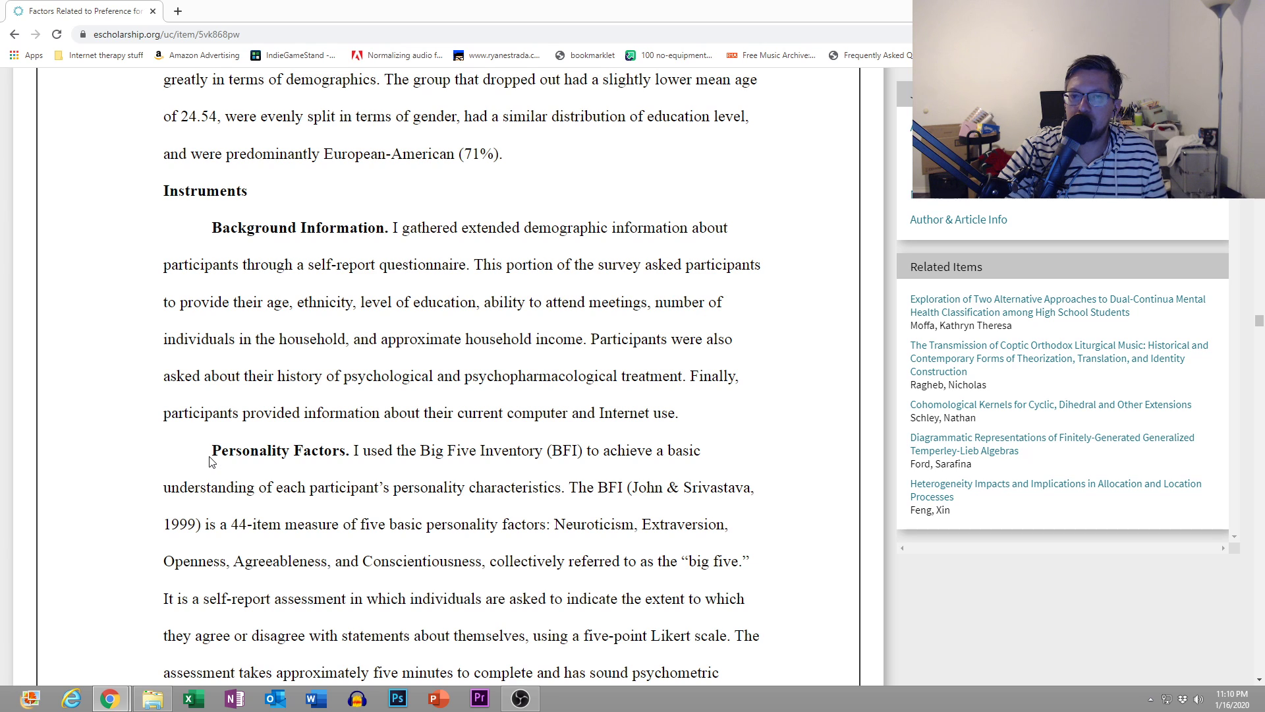
pyautogui.scroll(-3)
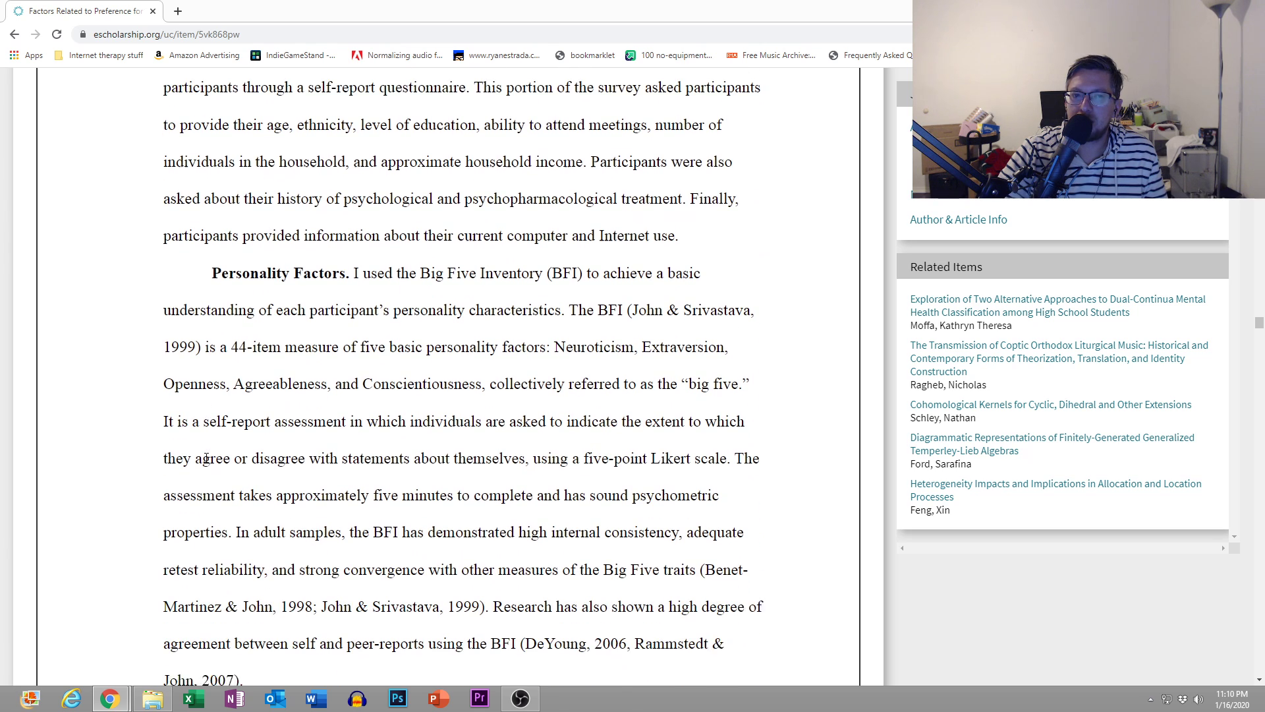
pyautogui.scroll(-3)
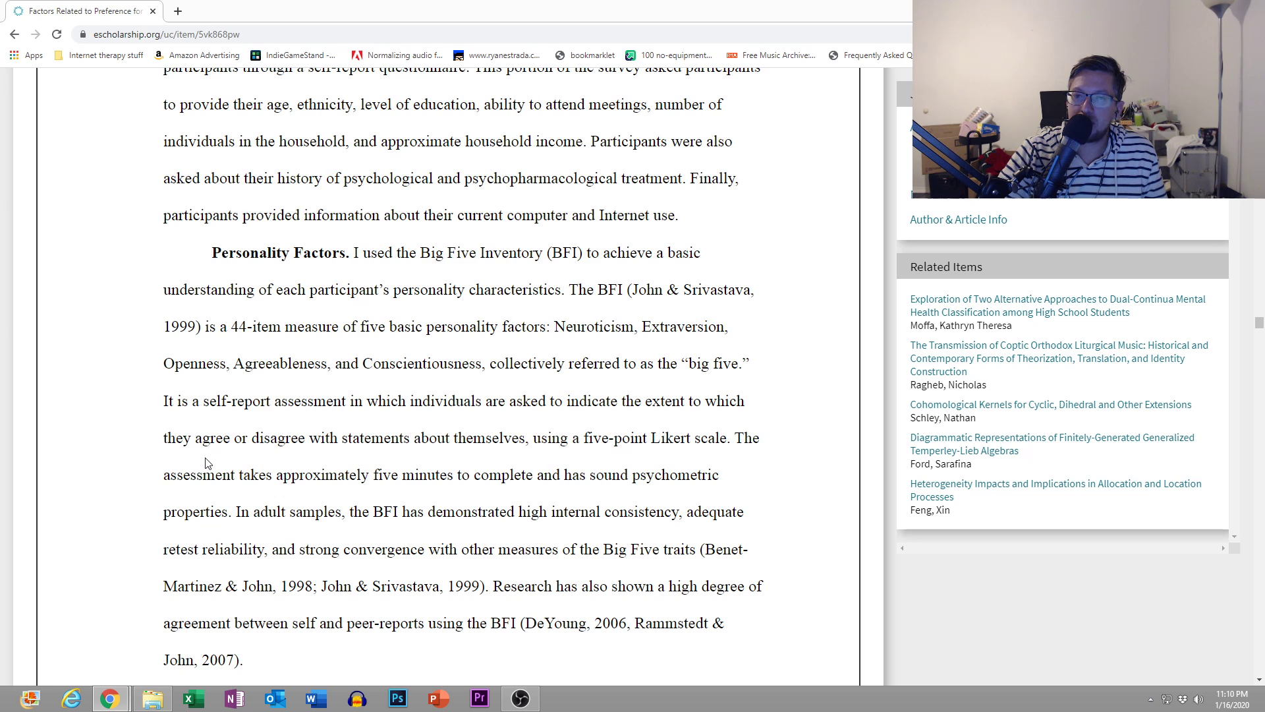
pyautogui.scroll(-3)
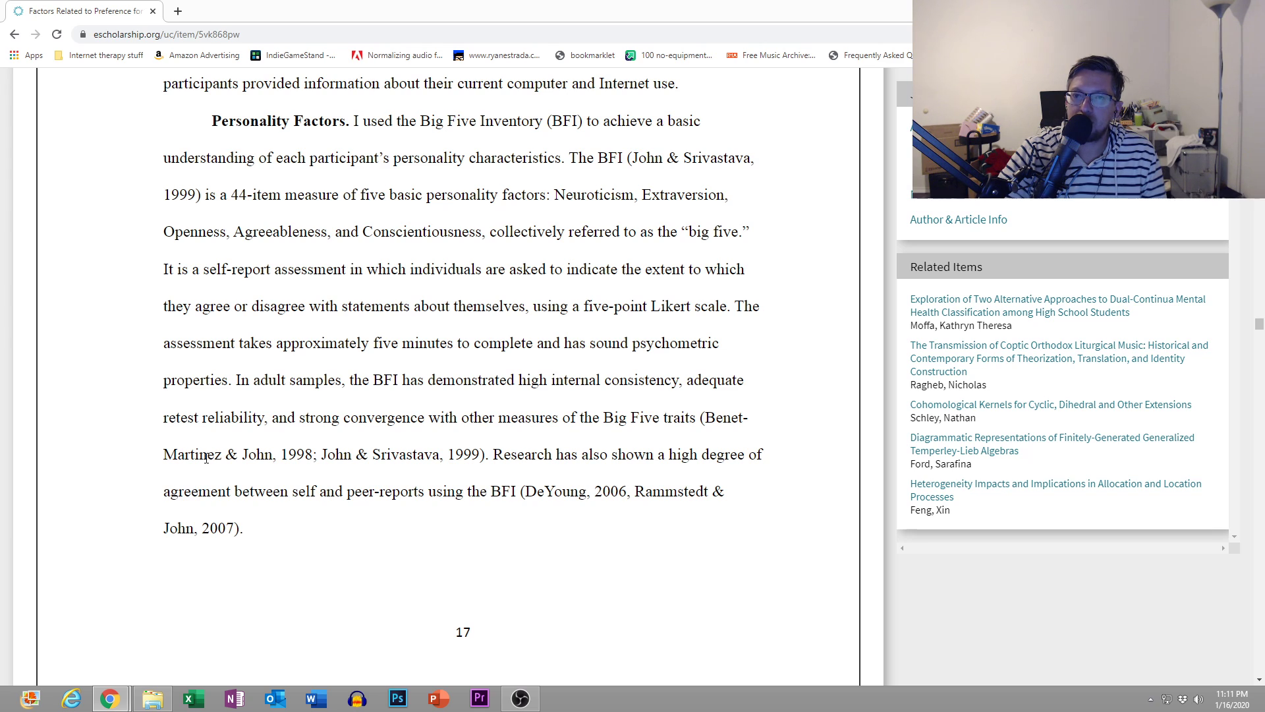
pyautogui.scroll(-3)
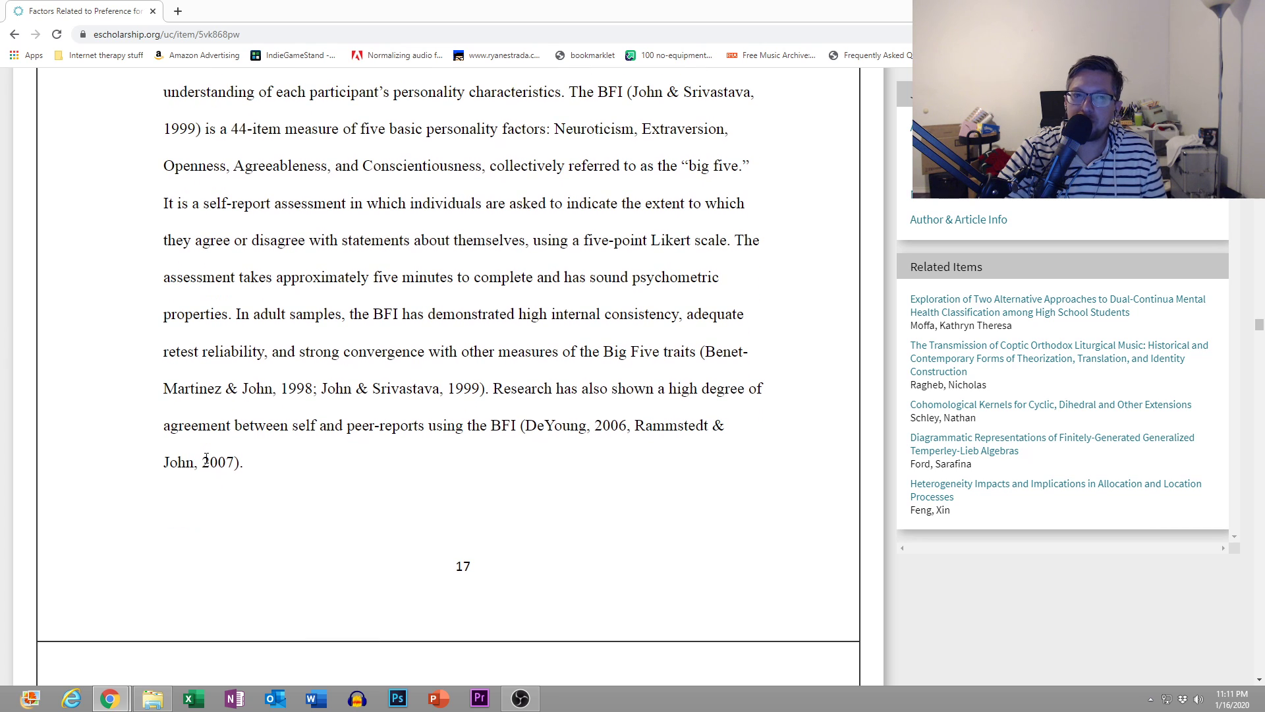
pyautogui.scroll(-3)
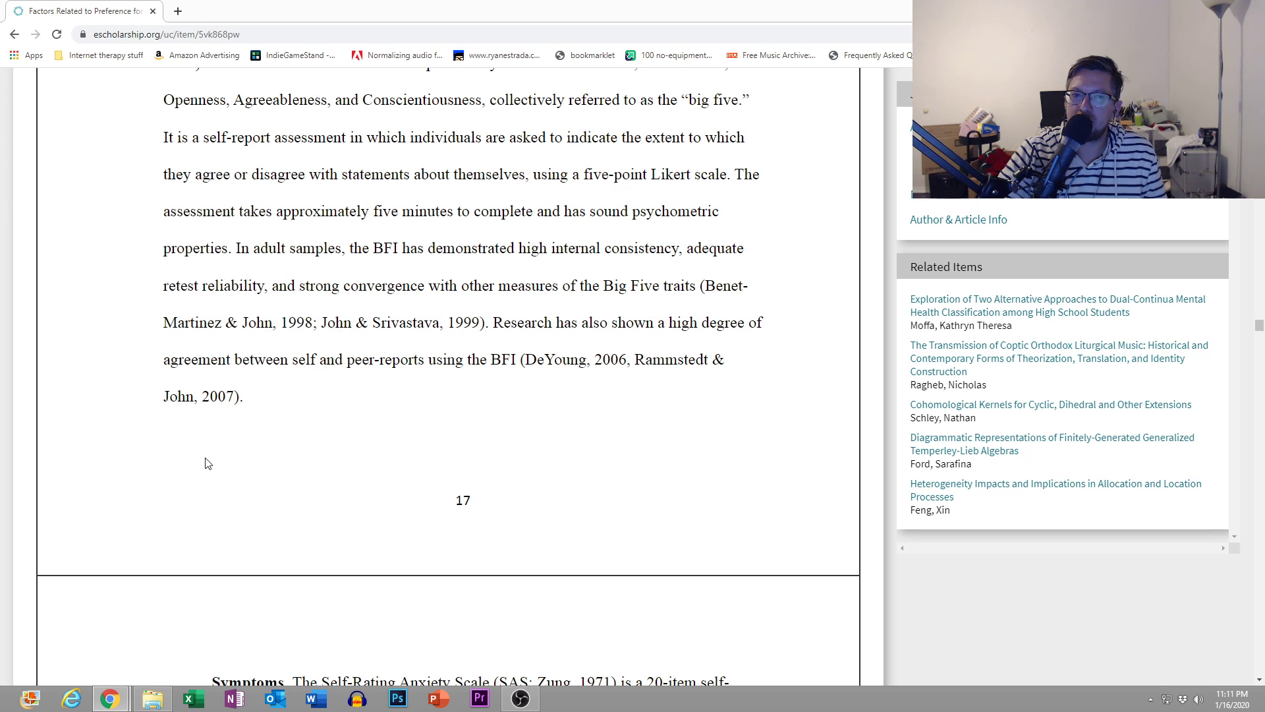
pyautogui.moveTo(202, 466)
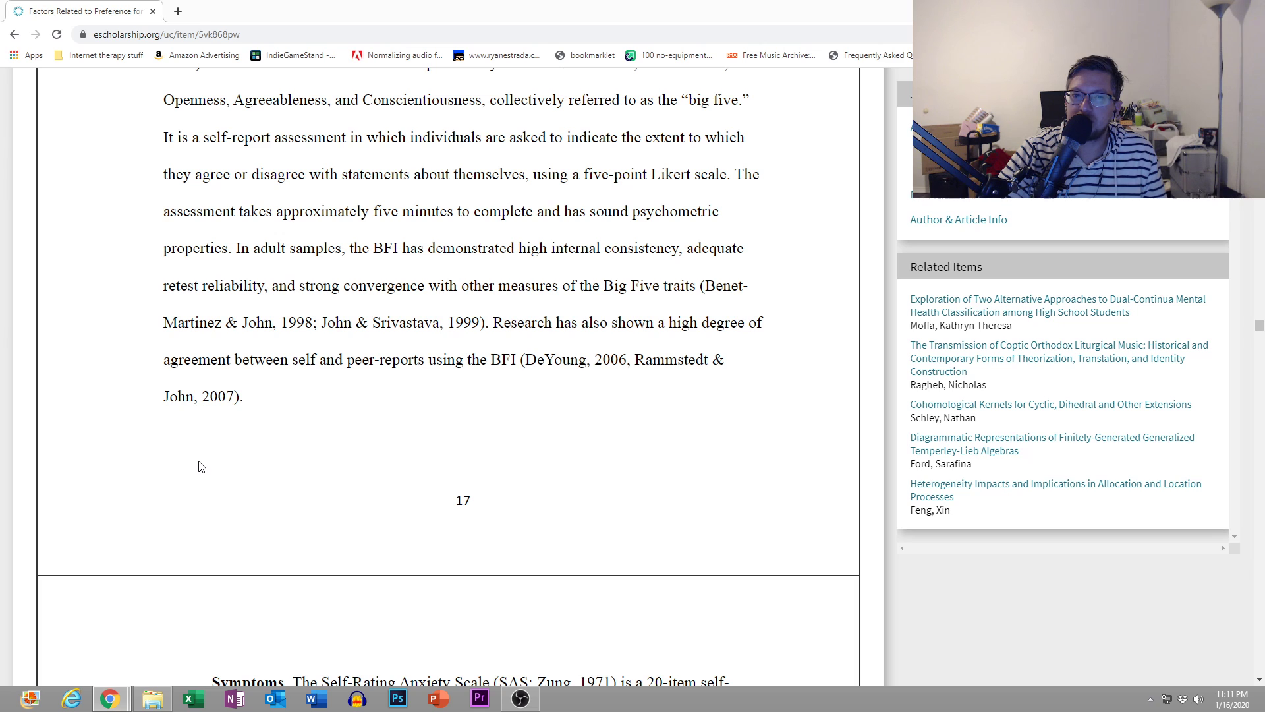
pyautogui.moveTo(197, 469)
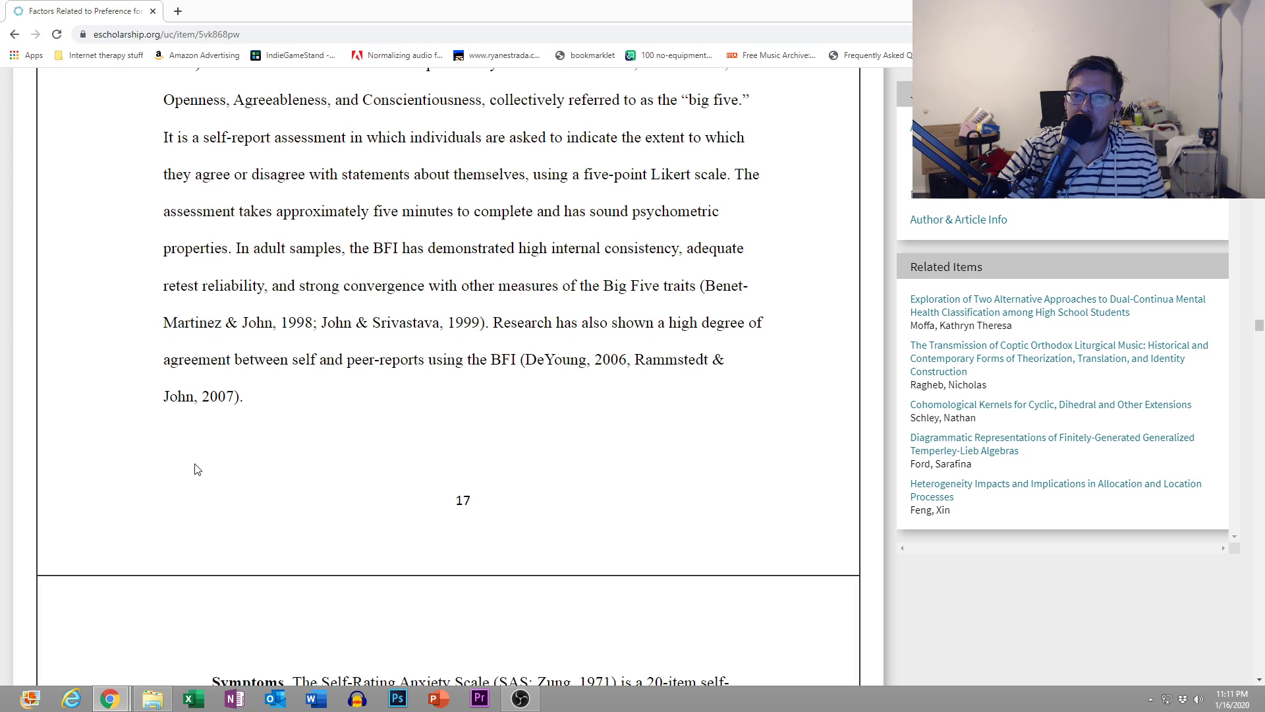
pyautogui.moveTo(193, 471)
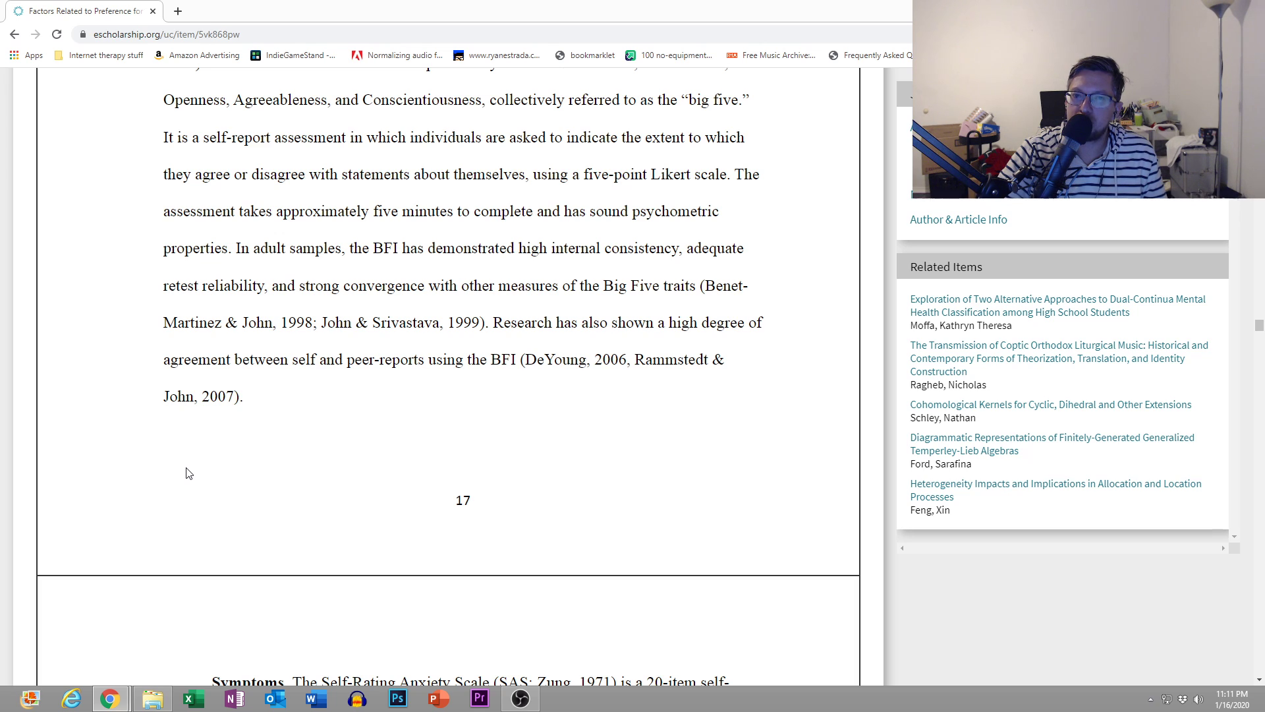
pyautogui.moveTo(178, 478)
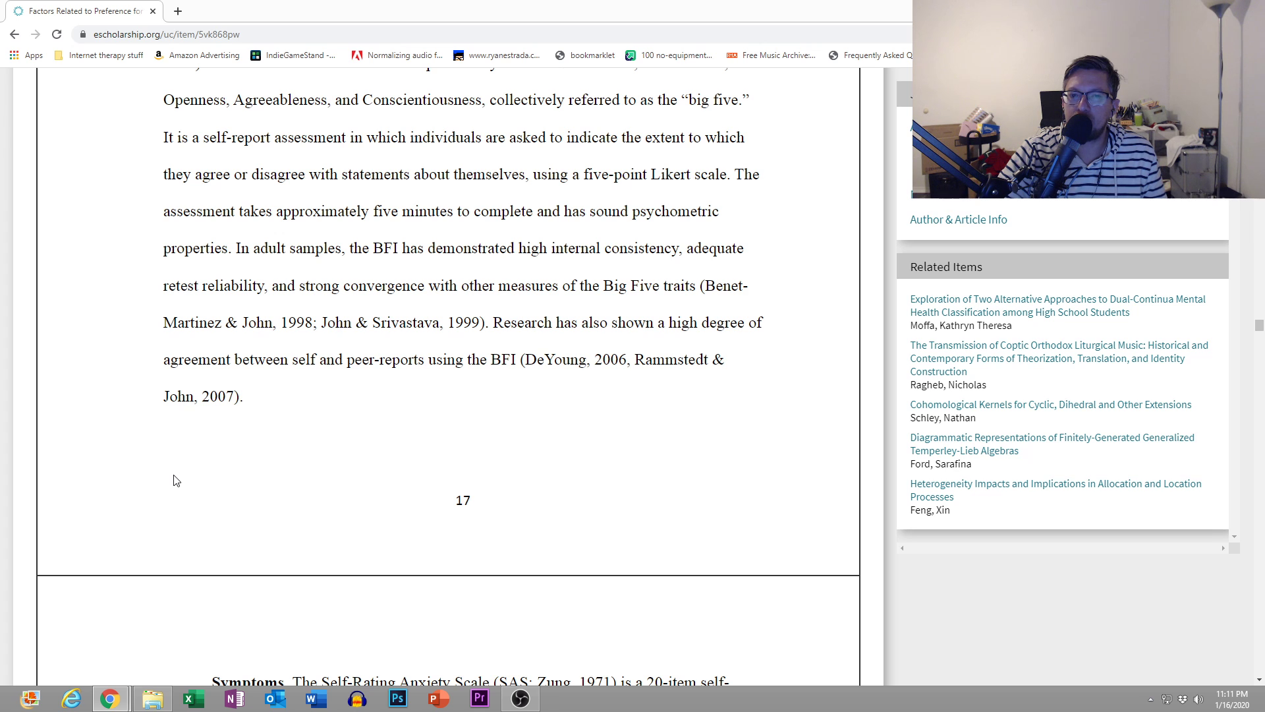
pyautogui.scroll(-3)
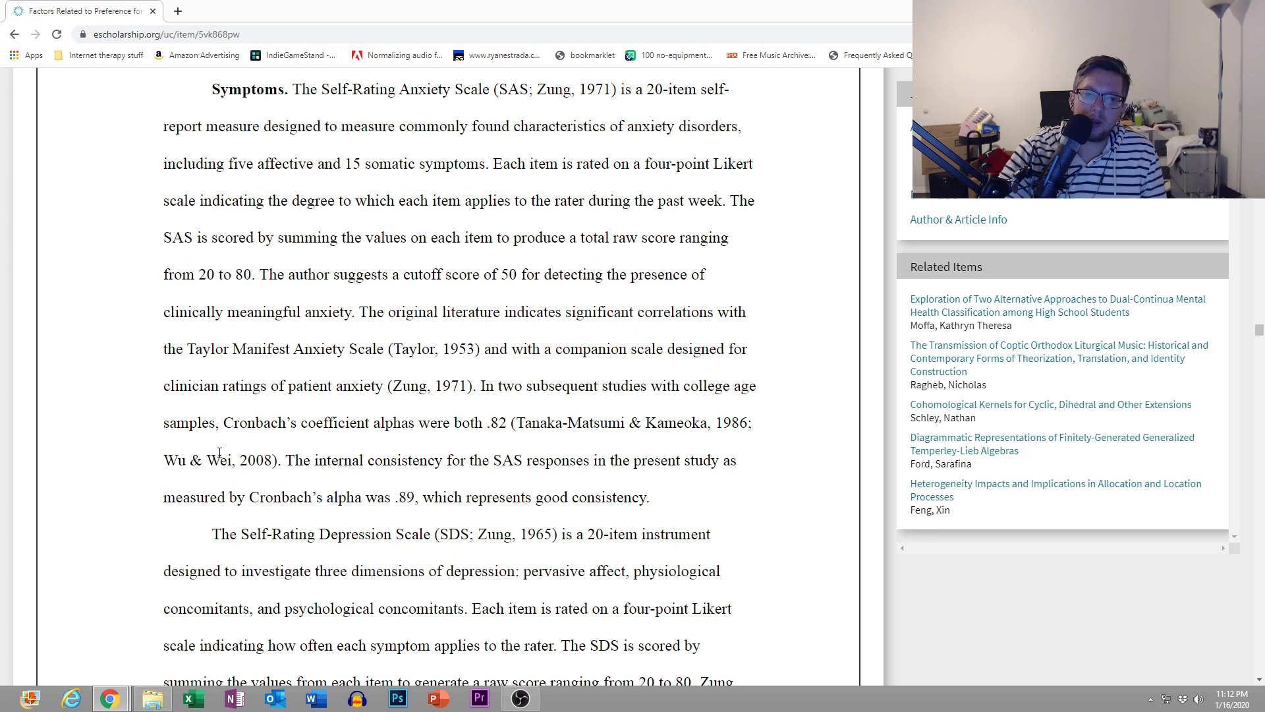
pyautogui.scroll(-3)
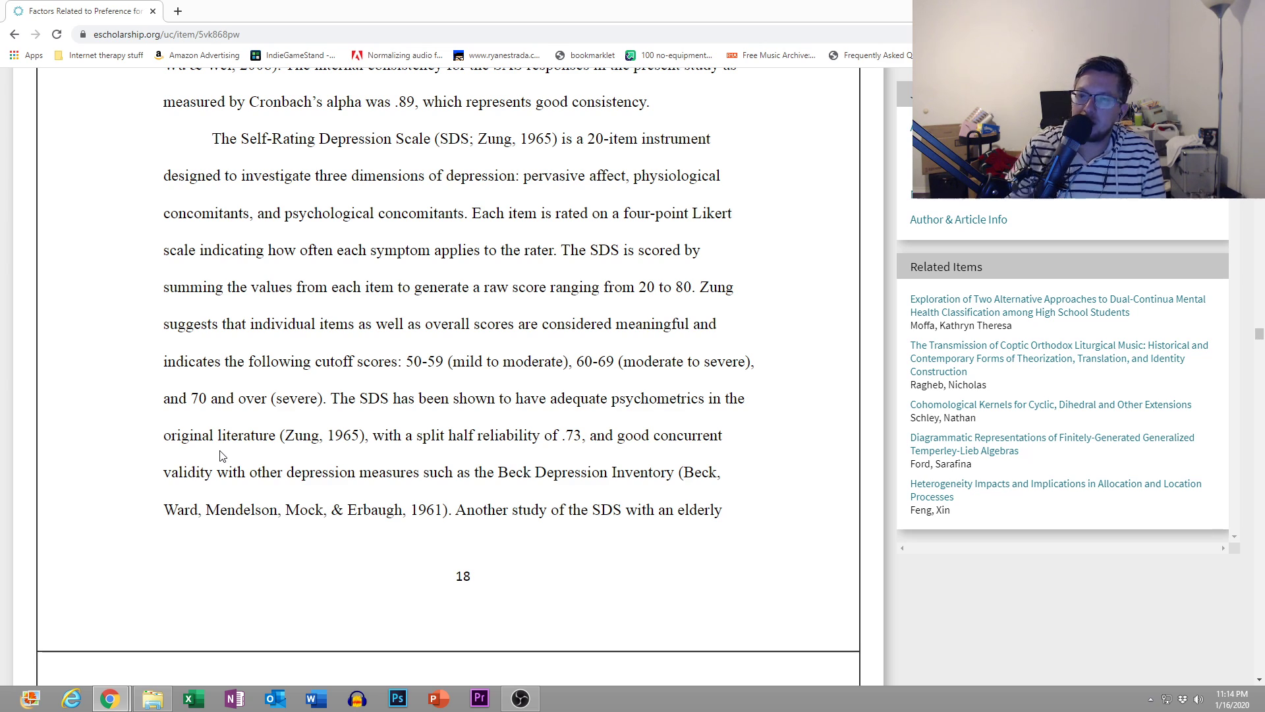
pyautogui.moveTo(280, 425)
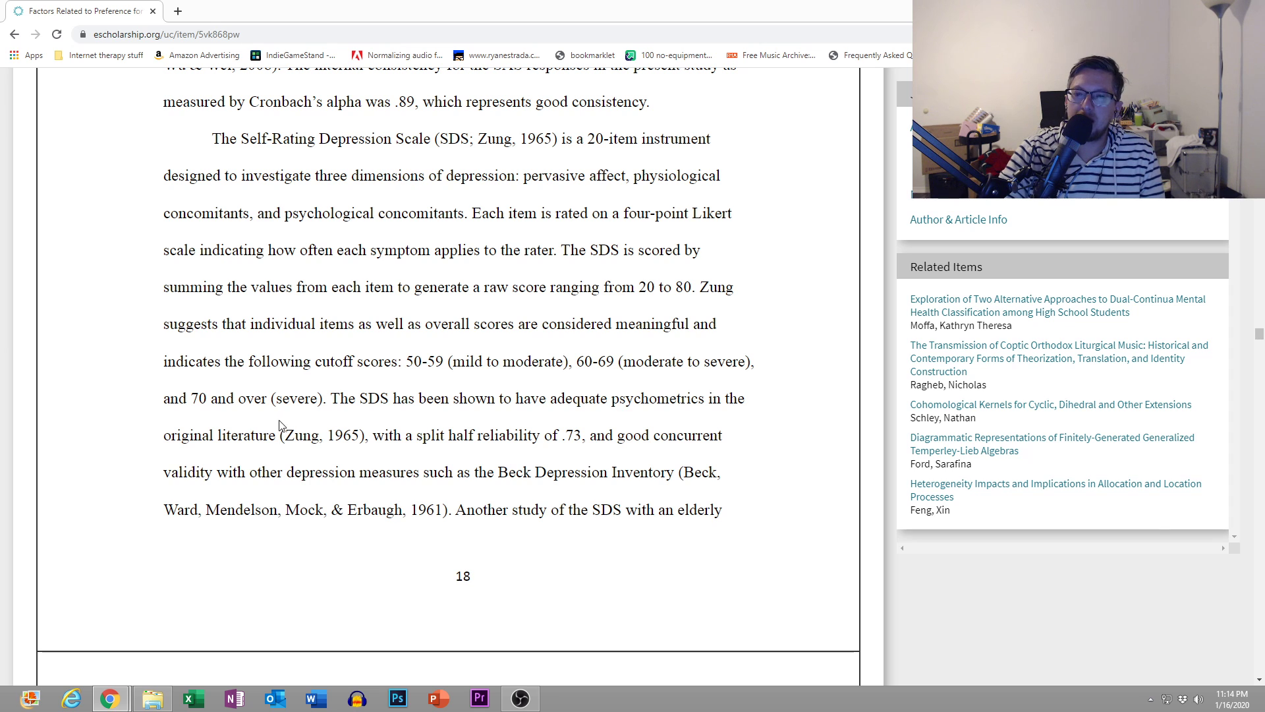
pyautogui.scroll(-3)
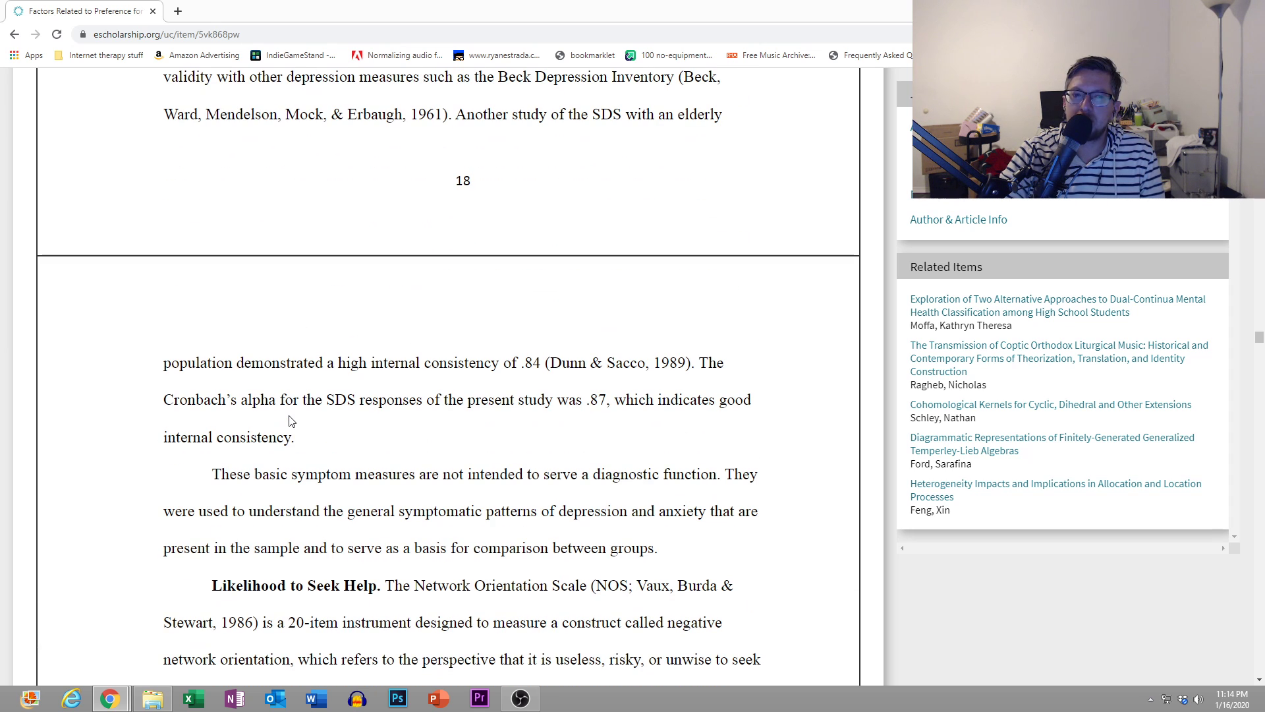
pyautogui.scroll(-3)
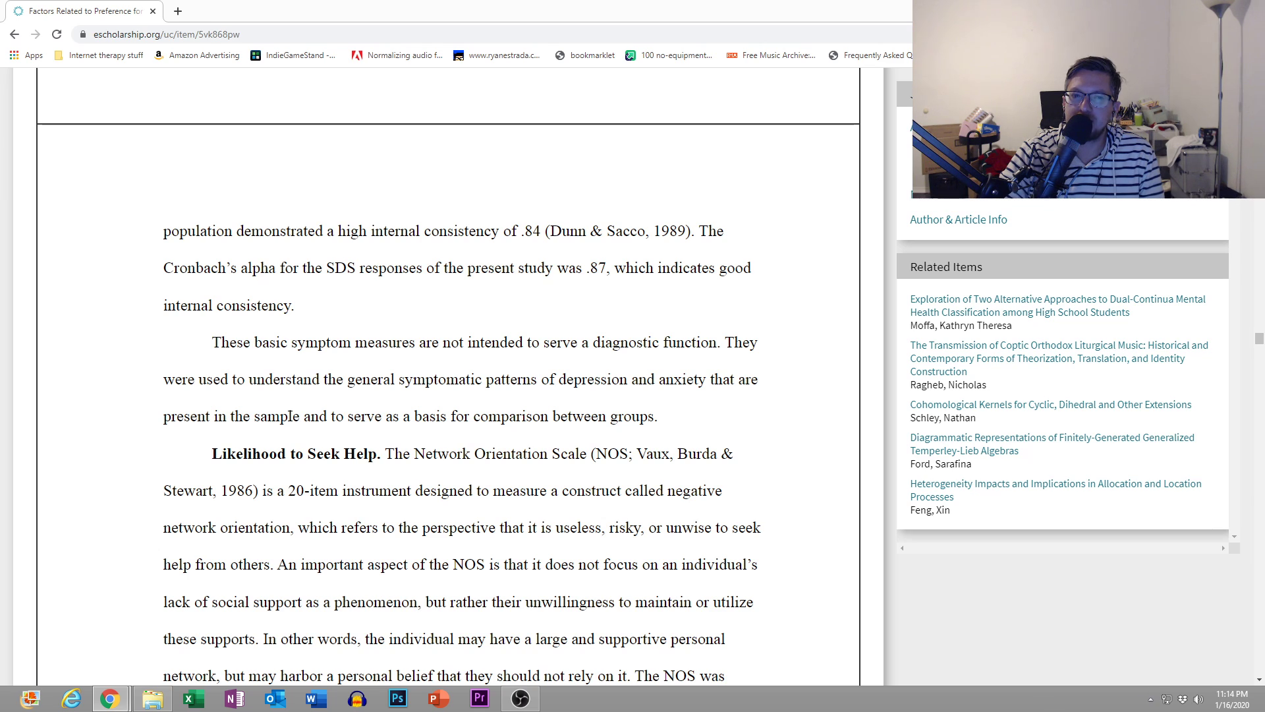
pyautogui.scroll(-3)
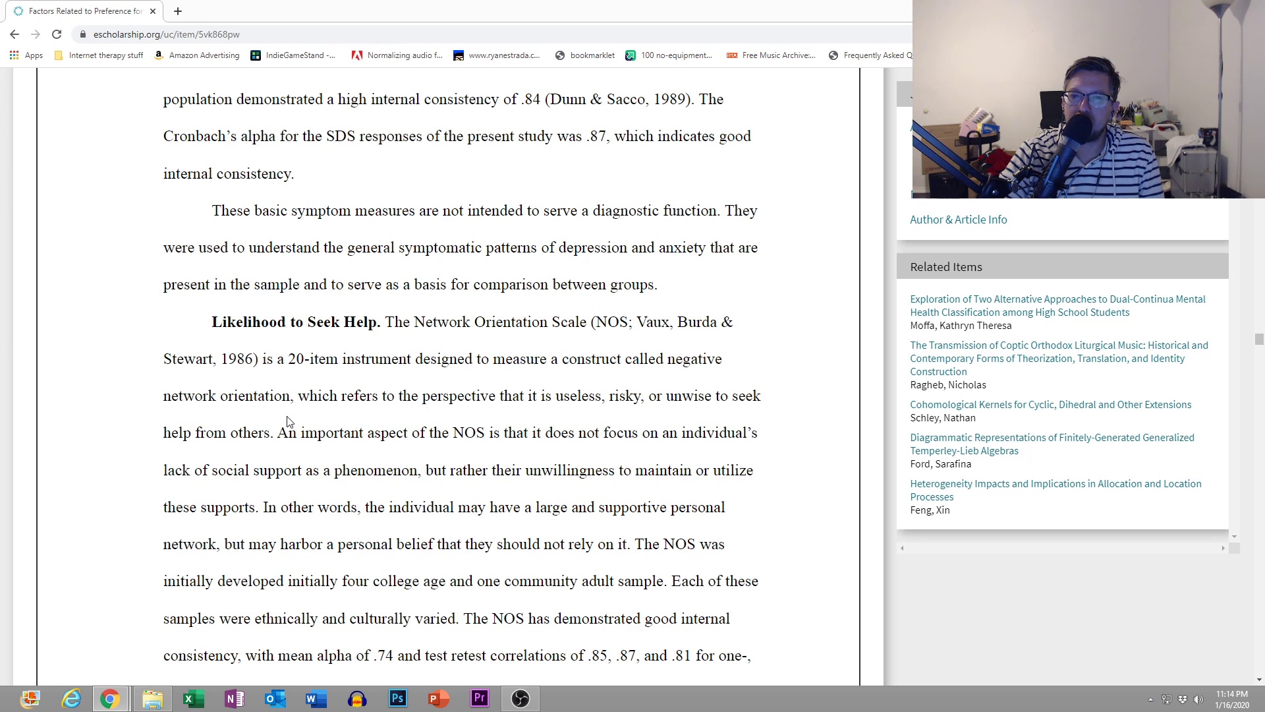
pyautogui.scroll(-3)
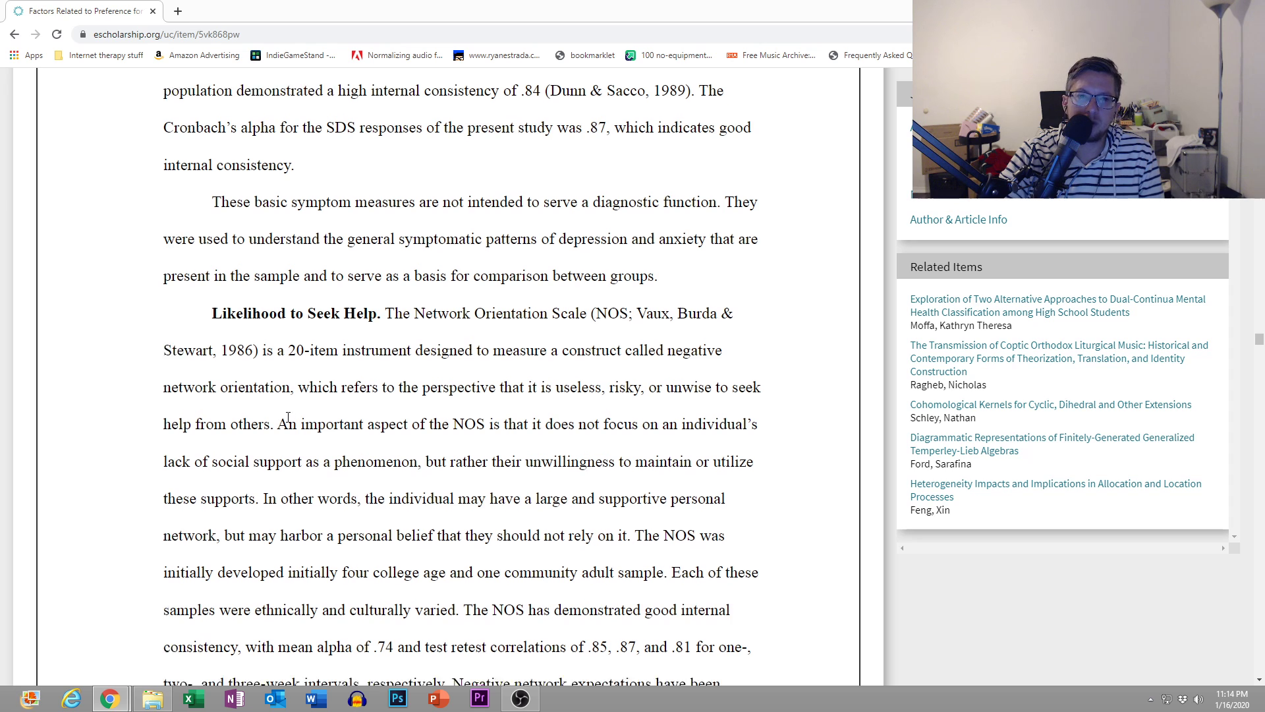
pyautogui.scroll(-3)
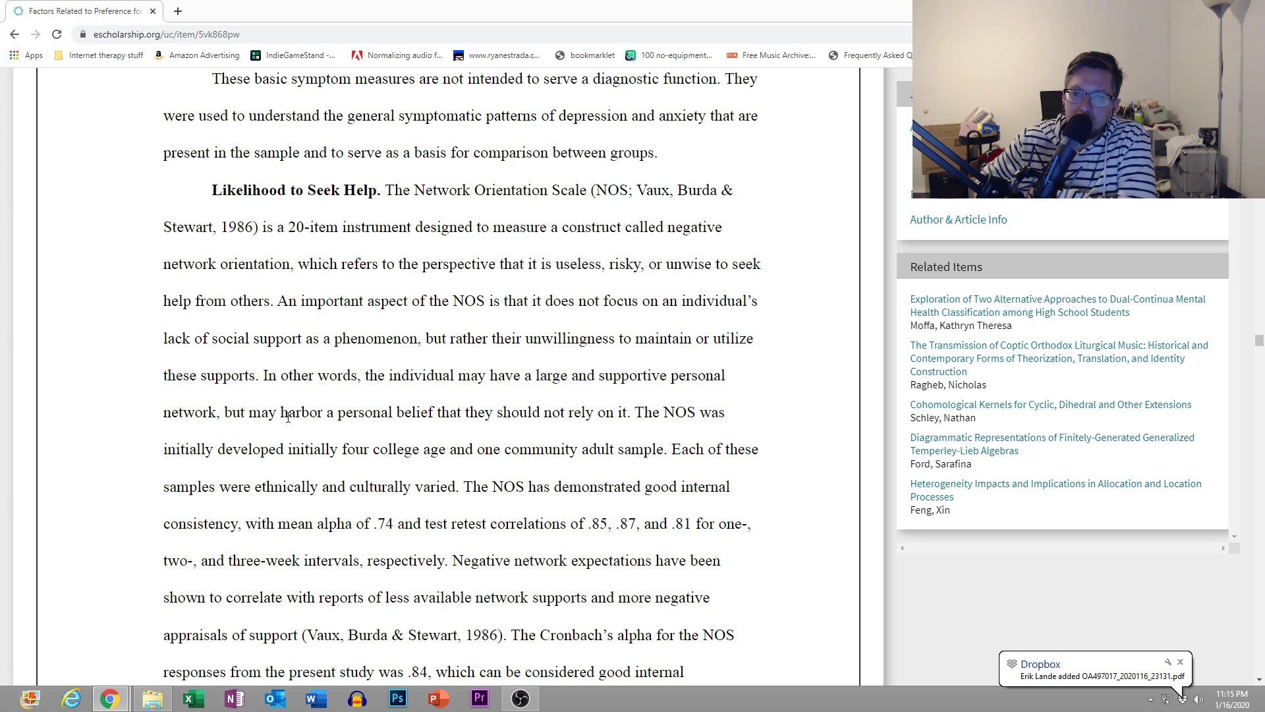
pyautogui.scroll(-3)
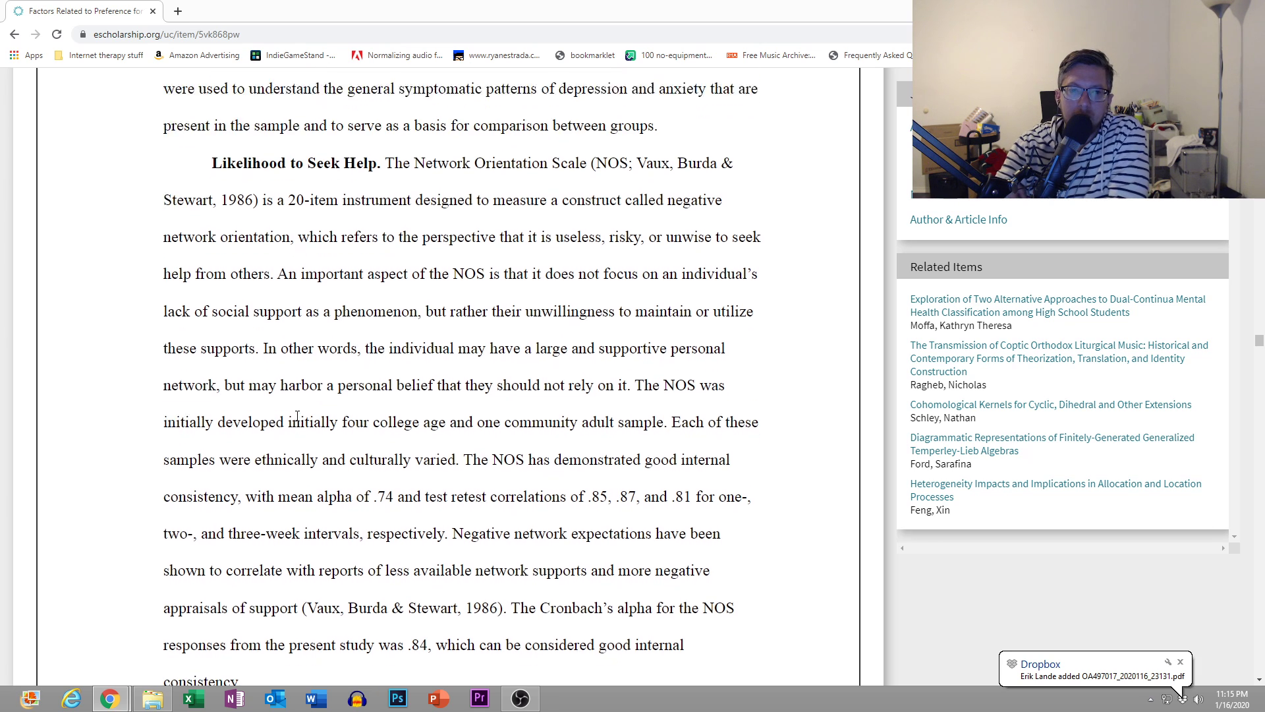
pyautogui.scroll(-3)
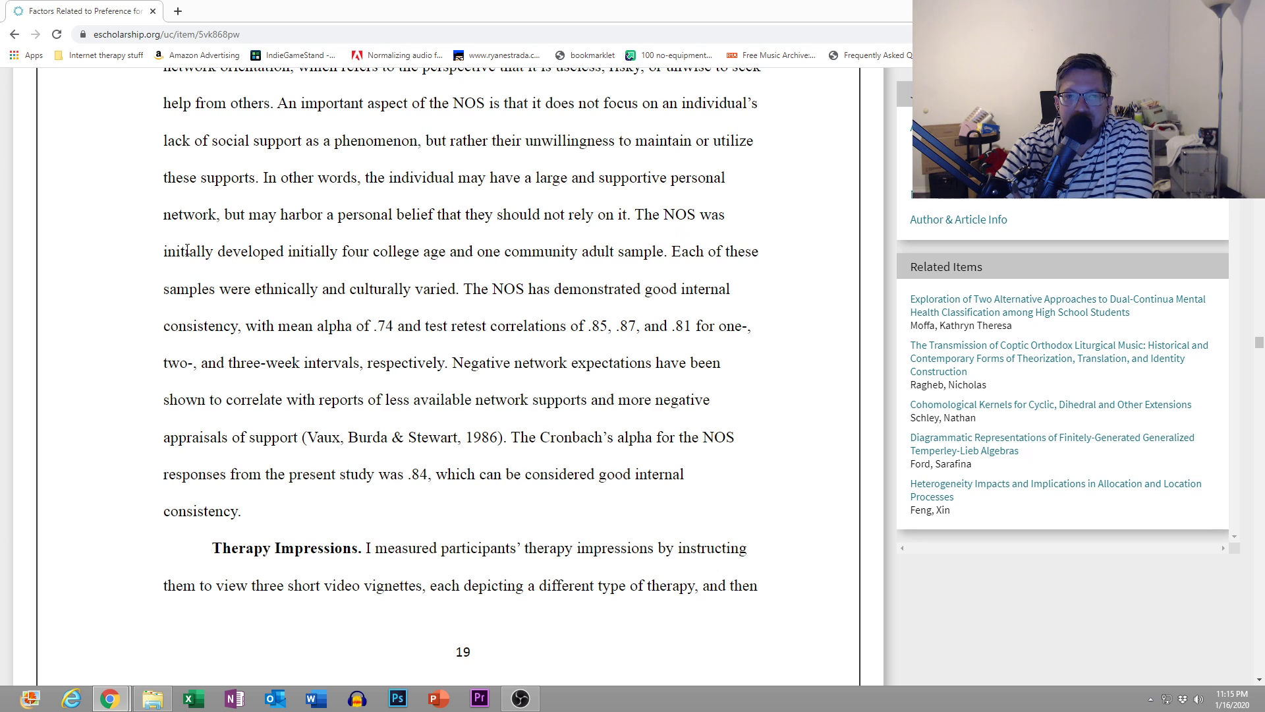
pyautogui.moveTo(361, 245)
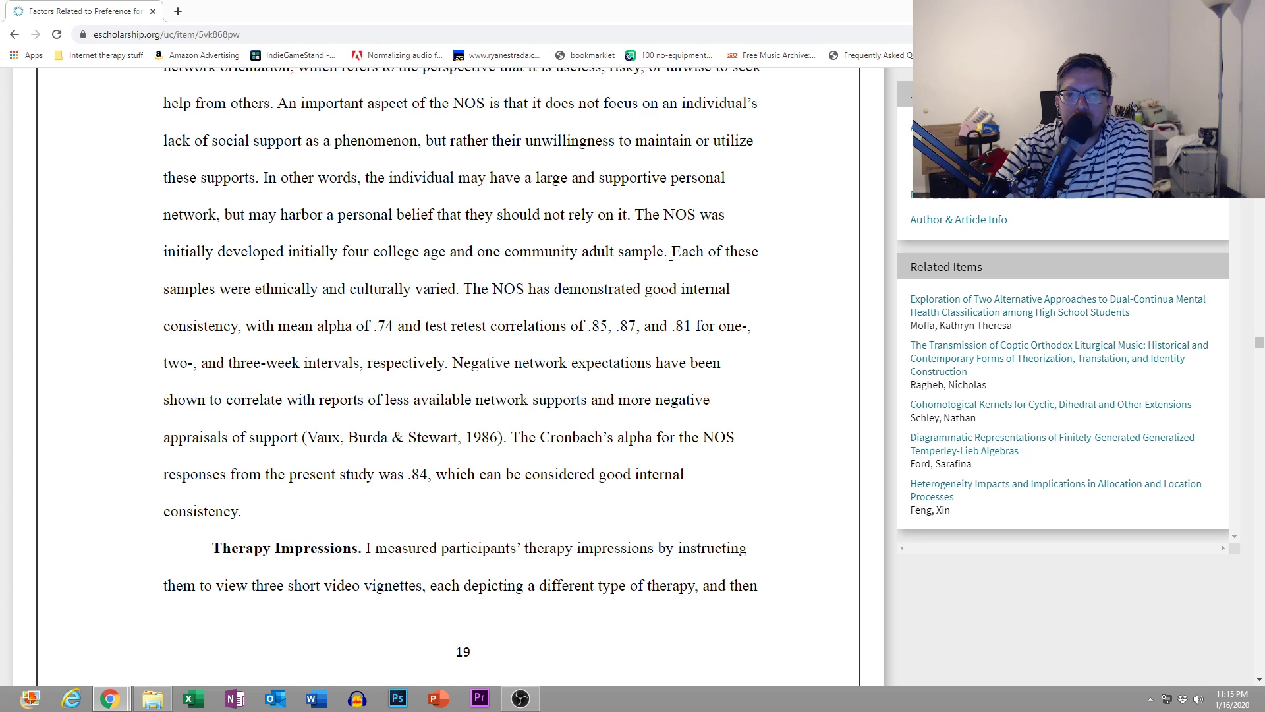
pyautogui.moveTo(561, 283)
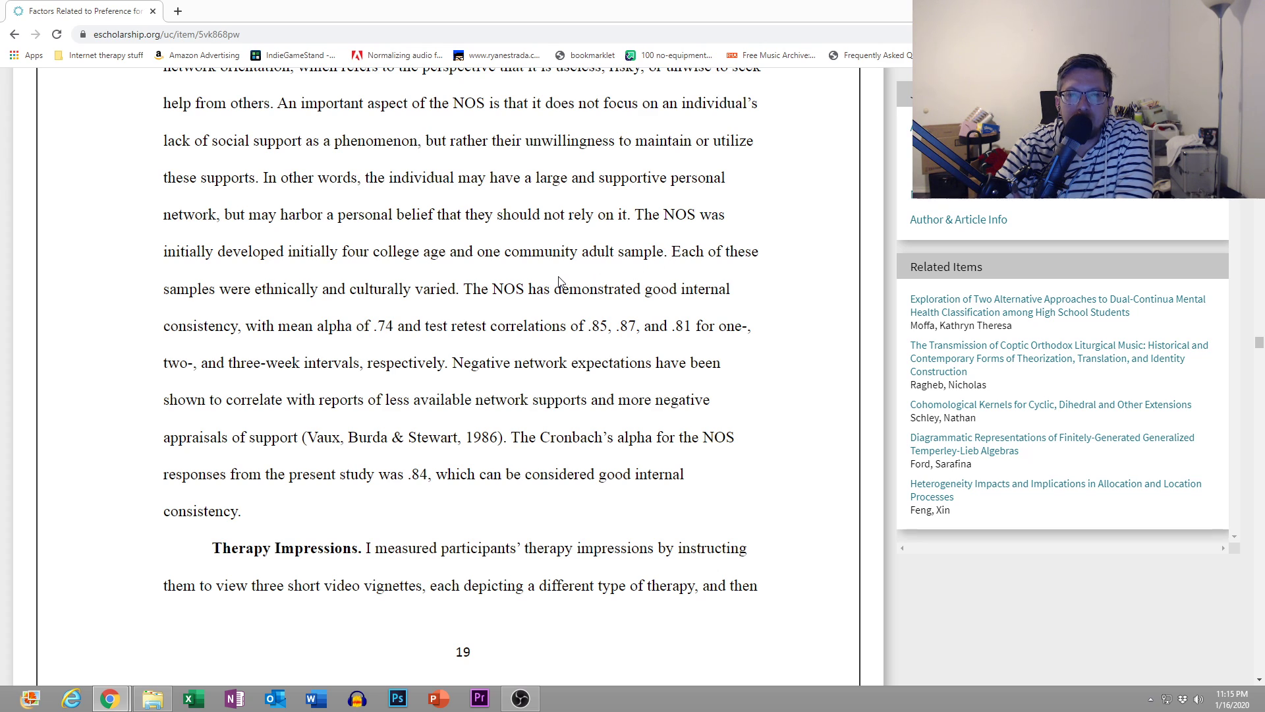
pyautogui.moveTo(485, 328)
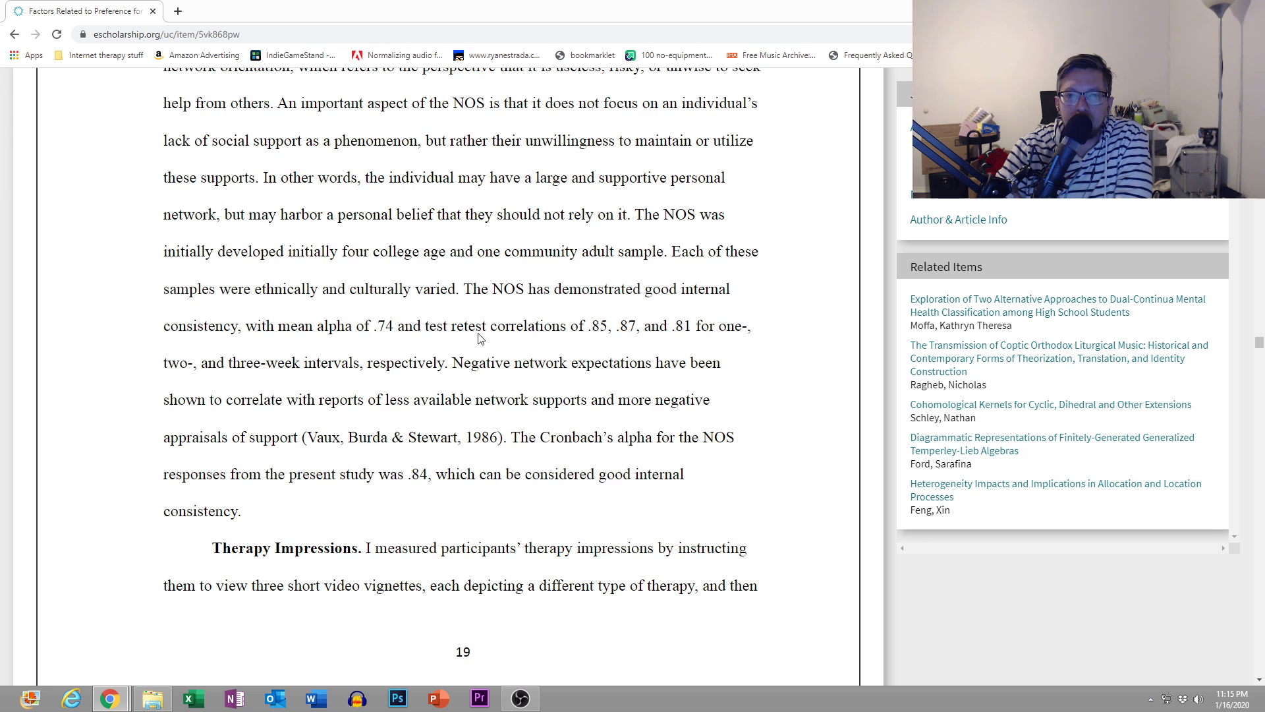
pyautogui.moveTo(471, 346)
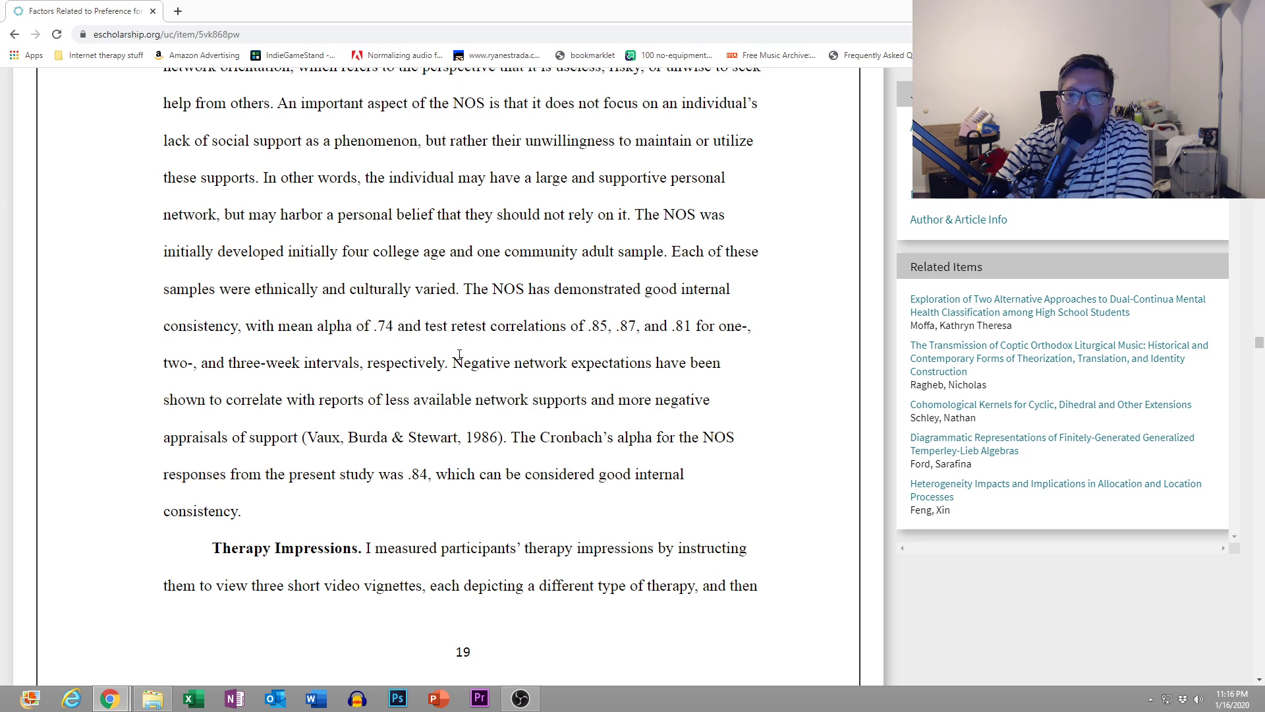
pyautogui.moveTo(432, 389)
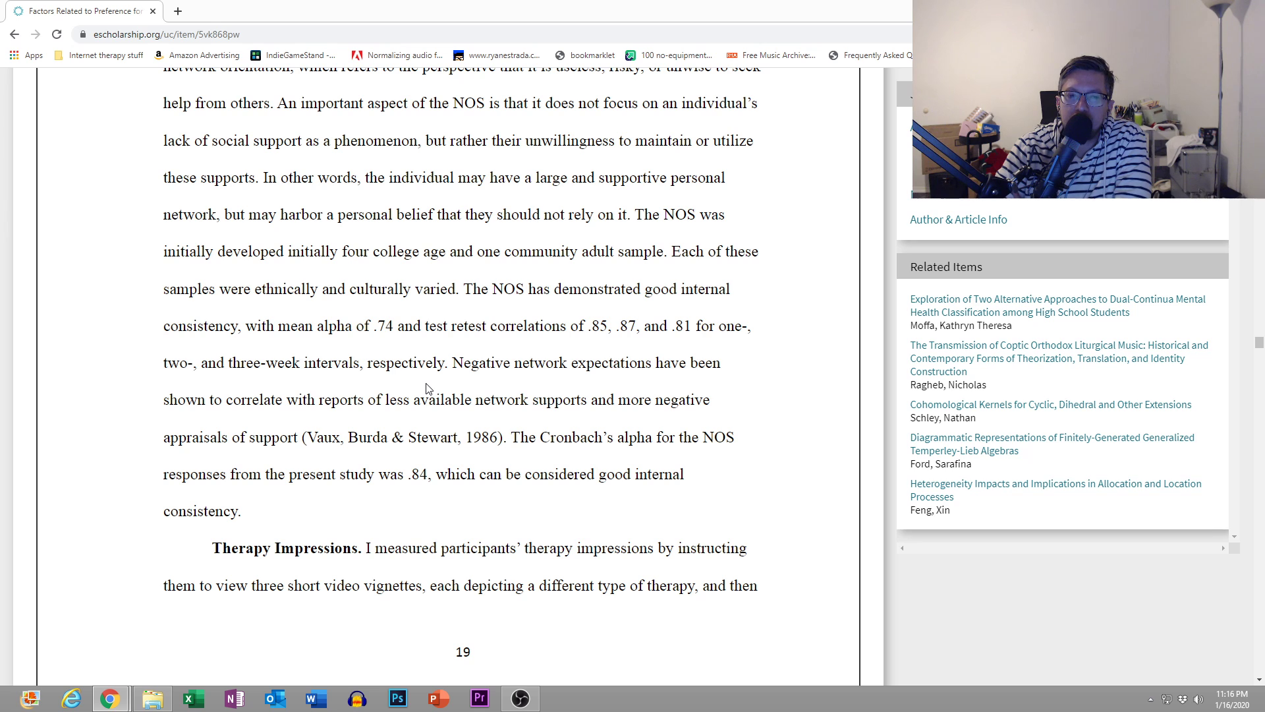
pyautogui.scroll(-3)
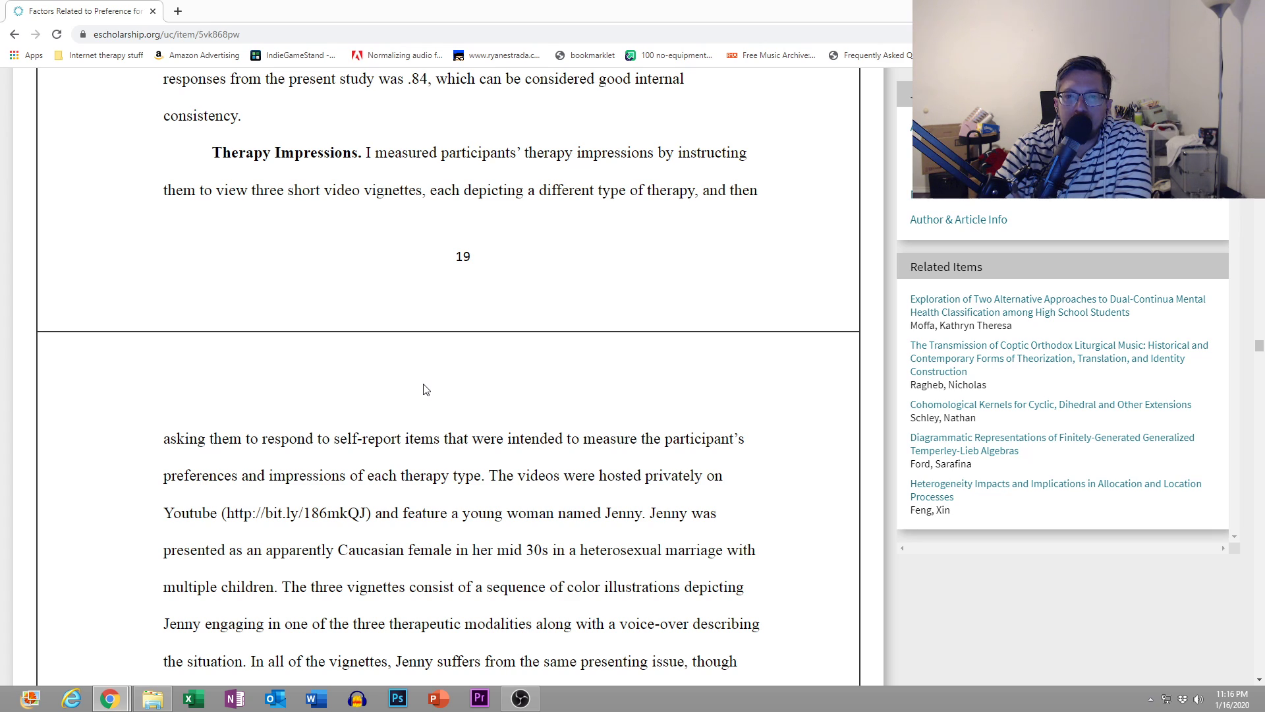
pyautogui.scroll(-3)
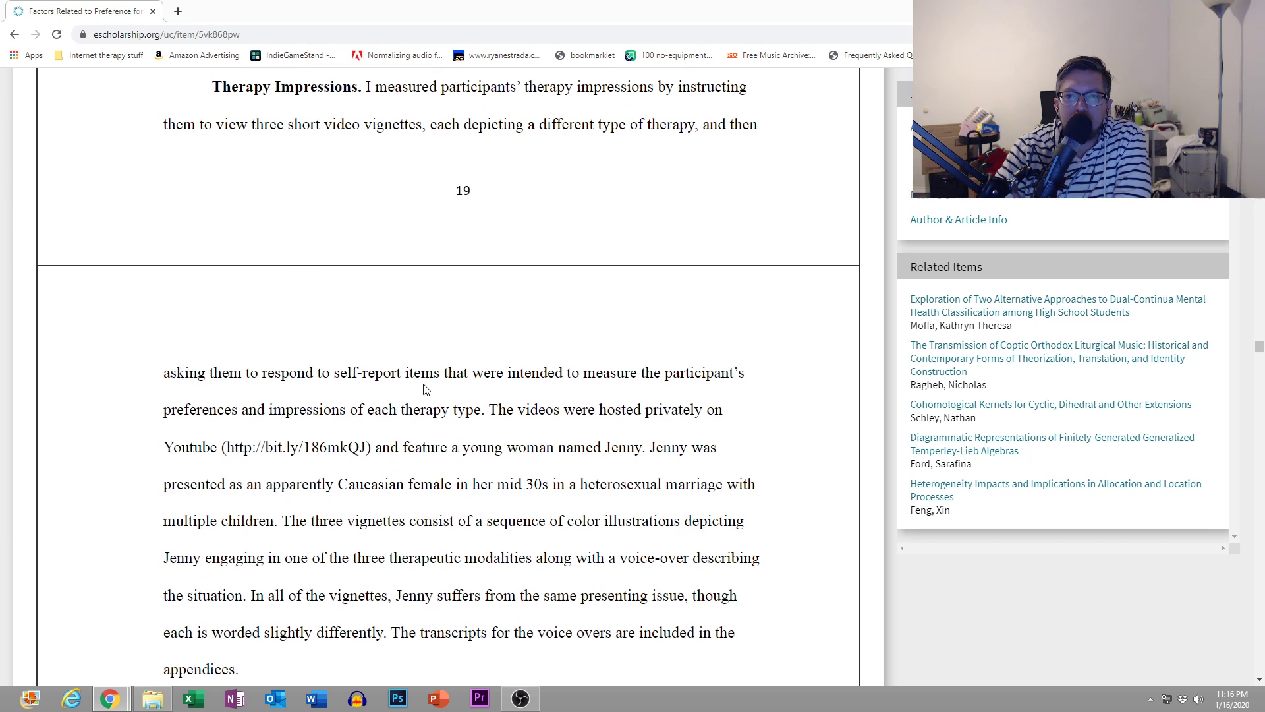
pyautogui.scroll(-3)
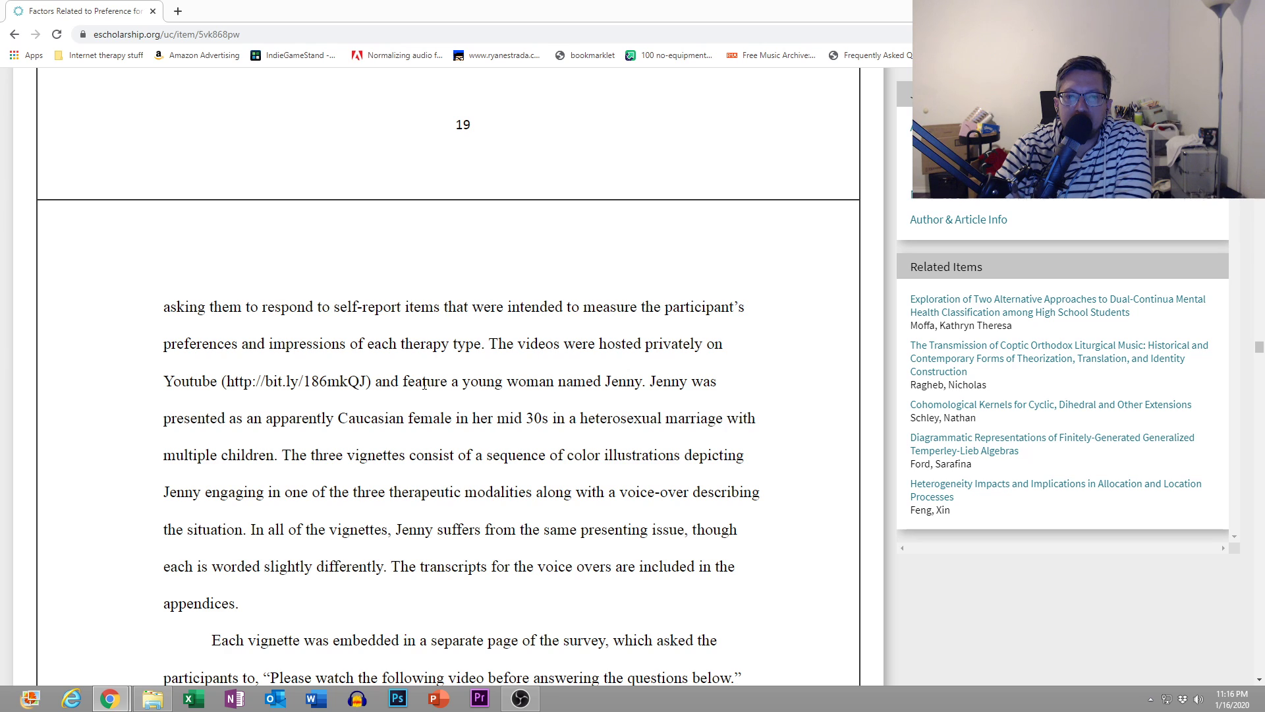
pyautogui.scroll(-3)
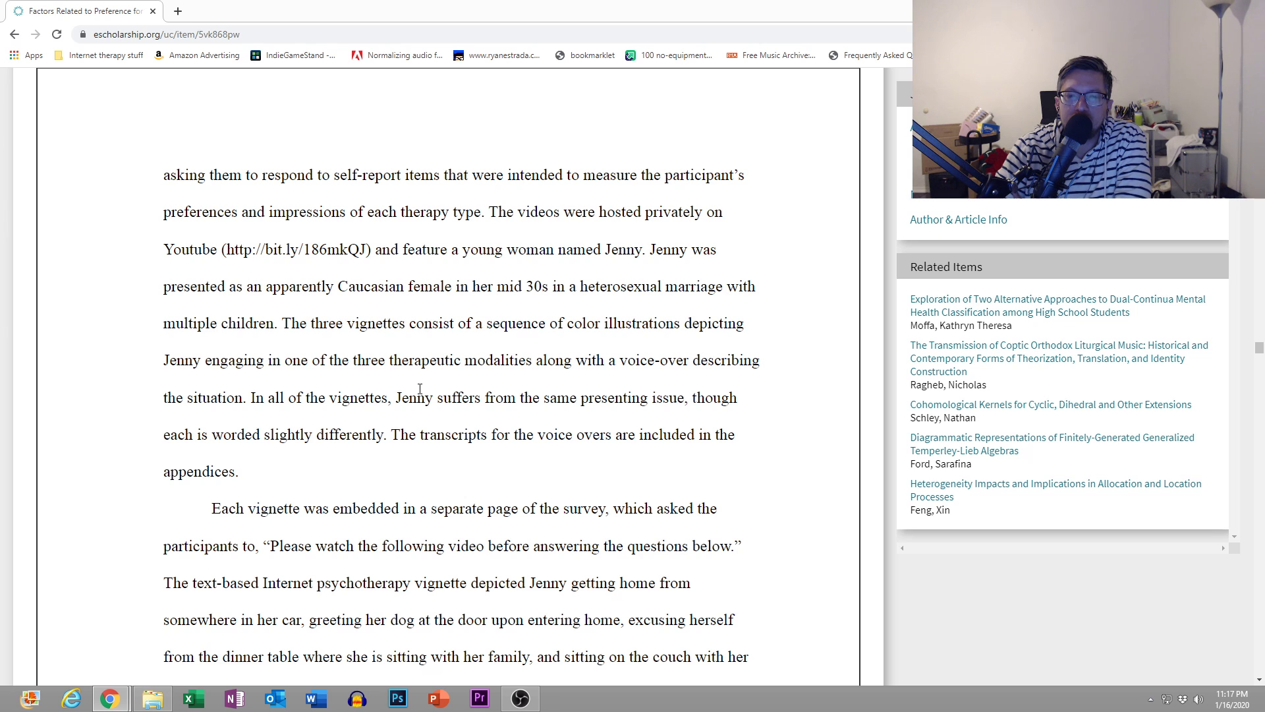
pyautogui.scroll(-3)
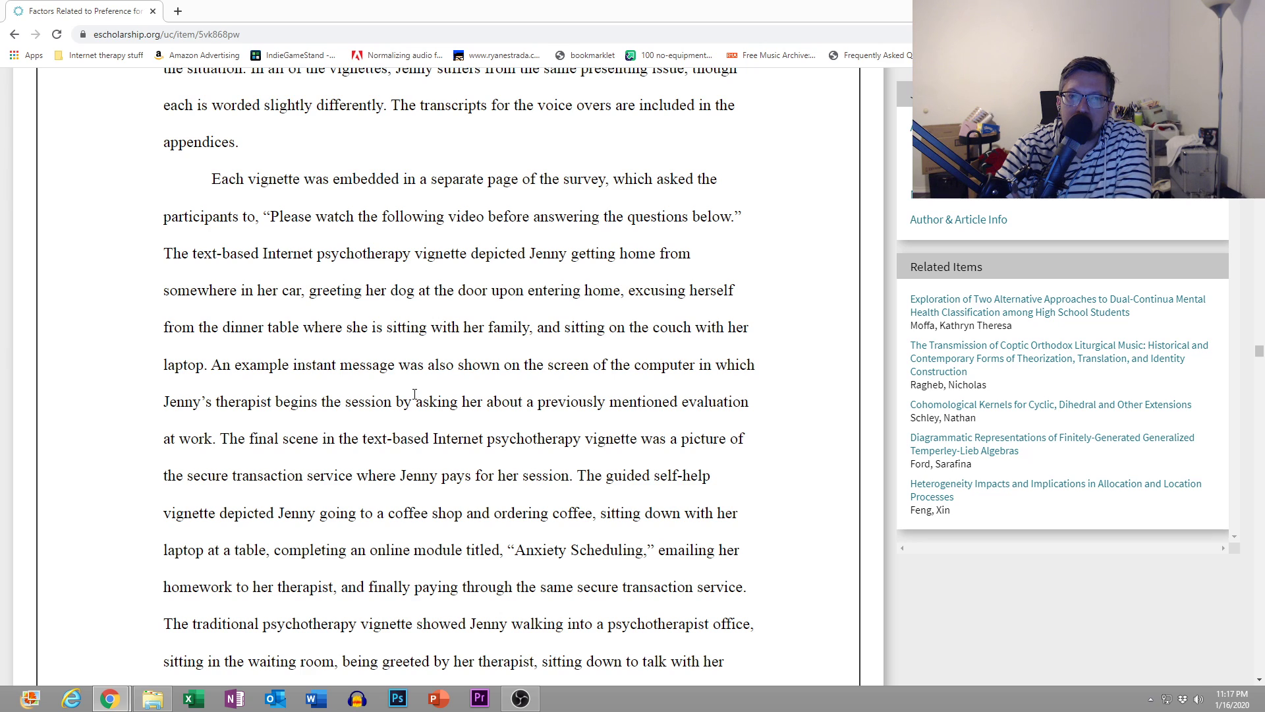
pyautogui.scroll(-3)
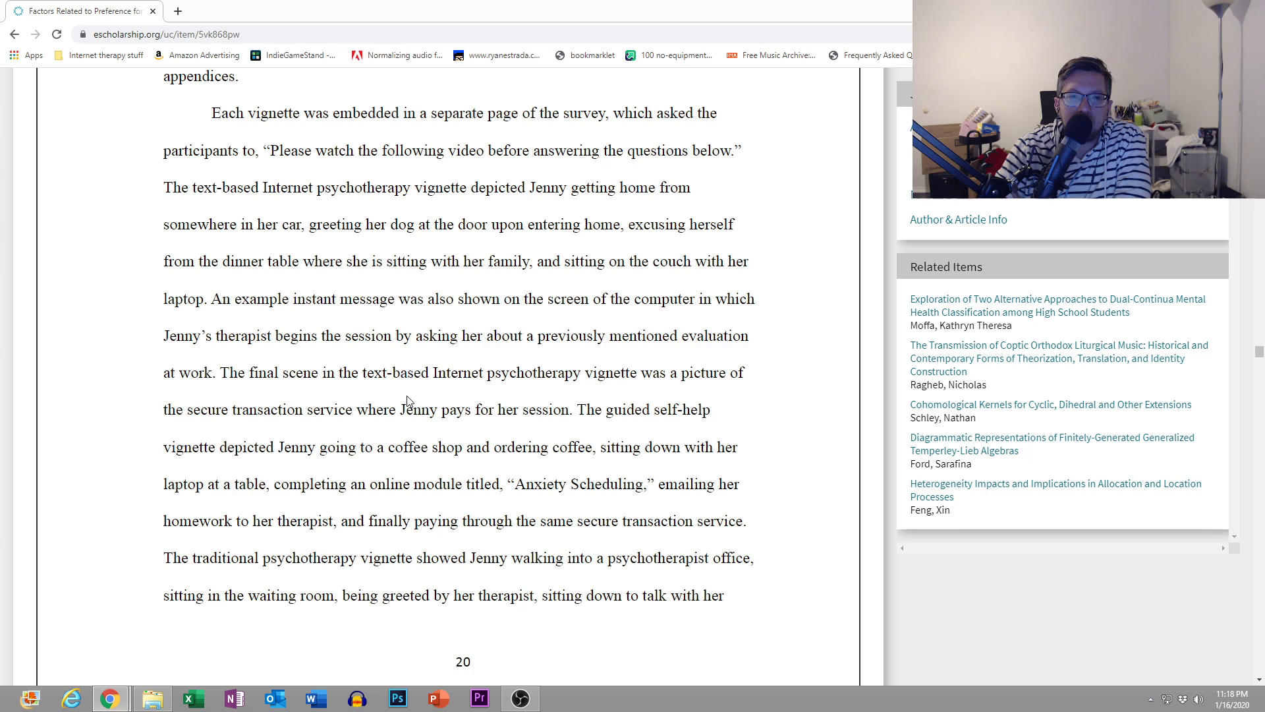
pyautogui.moveTo(405, 396)
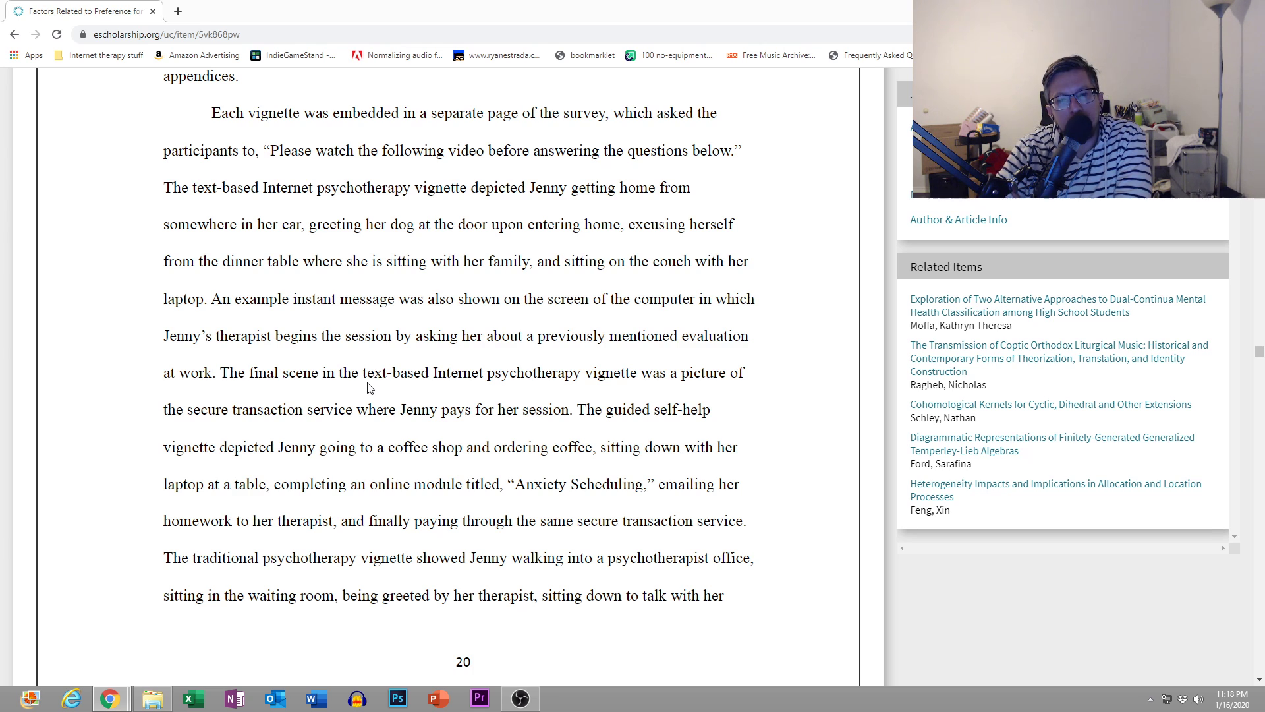
pyautogui.scroll(-3)
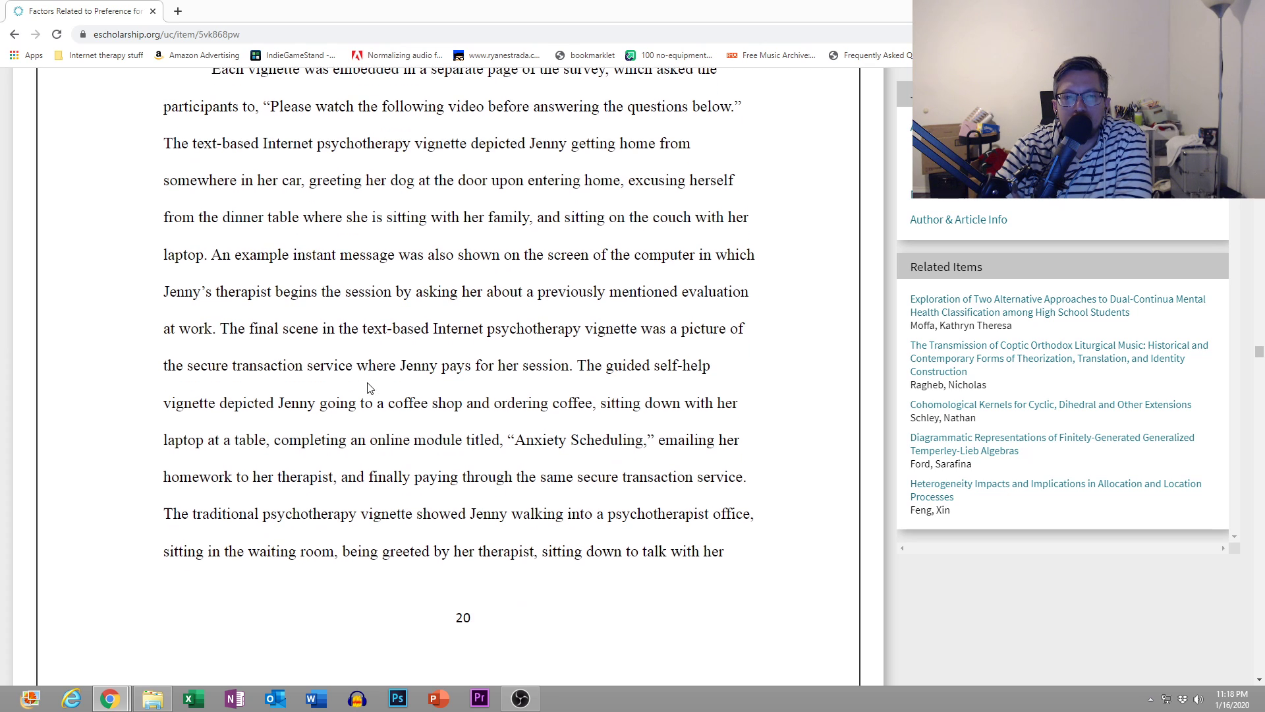
pyautogui.scroll(-3)
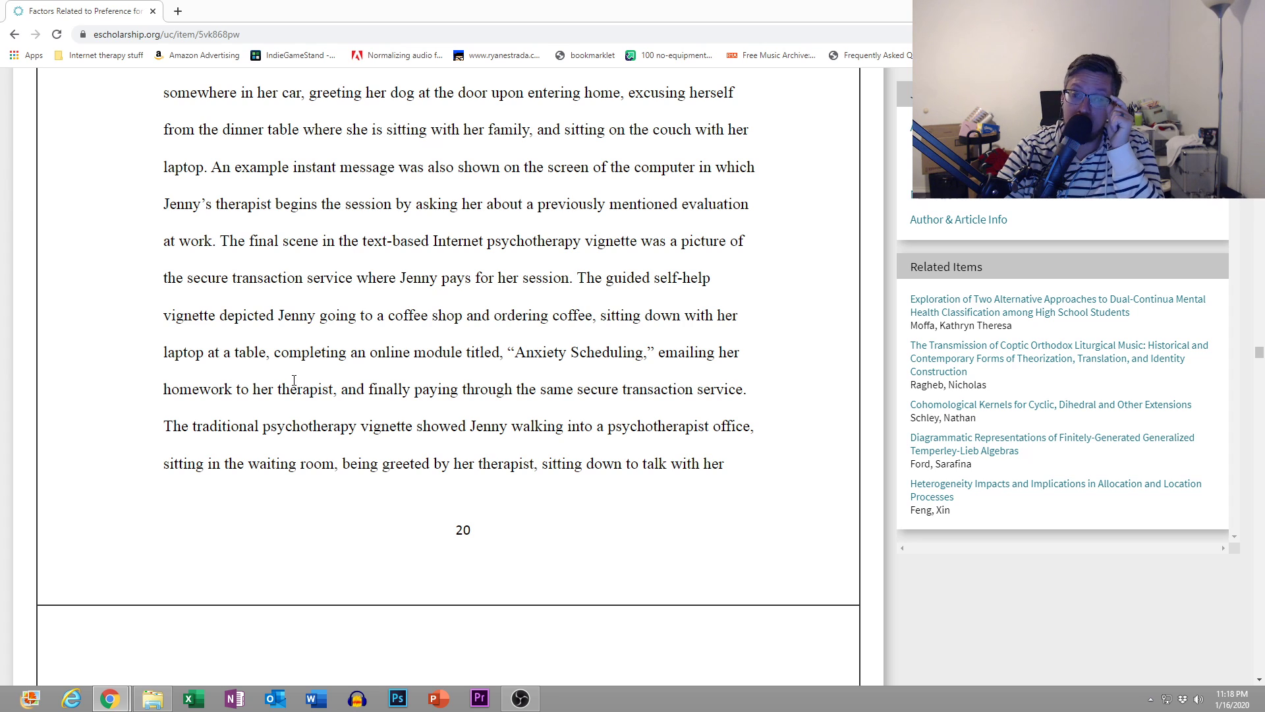
pyautogui.moveTo(294, 381)
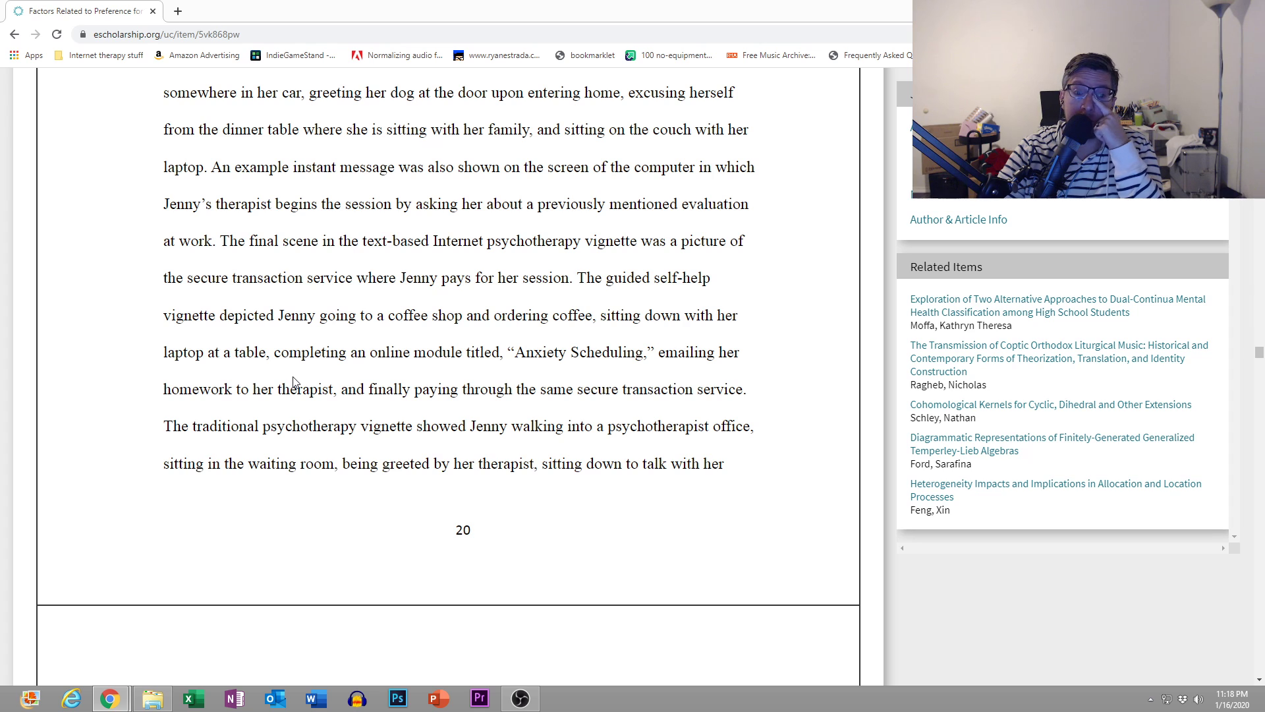
pyautogui.scroll(-3)
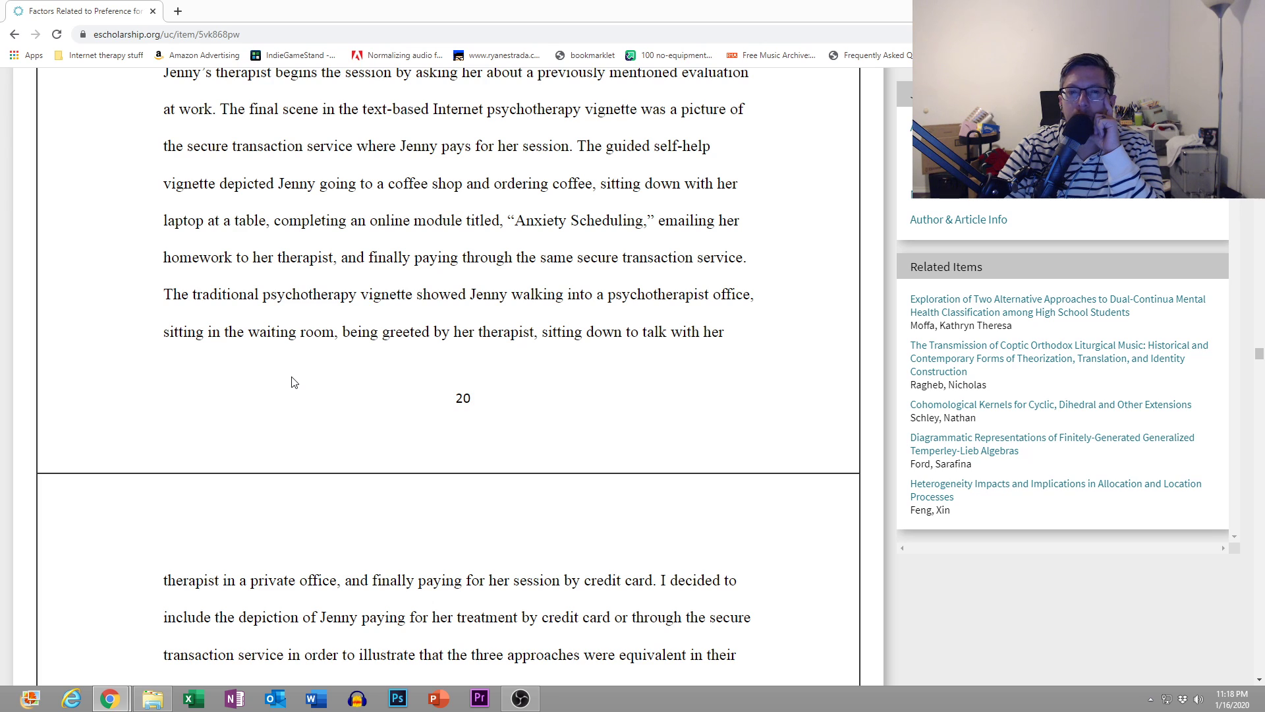
pyautogui.scroll(-3)
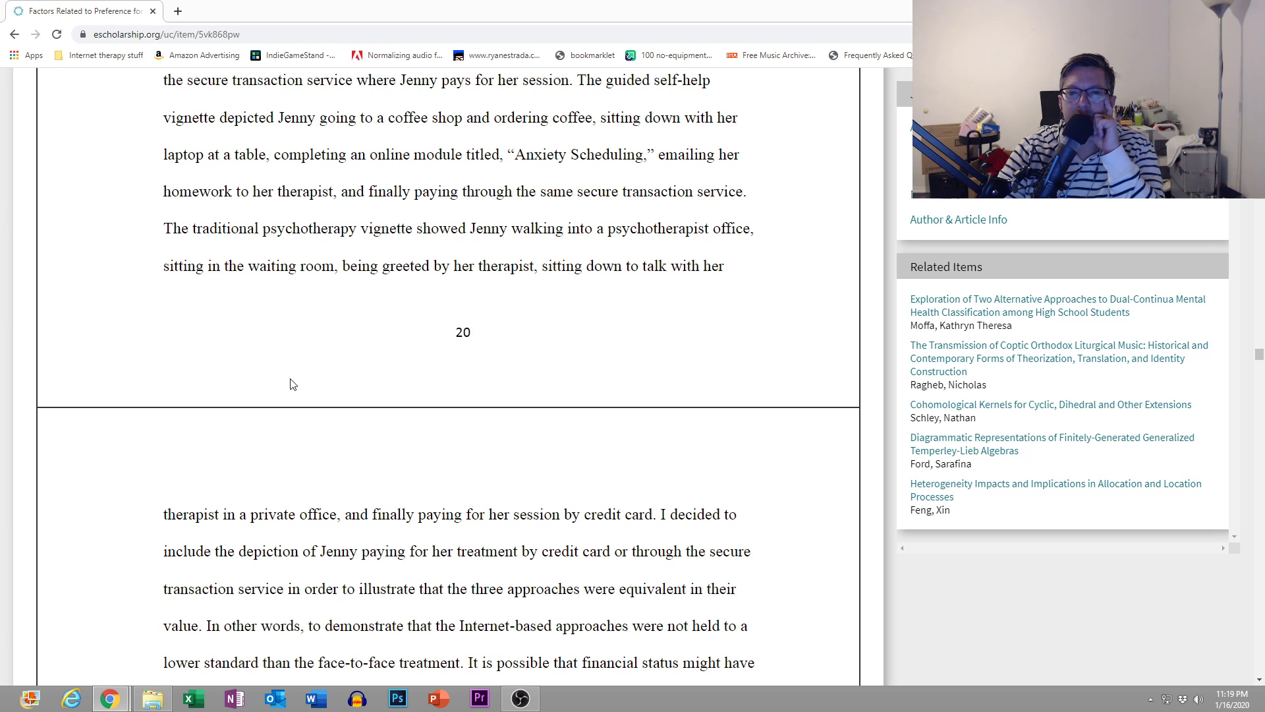
pyautogui.scroll(-3)
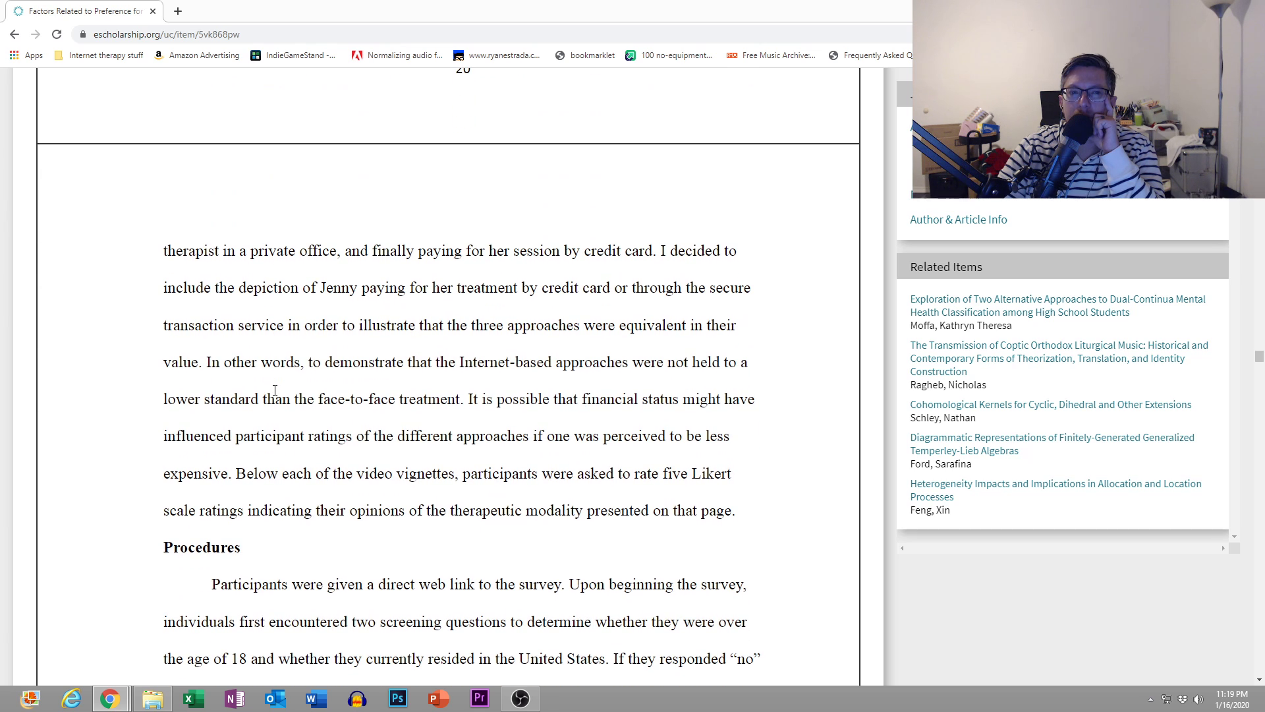
pyautogui.scroll(-3)
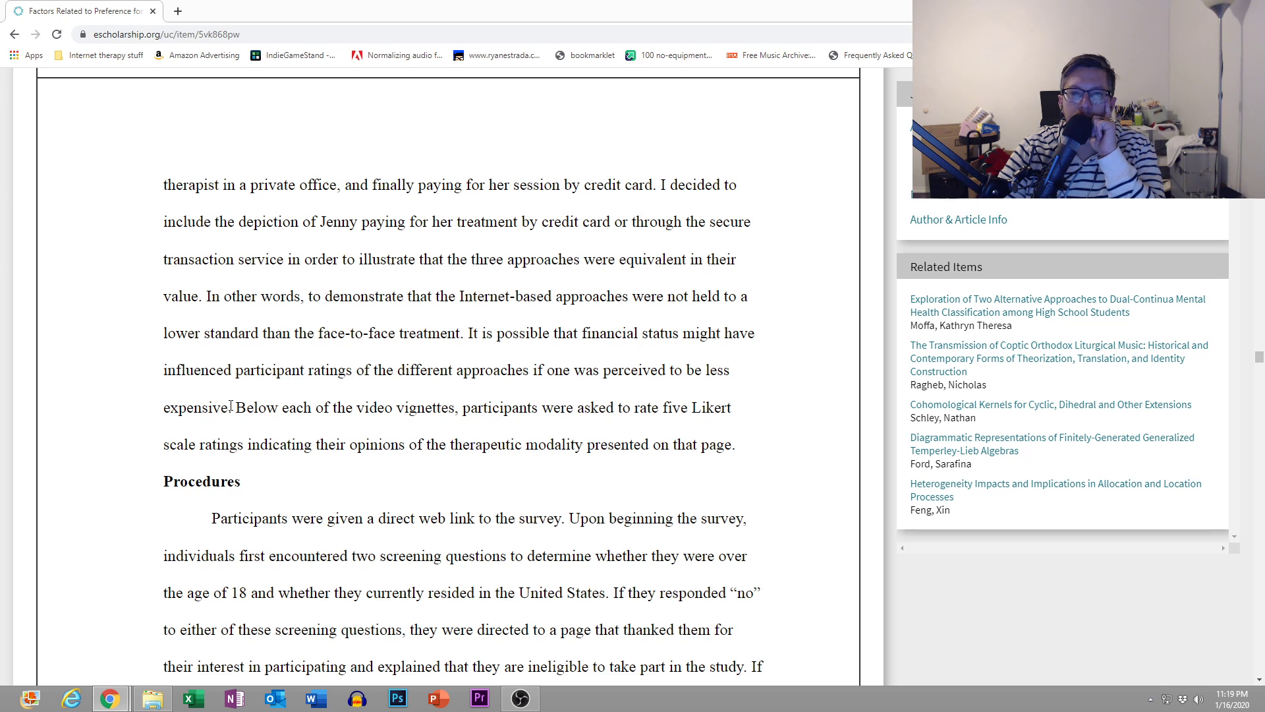
pyautogui.moveTo(226, 466)
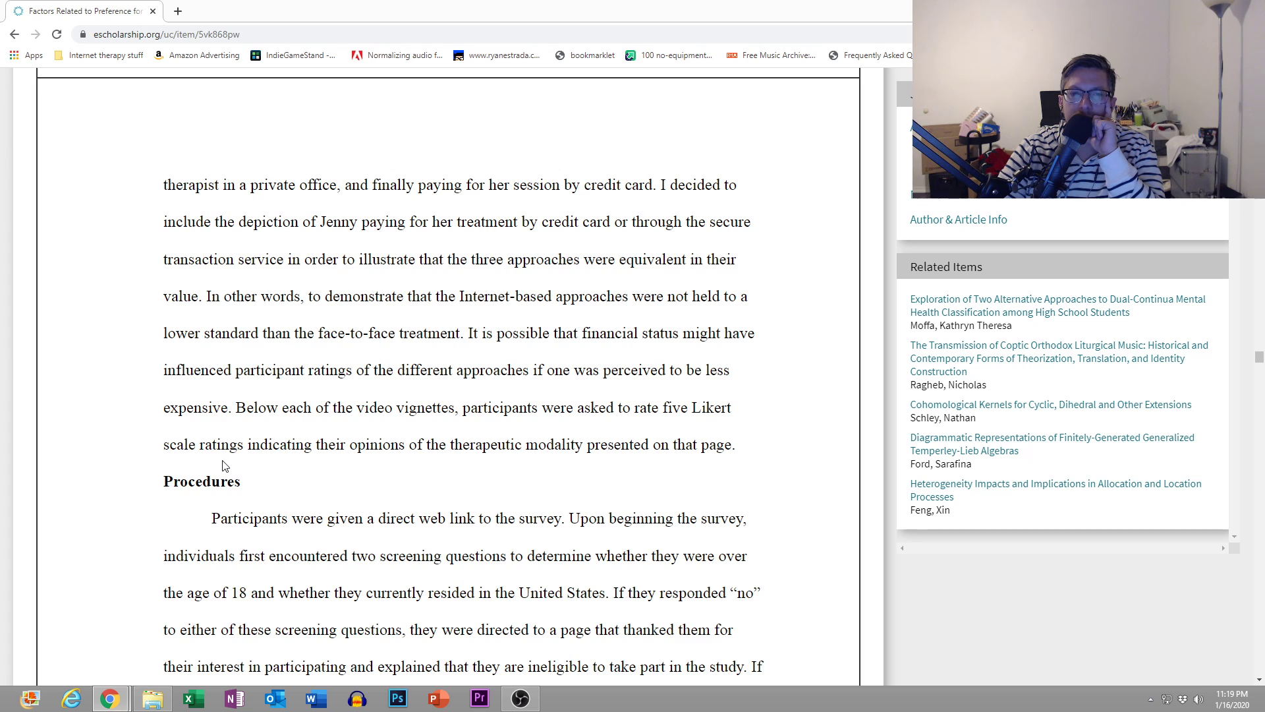
pyautogui.moveTo(265, 482)
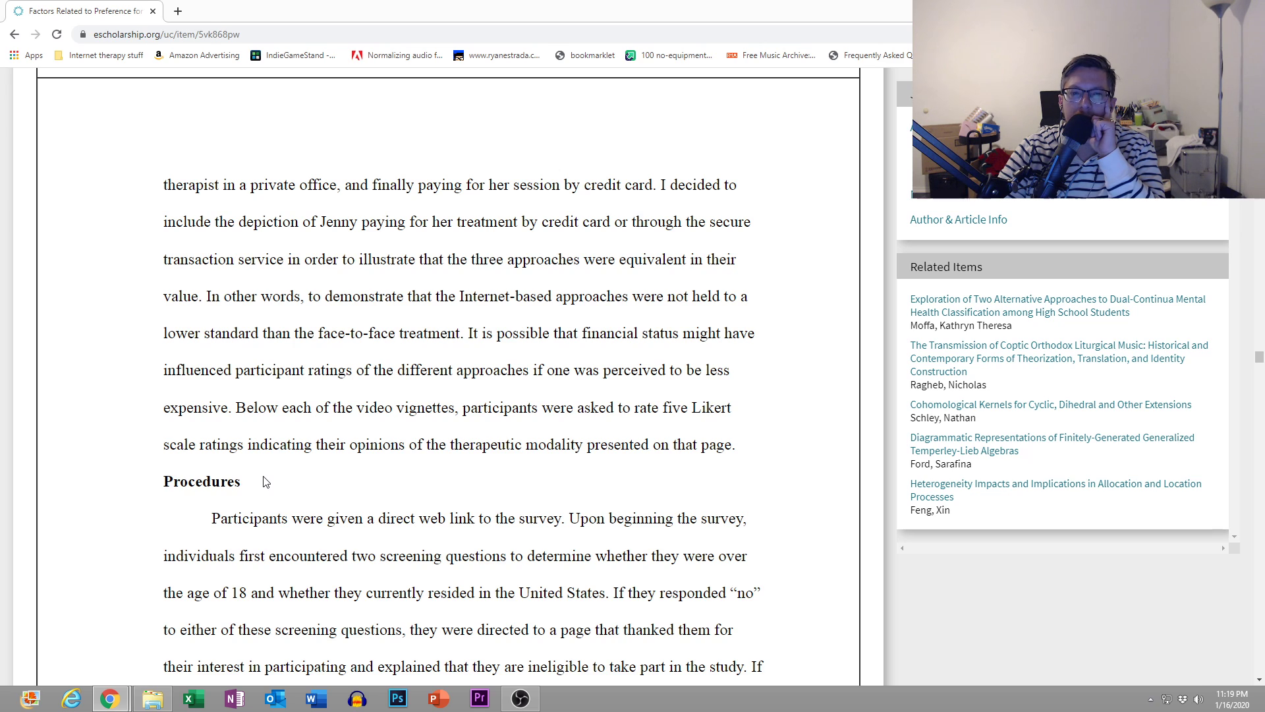
pyautogui.scroll(-3)
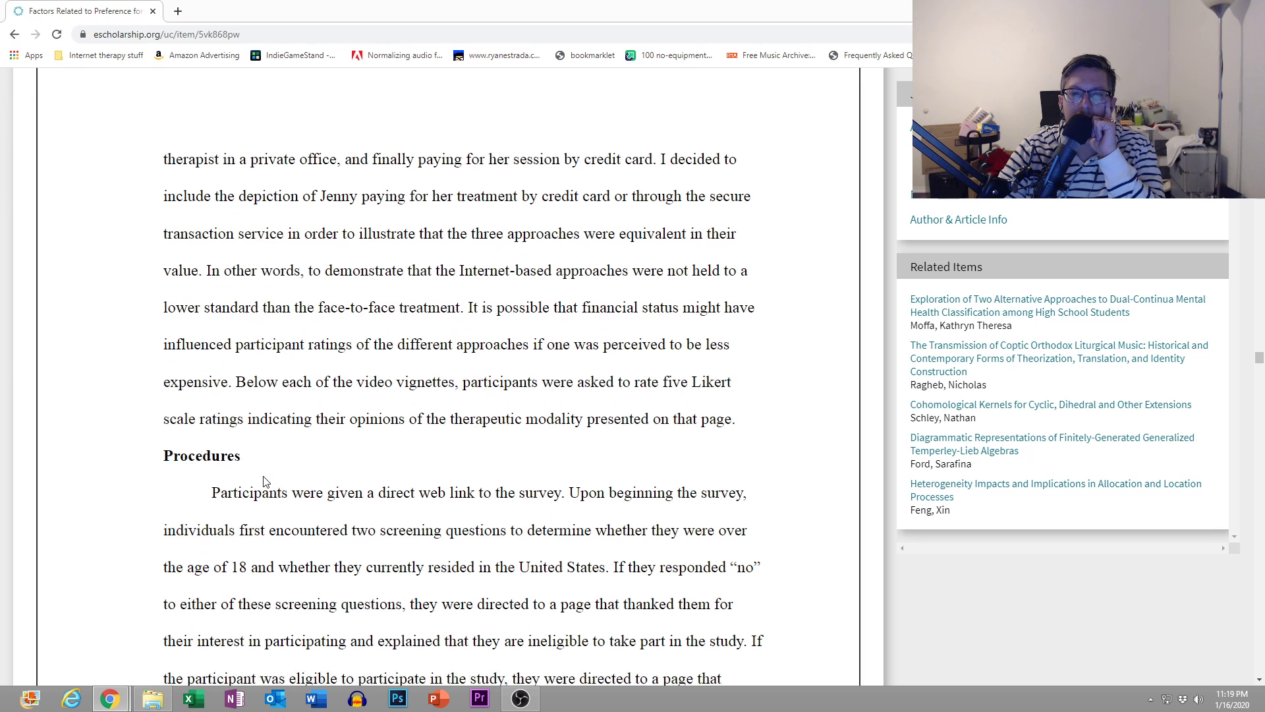
pyautogui.scroll(-3)
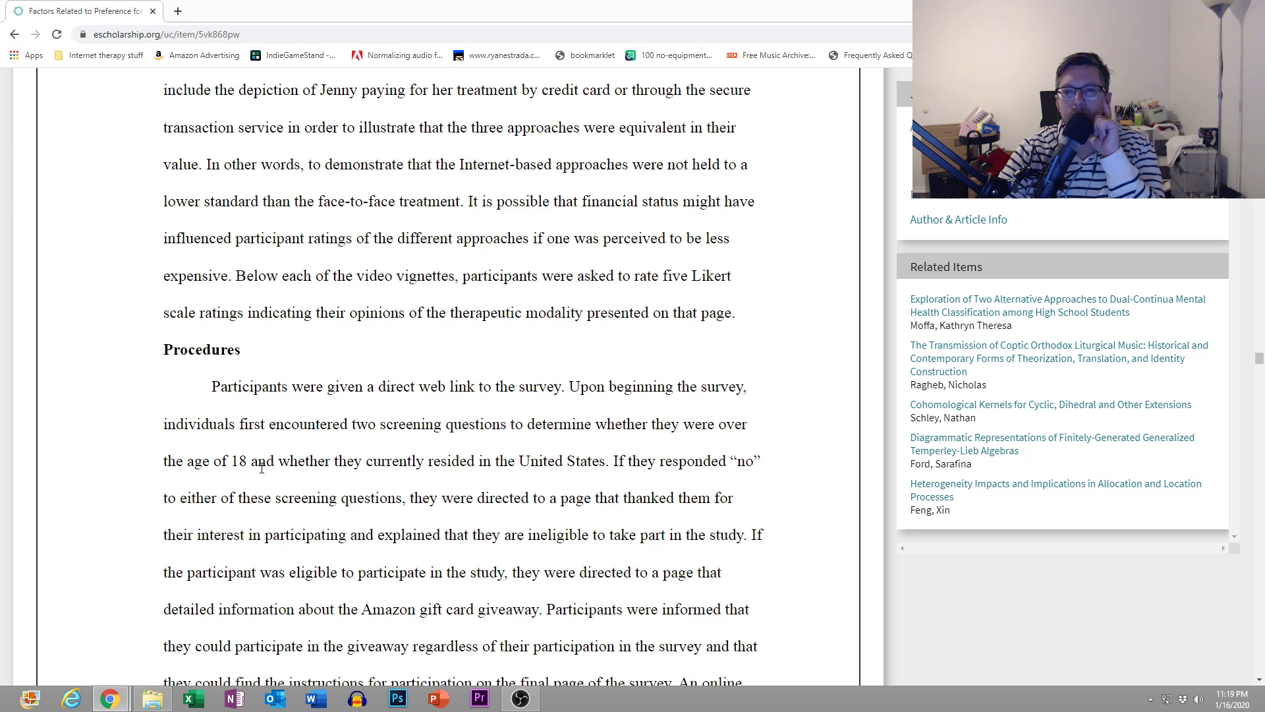
pyautogui.scroll(-3)
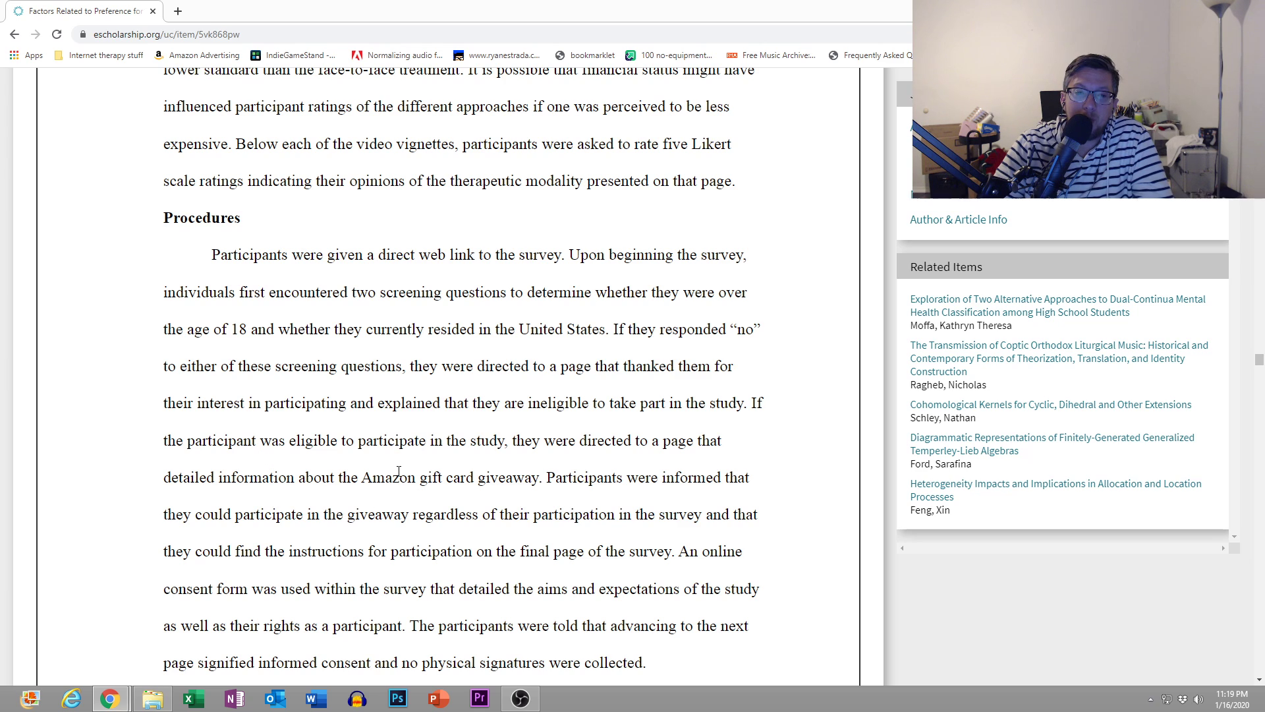
pyautogui.moveTo(1220, 382)
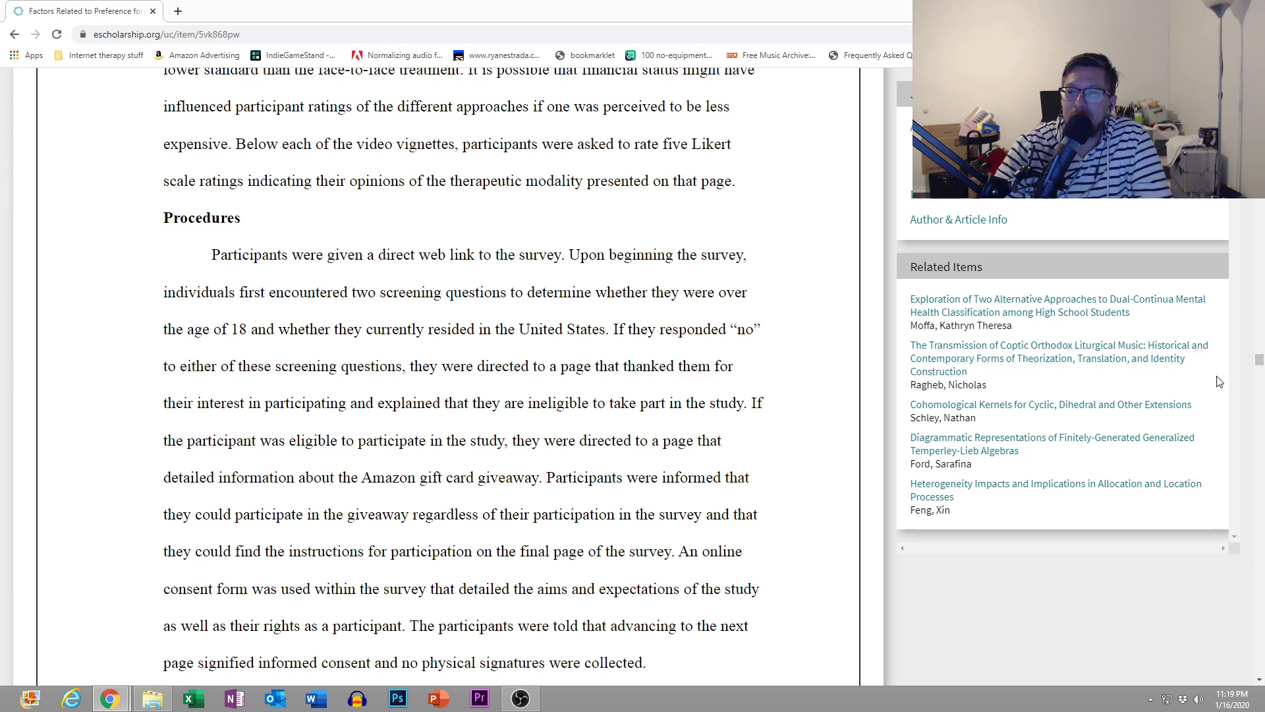
pyautogui.moveTo(623, 410)
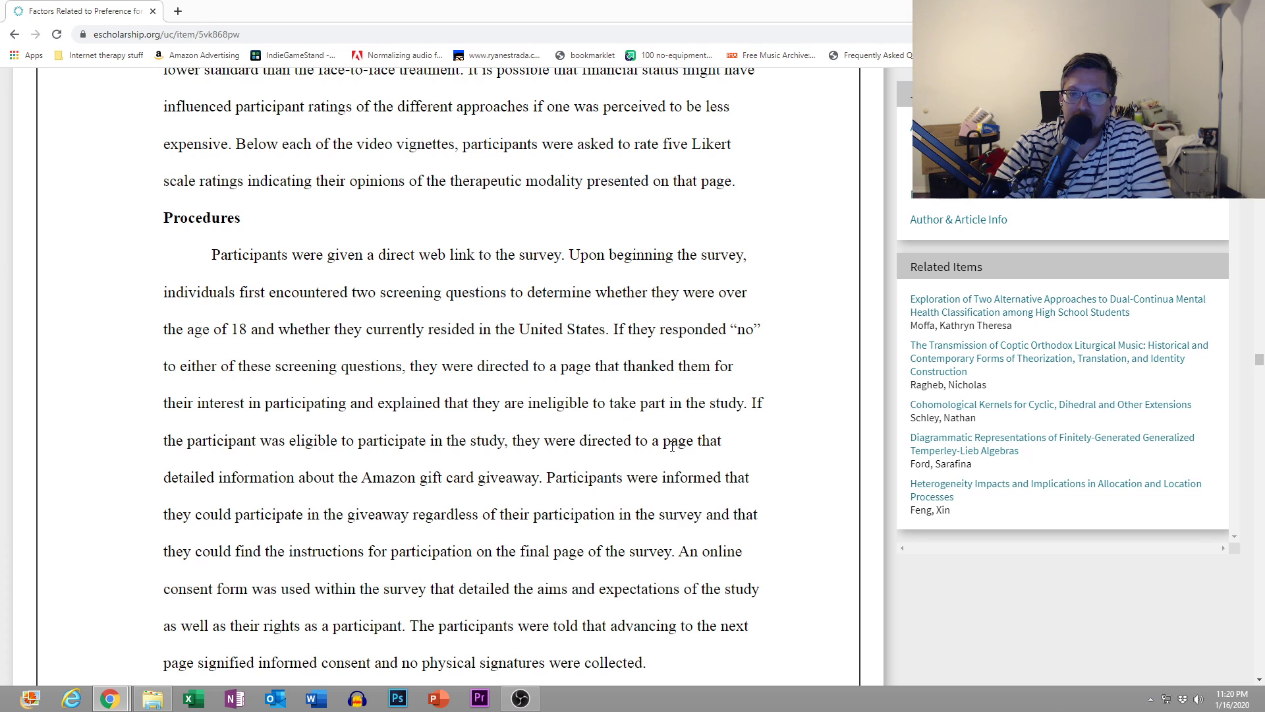
pyautogui.scroll(-3)
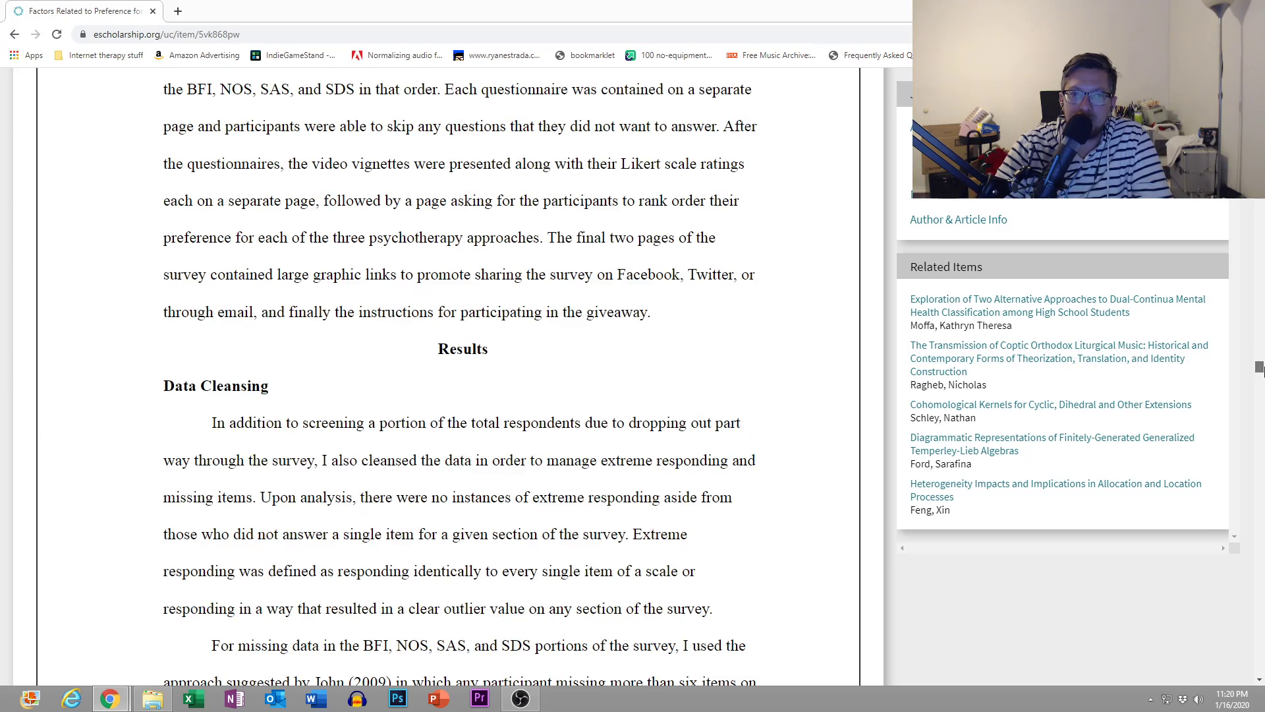
pyautogui.scroll(-3)
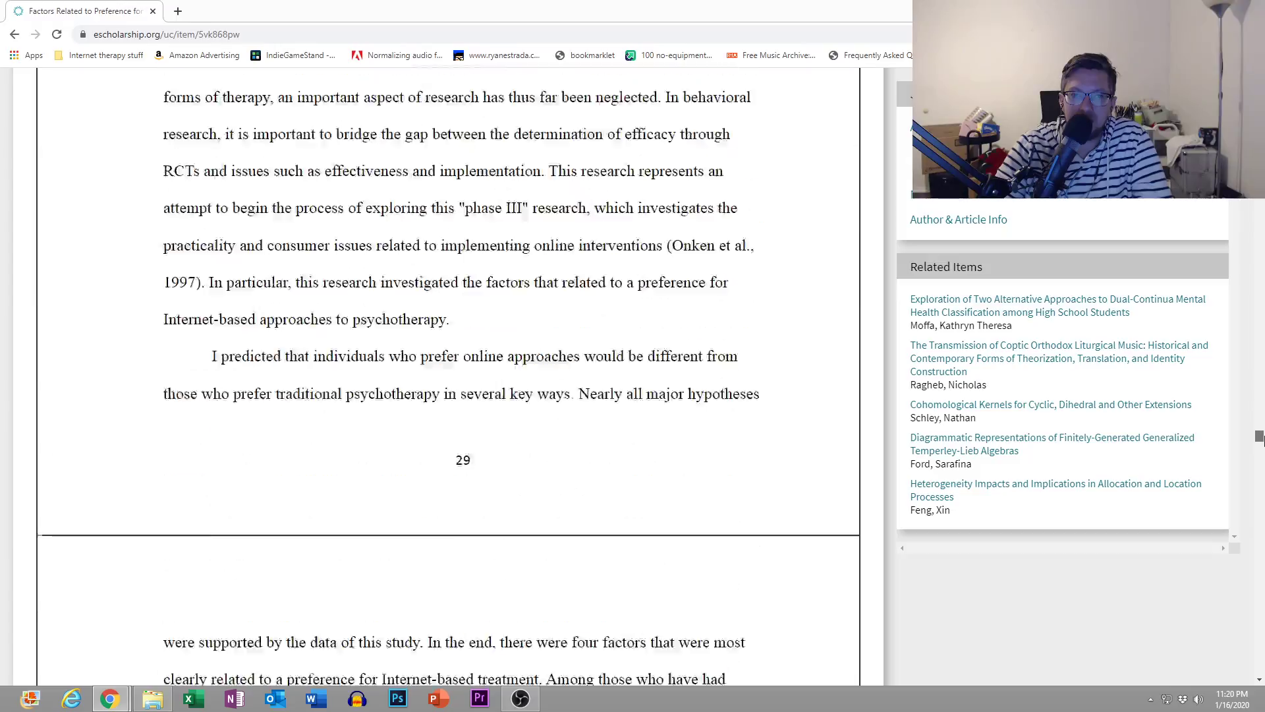
pyautogui.scroll(-3)
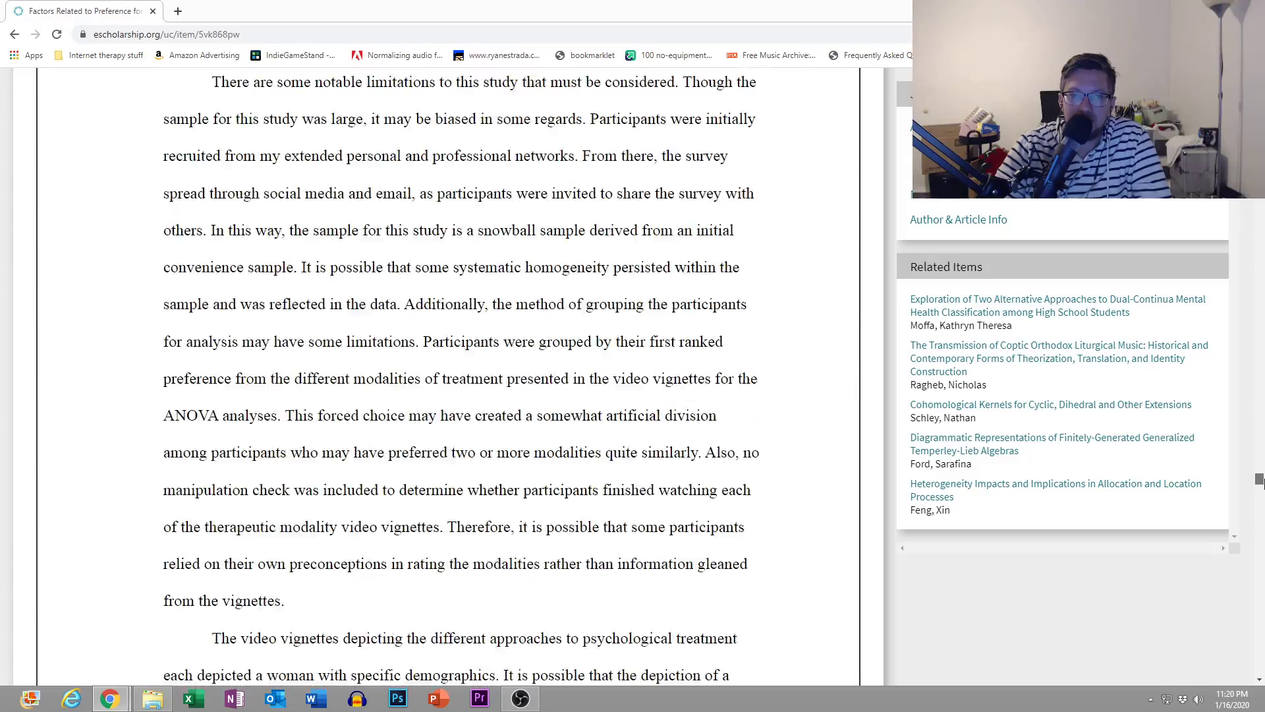
pyautogui.scroll(-3)
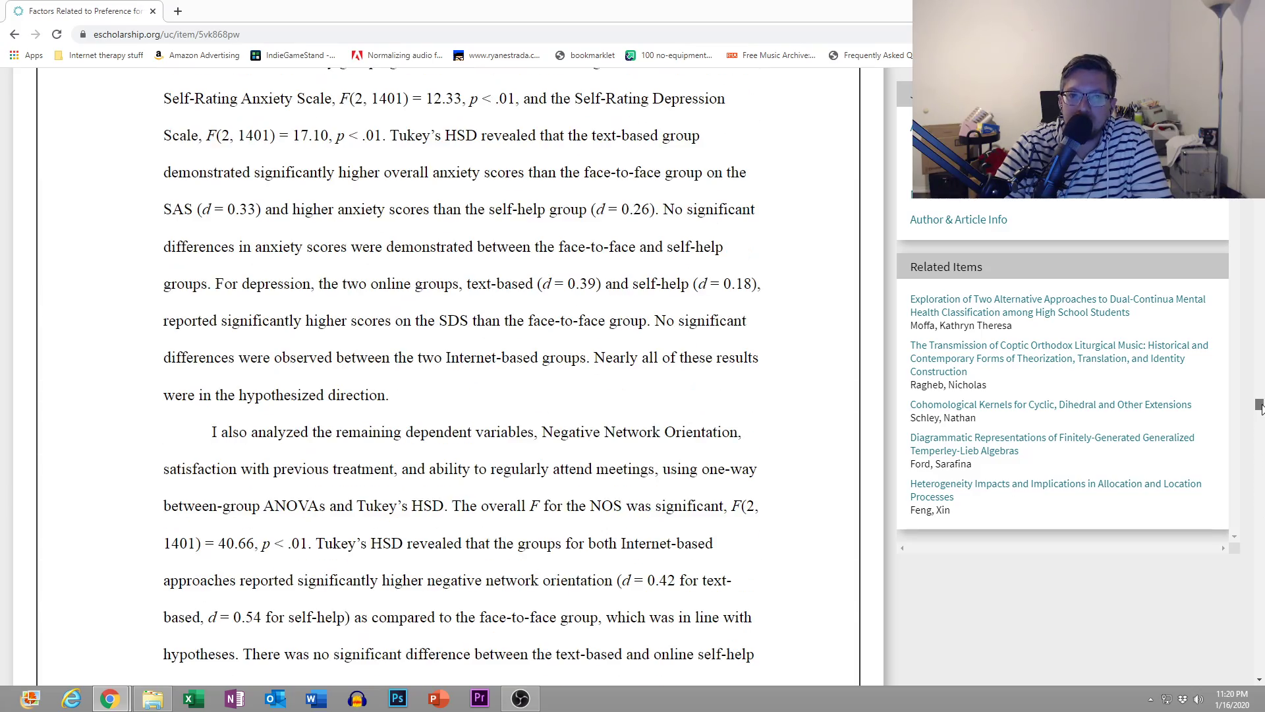
pyautogui.scroll(3)
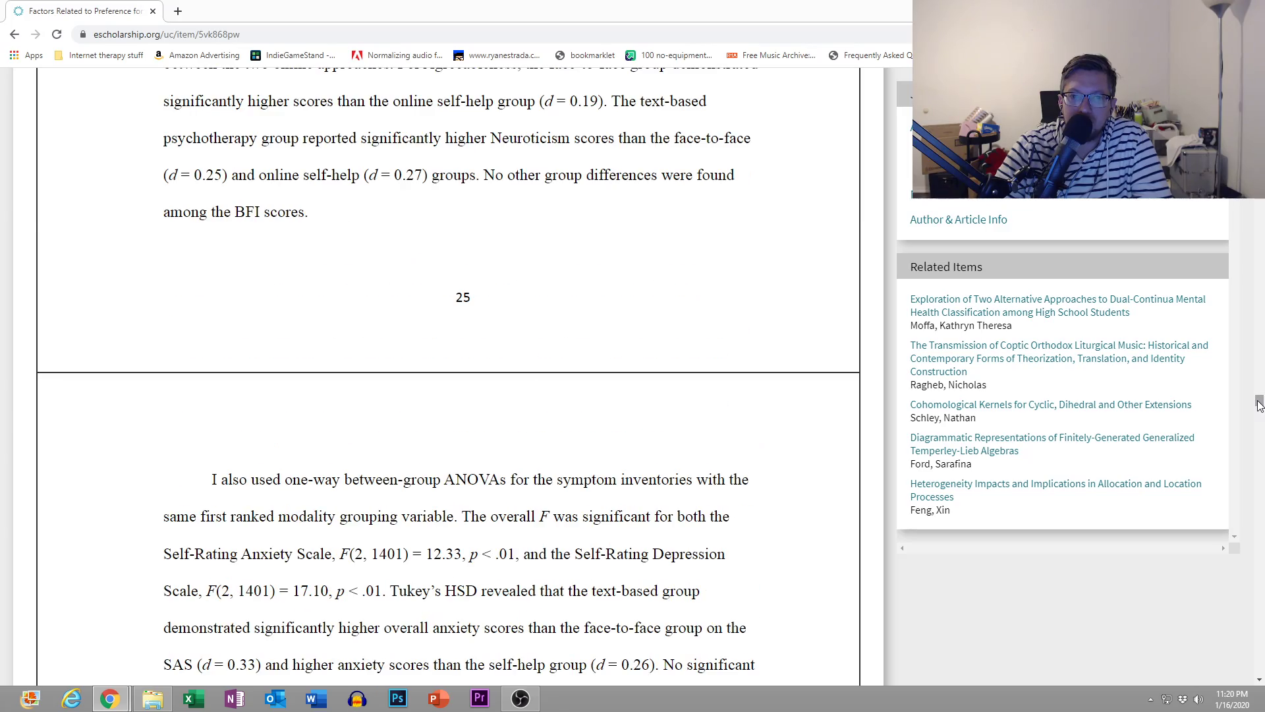
pyautogui.scroll(3)
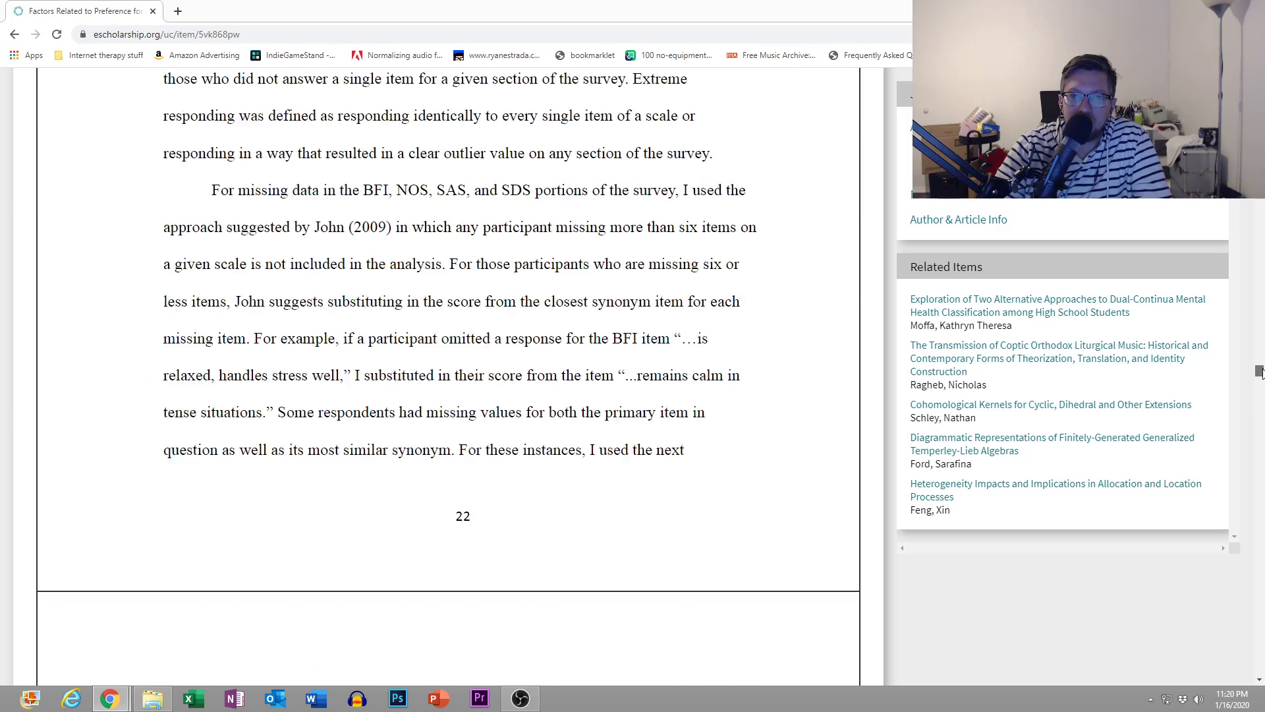
pyautogui.scroll(3)
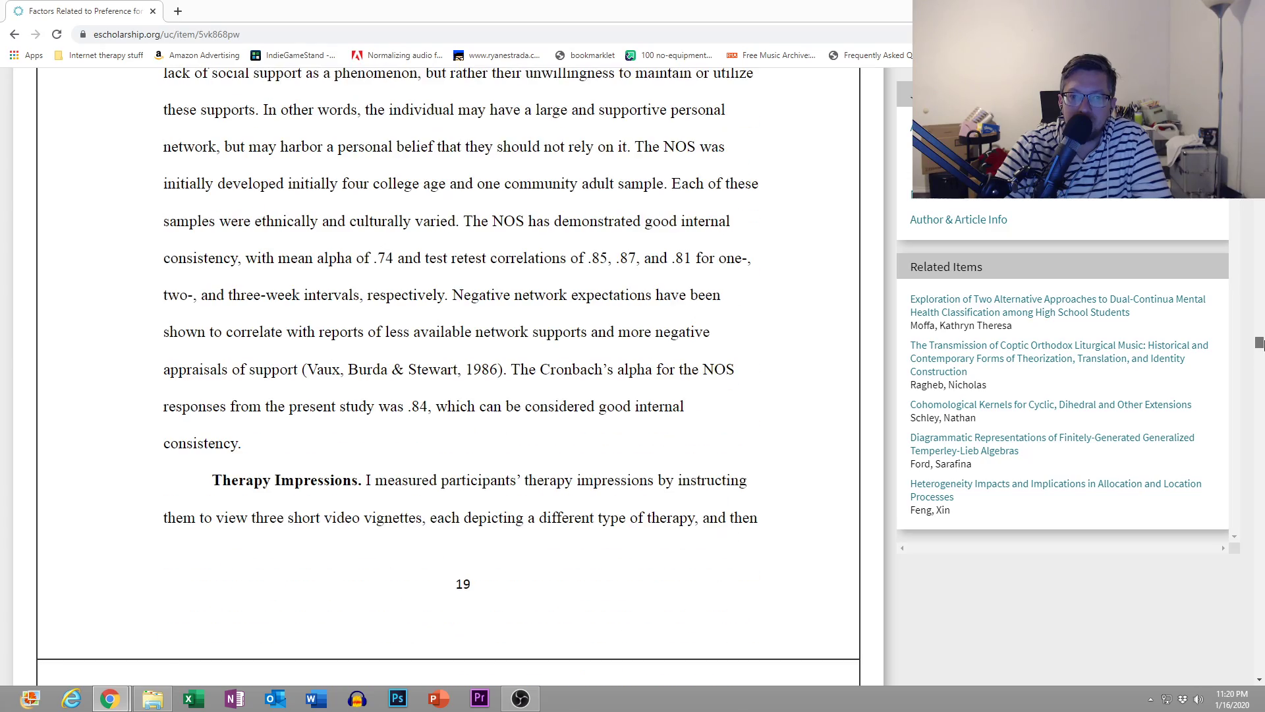
pyautogui.scroll(3)
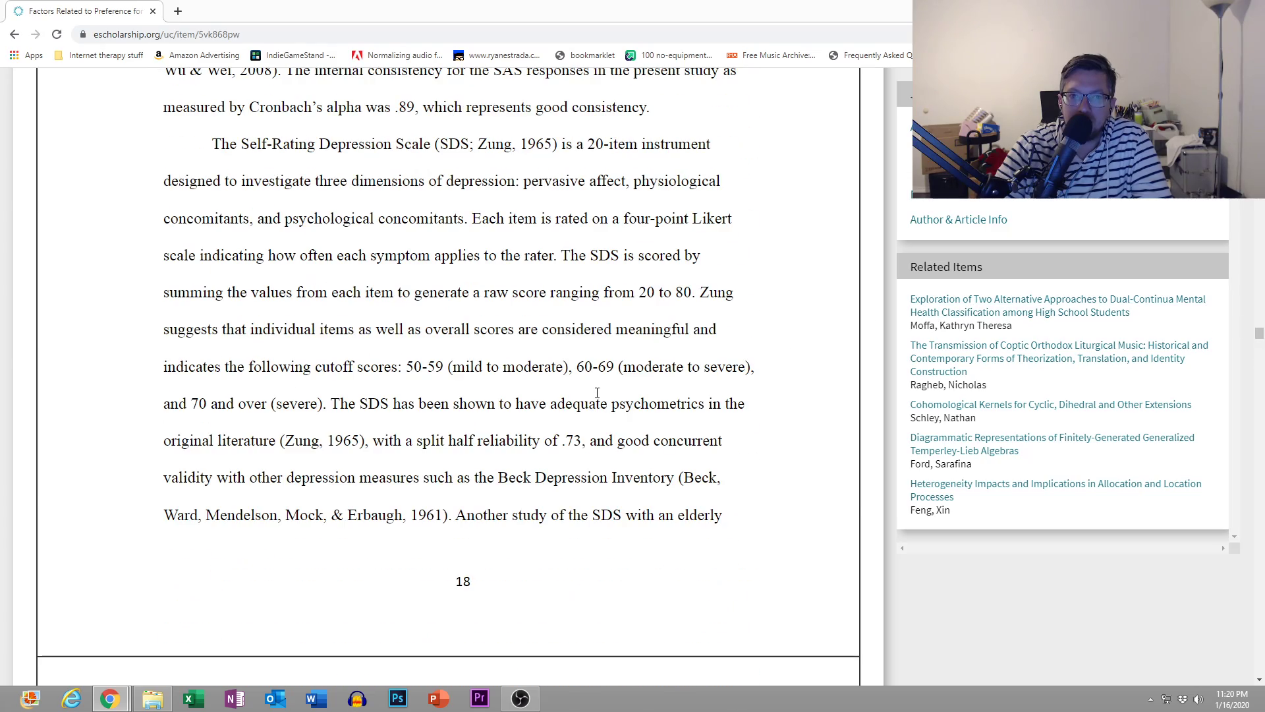
pyautogui.scroll(-3)
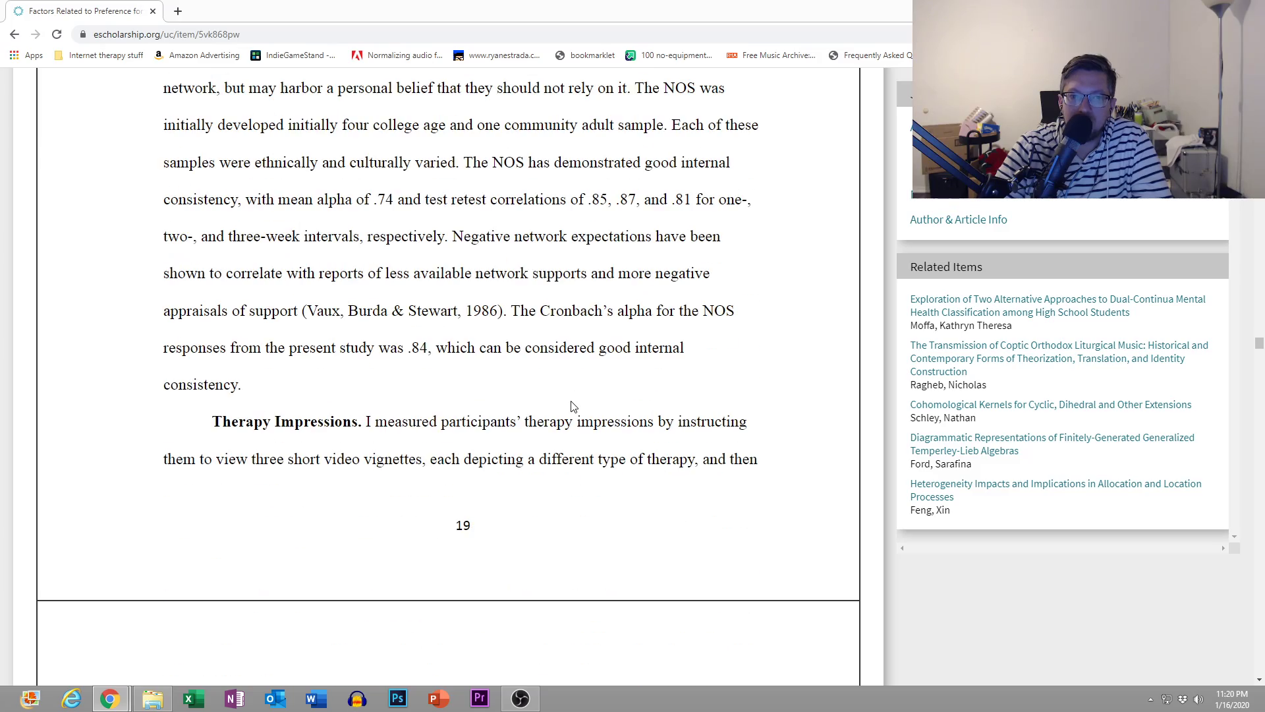
pyautogui.scroll(-3)
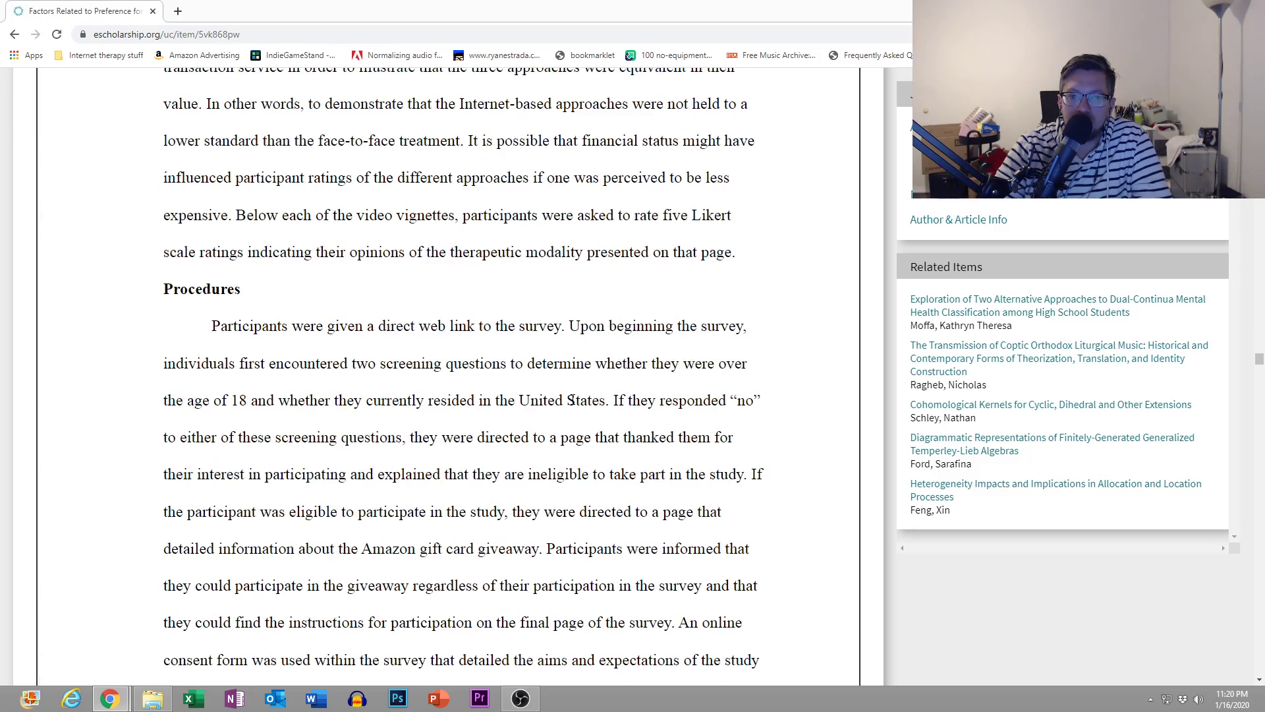
pyautogui.scroll(3)
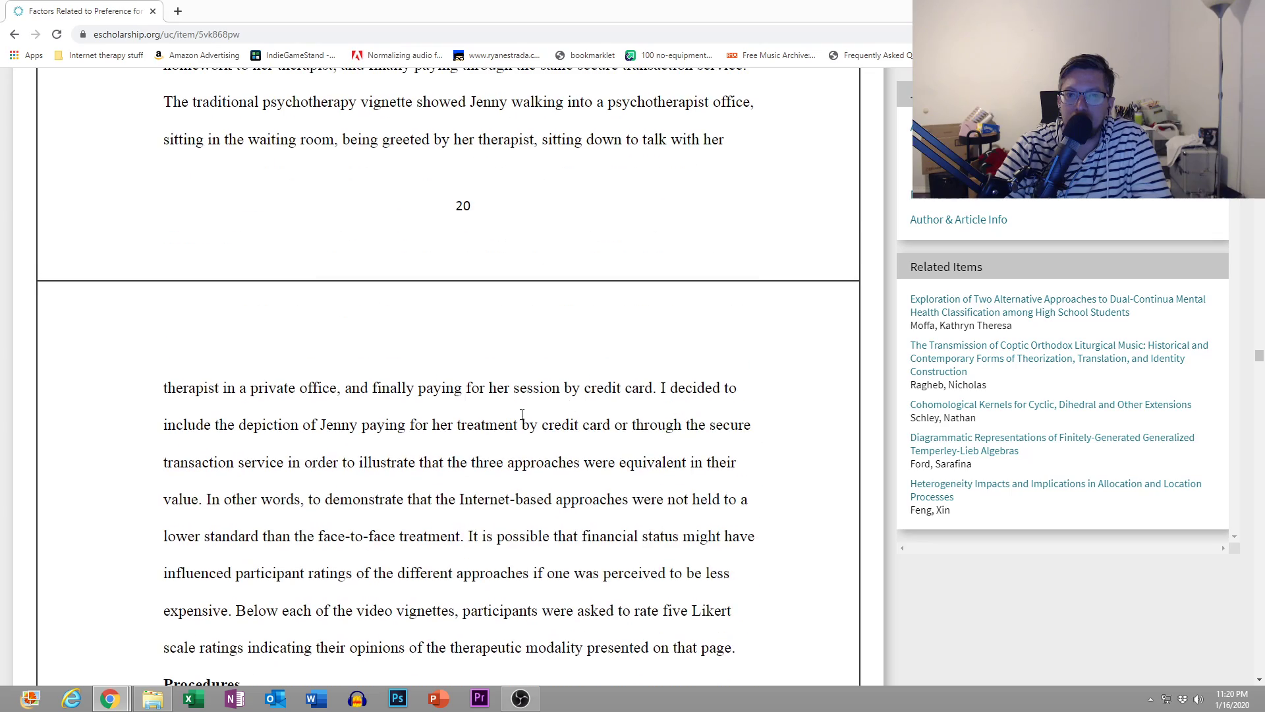
pyautogui.scroll(-3)
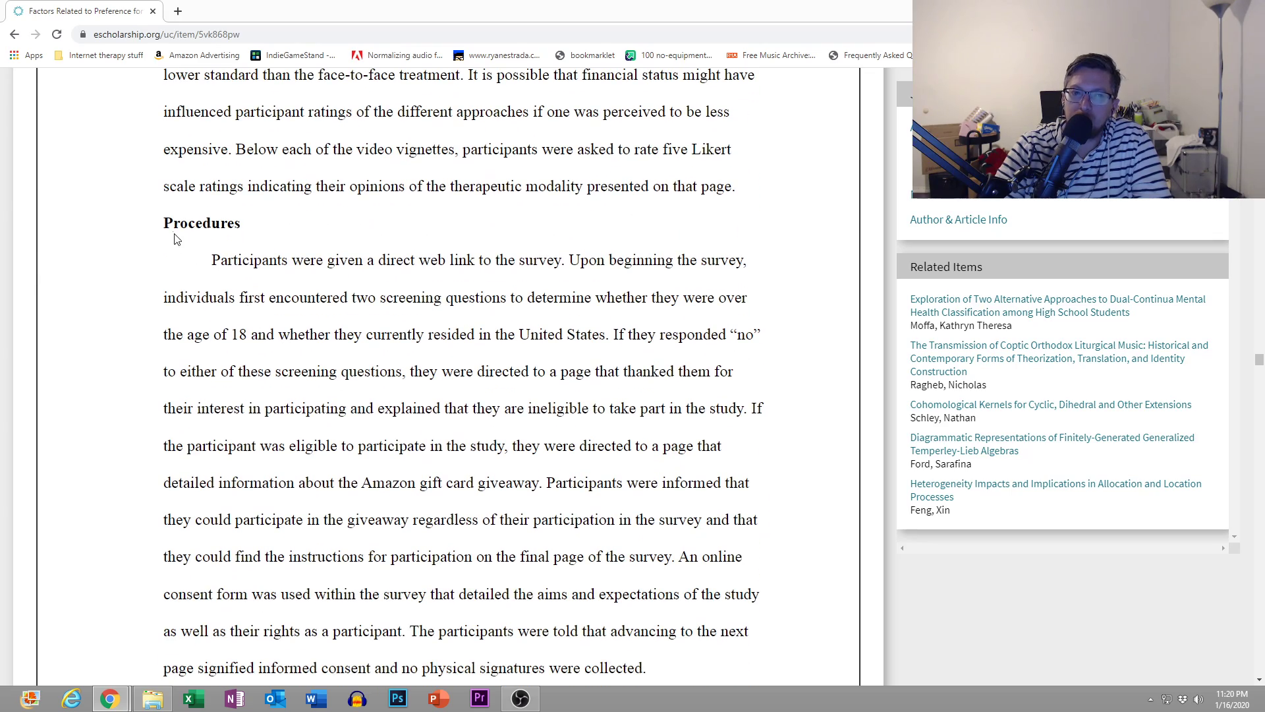
pyautogui.moveTo(147, 230)
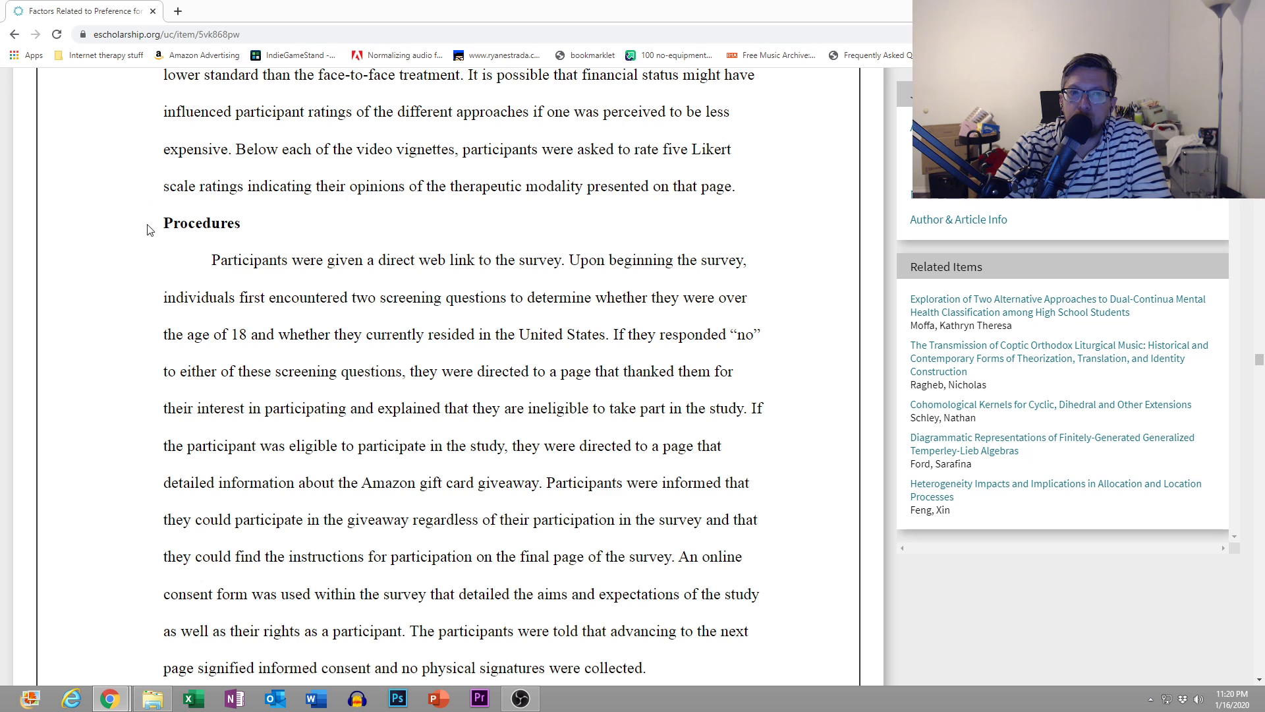
pyautogui.scroll(3)
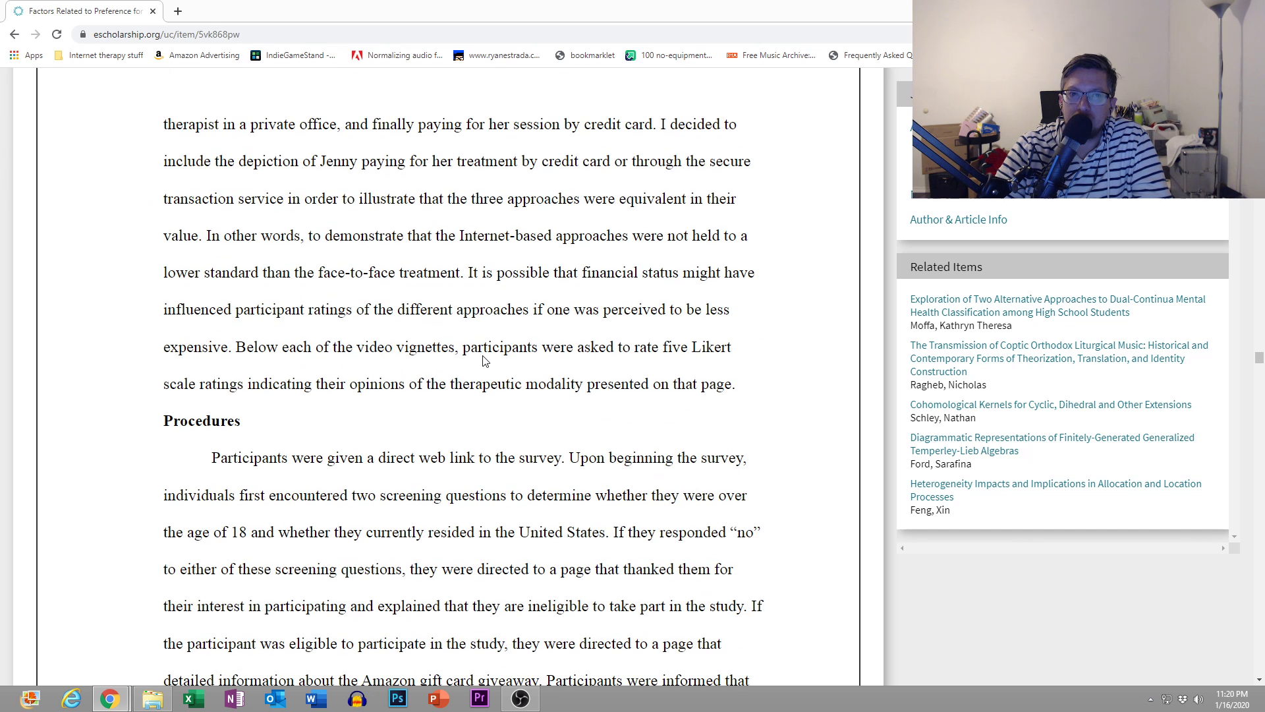
pyautogui.scroll(-3)
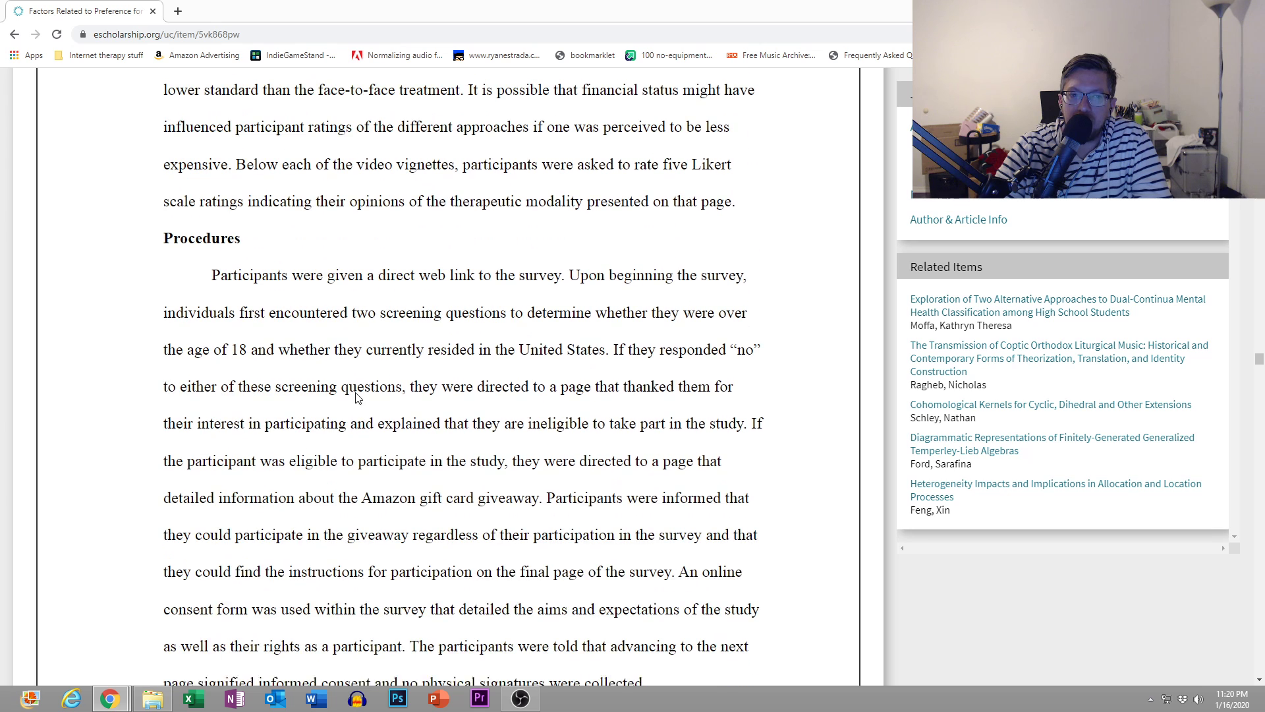
pyautogui.scroll(-3)
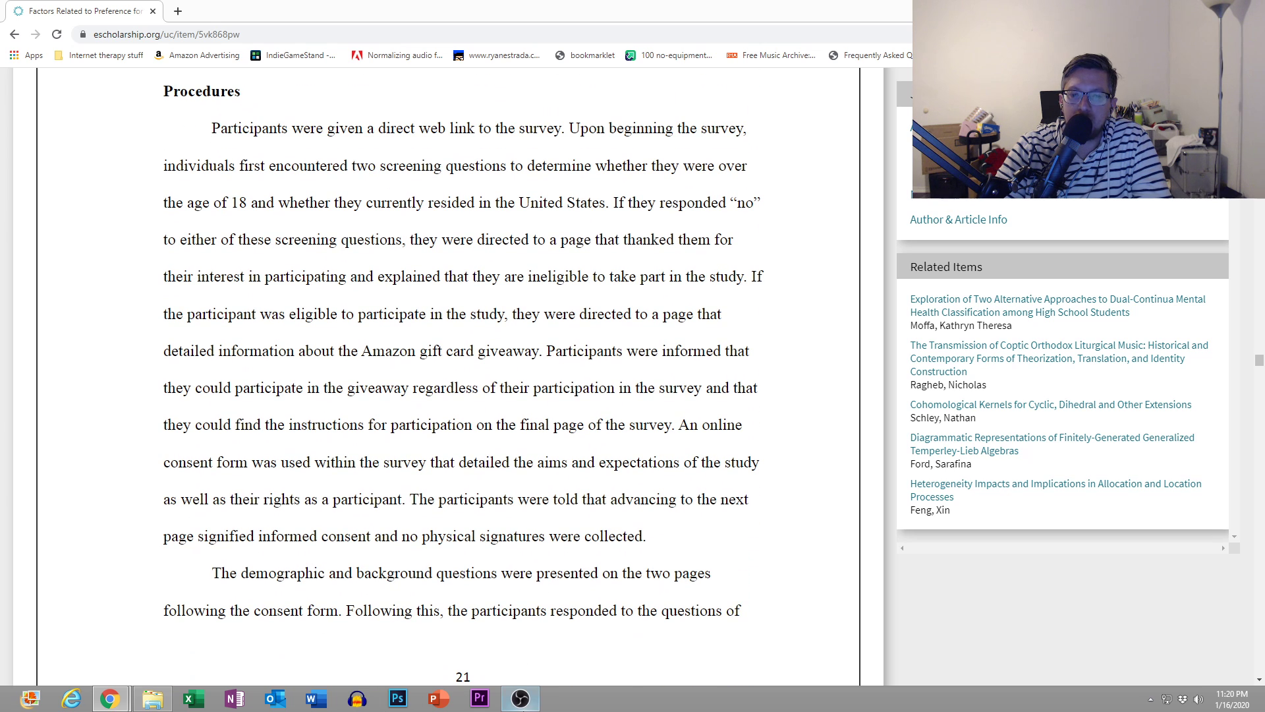